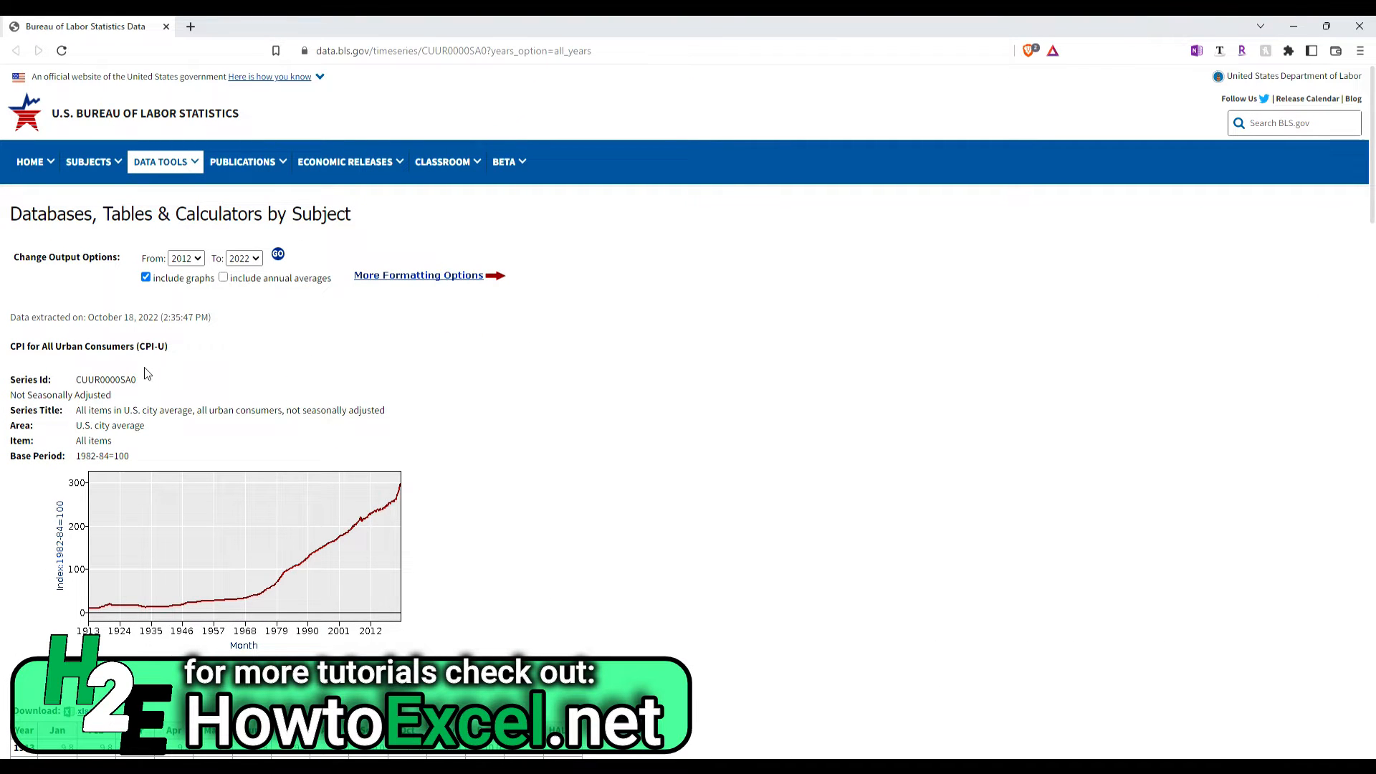
# - Compute 296.808 ÷ 274.3 − 1 ≈ 0.082 in Calculator, then return to the blank Excel workbook
pyautogui.scroll(-3)
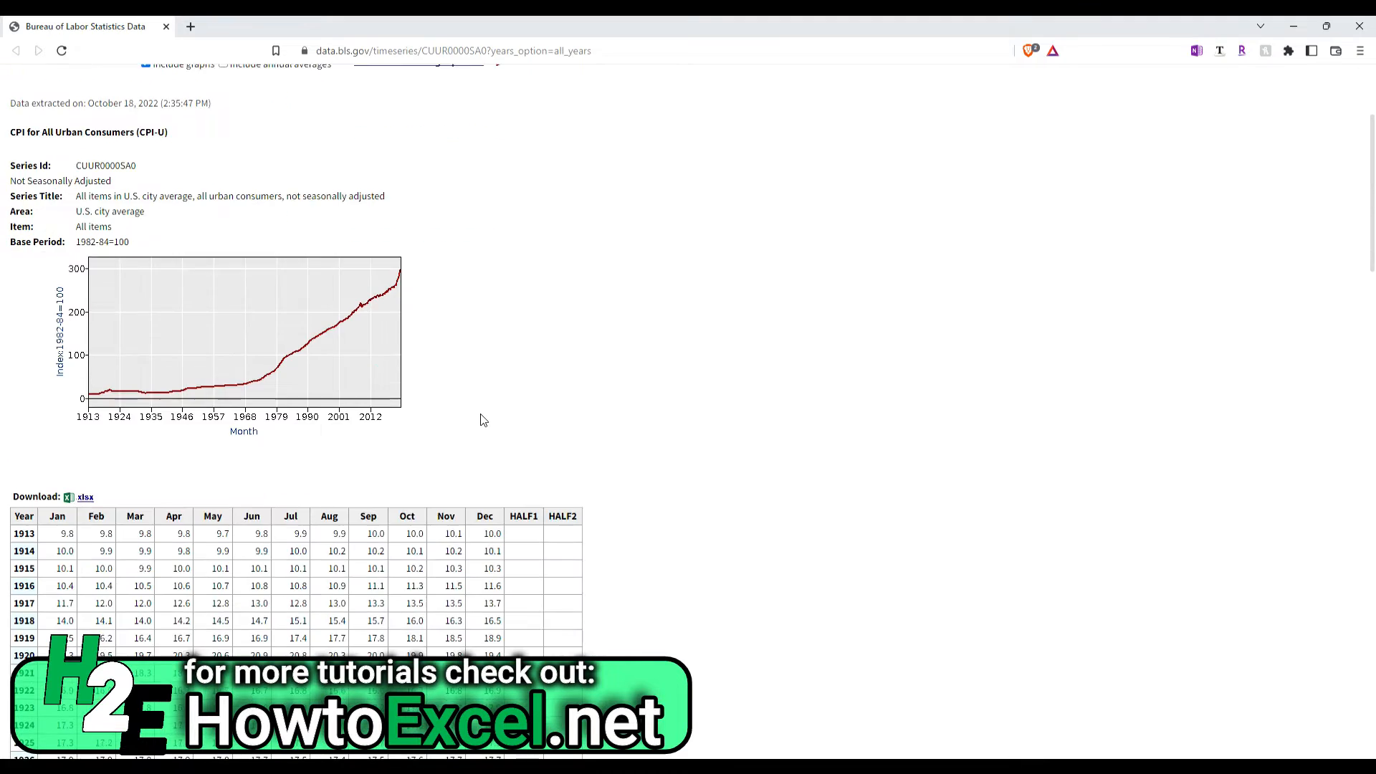
pyautogui.scroll(-3)
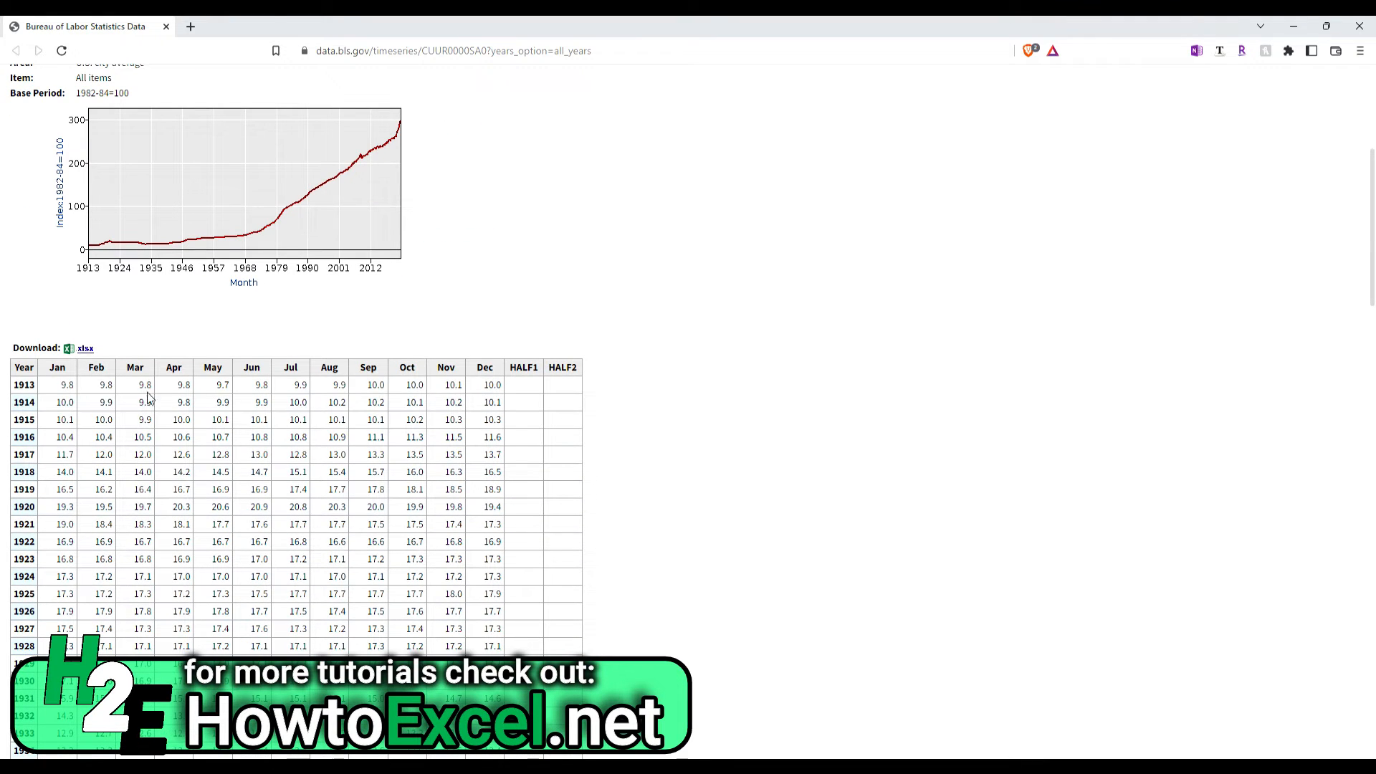
pyautogui.moveTo(274, 401)
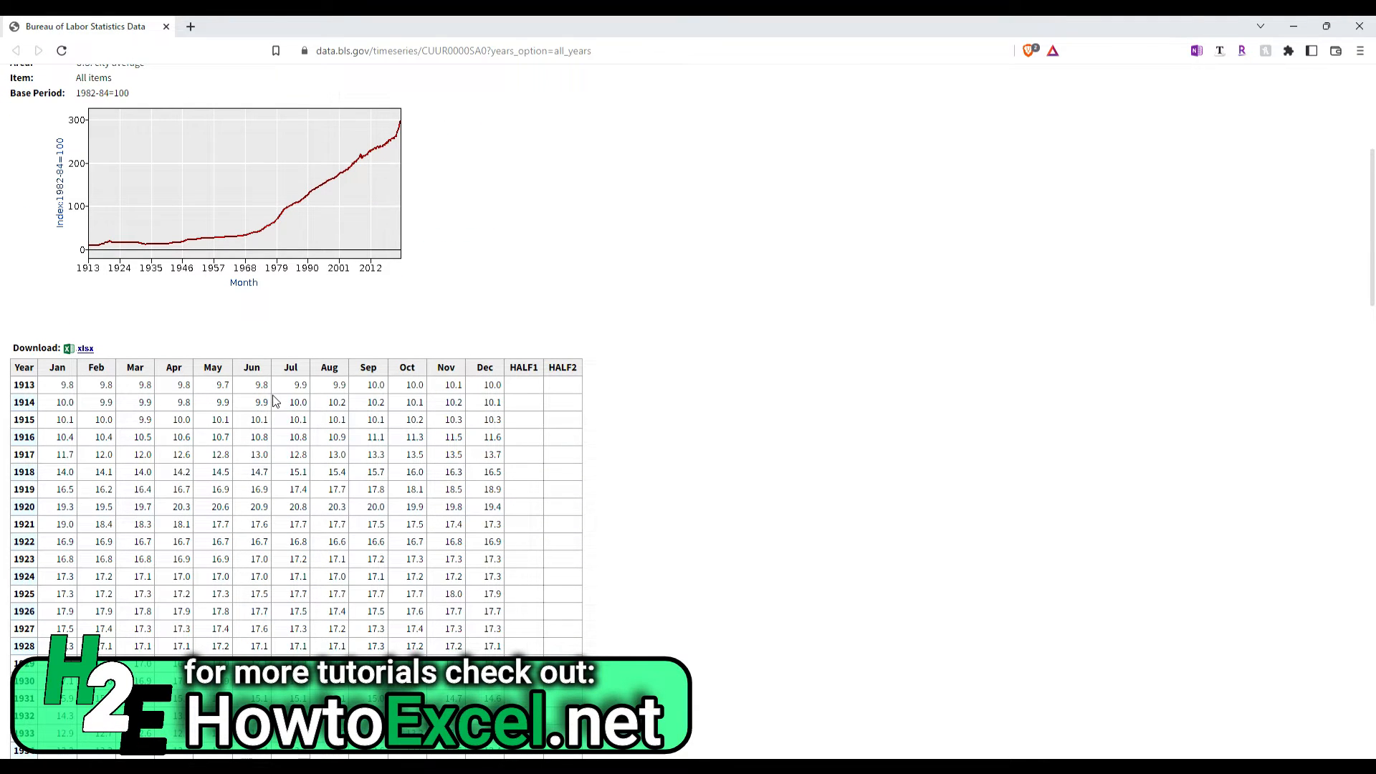
pyautogui.moveTo(318, 403)
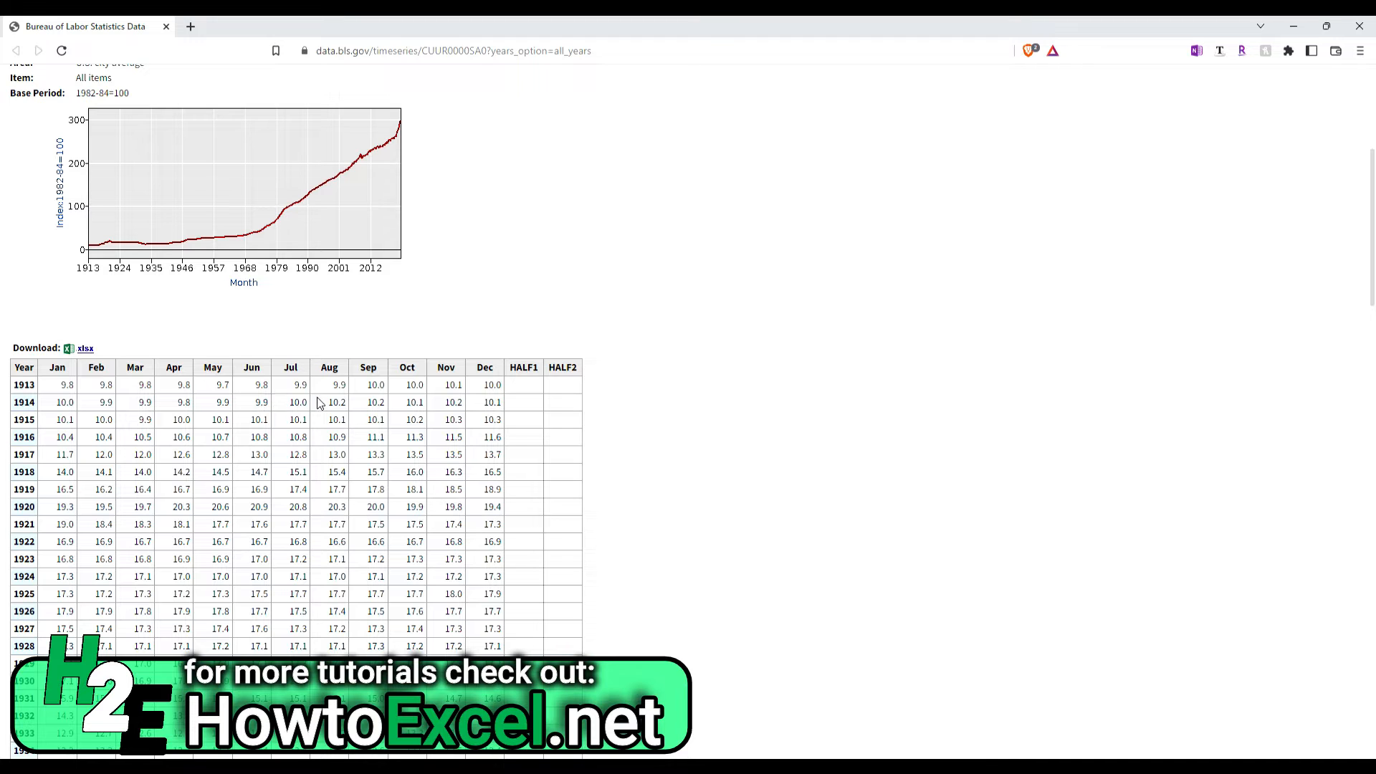
pyautogui.scroll(-3)
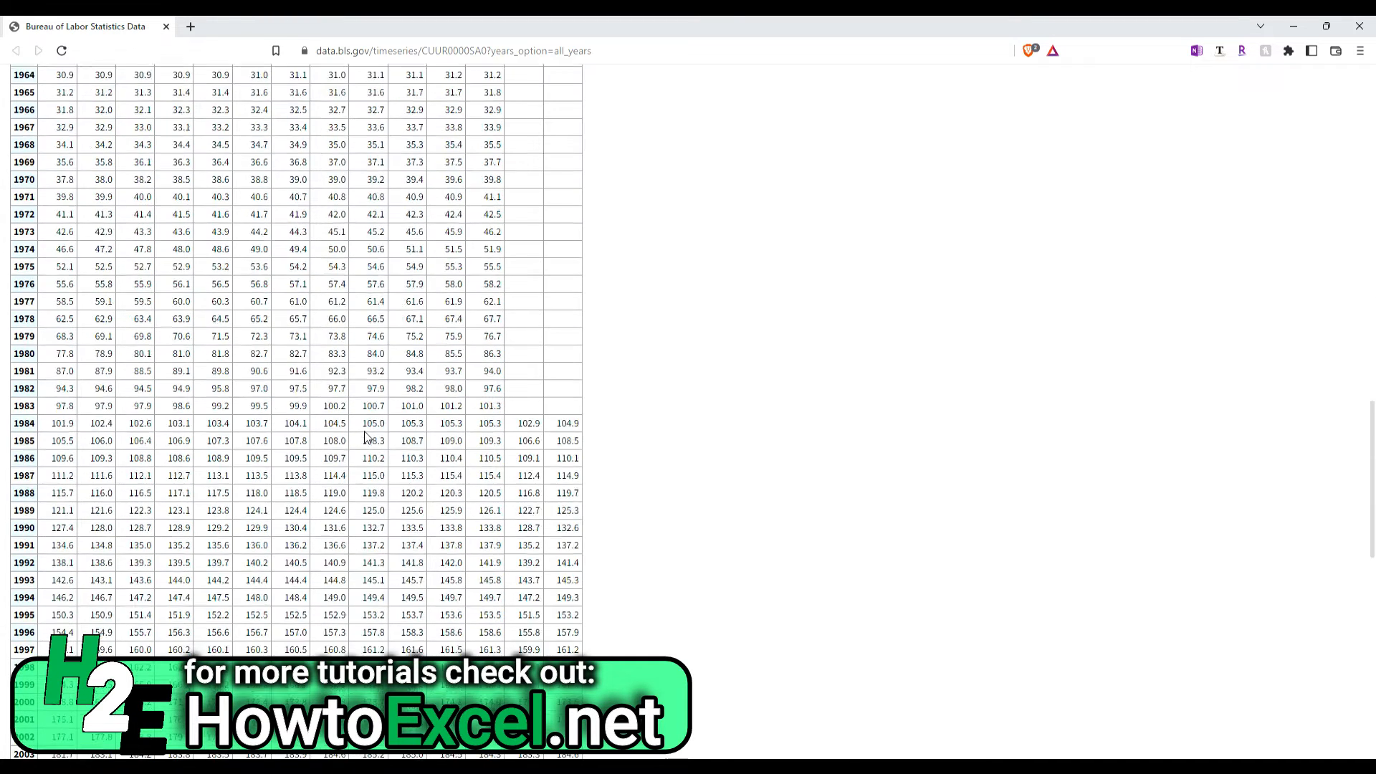
pyautogui.scroll(-3)
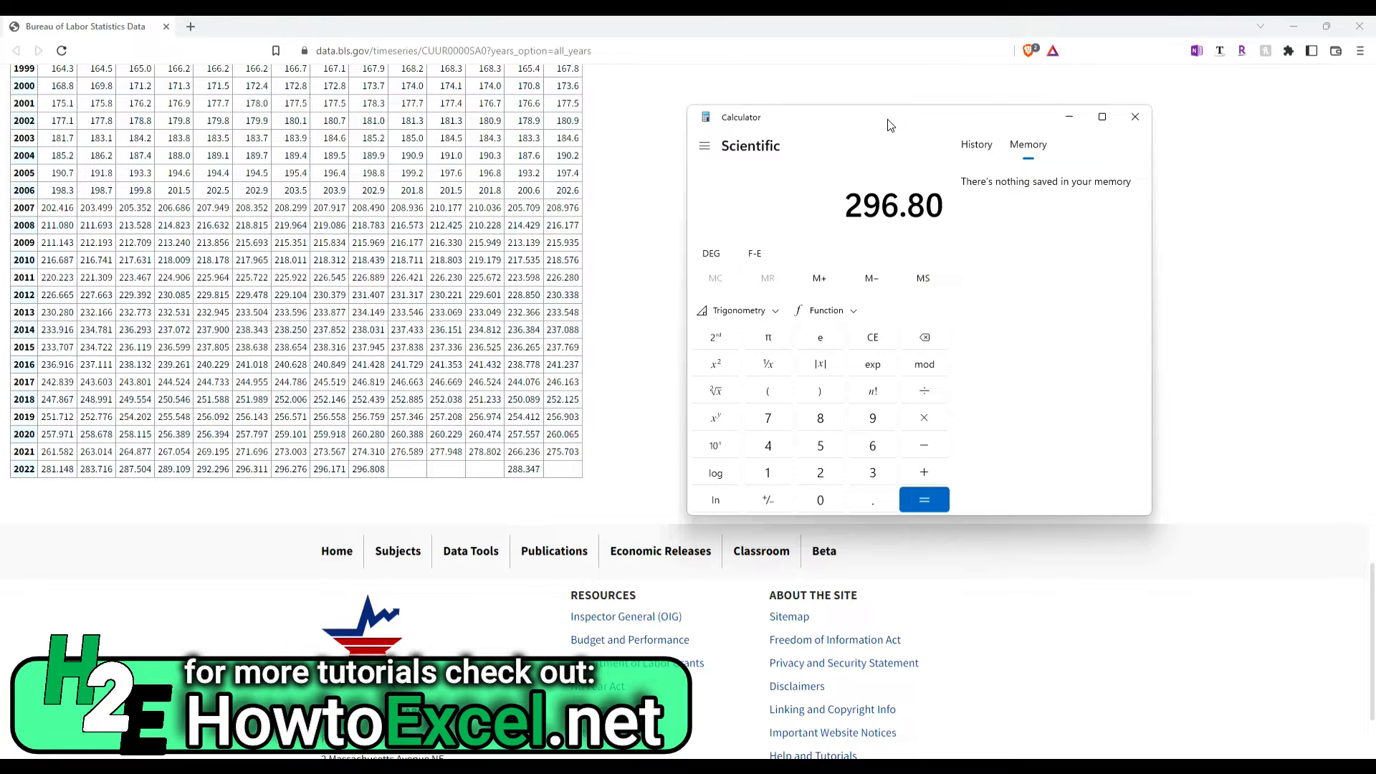
pyautogui.click(923, 390)
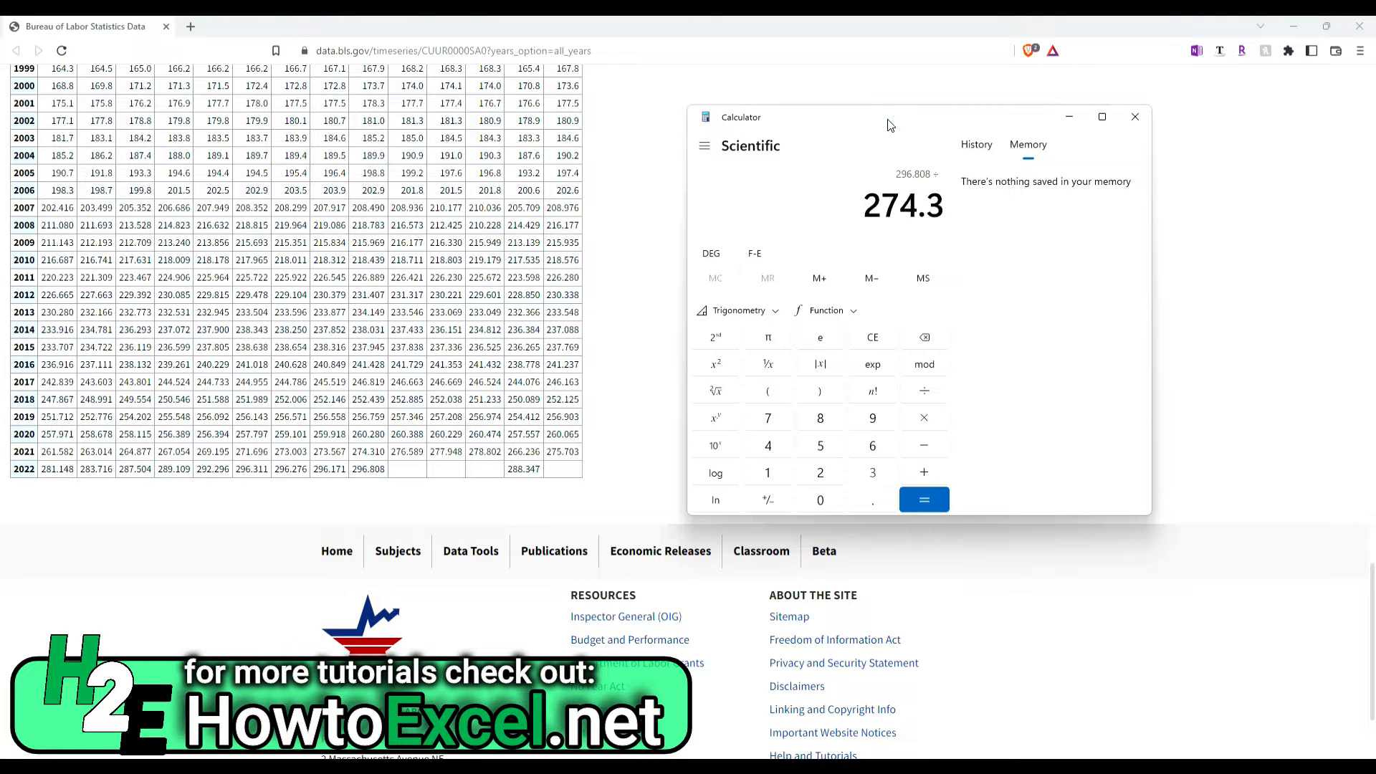
pyautogui.click(923, 499)
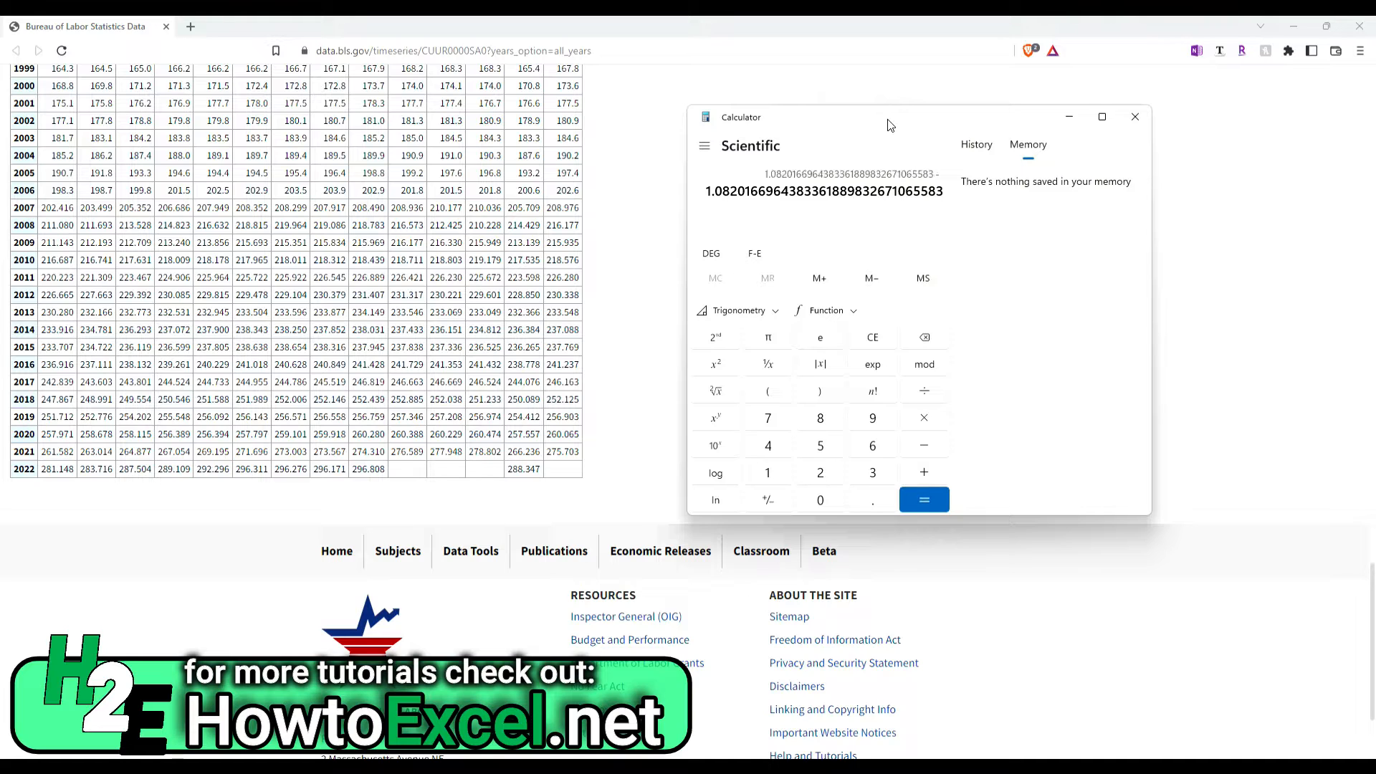
pyautogui.click(923, 500)
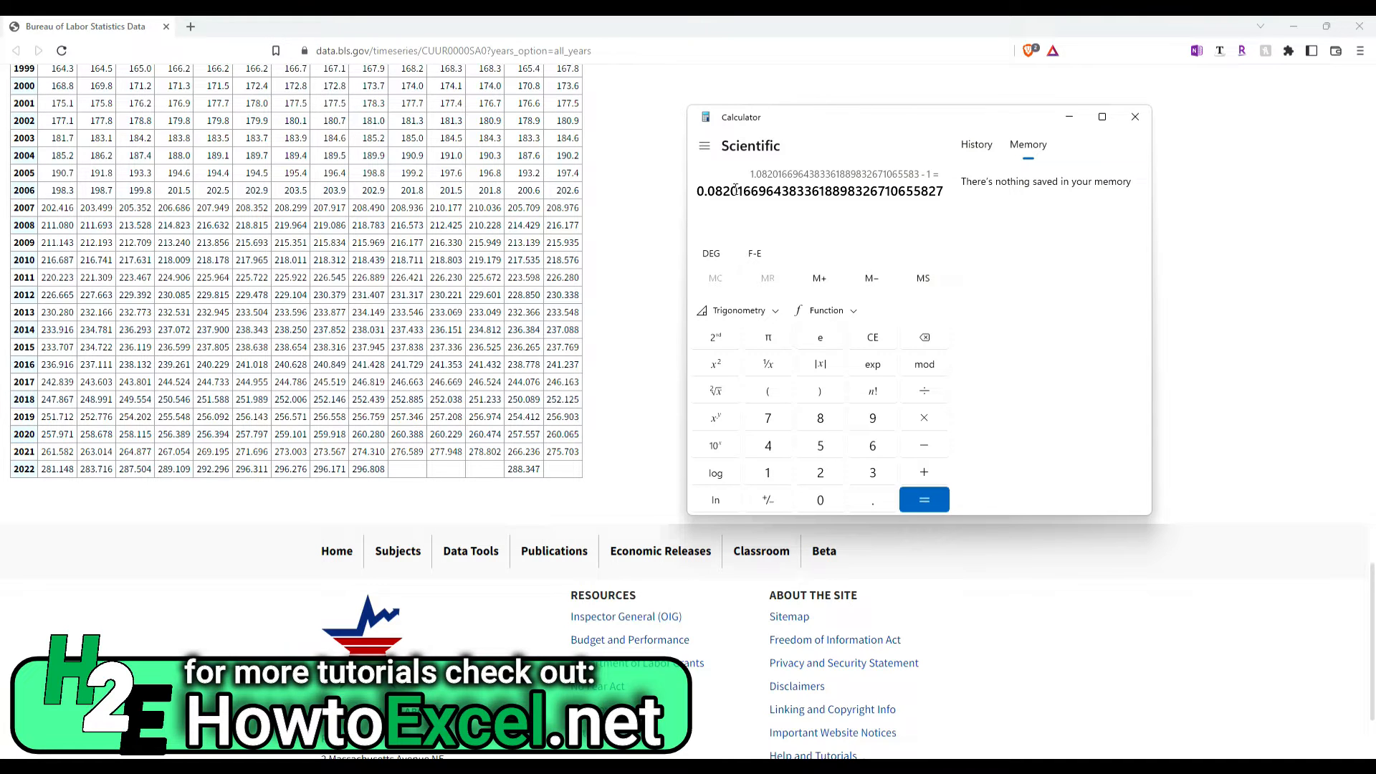
pyautogui.click(1134, 116)
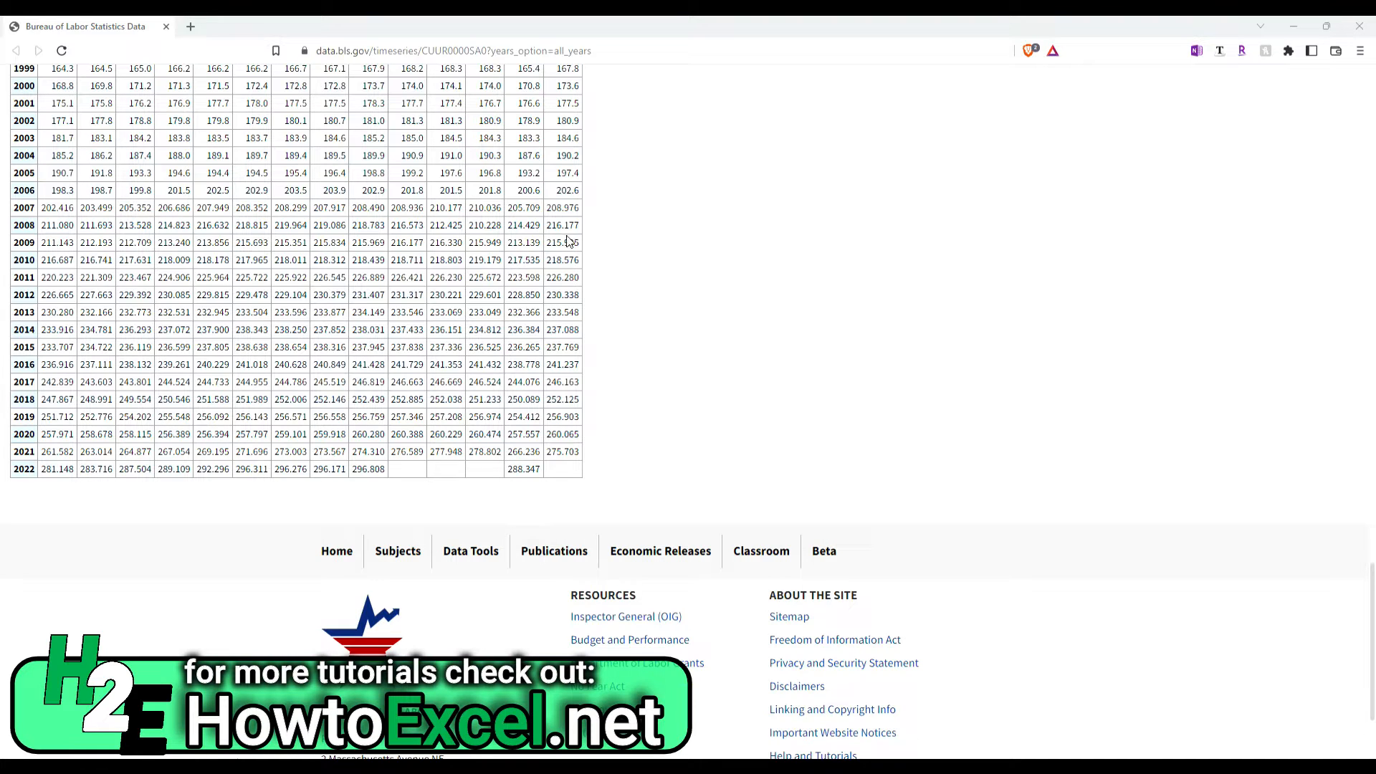
pyautogui.moveTo(462, 114)
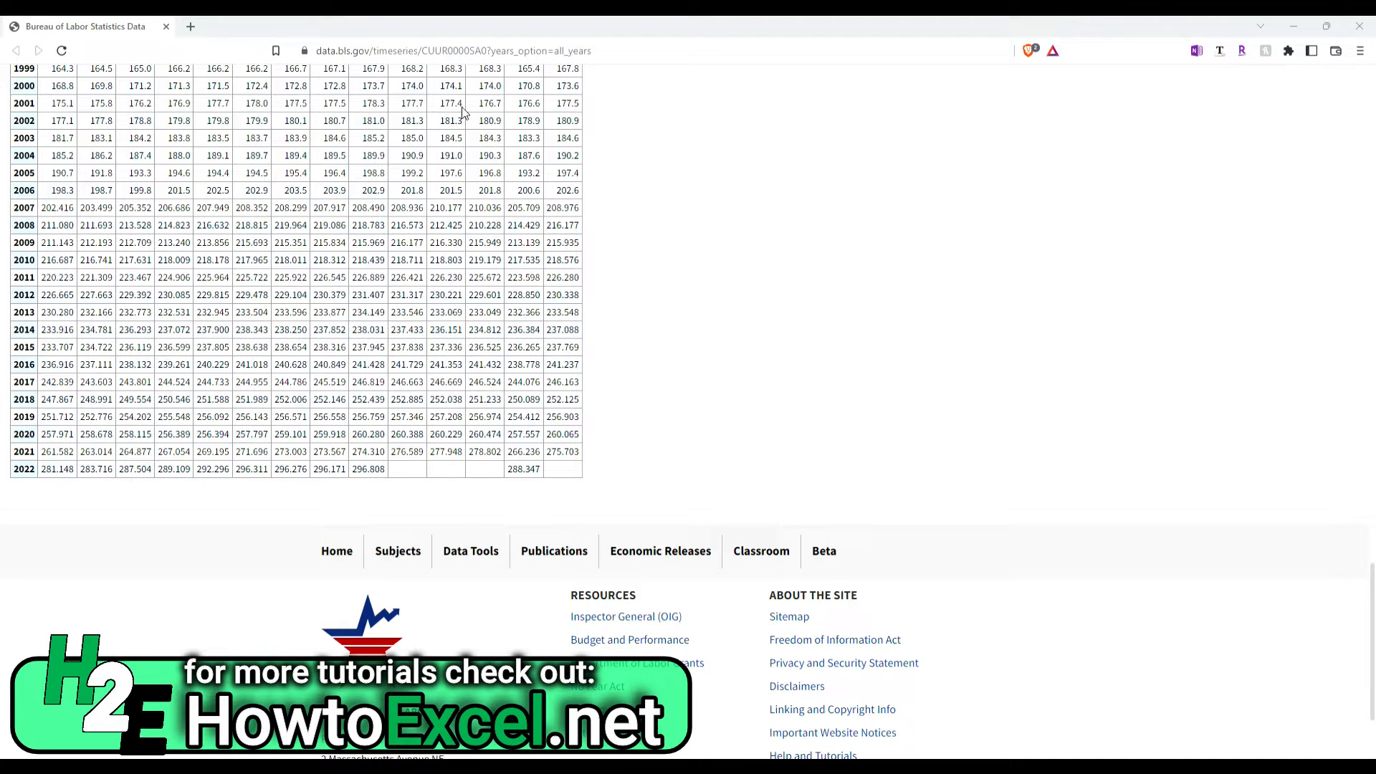
pyautogui.rightClick(478, 51)
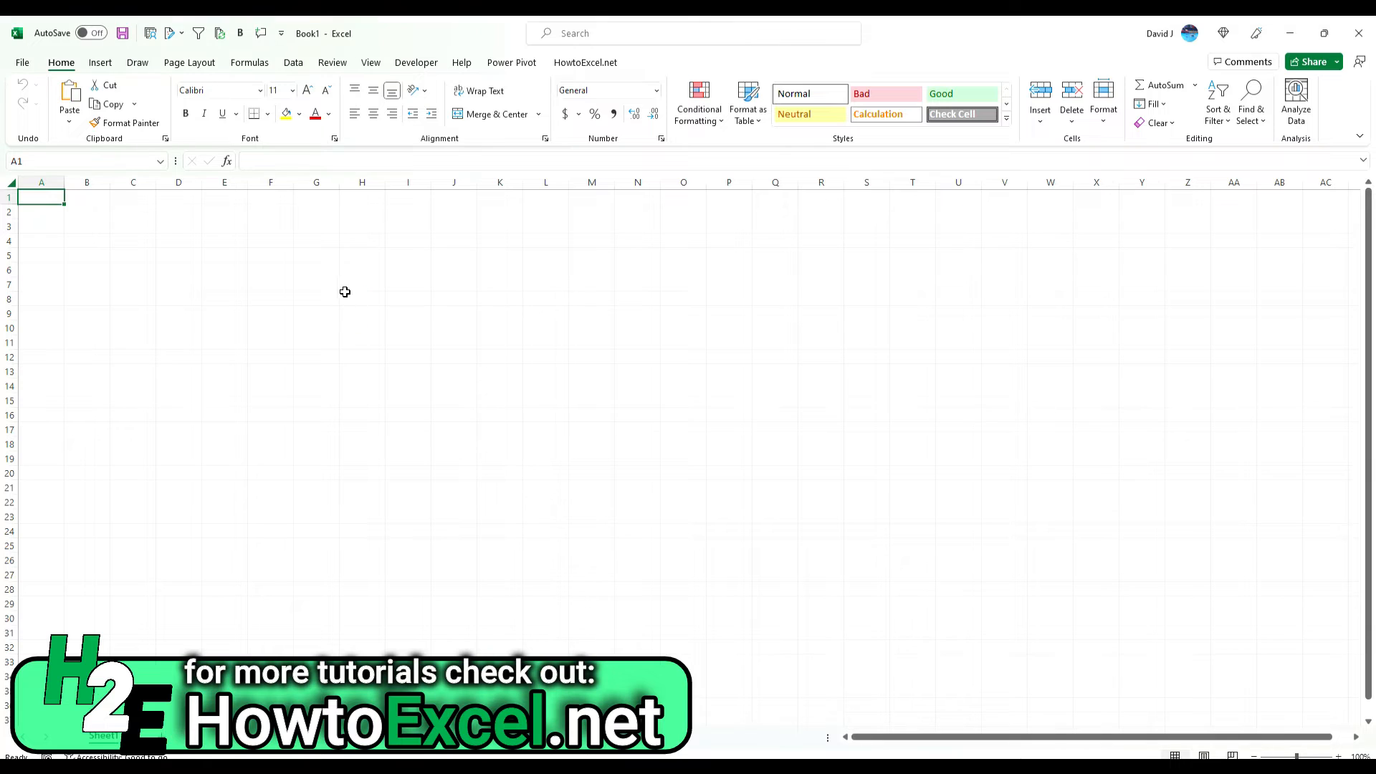
pyautogui.click(293, 63)
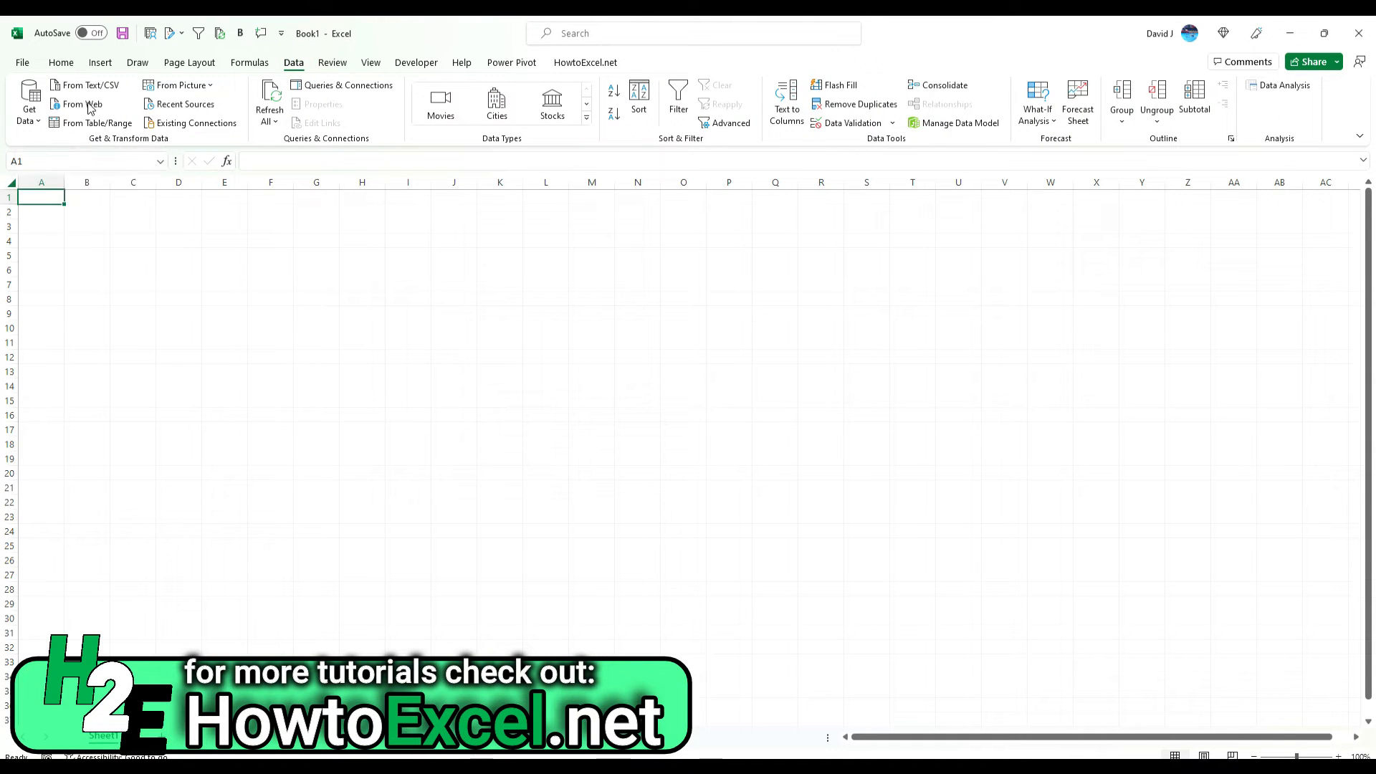
pyautogui.click(85, 103)
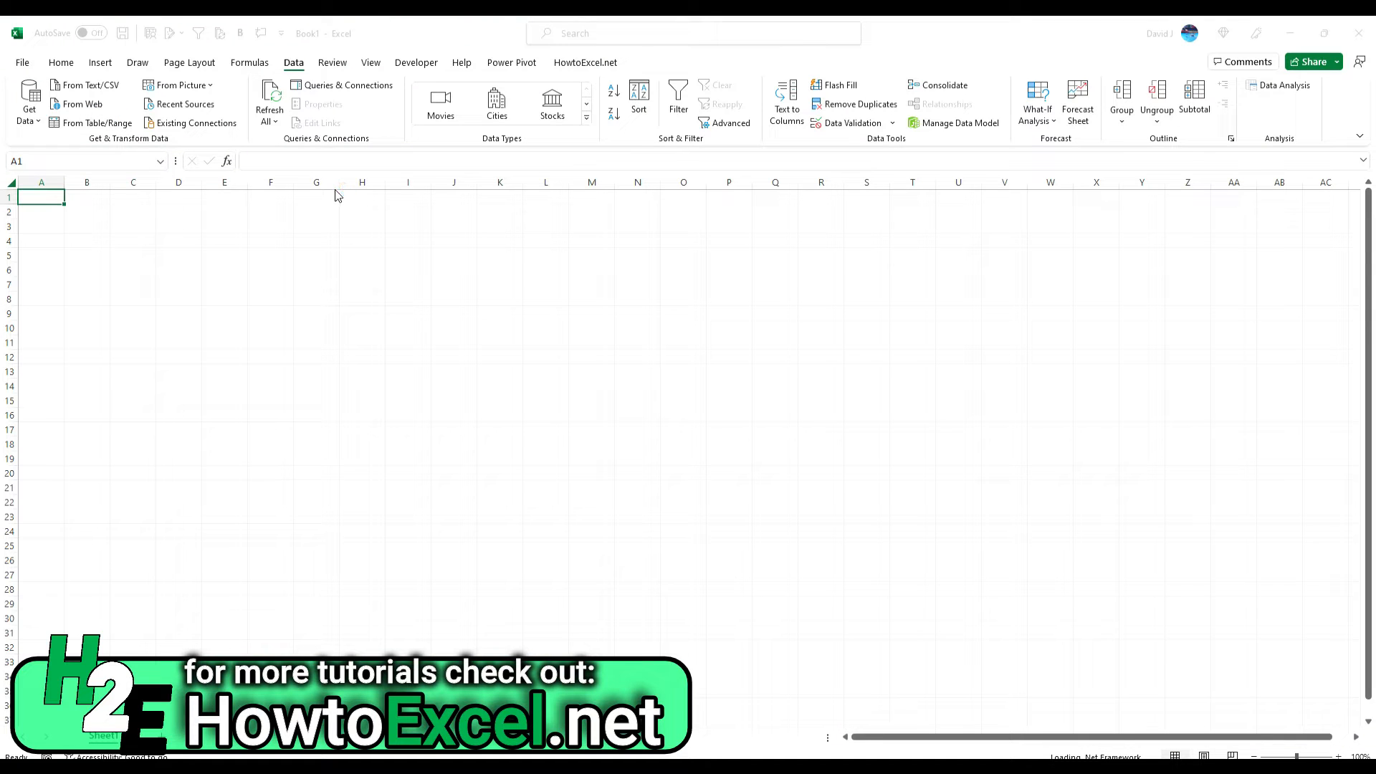
pyautogui.click(82, 103)
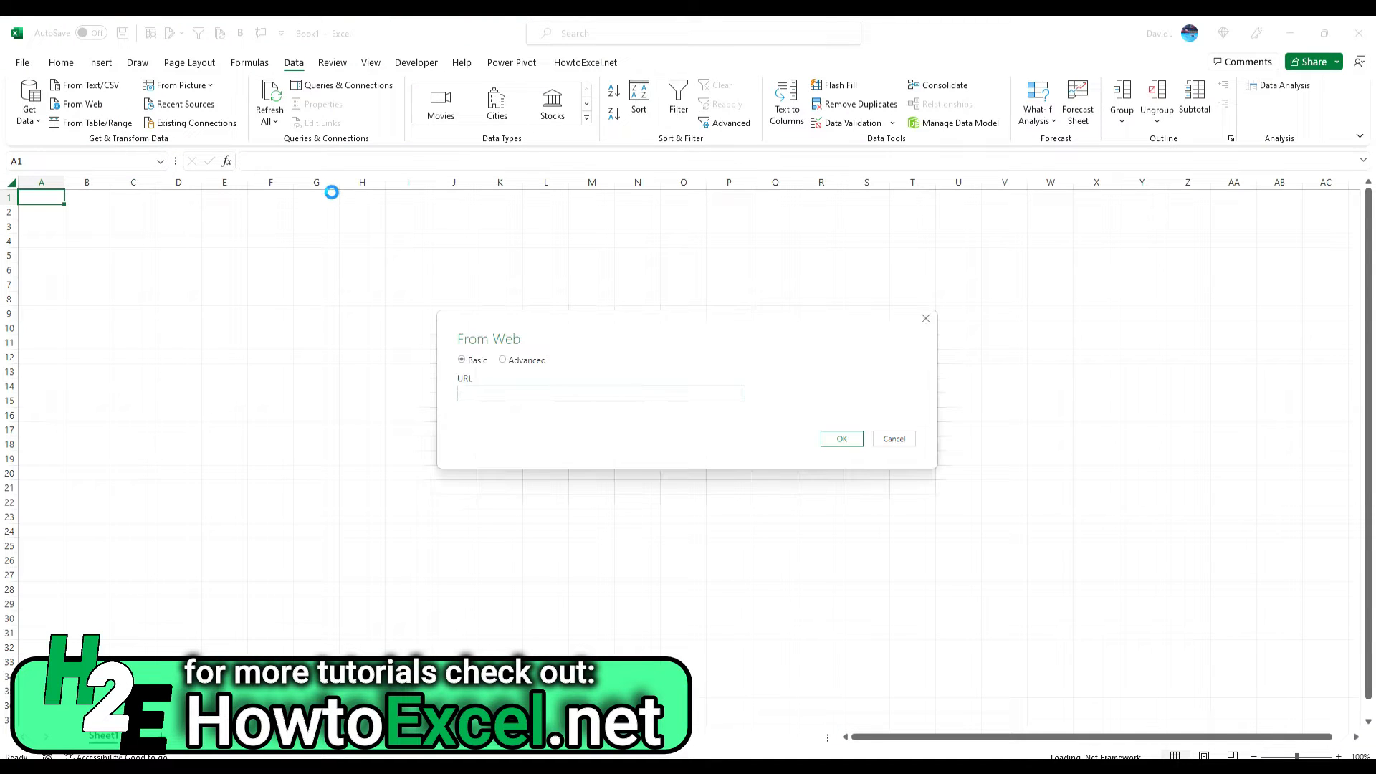
pyautogui.write('https://data.bls.gov/timeseries/CUUR0000SA0?years_option=all_years')
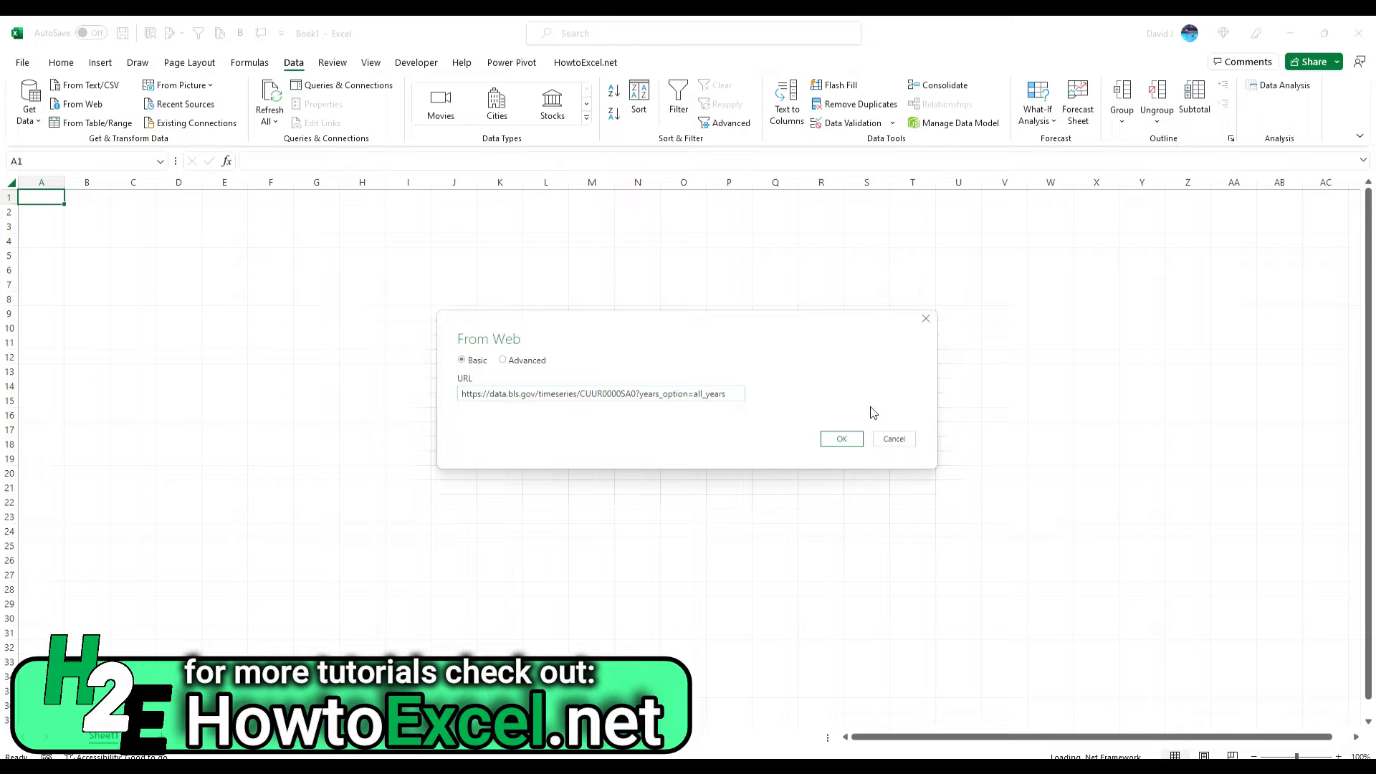
pyautogui.click(840, 438)
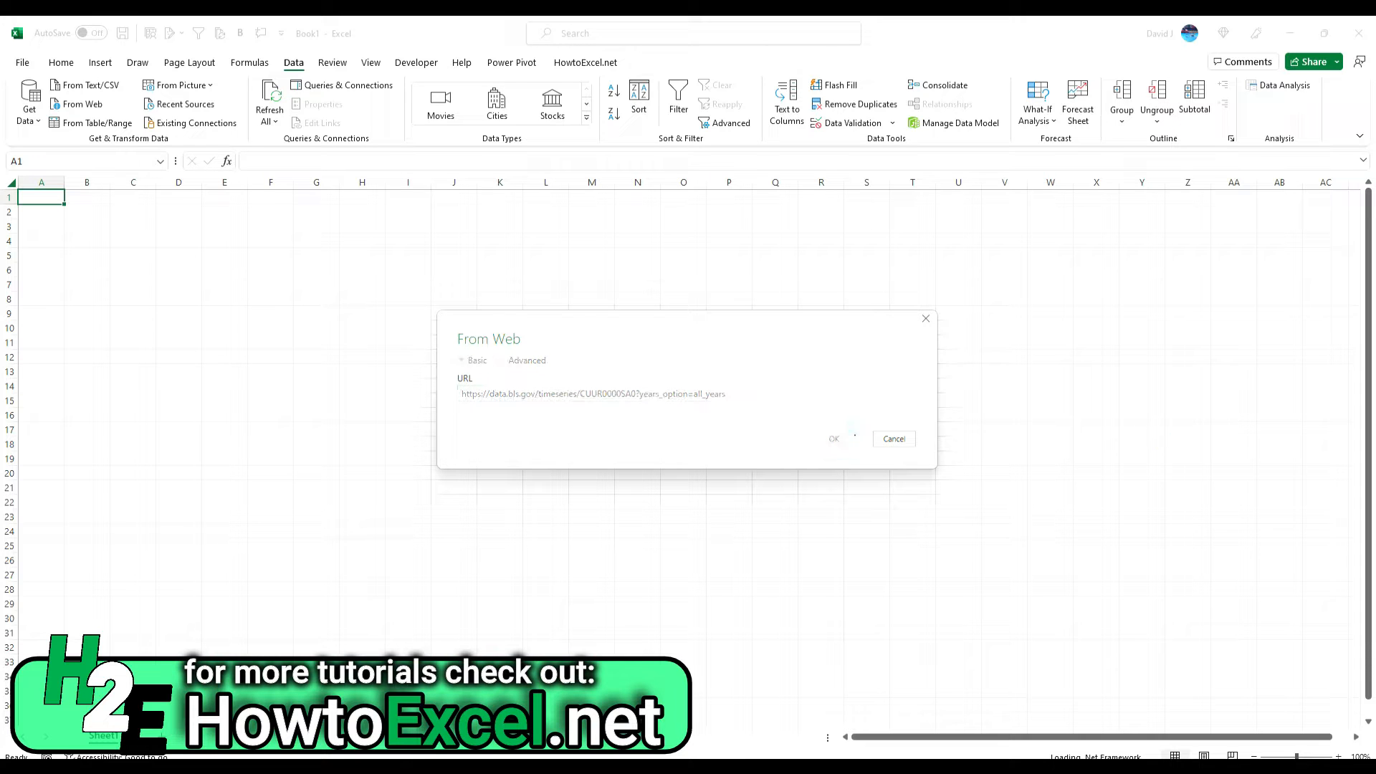
pyautogui.click(833, 438)
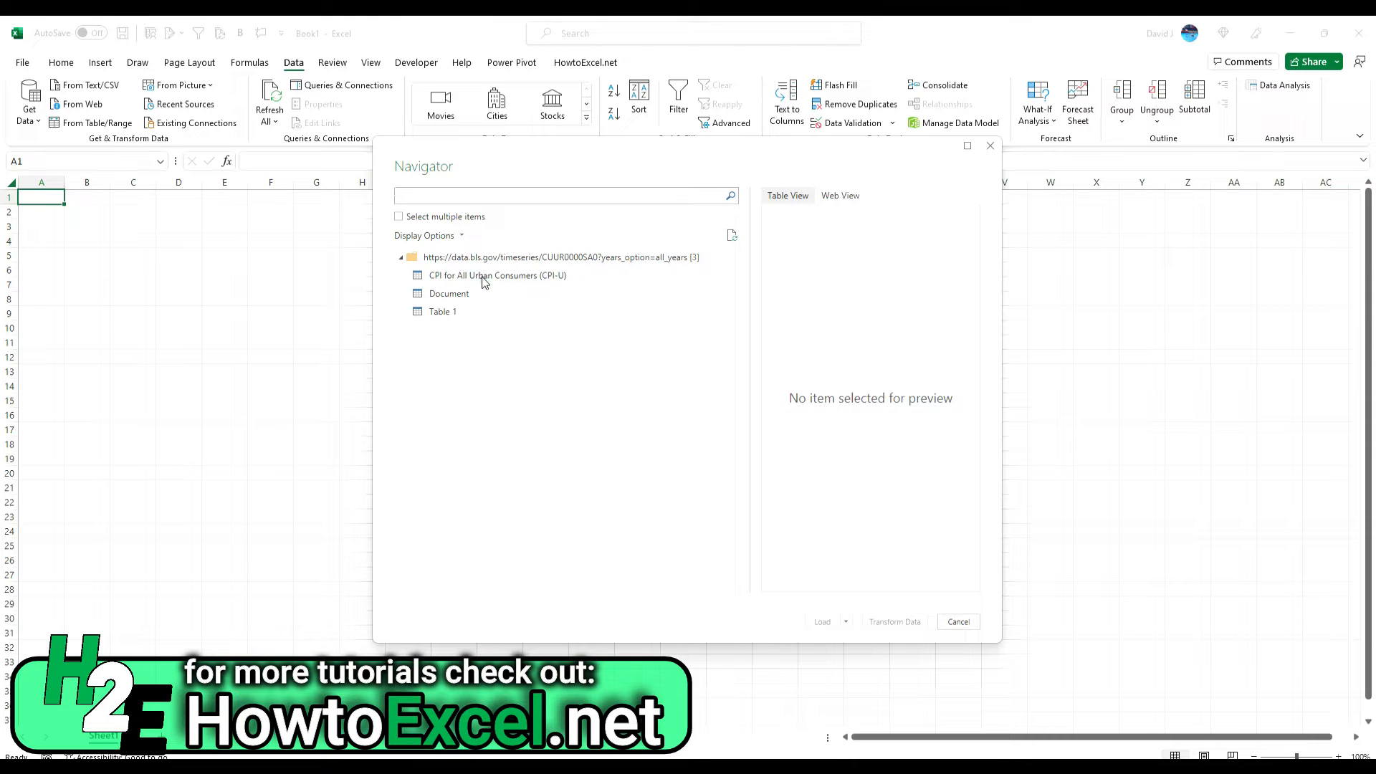
# - Preview Document and Table 1, then send Table 1's year-by-month CPI values to Transform Data
pyautogui.click(449, 294)
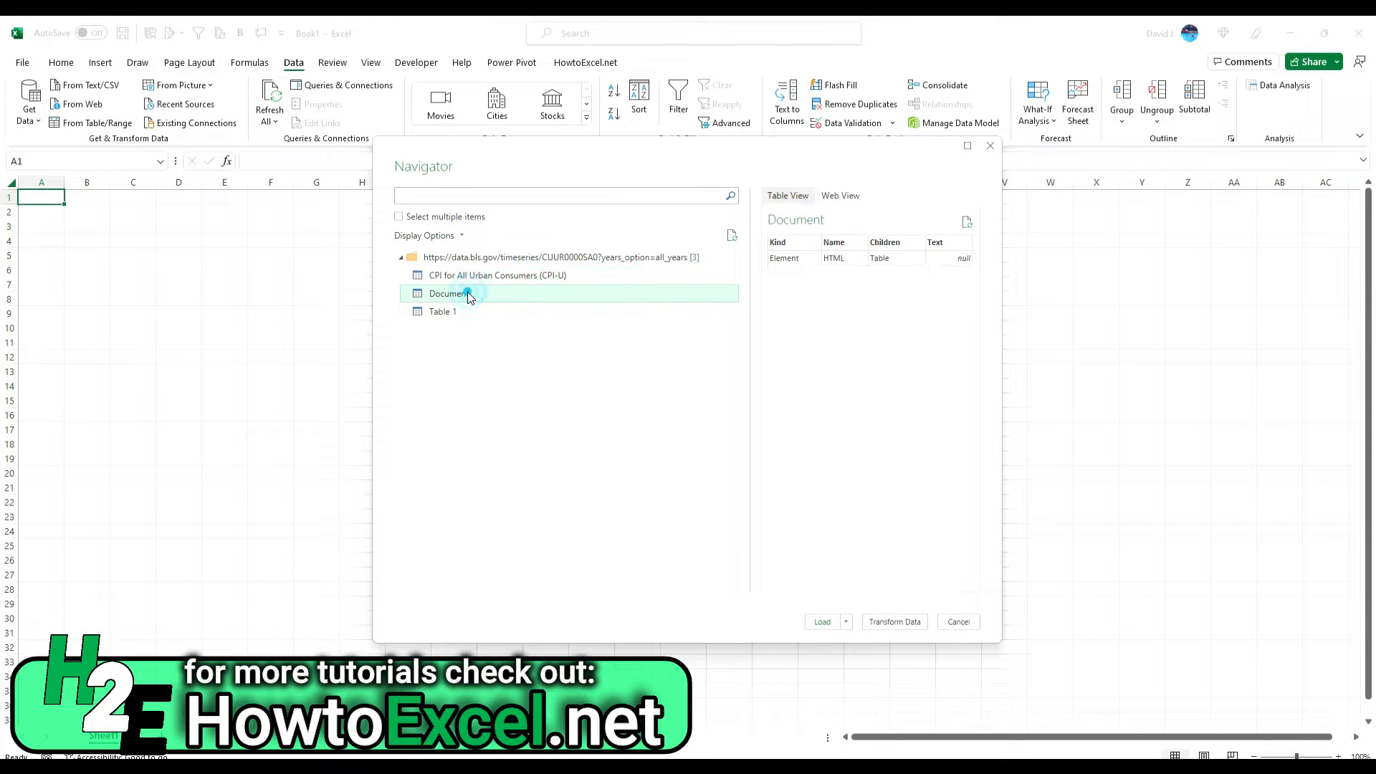
pyautogui.click(442, 312)
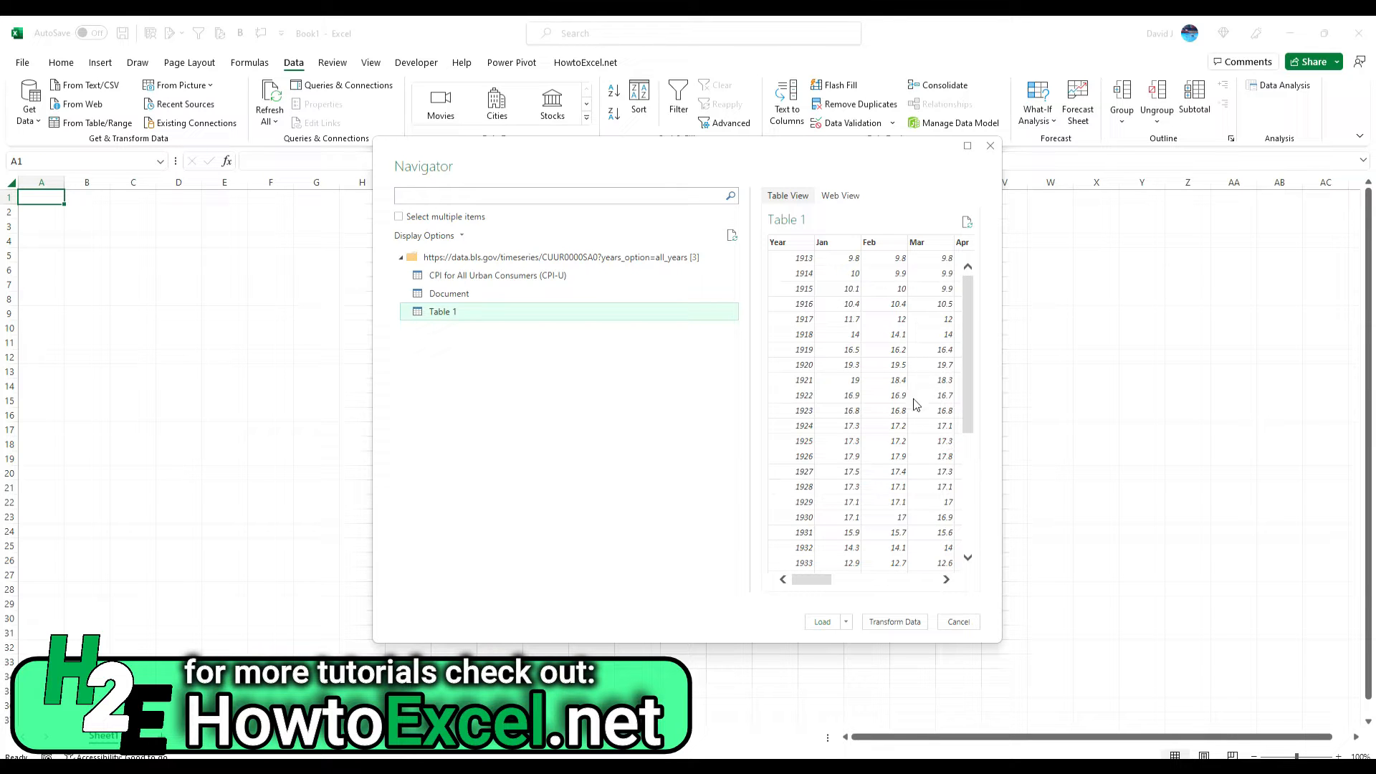
pyautogui.click(822, 621)
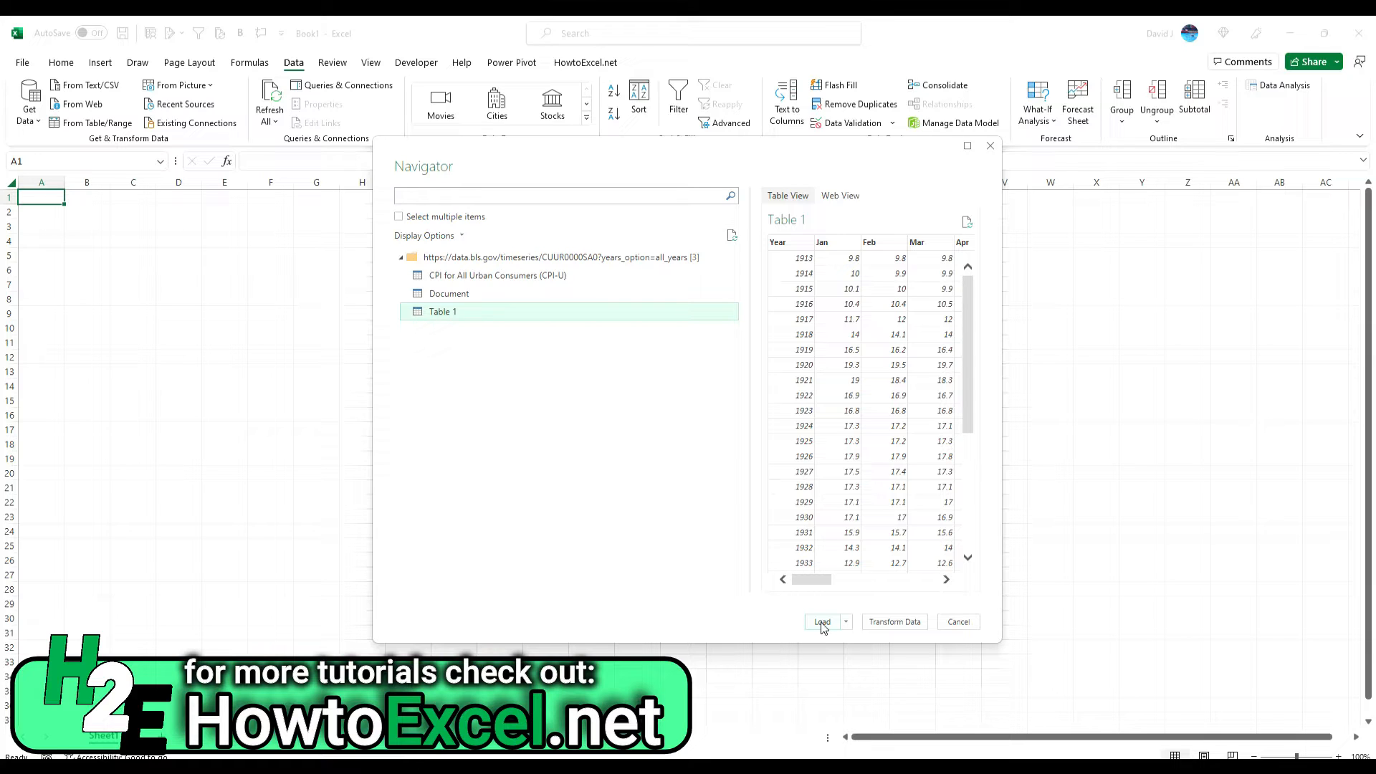
pyautogui.moveTo(825, 629)
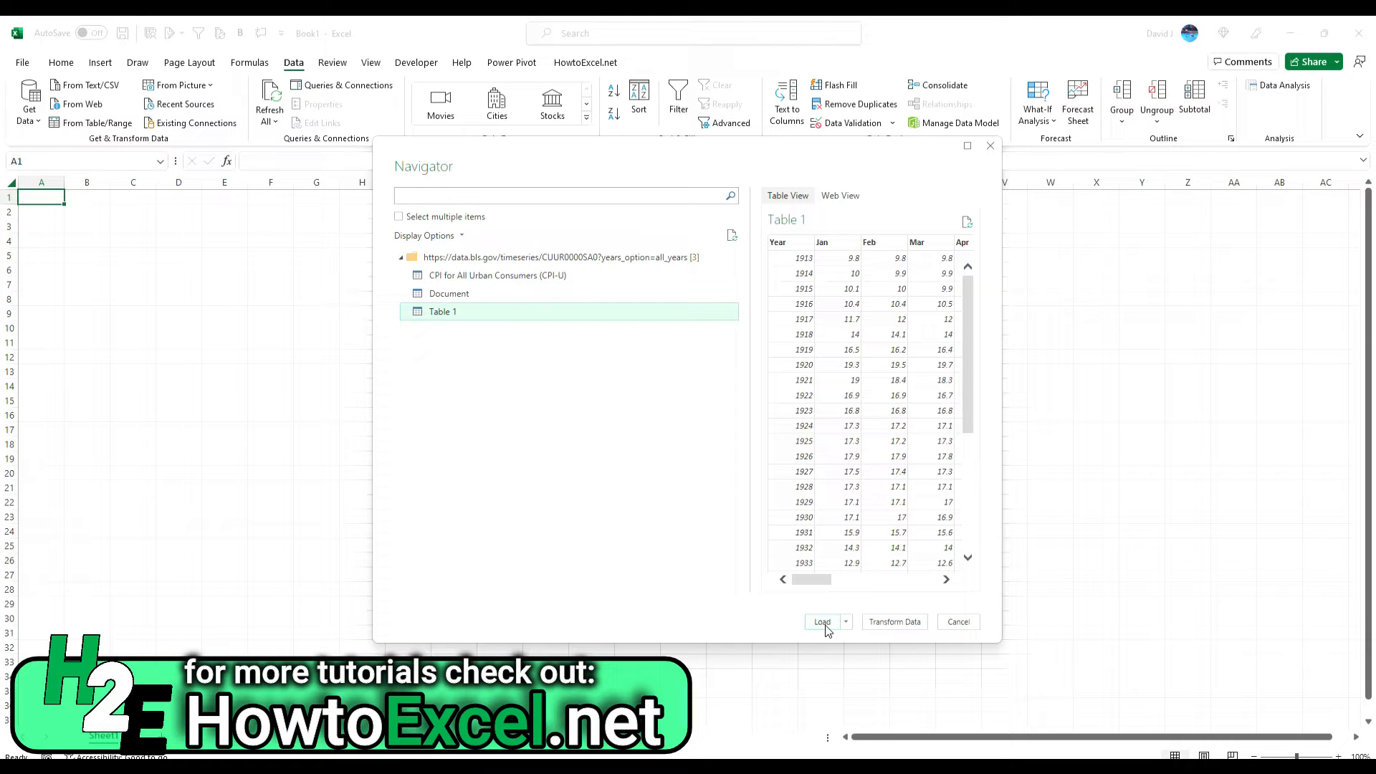
pyautogui.click(821, 622)
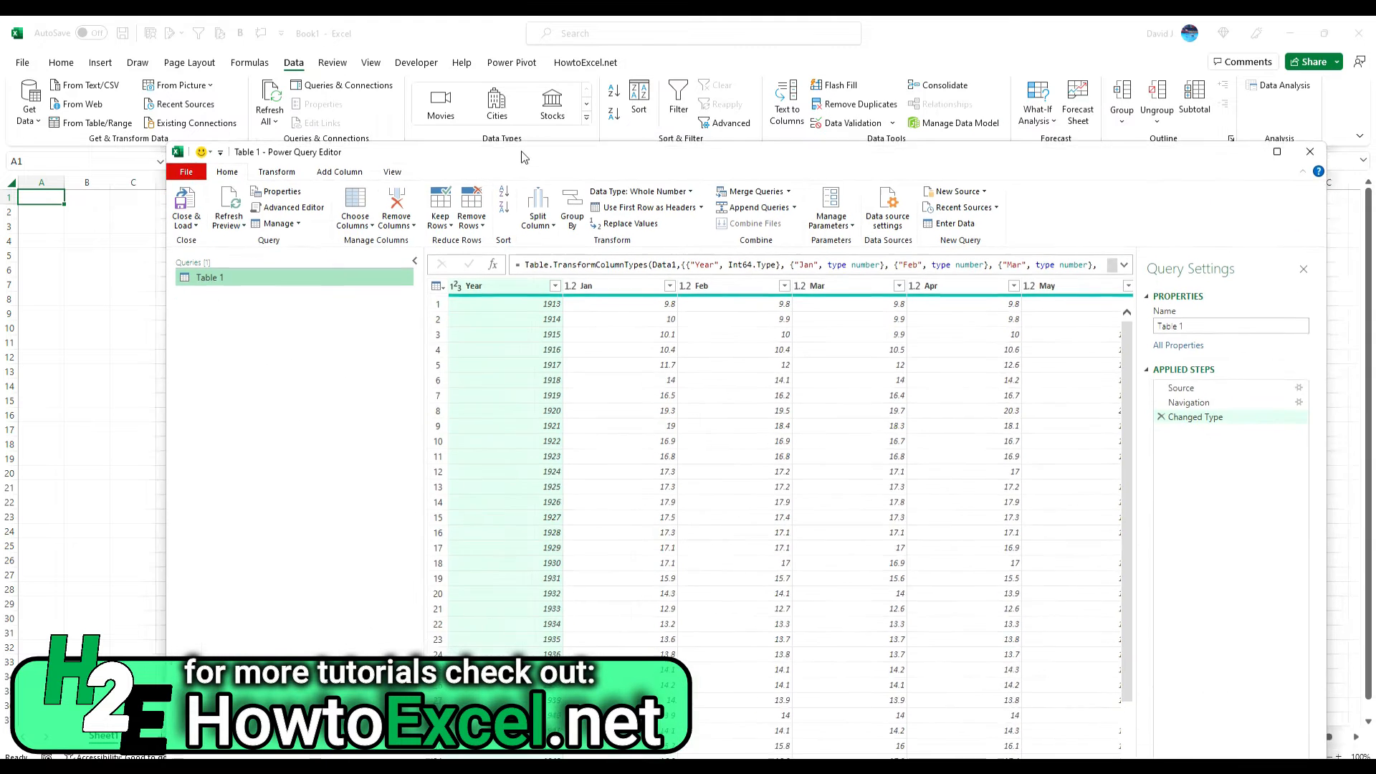
# - Maximize the editor and unpivot the other columns around Year into Attribute and Value rows
pyautogui.click(1278, 152)
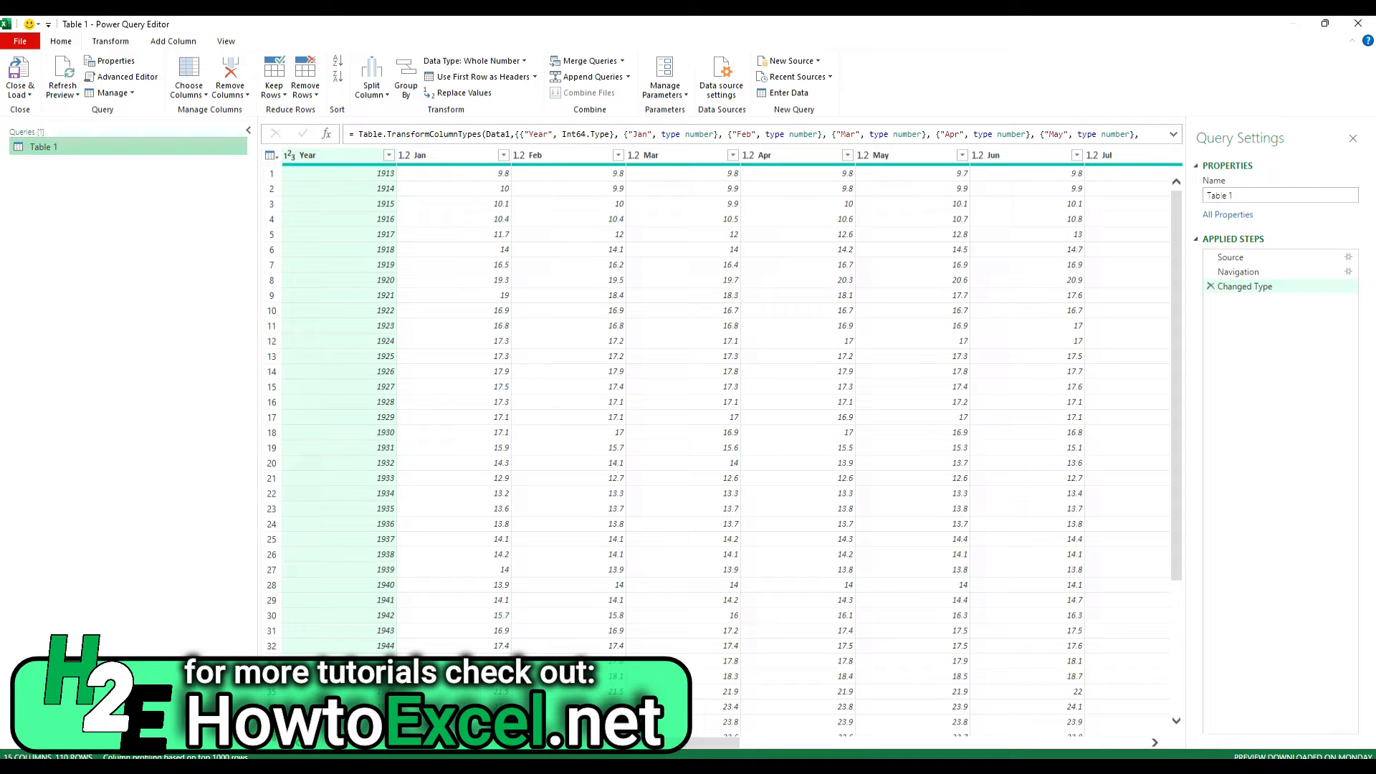
pyautogui.moveTo(881, 266)
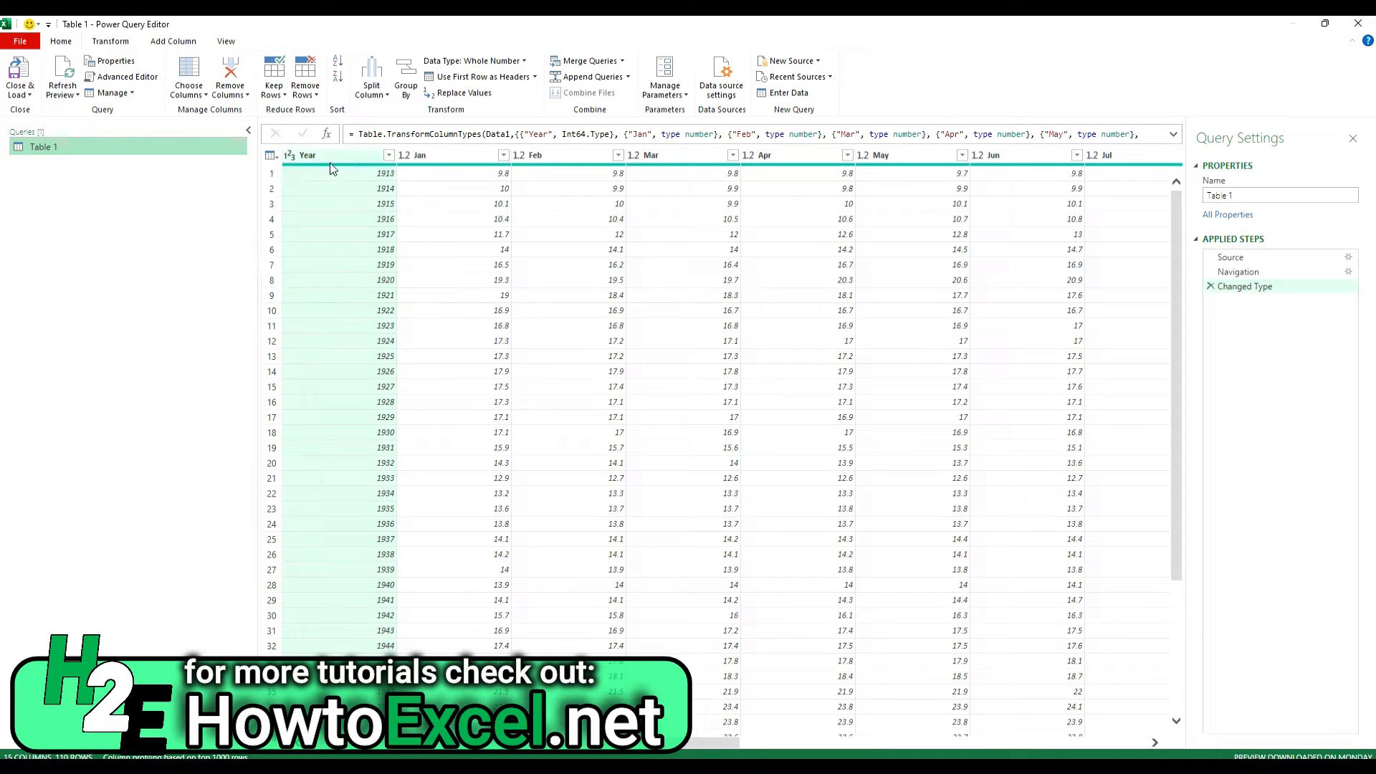
pyautogui.rightClick(308, 155)
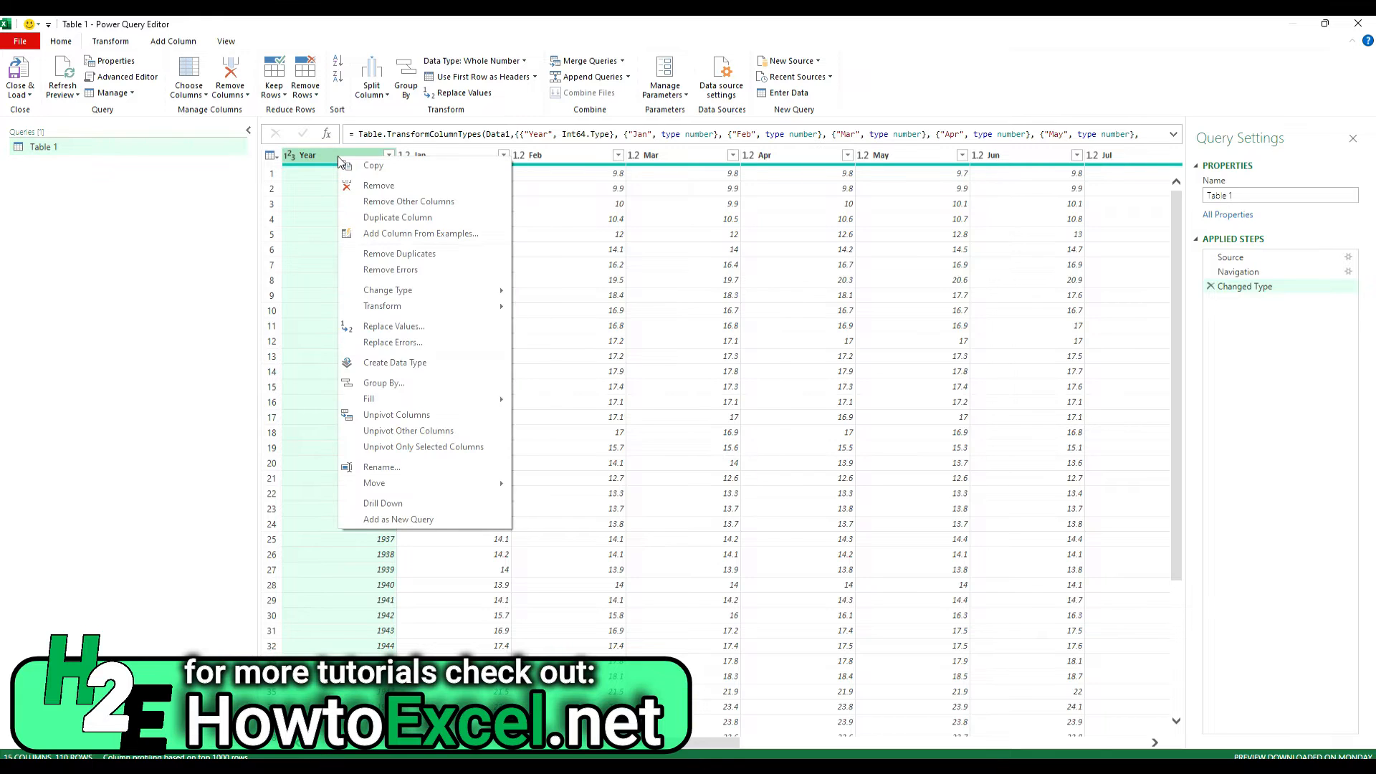
pyautogui.moveTo(408, 430)
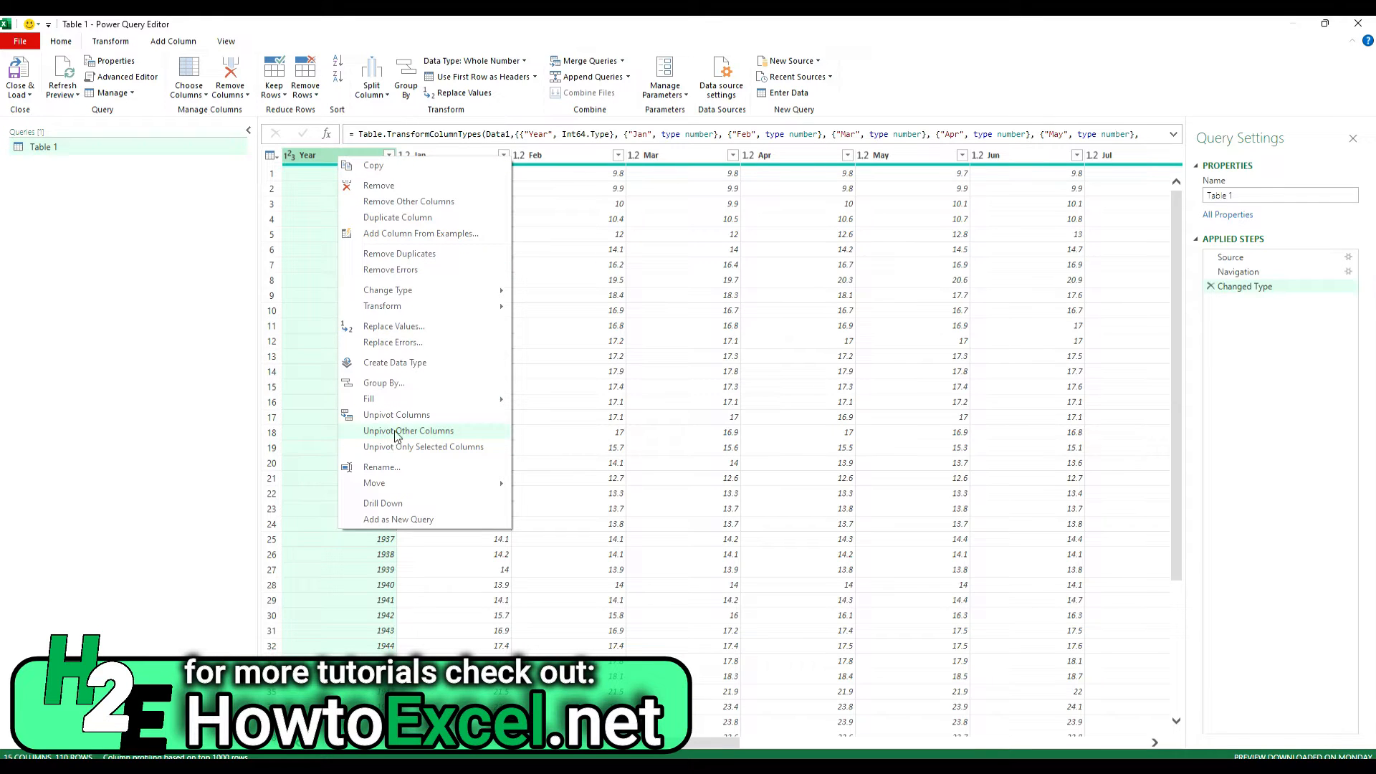
pyautogui.click(408, 430)
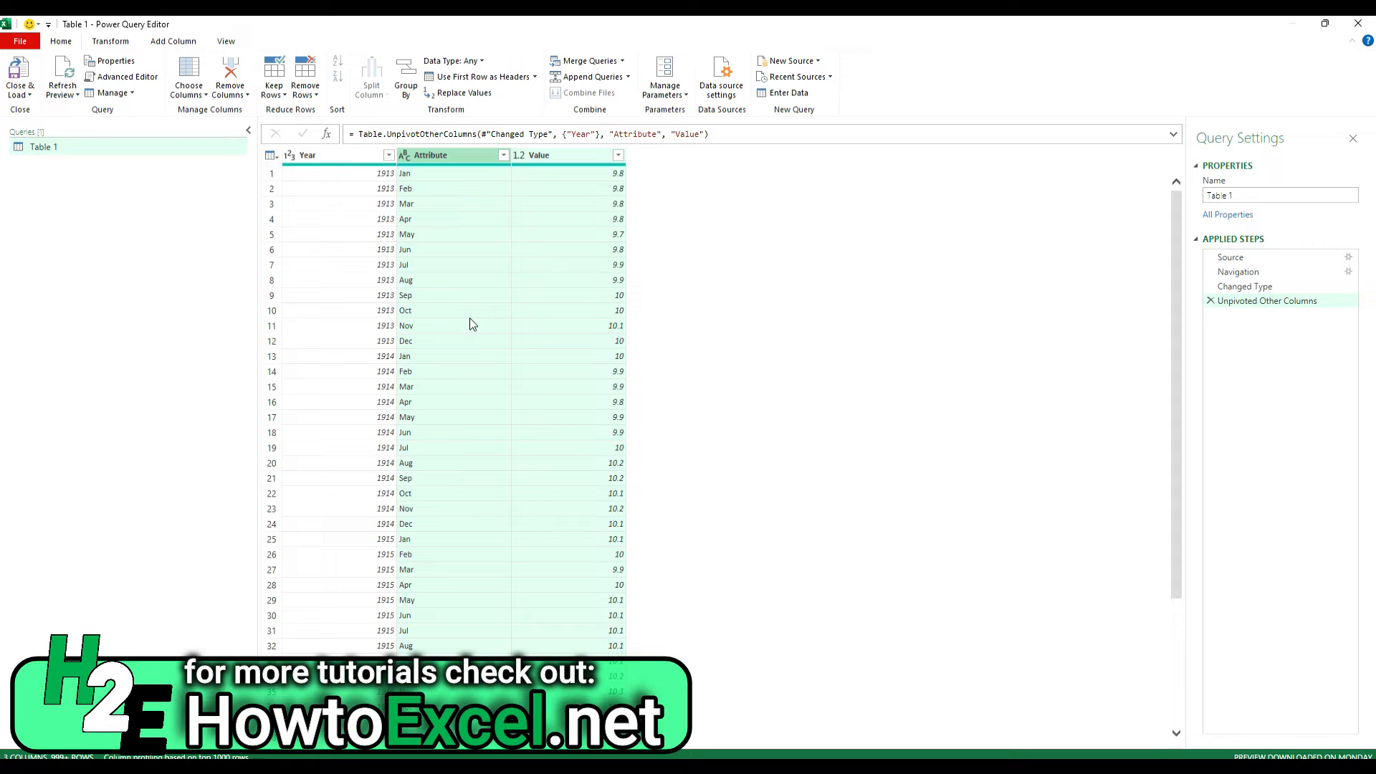
pyautogui.moveTo(562, 254)
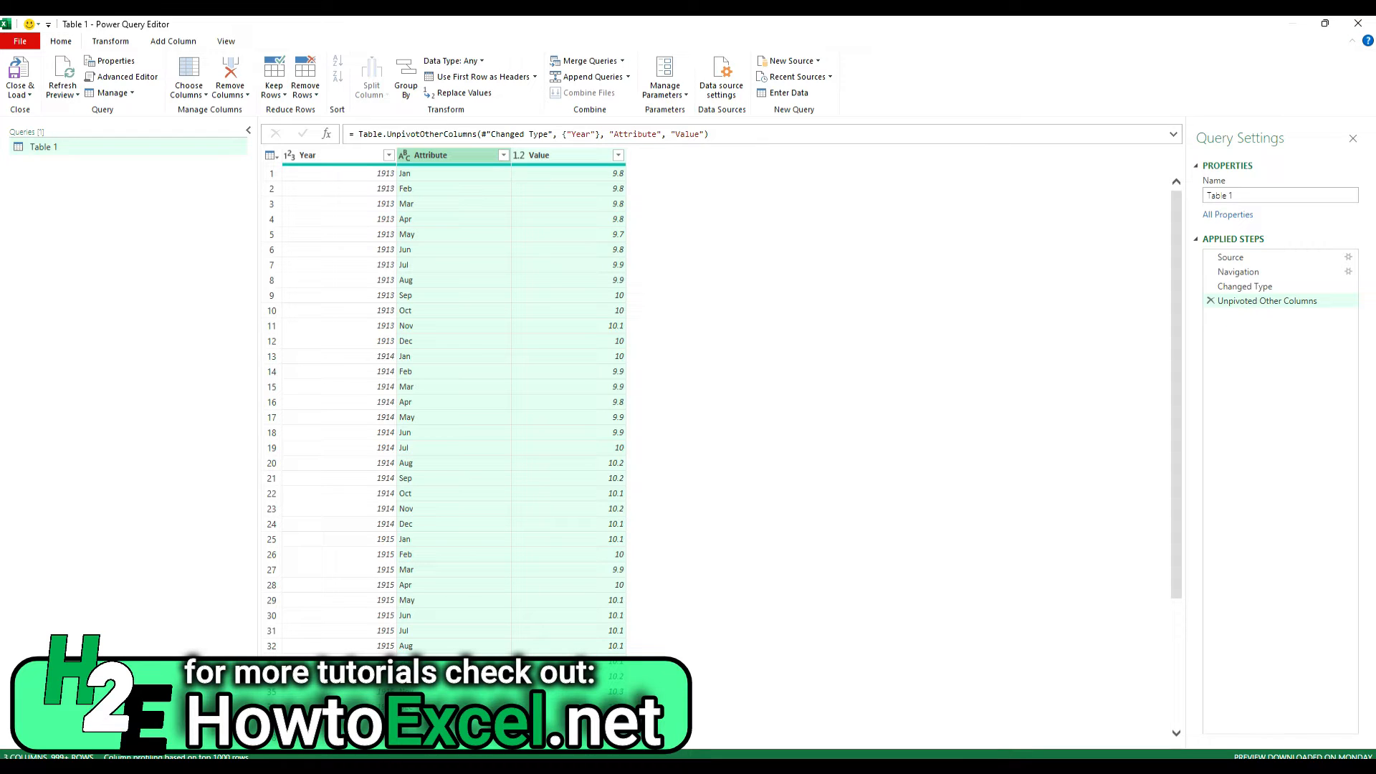
pyautogui.moveTo(460, 218)
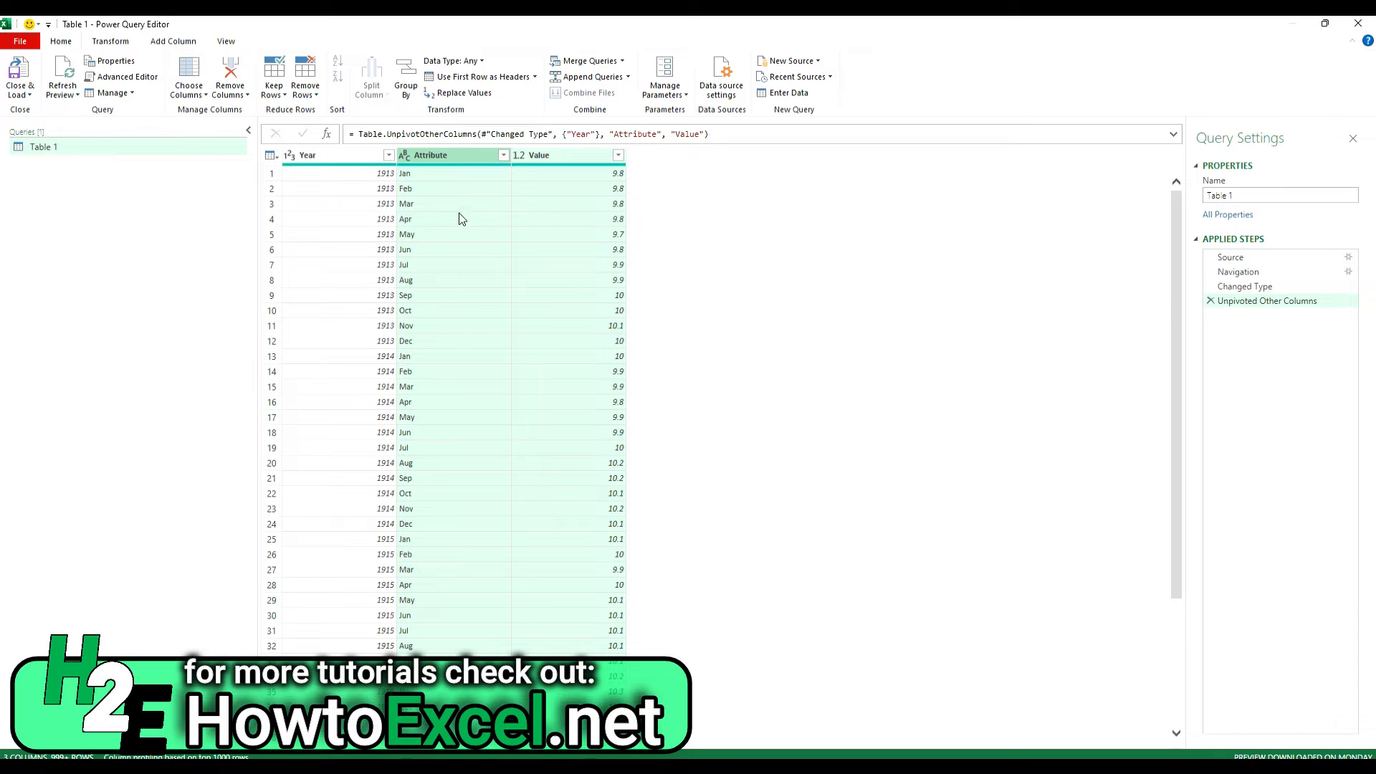
pyautogui.moveTo(363, 219)
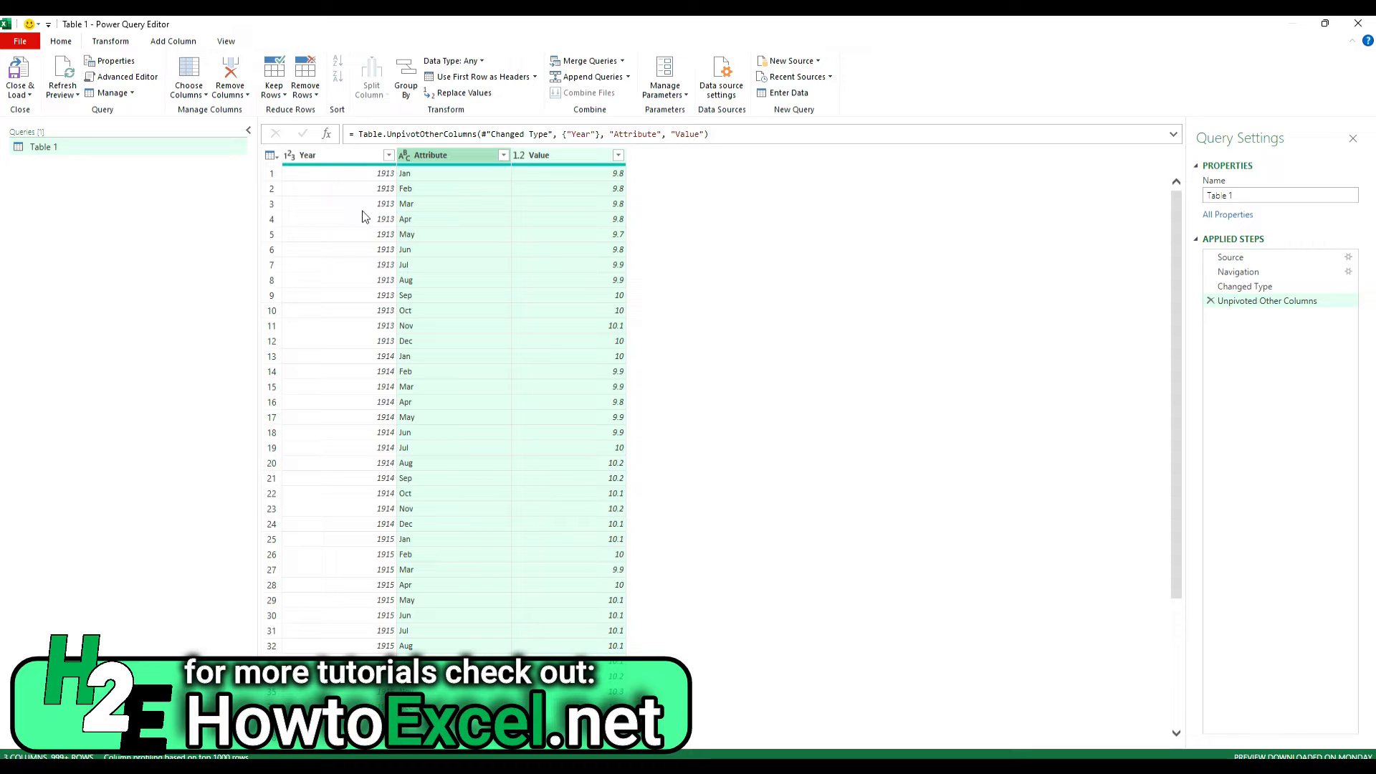
pyautogui.moveTo(354, 174)
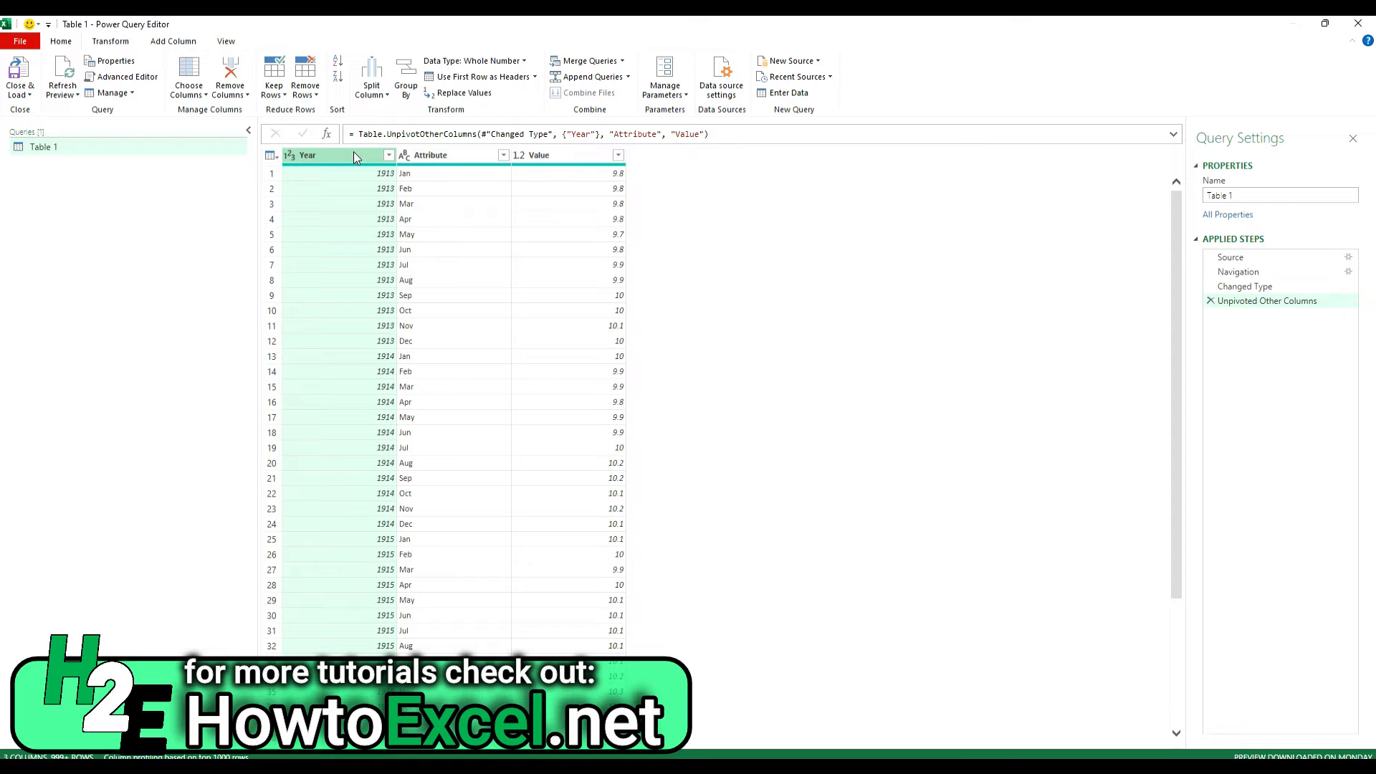
# - Add a Standard Subtract column of Year minus 1 and rename it PreviousYear
pyautogui.click(172, 42)
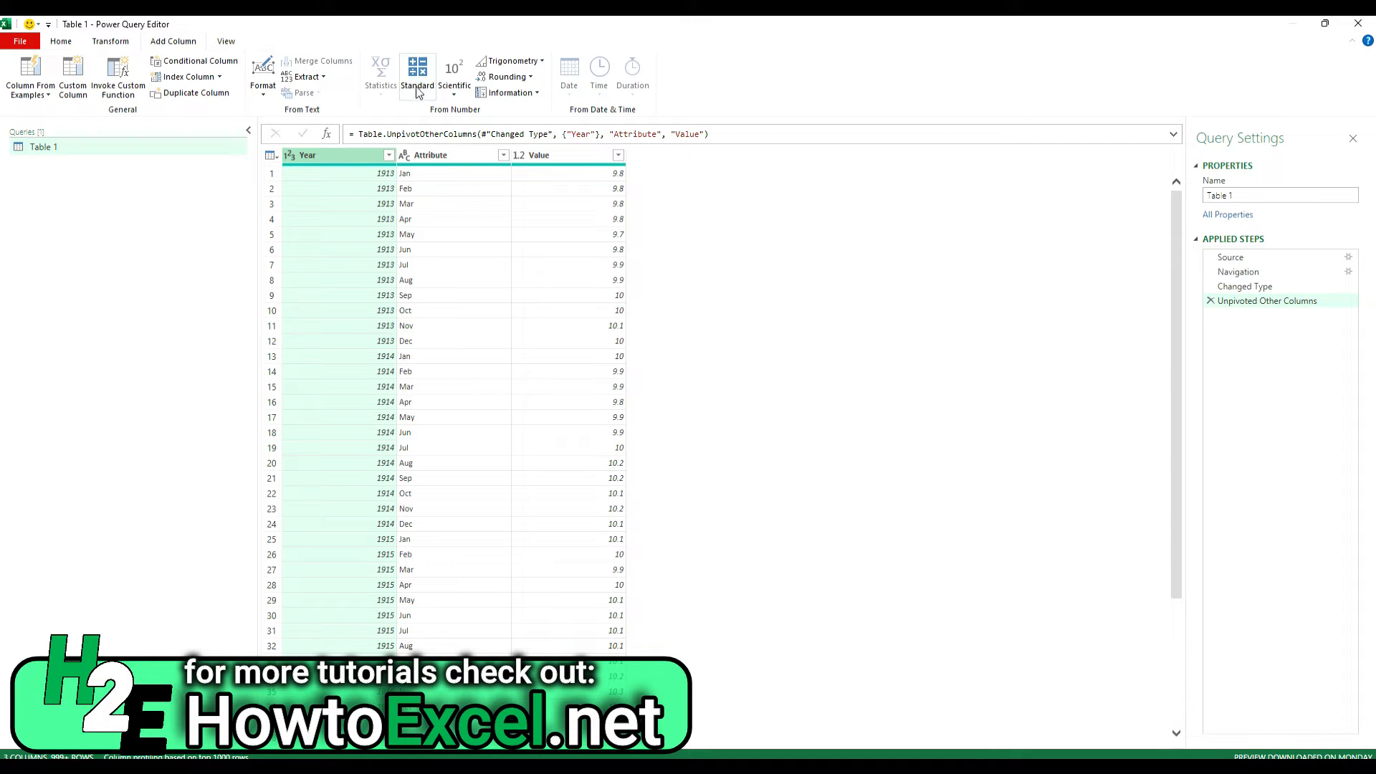
pyautogui.click(417, 74)
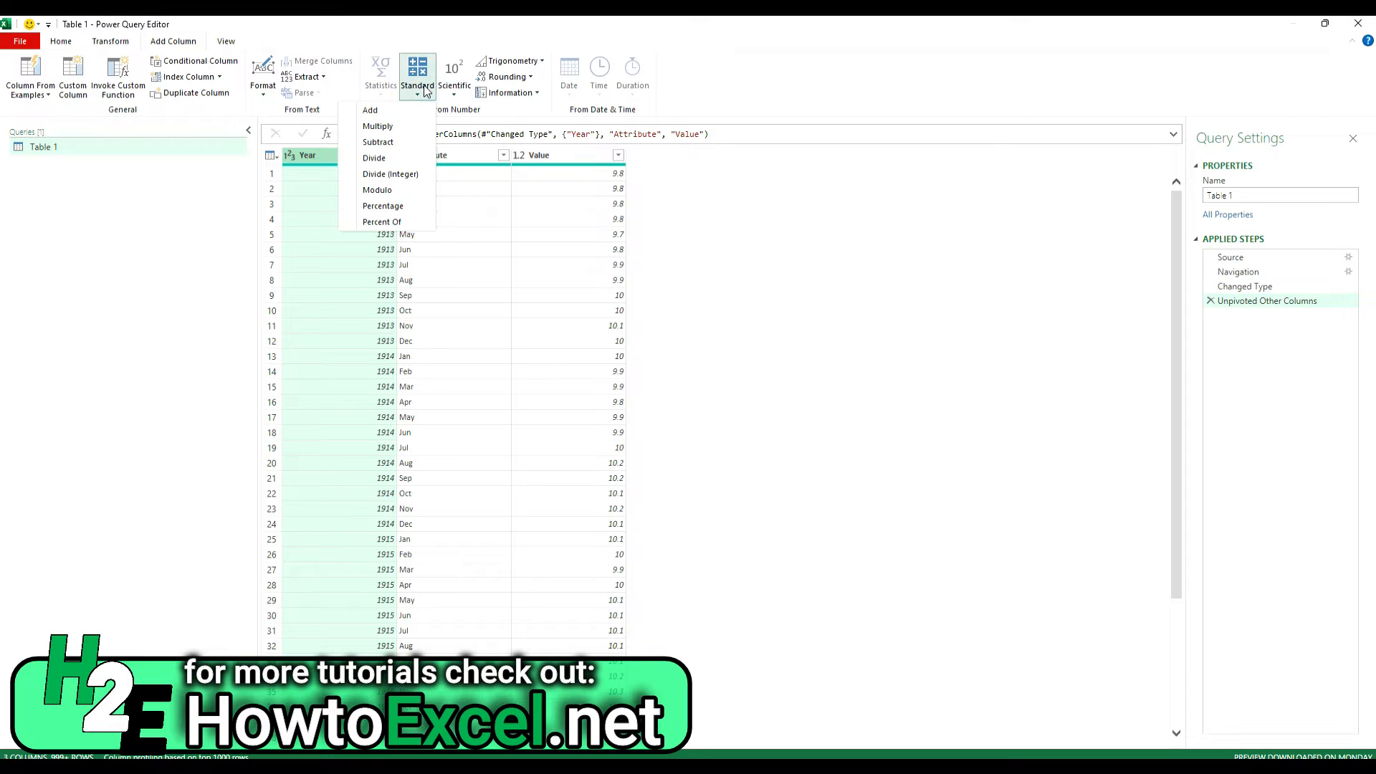
pyautogui.moveTo(378, 142)
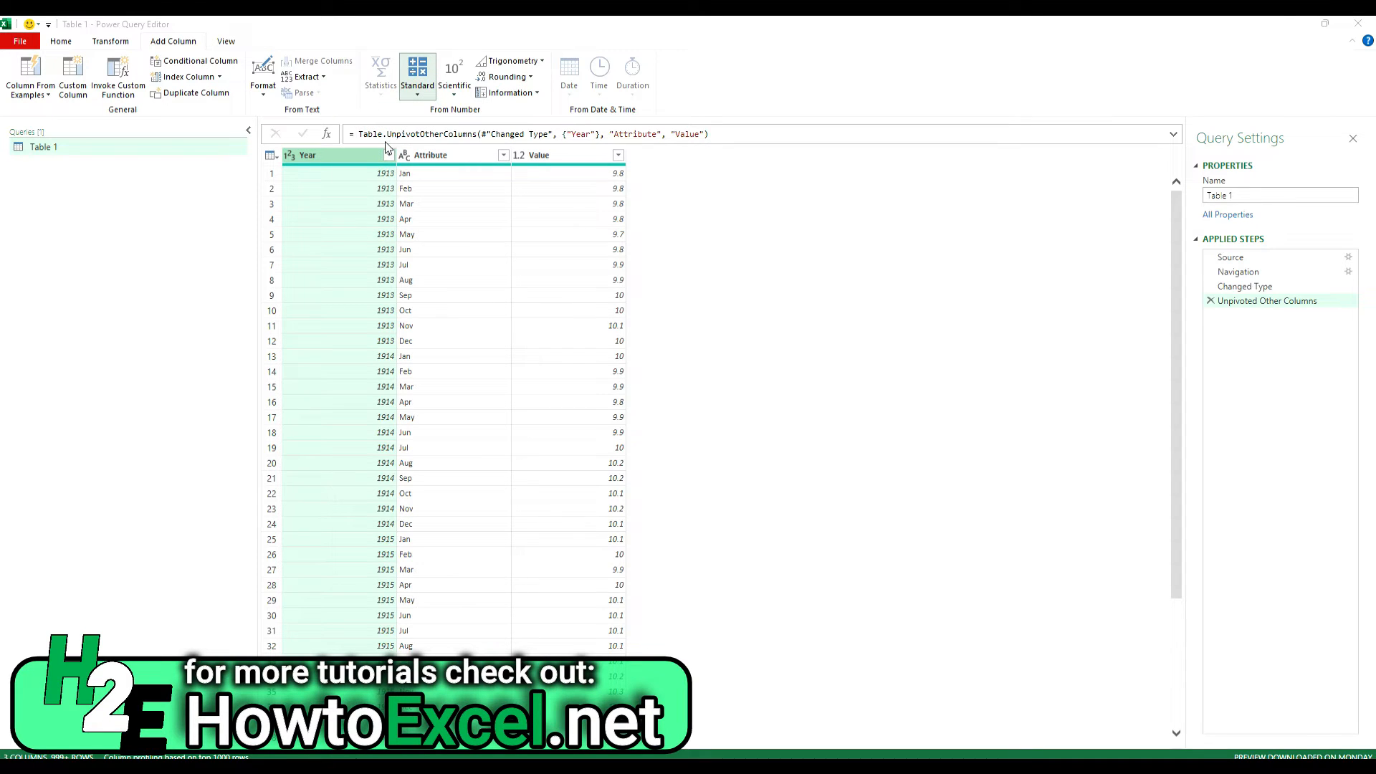
pyautogui.click(417, 74)
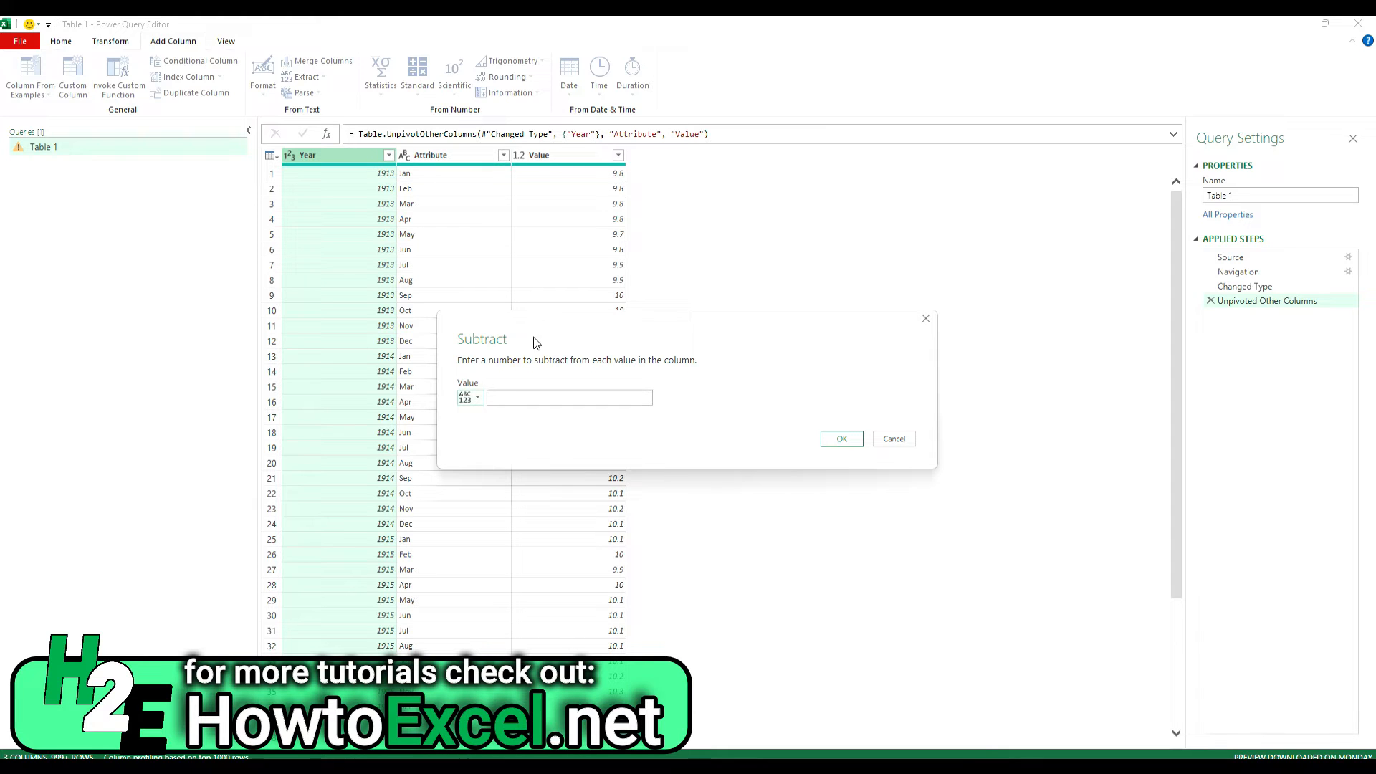
pyautogui.click(569, 398)
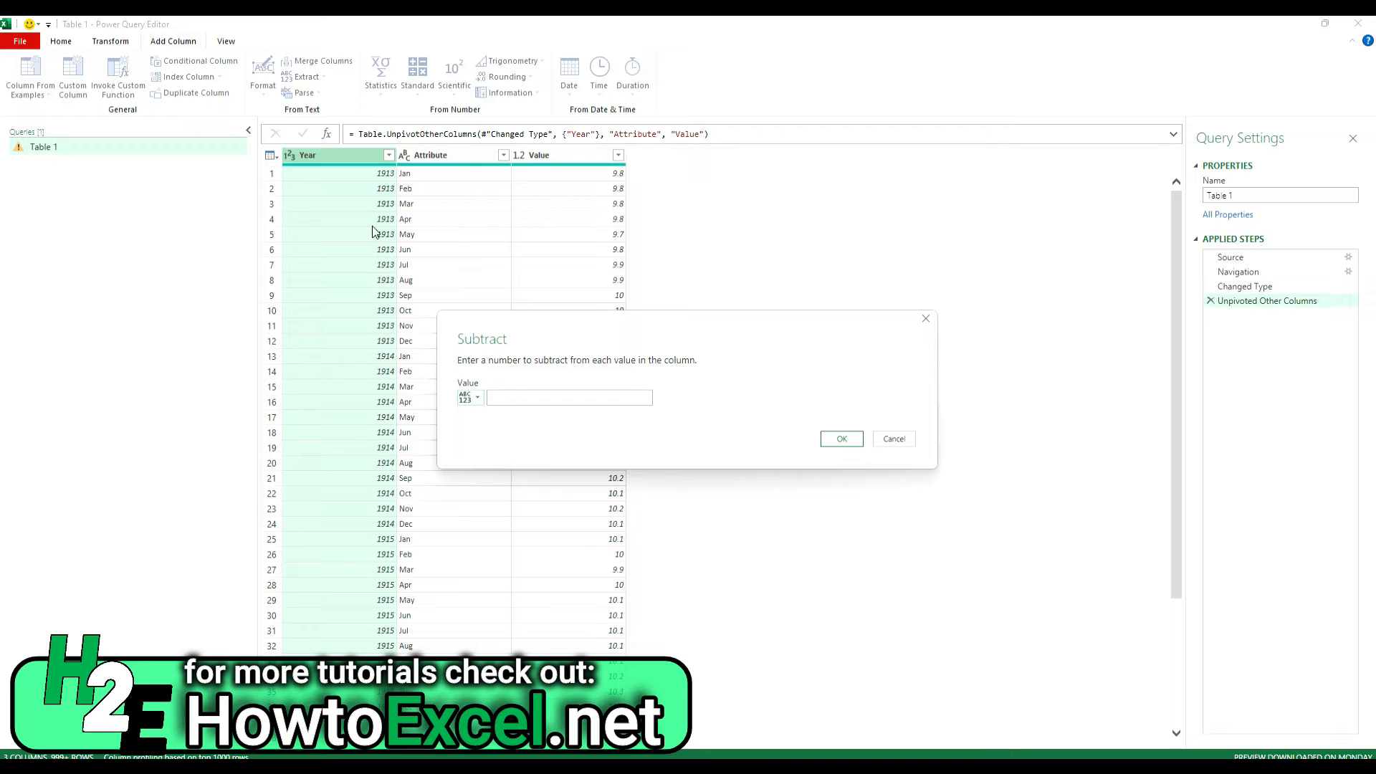
pyautogui.click(568, 397)
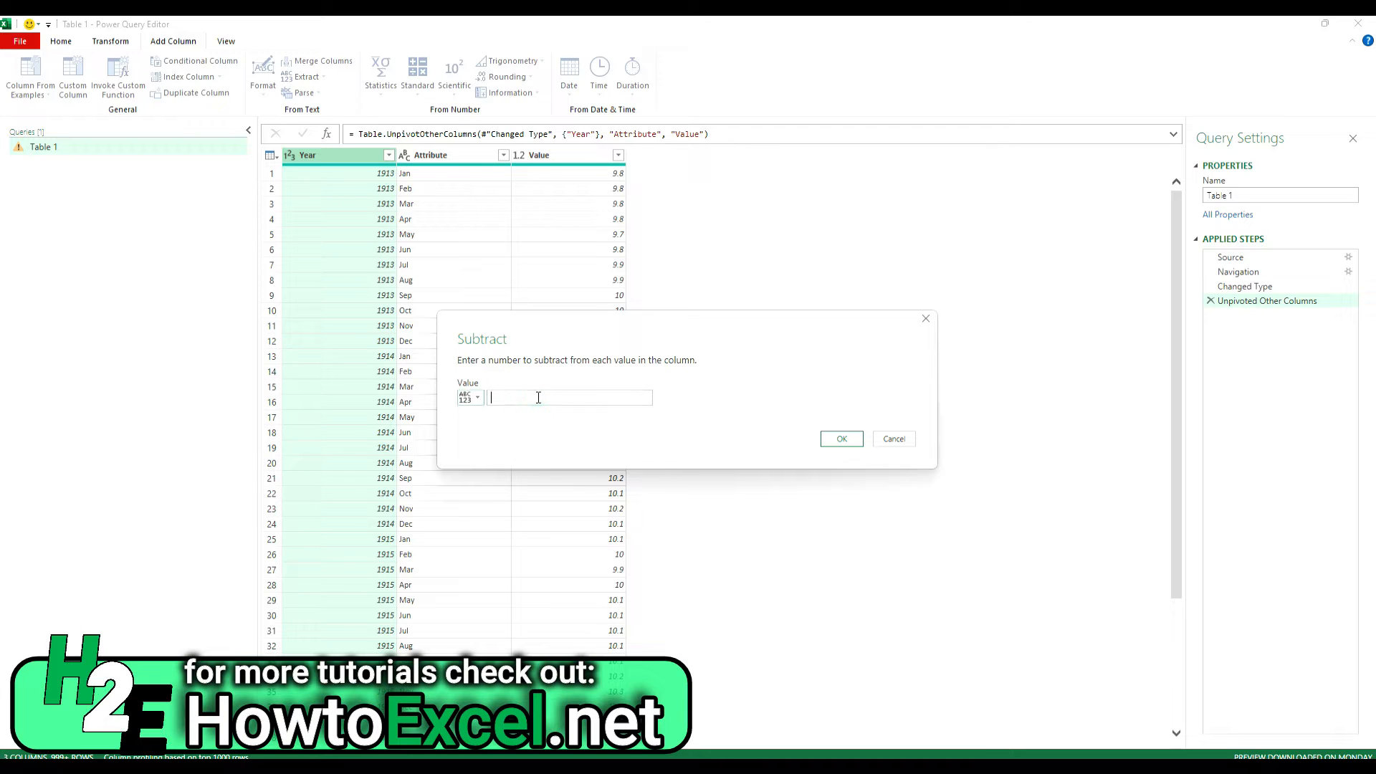
pyautogui.write('1')
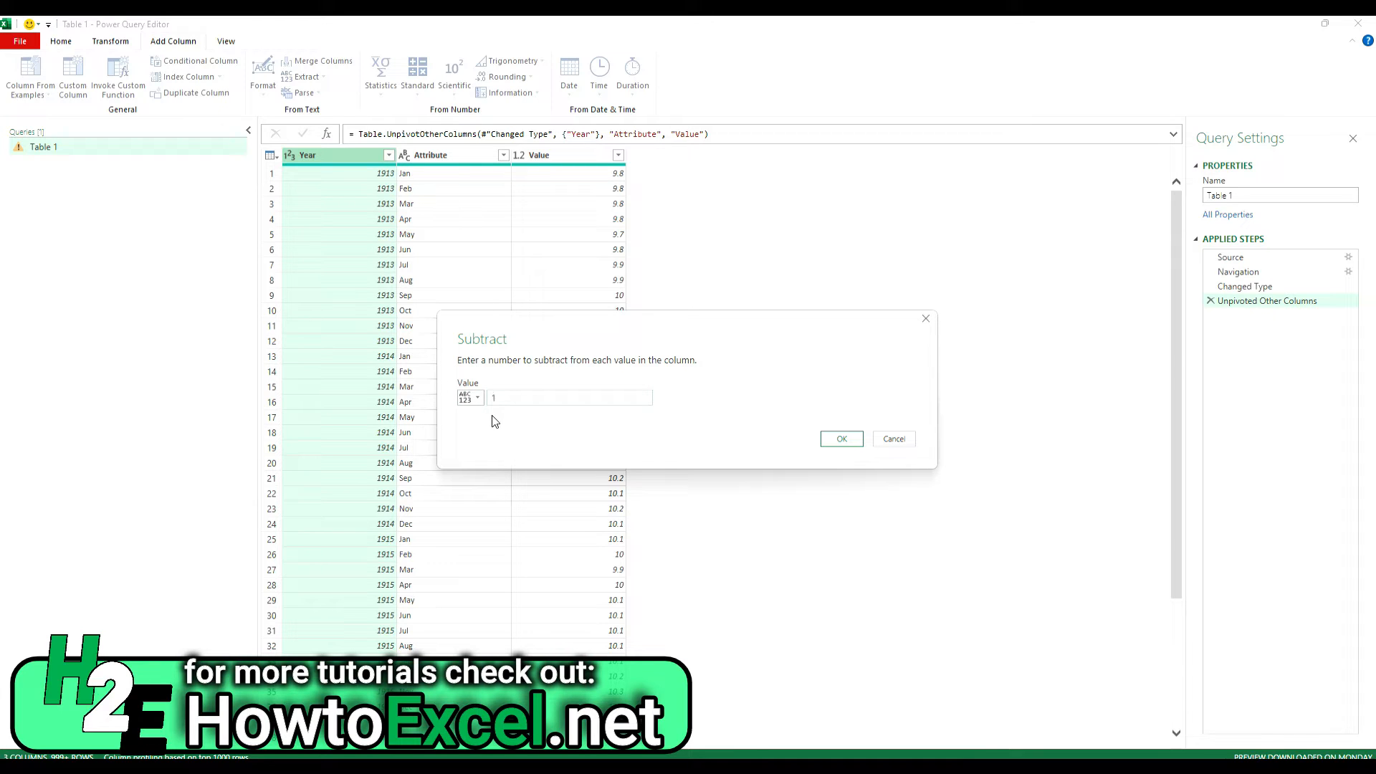
pyautogui.click(840, 439)
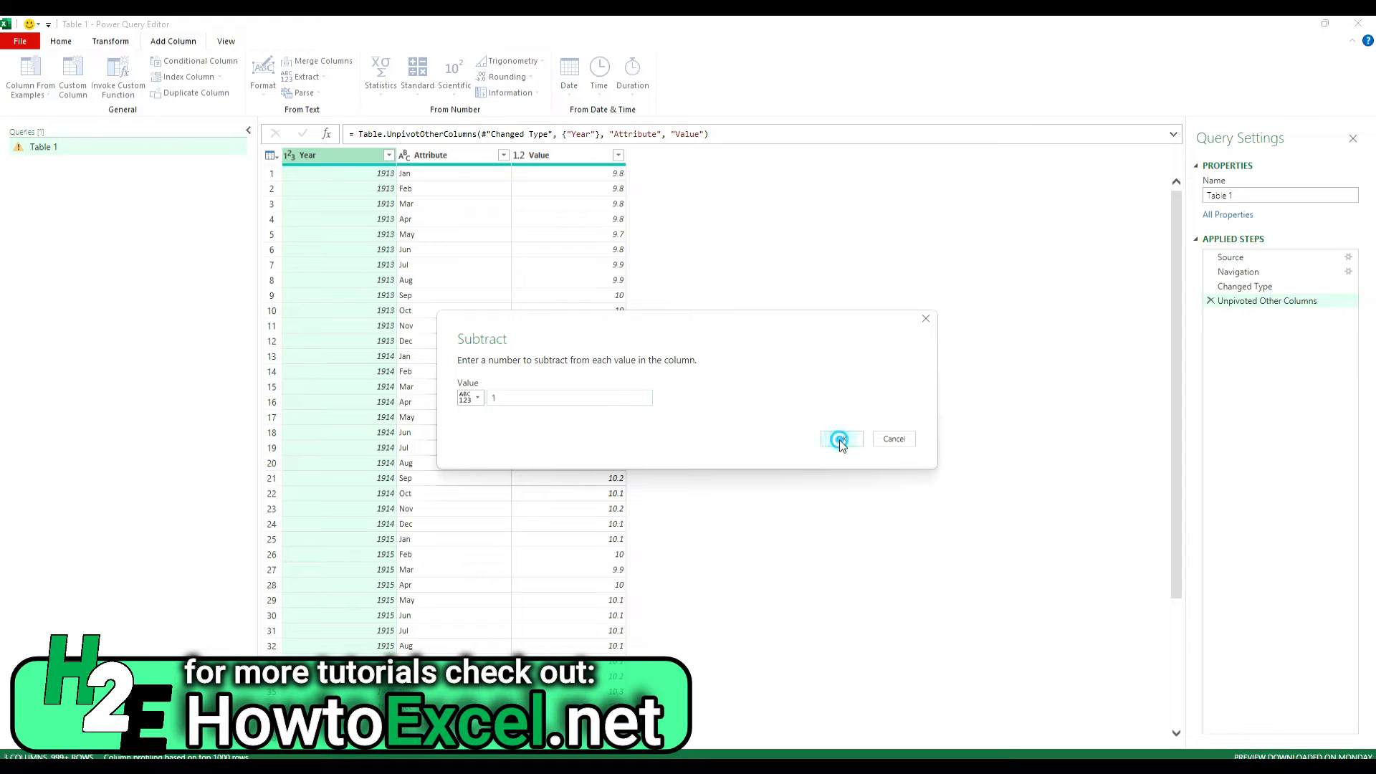
pyautogui.click(840, 439)
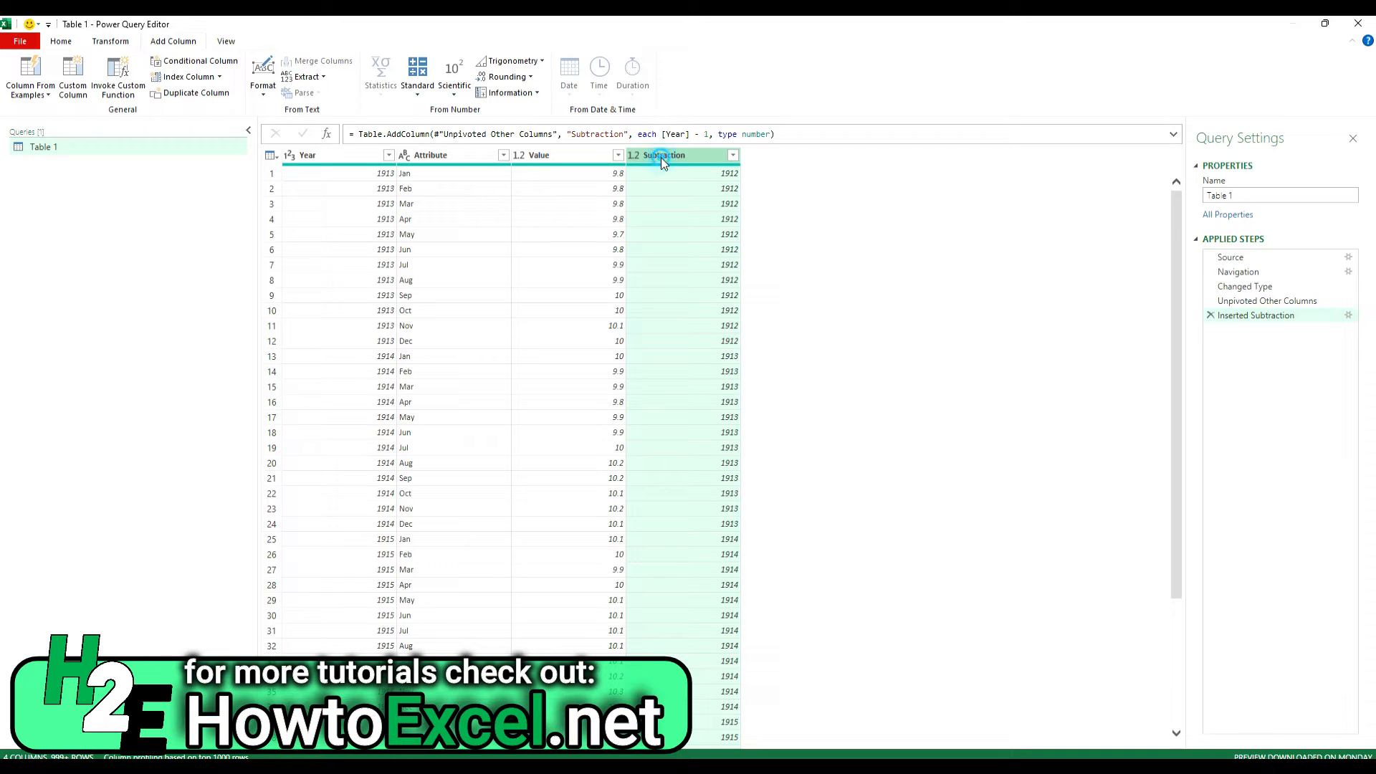
pyautogui.write('PreviousYear')
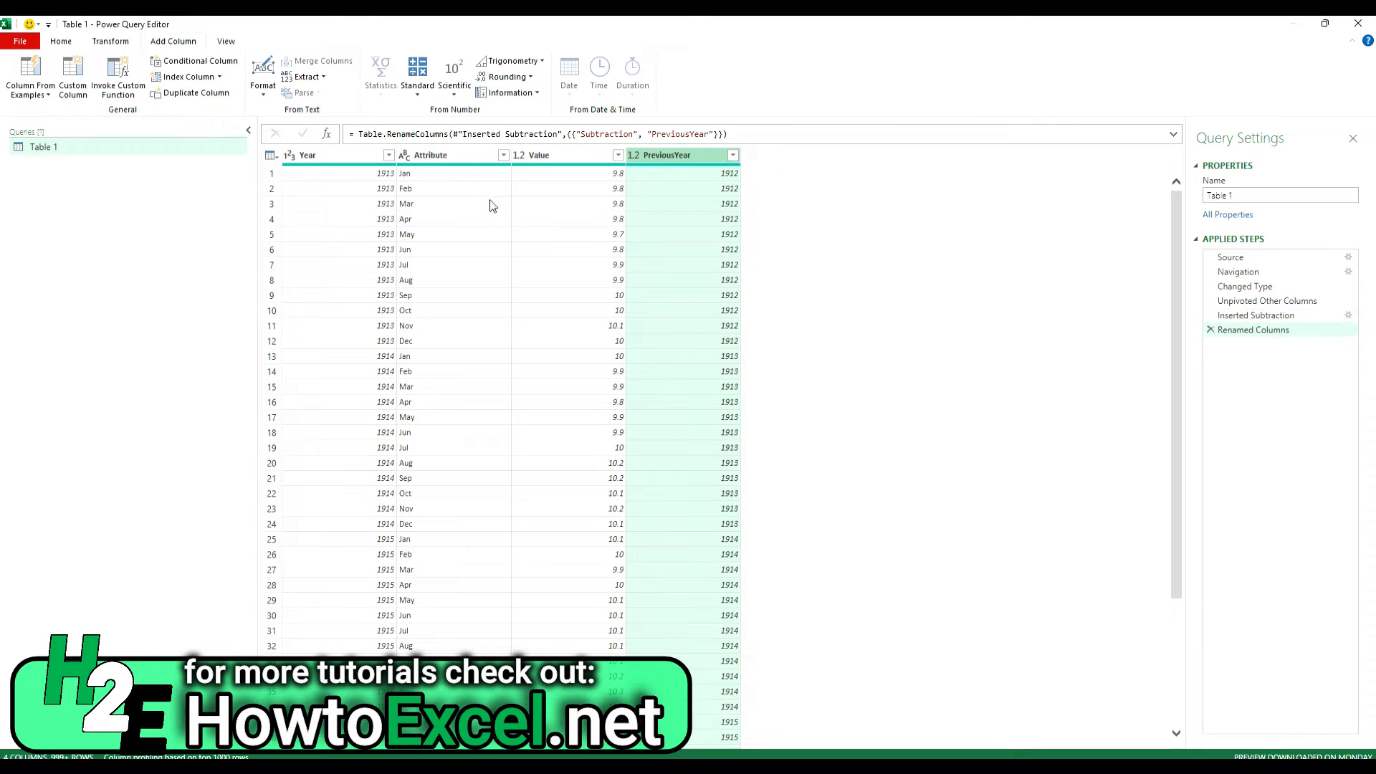
pyautogui.moveTo(742, 211)
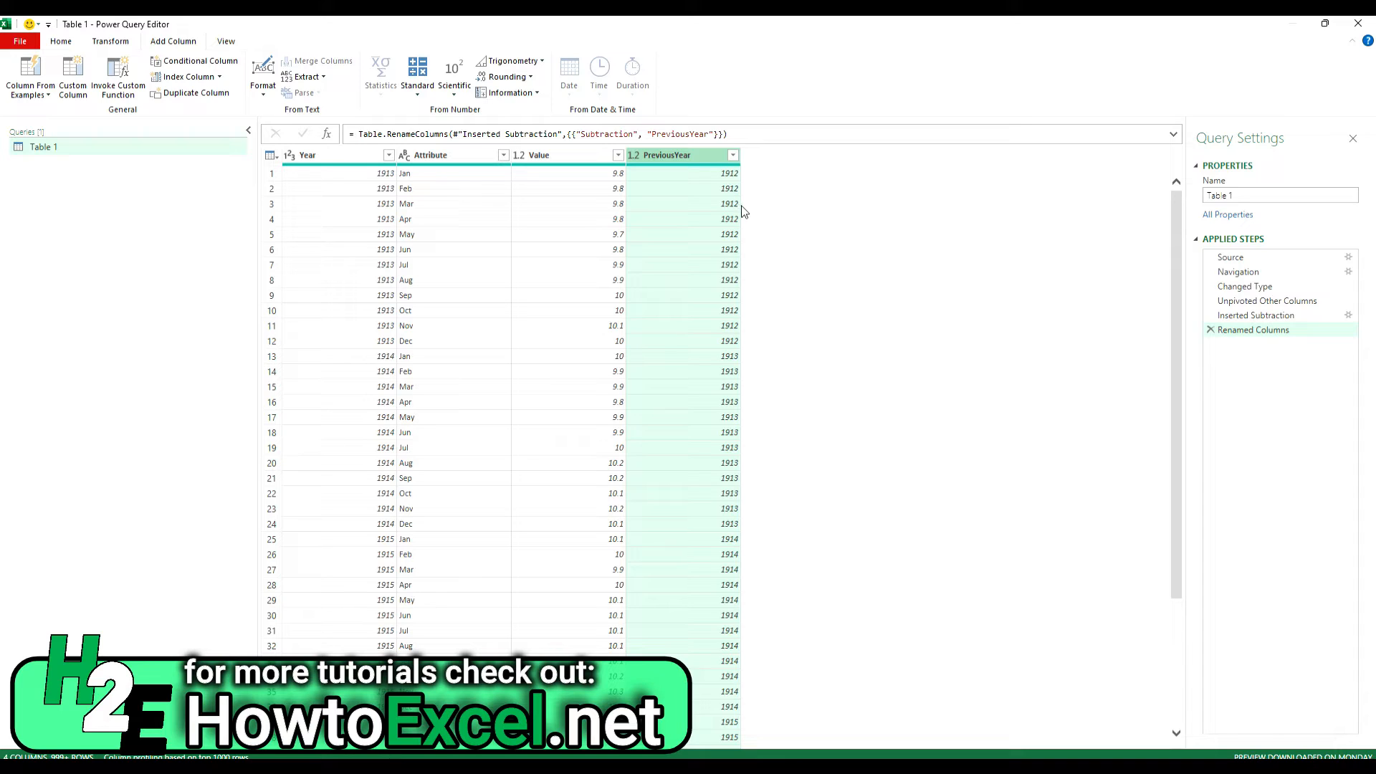
pyautogui.moveTo(518, 367)
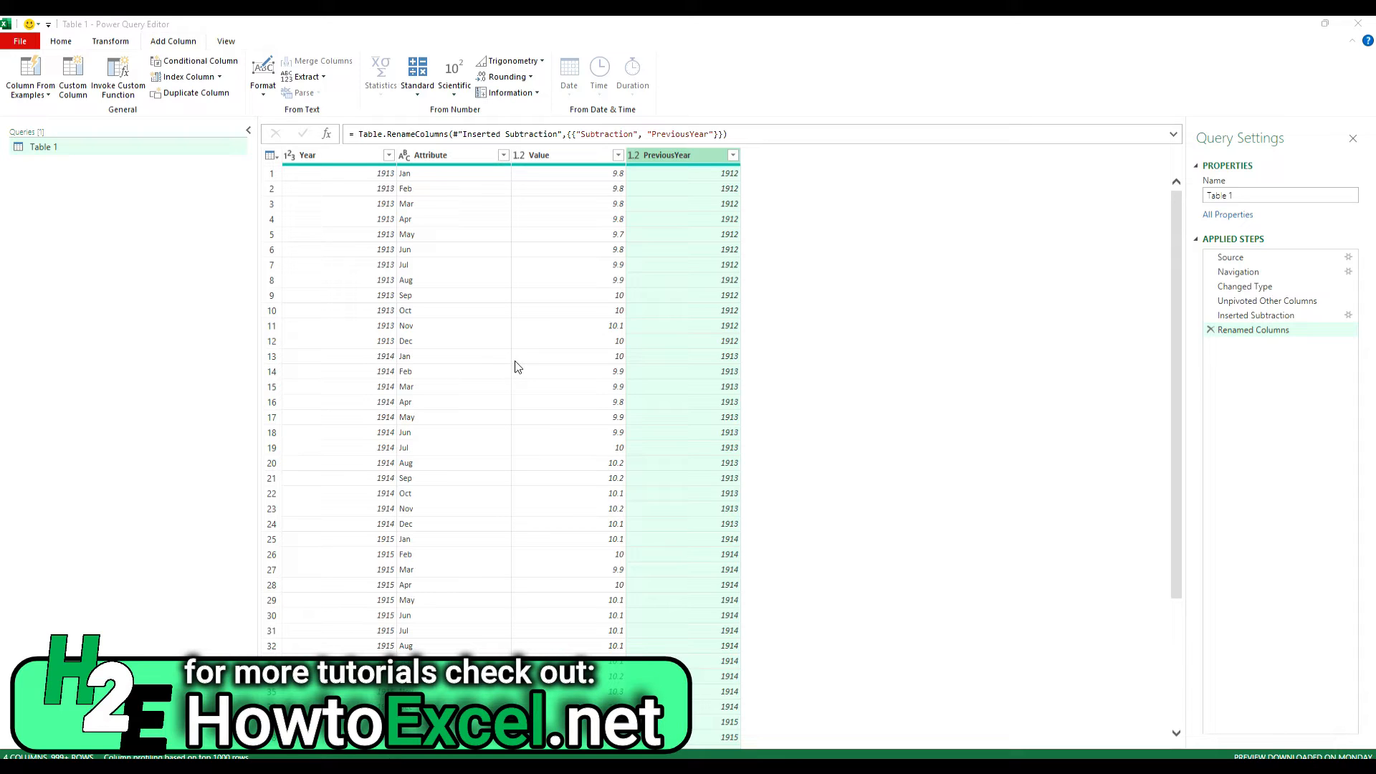
pyautogui.moveTo(112, 110)
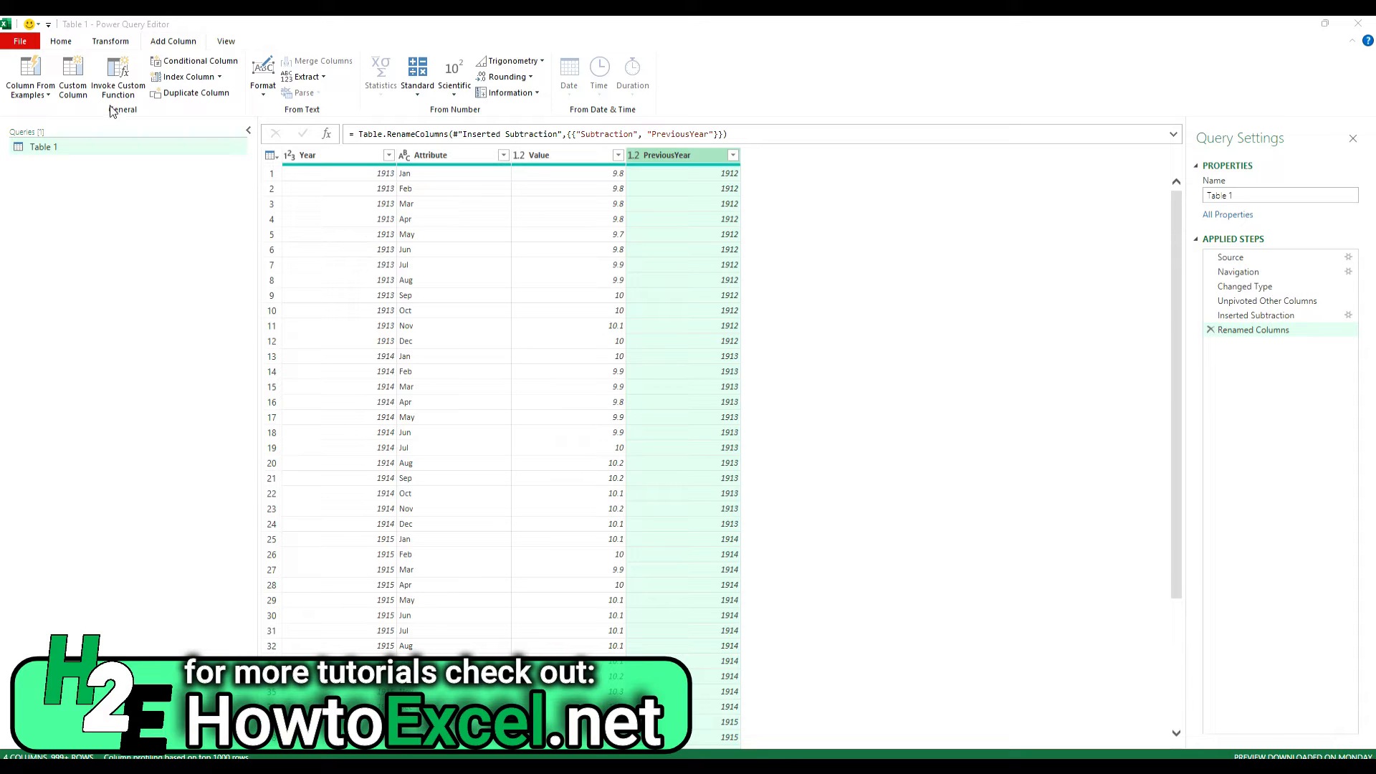
pyautogui.moveTo(73, 74)
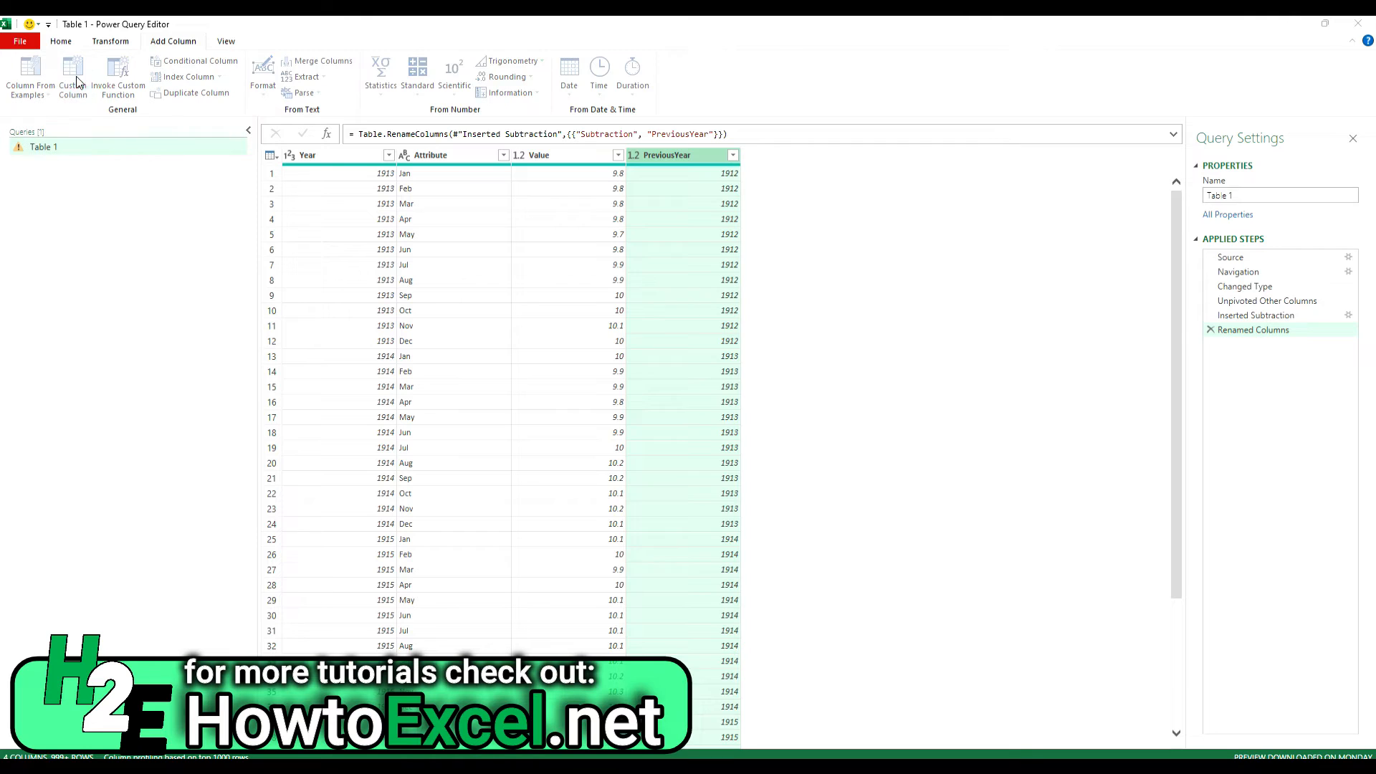
# - Add a custom column Current Period with formula [Year]&"-"&[Attribute]
pyautogui.click(73, 77)
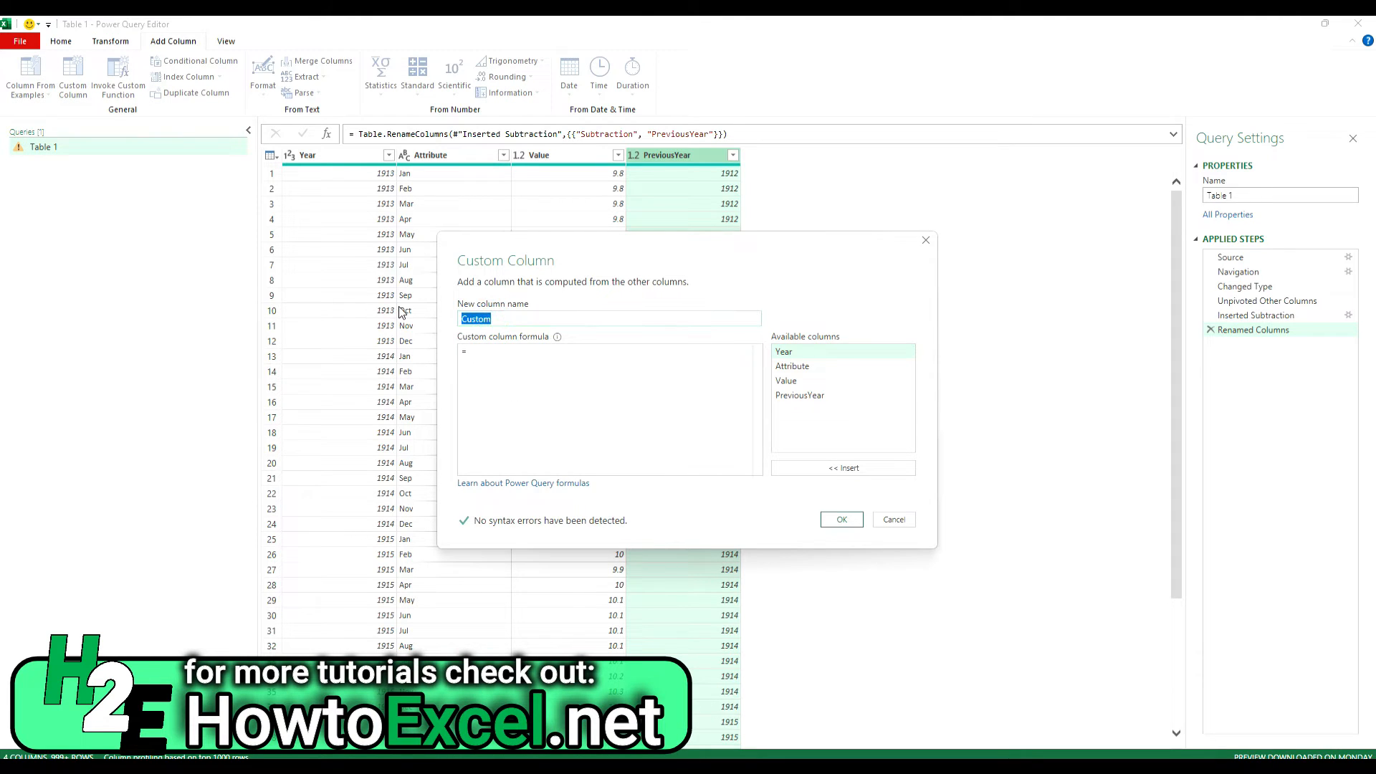
pyautogui.write('Current Period')
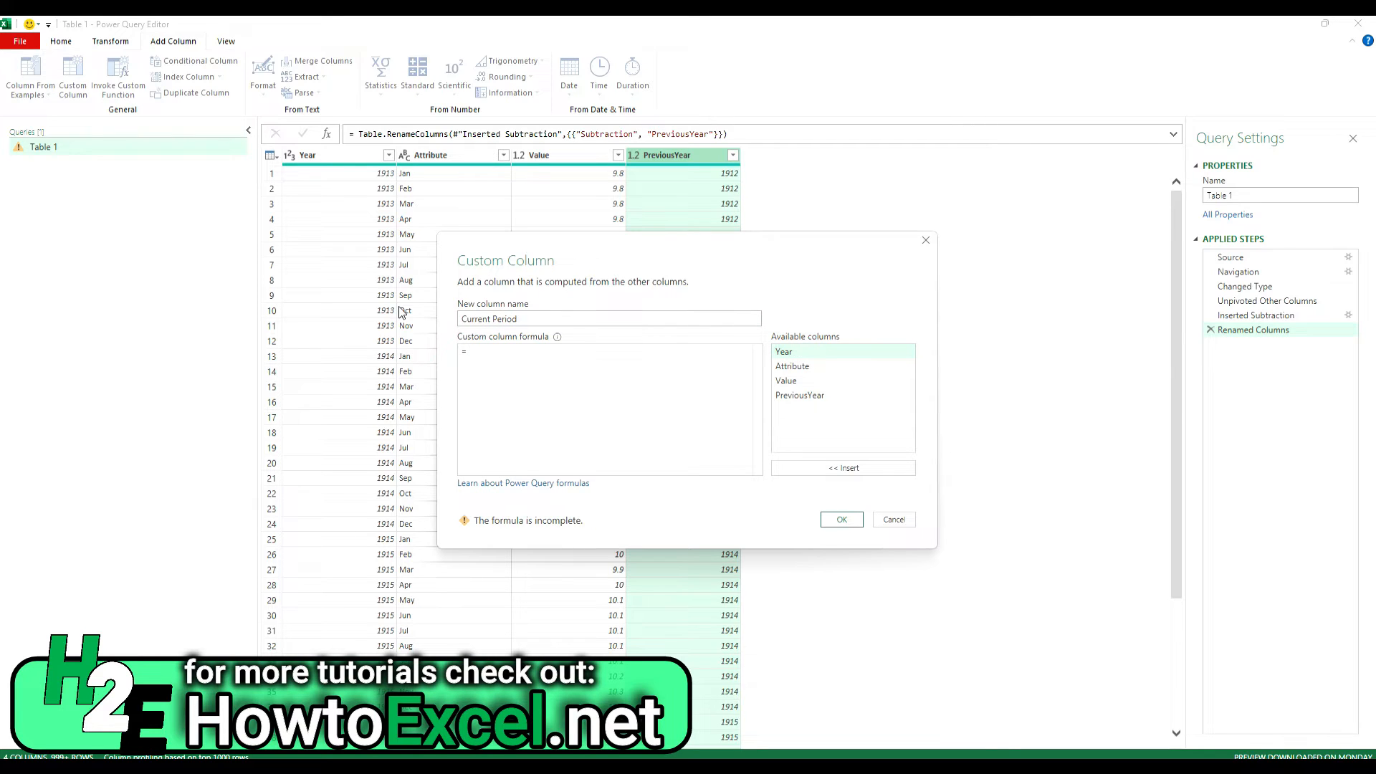
pyautogui.doubleClick(782, 351)
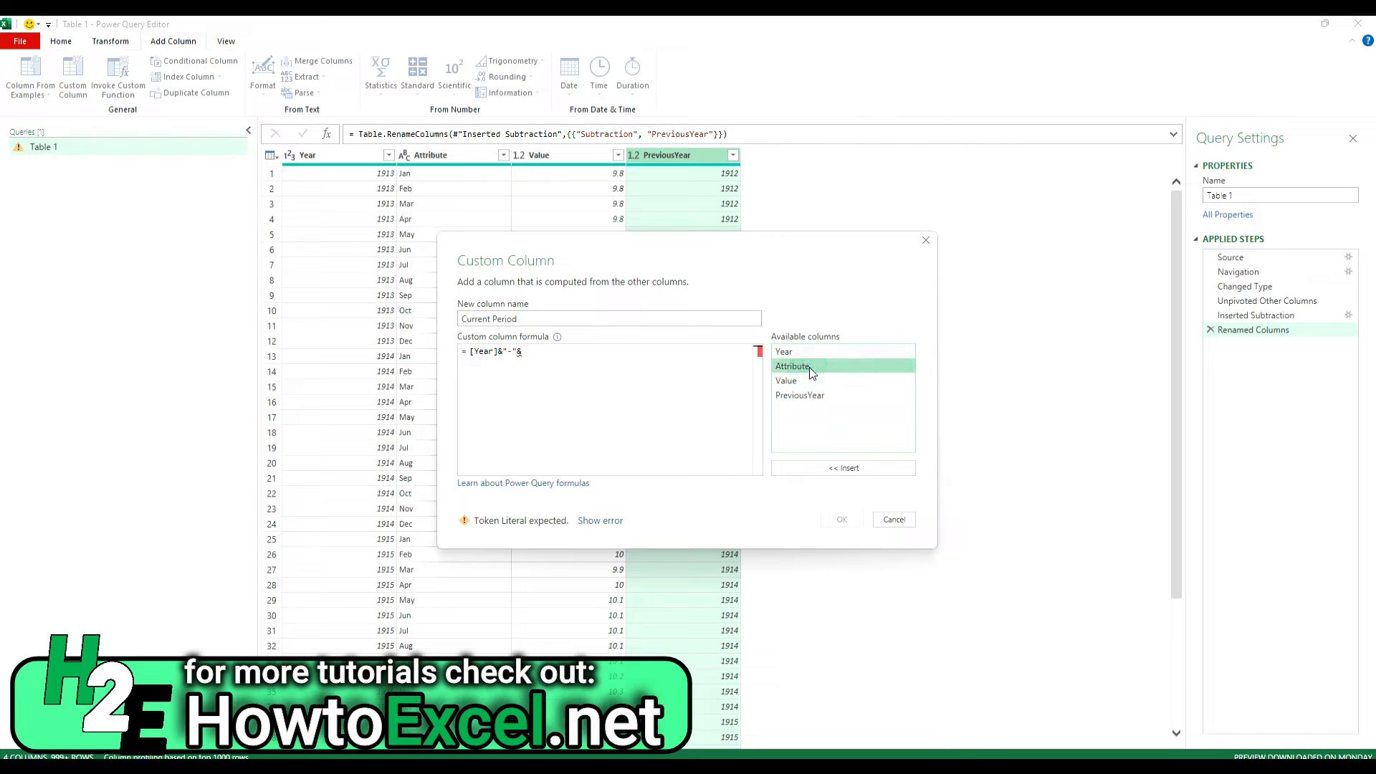
pyautogui.doubleClick(791, 366)
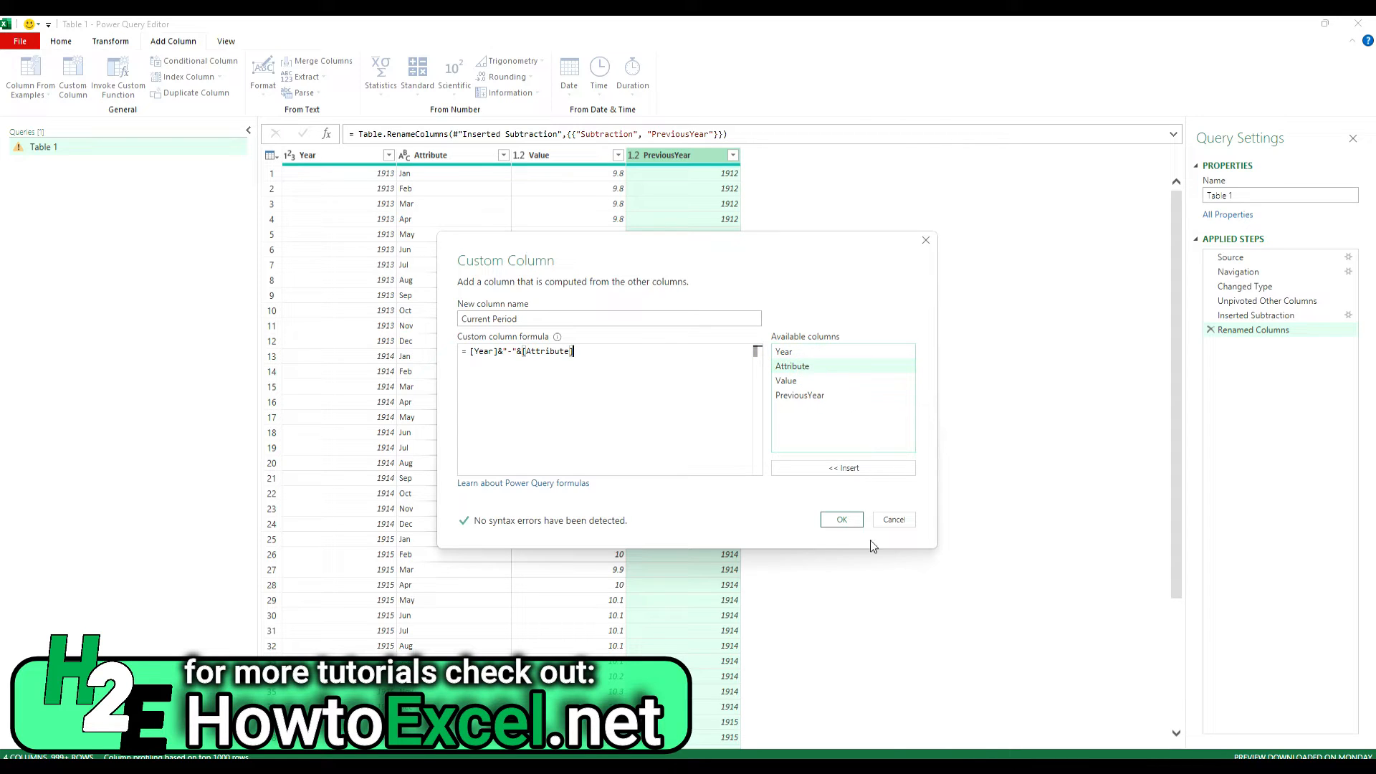
pyautogui.click(841, 519)
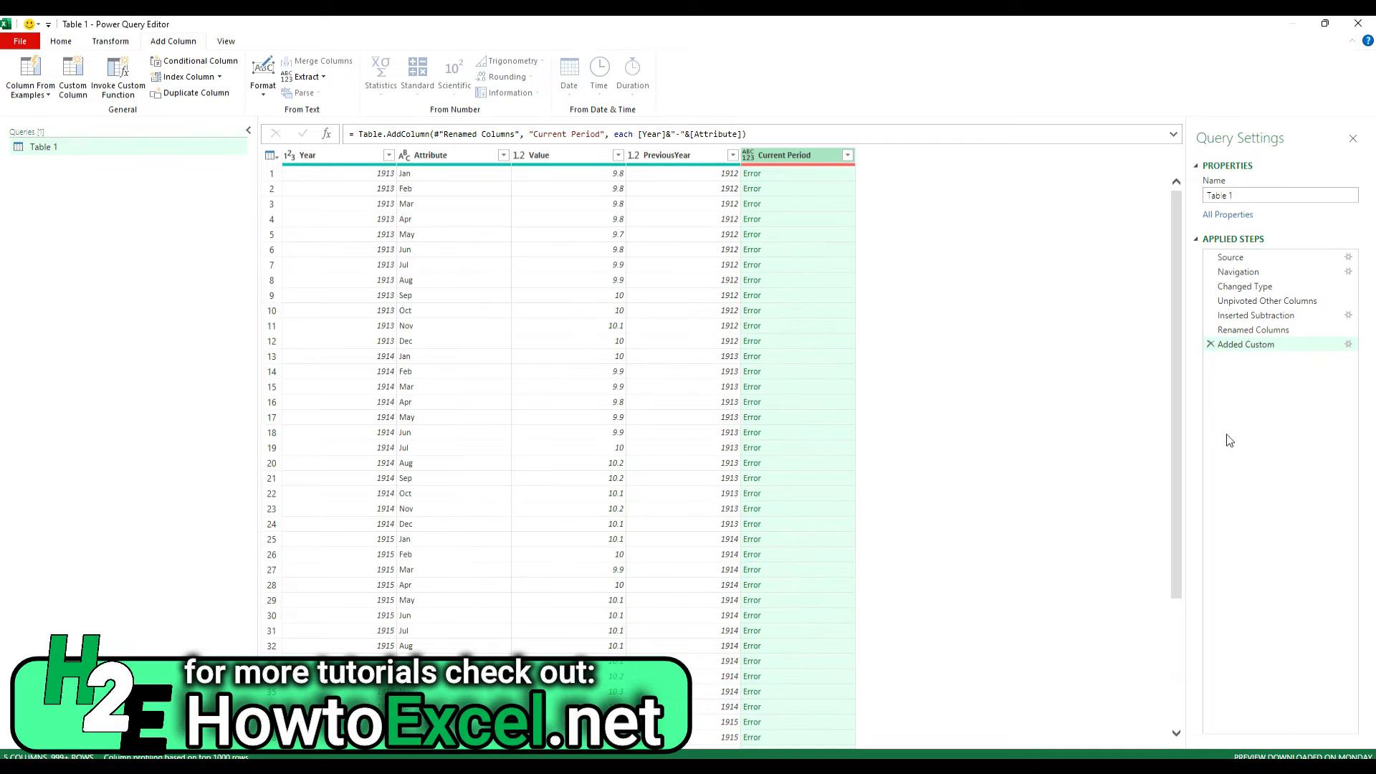
pyautogui.moveTo(1255, 329)
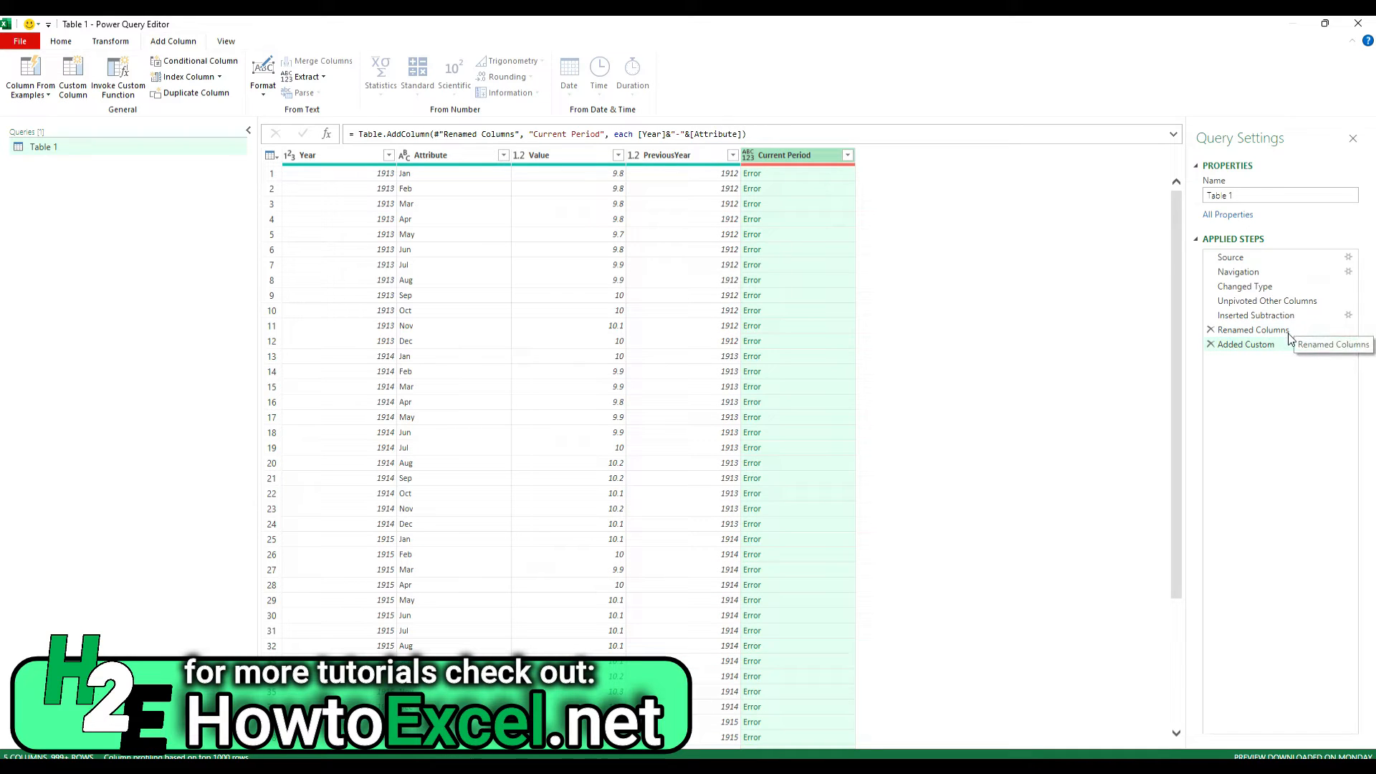
# - Insert a Changed Type step after Renamed Columns making Year and PreviousYear Text, then return to Added Custom
pyautogui.click(1255, 329)
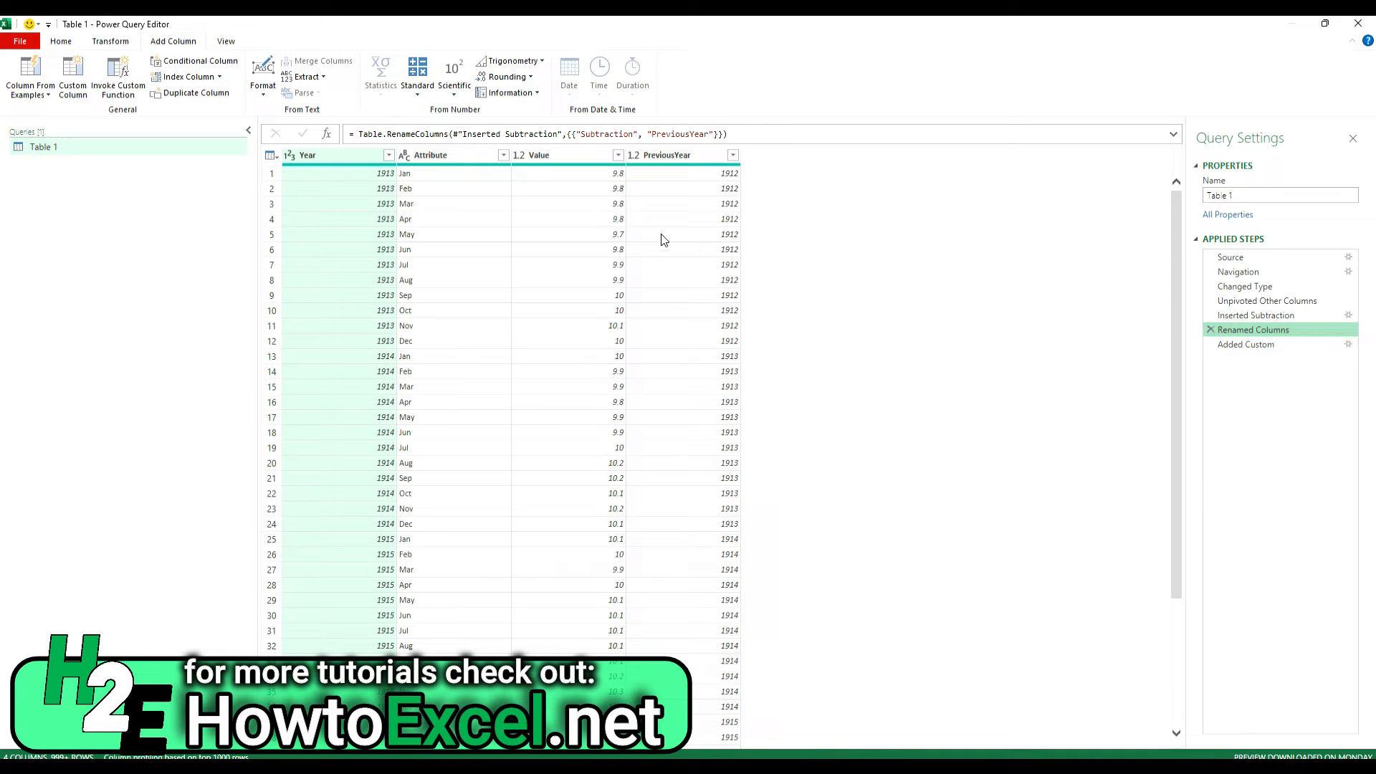
pyautogui.click(333, 155)
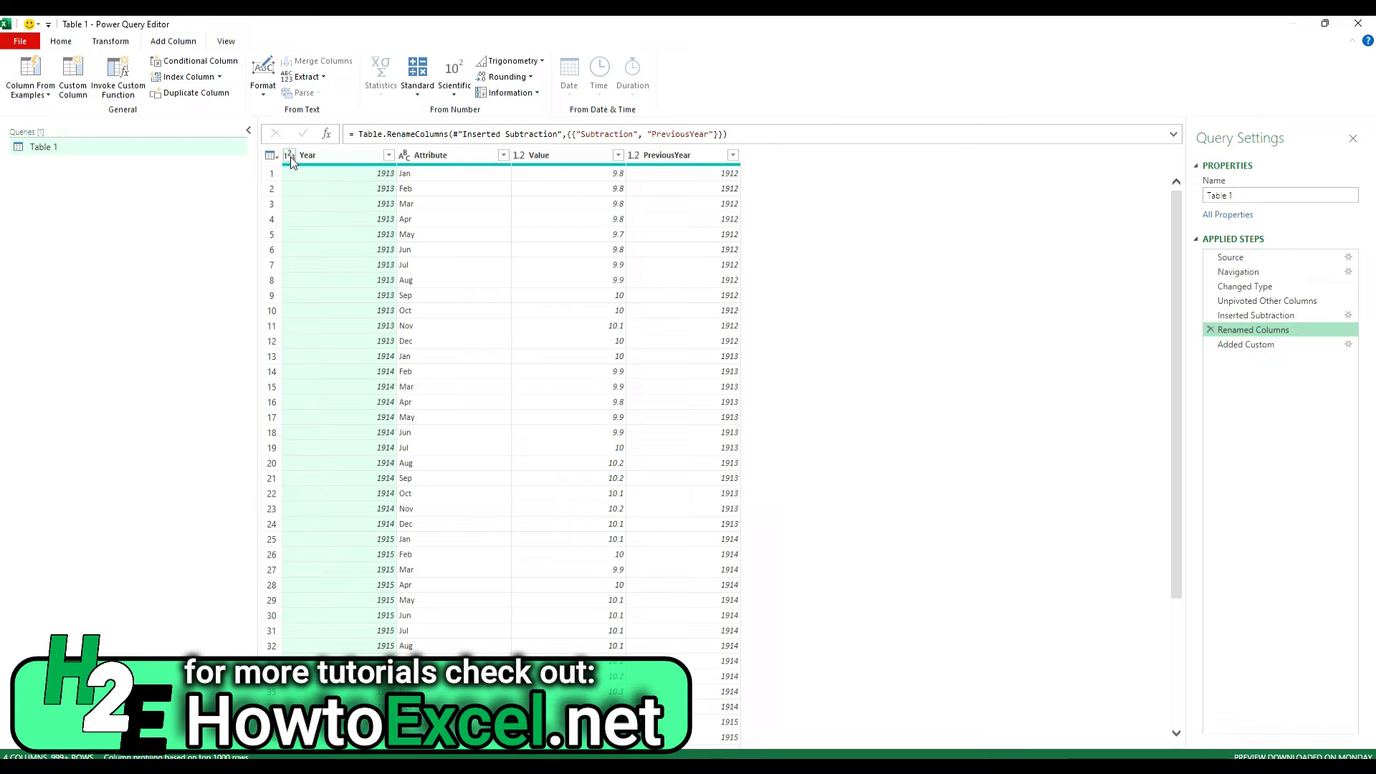
pyautogui.click(290, 155)
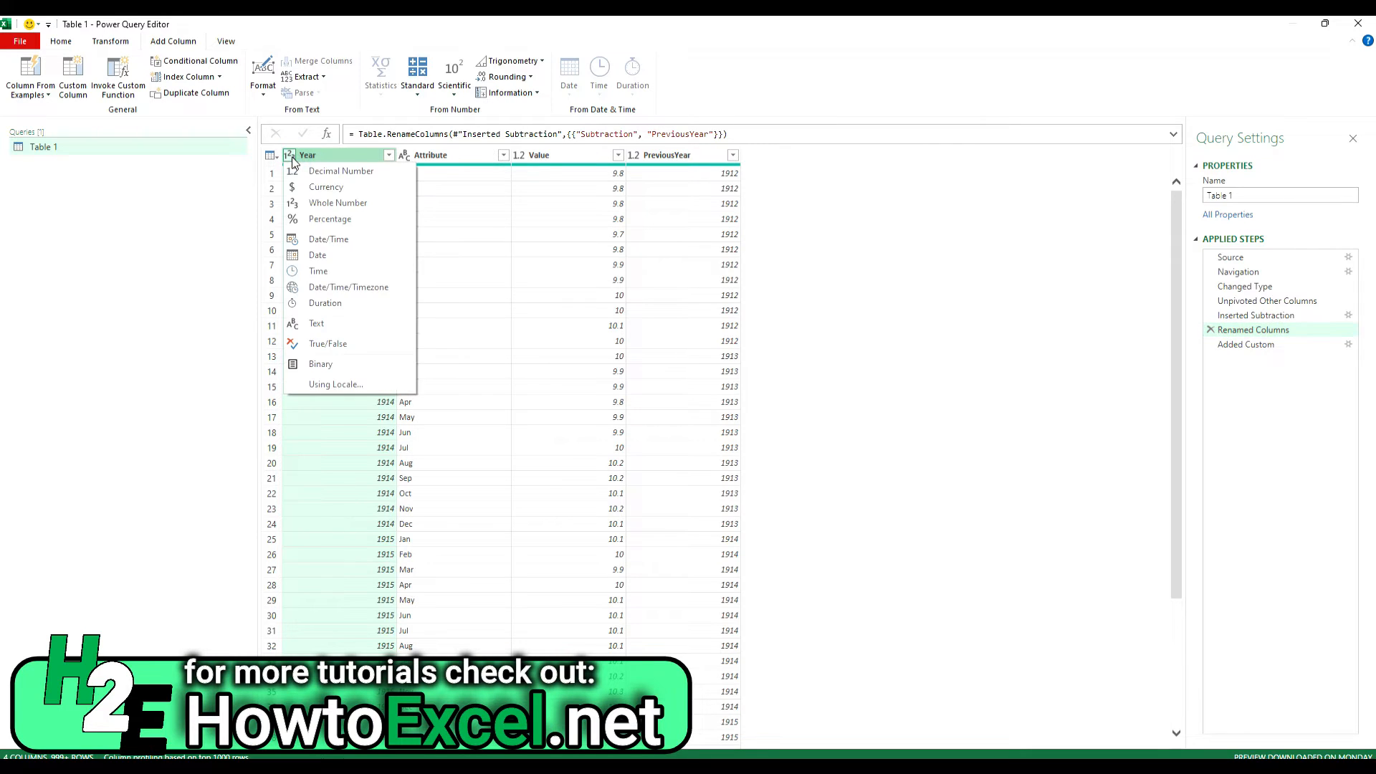
pyautogui.moveTo(333, 302)
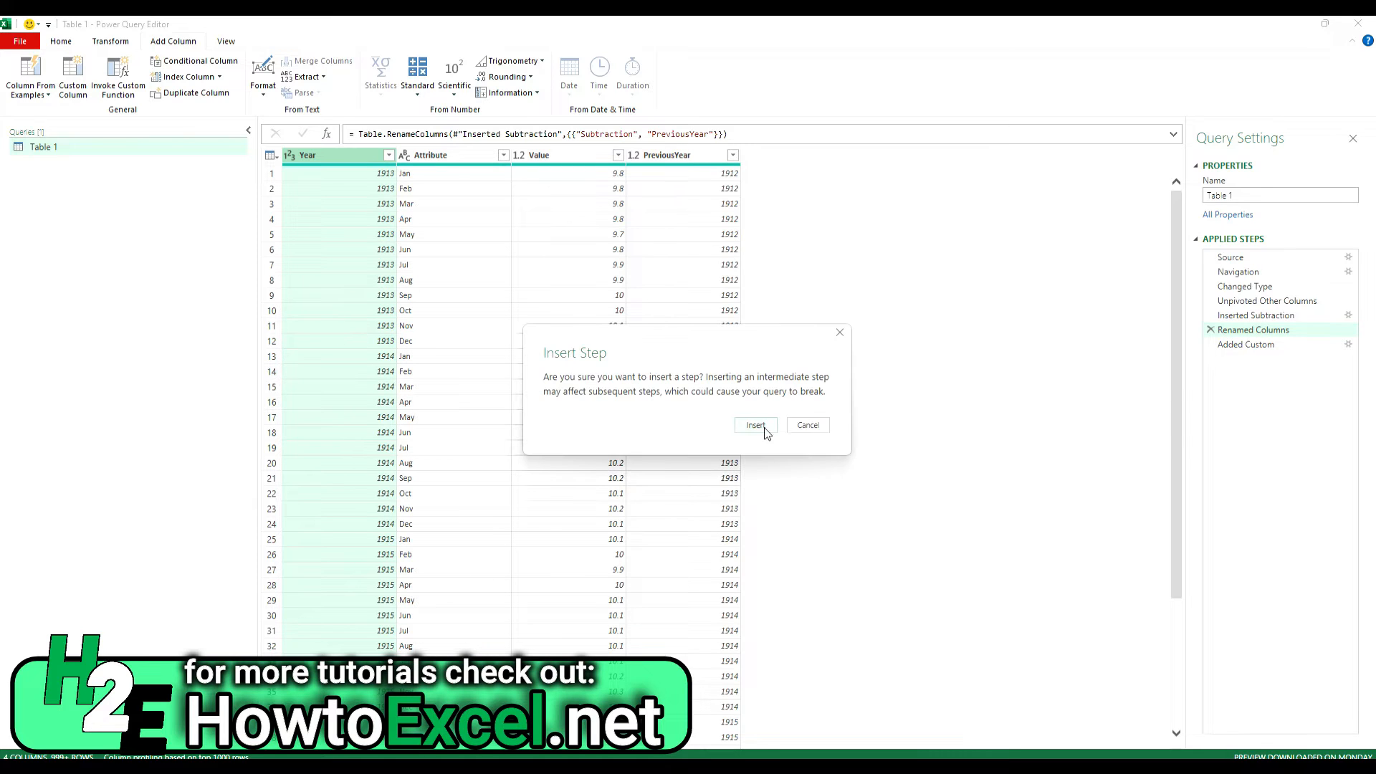
pyautogui.click(754, 425)
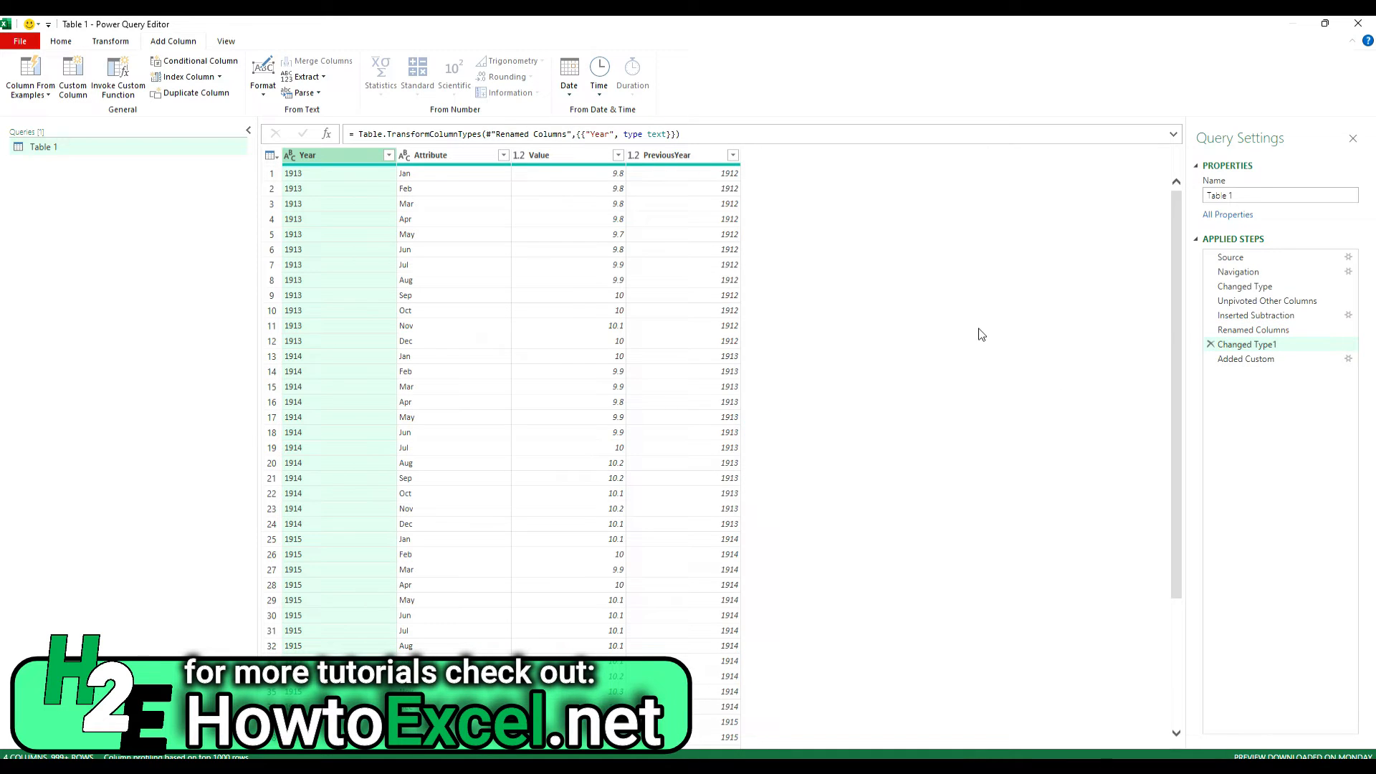
pyautogui.moveTo(665, 194)
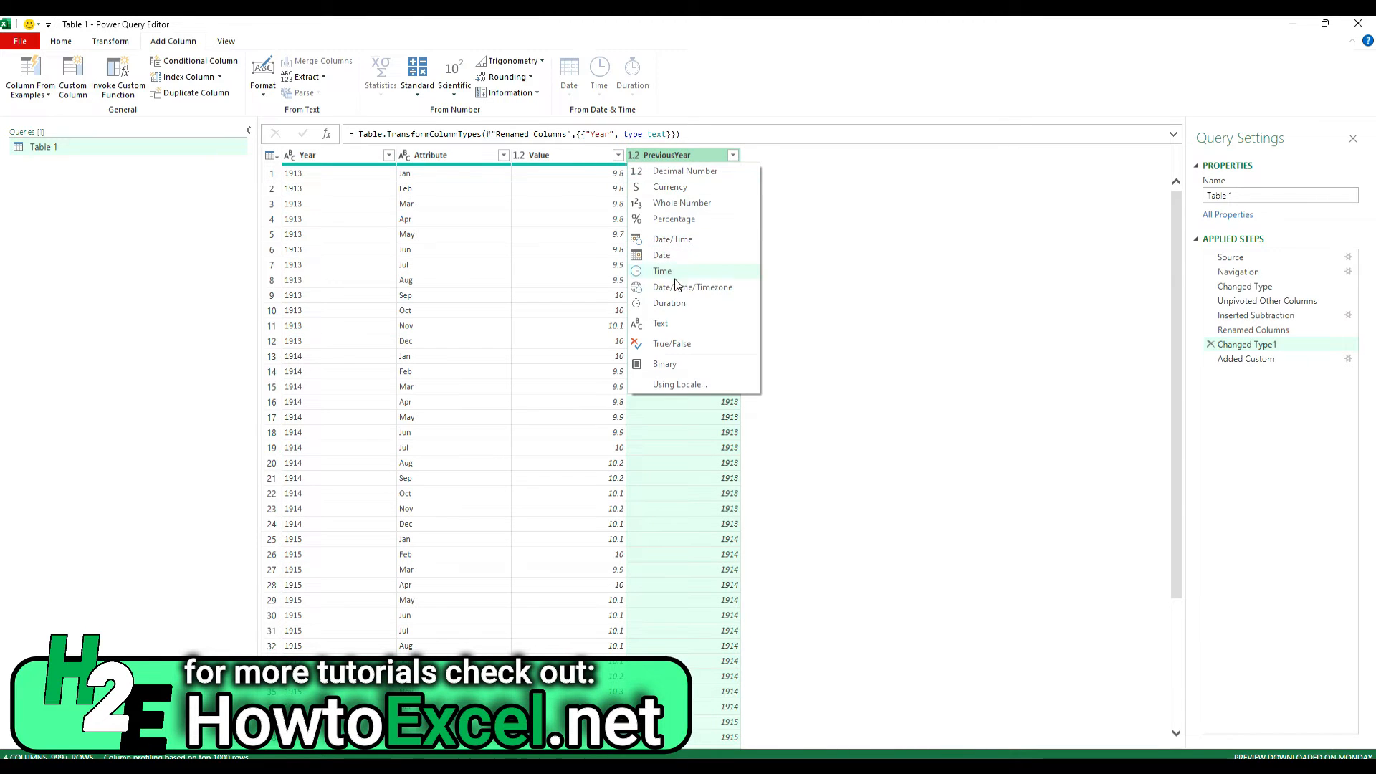
pyautogui.click(740, 426)
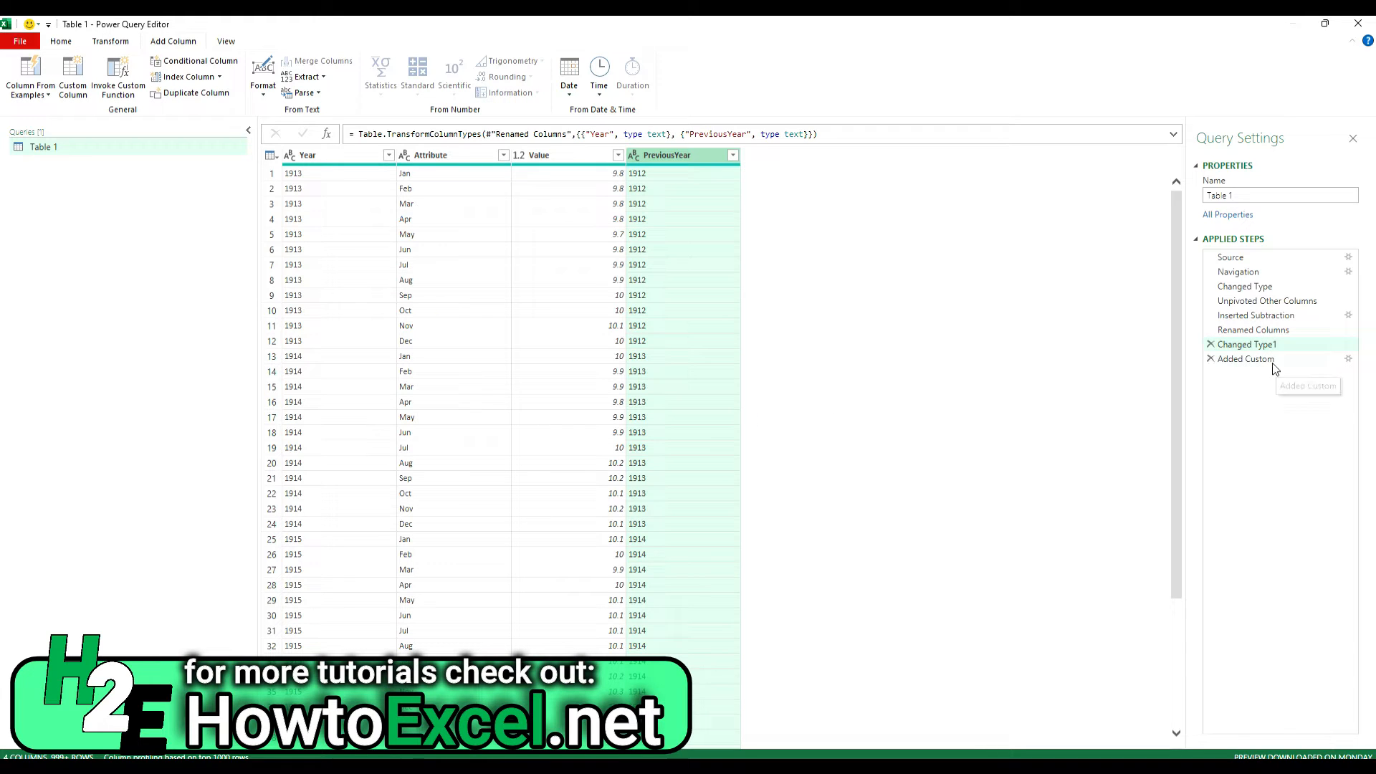
pyautogui.click(1246, 358)
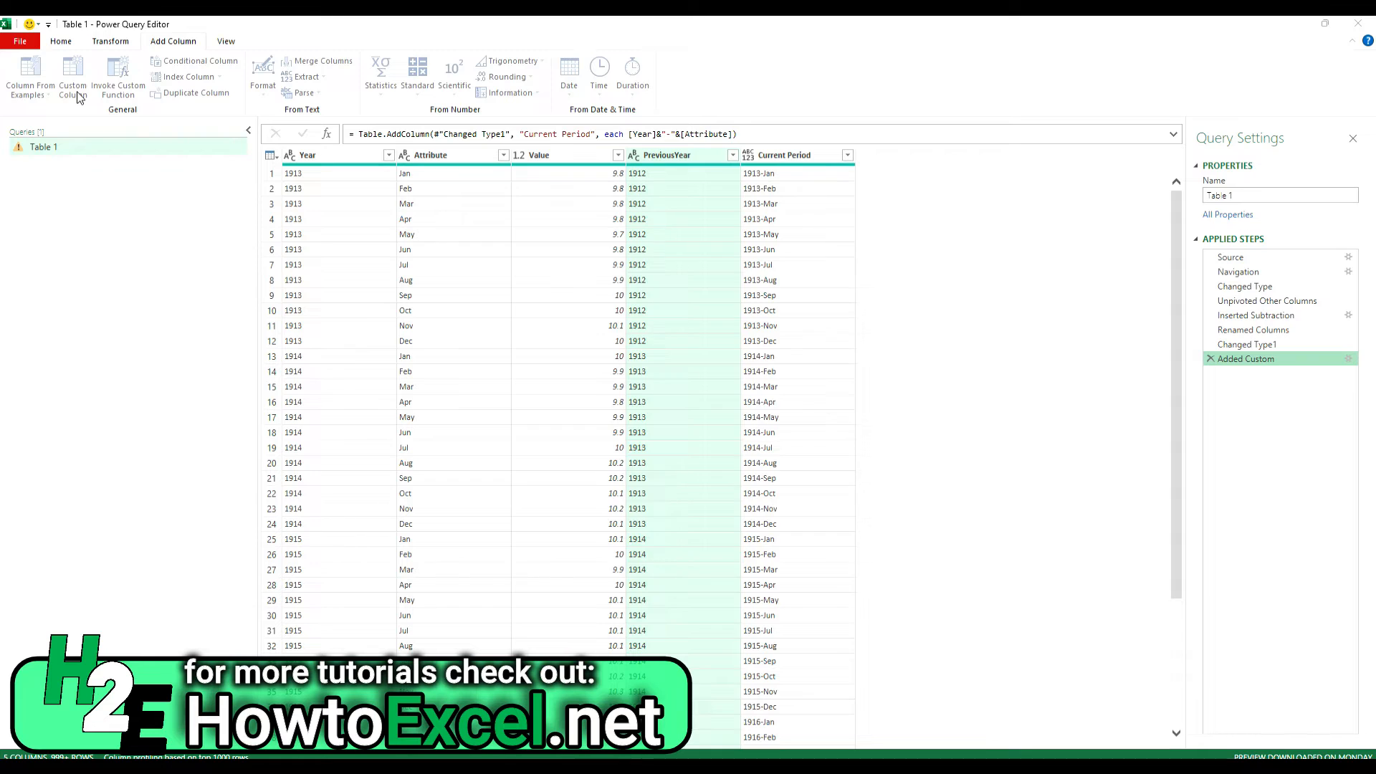
# - Add a custom column Previous Period with formula [PreviousYear]&"-"&[Attribute]
pyautogui.click(73, 77)
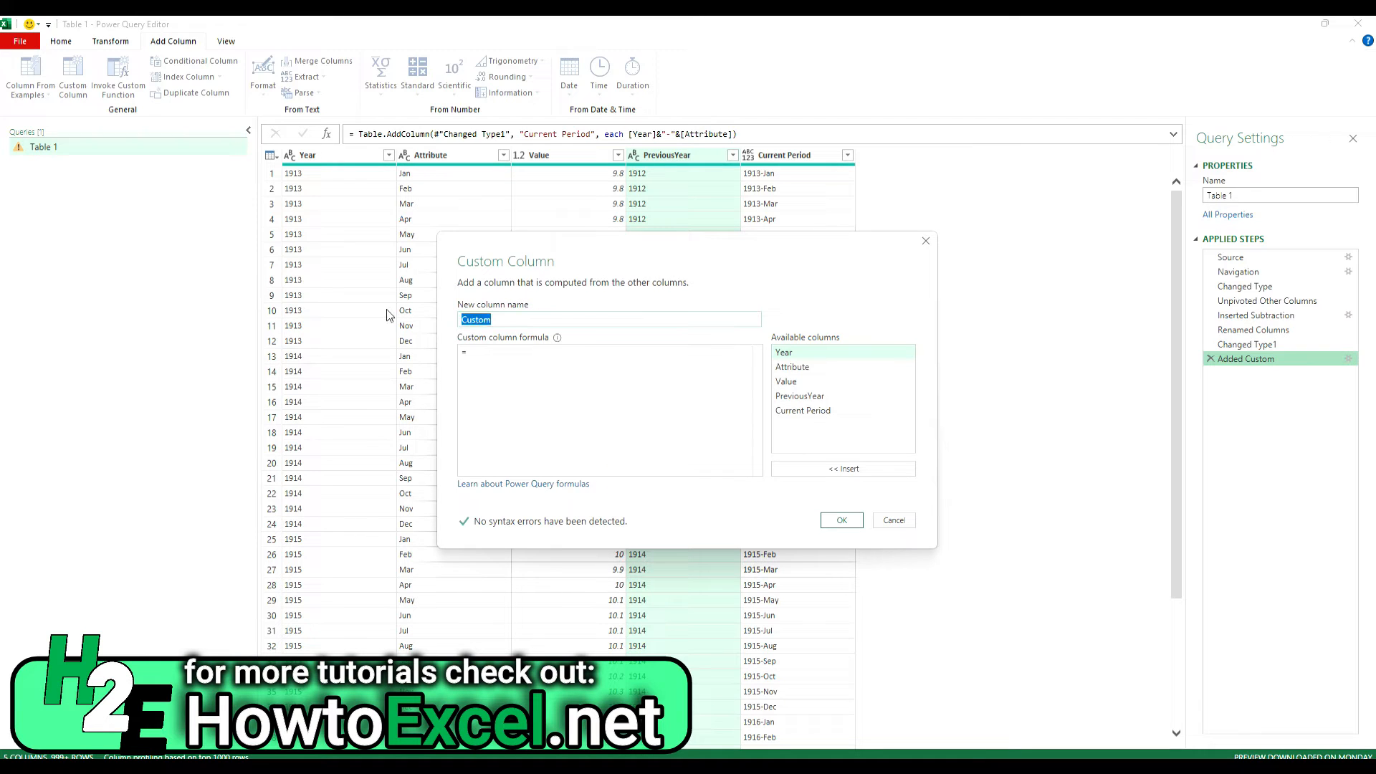
pyautogui.write('Previous Period')
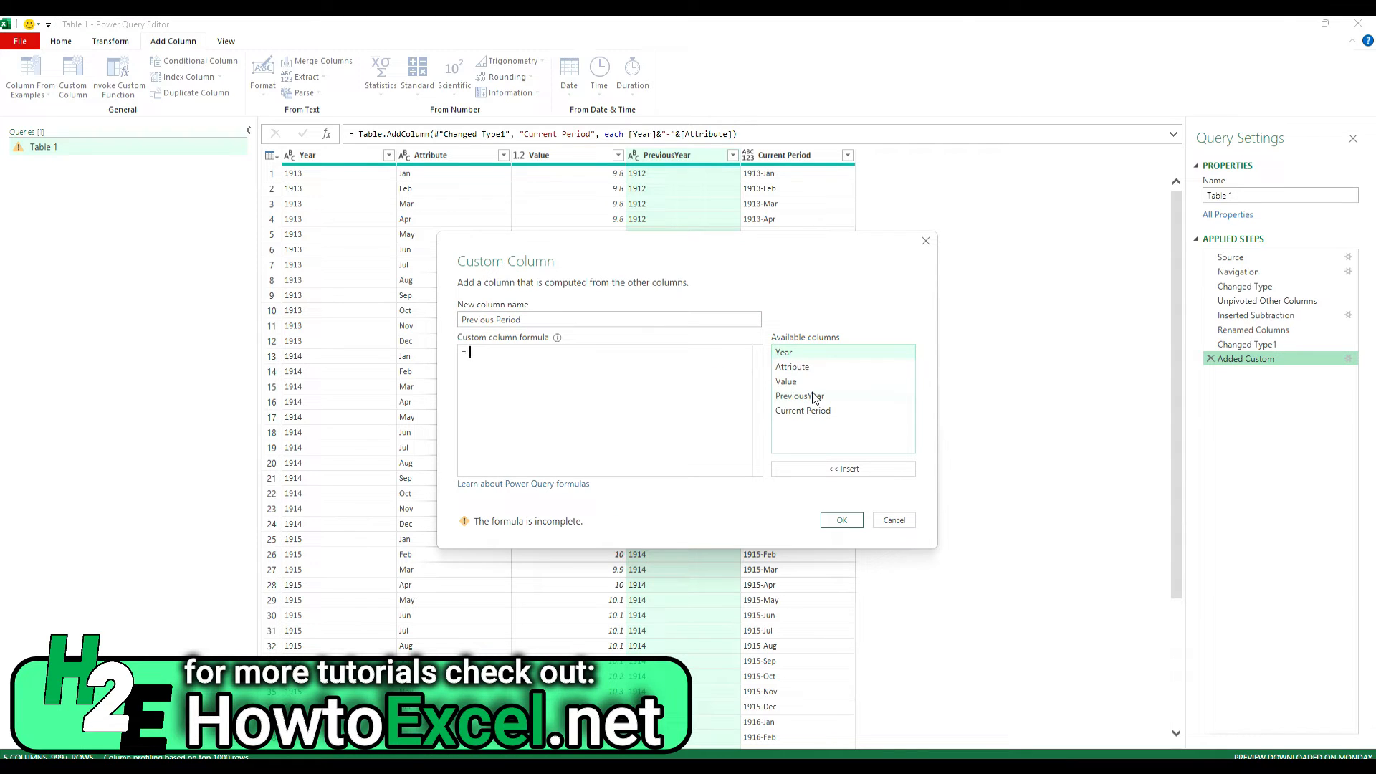
pyautogui.write('[PreviousYear]&')
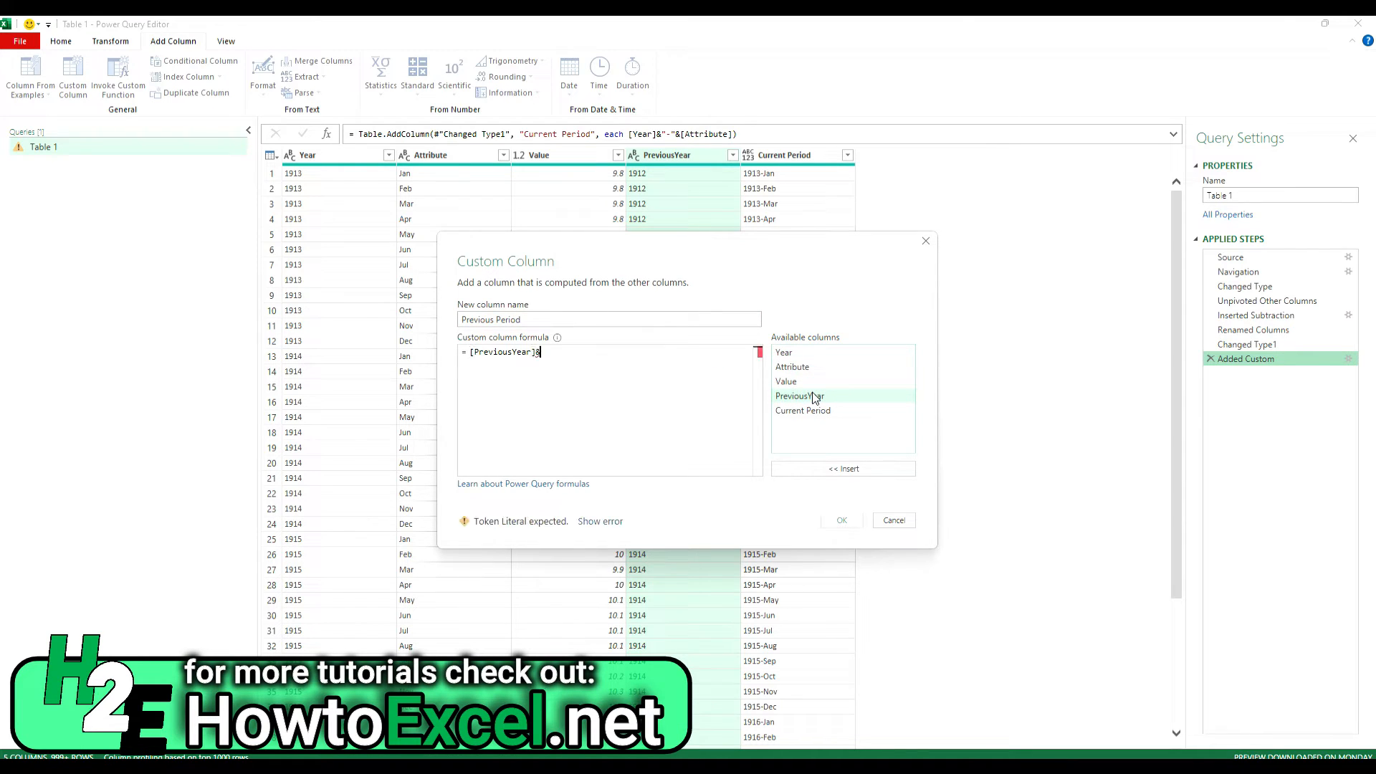
pyautogui.write('"-"&')
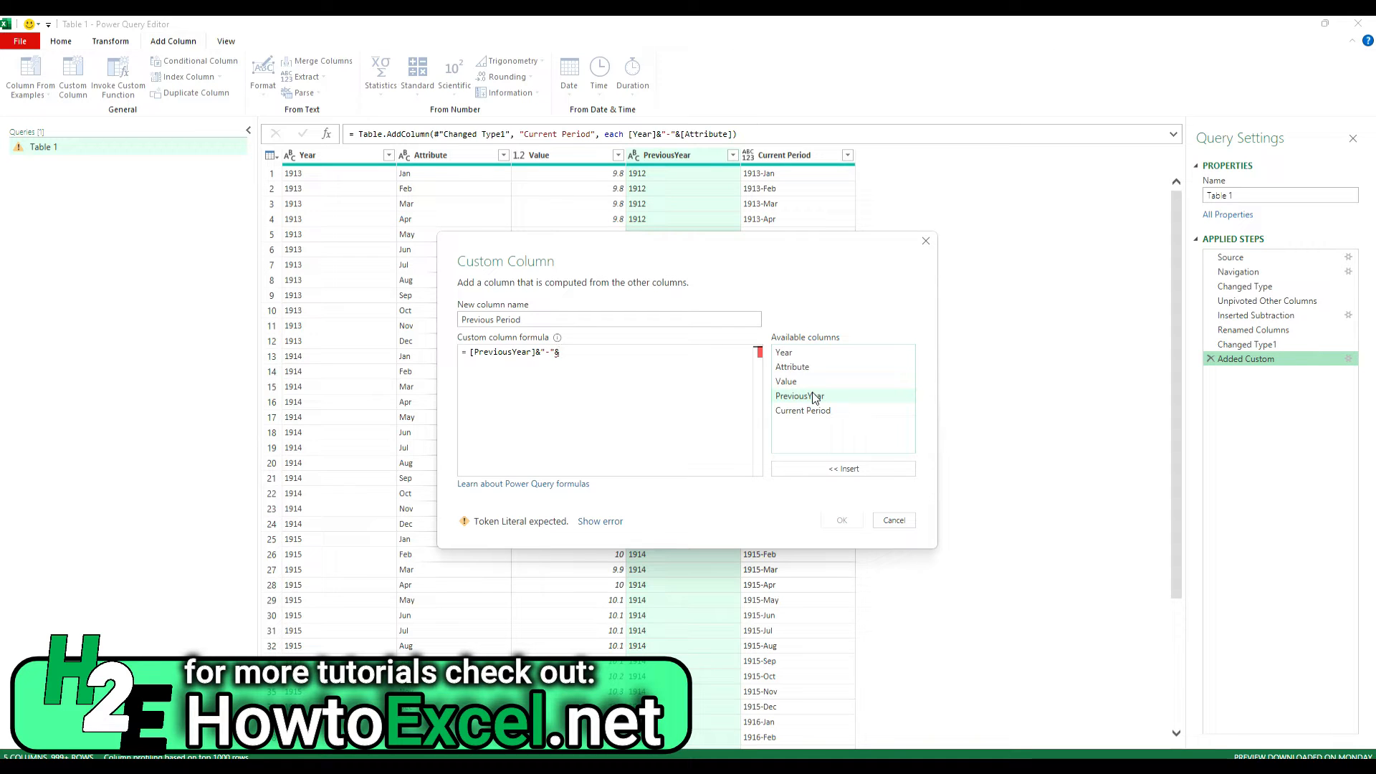
pyautogui.doubleClick(791, 367)
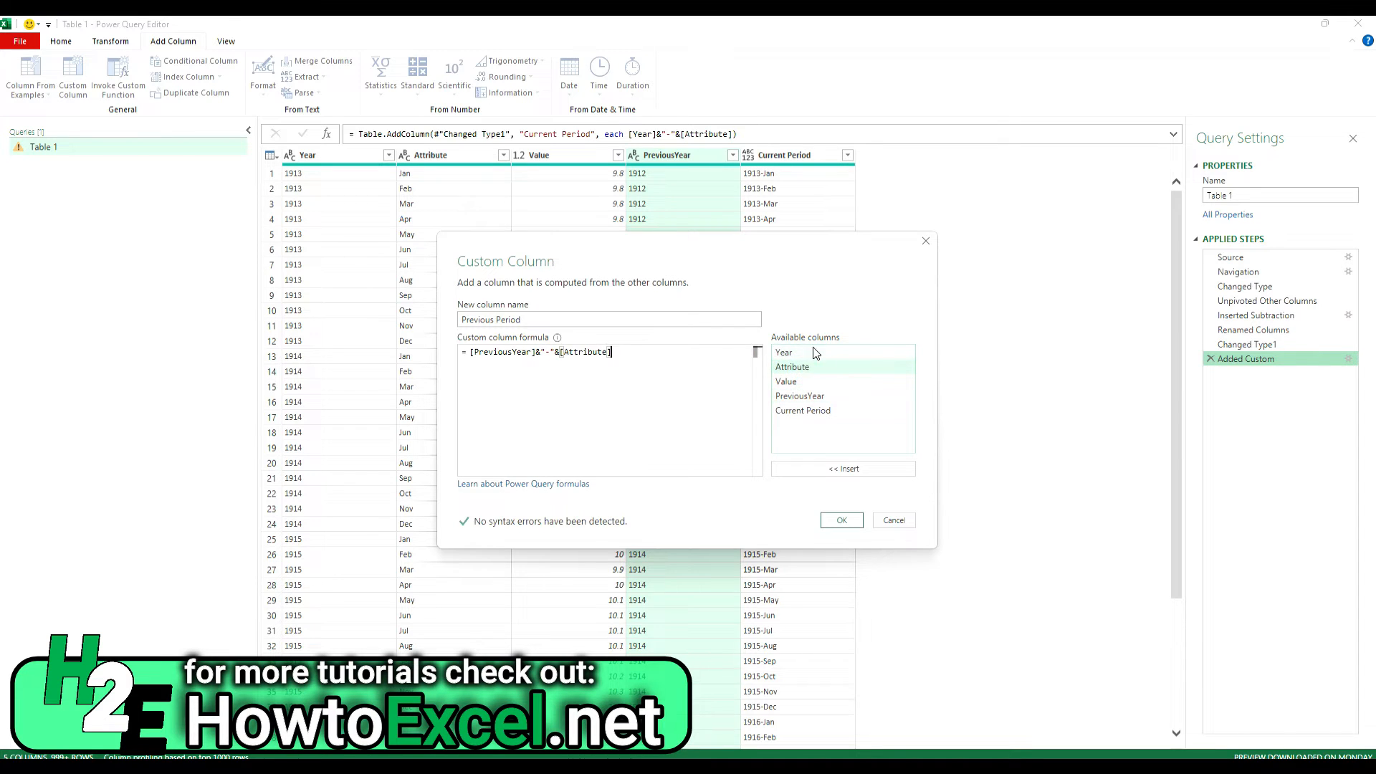
pyautogui.click(841, 520)
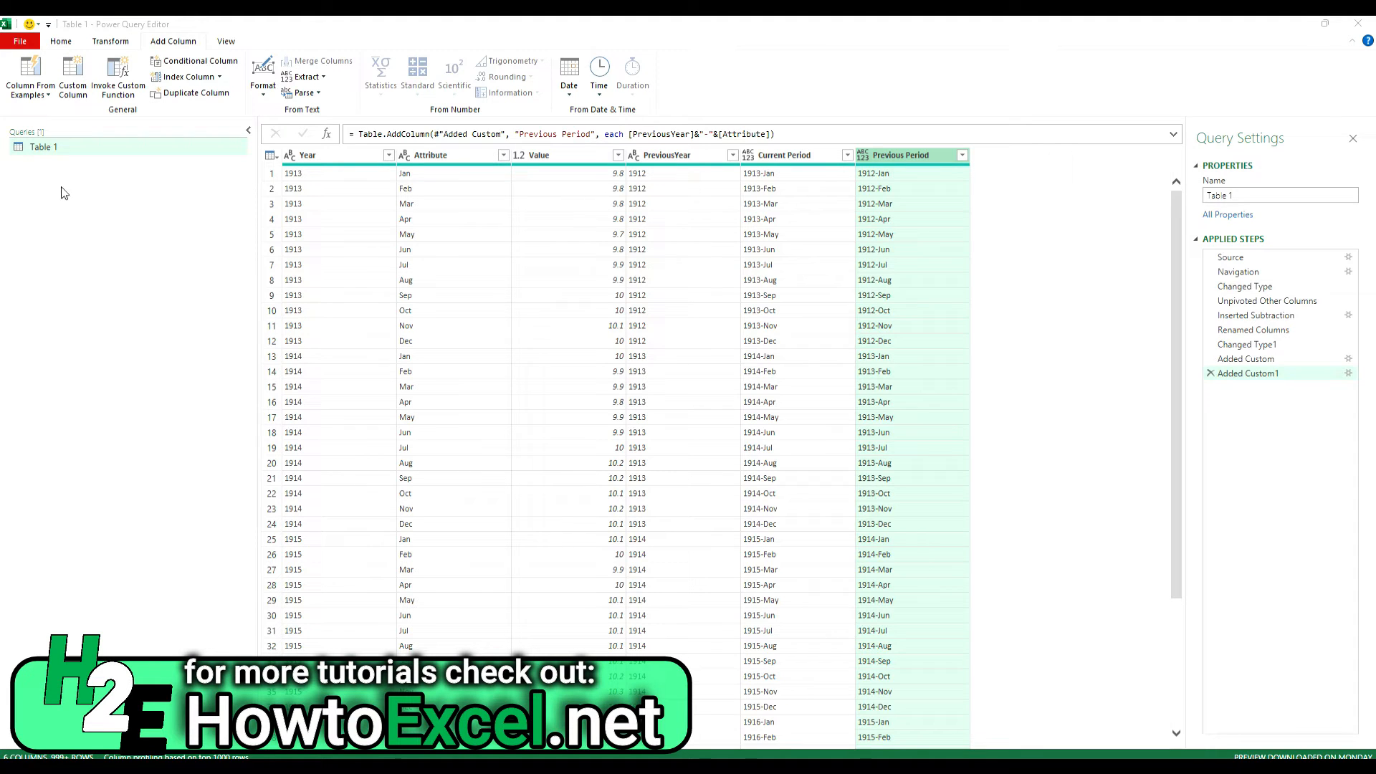
# - Duplicate Table 1 and rename the original to Current and the copy to Previous
pyautogui.rightClick(43, 147)
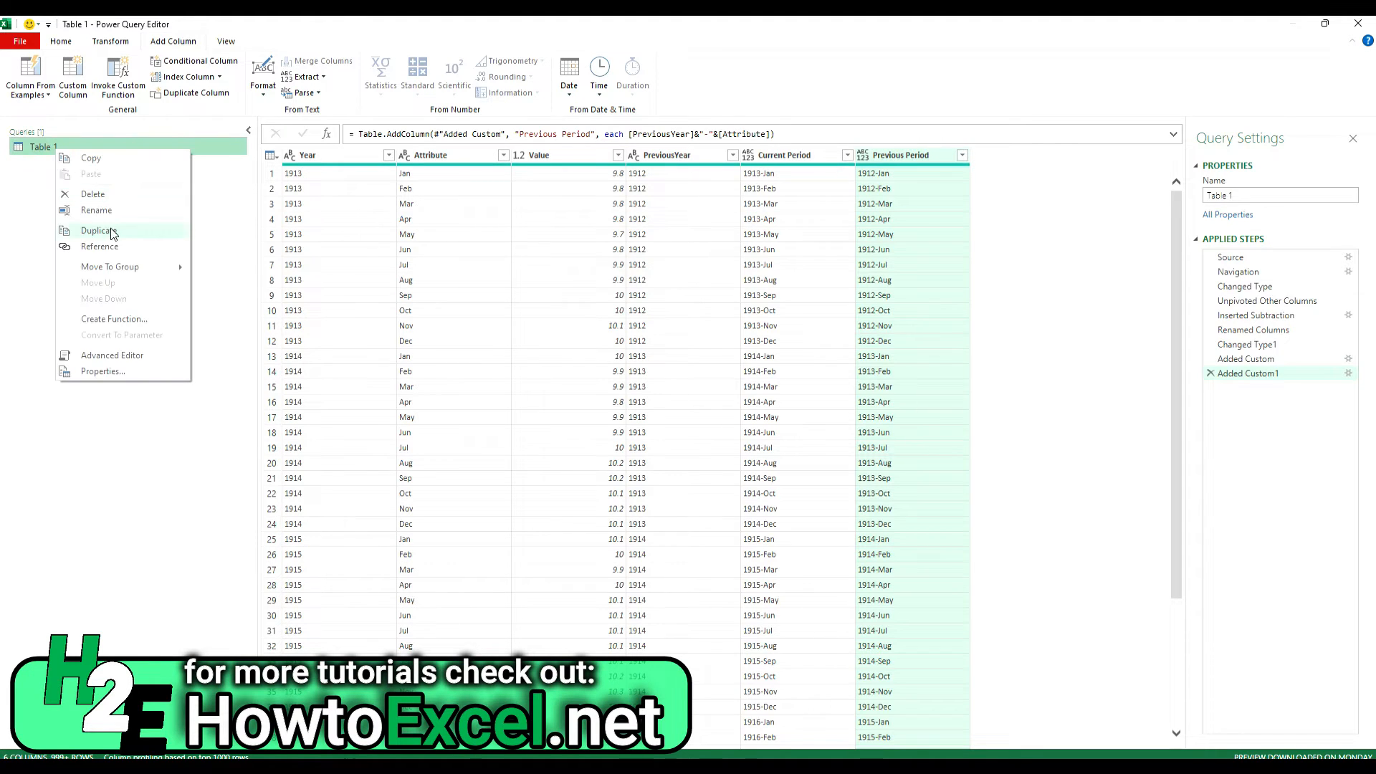
pyautogui.click(98, 230)
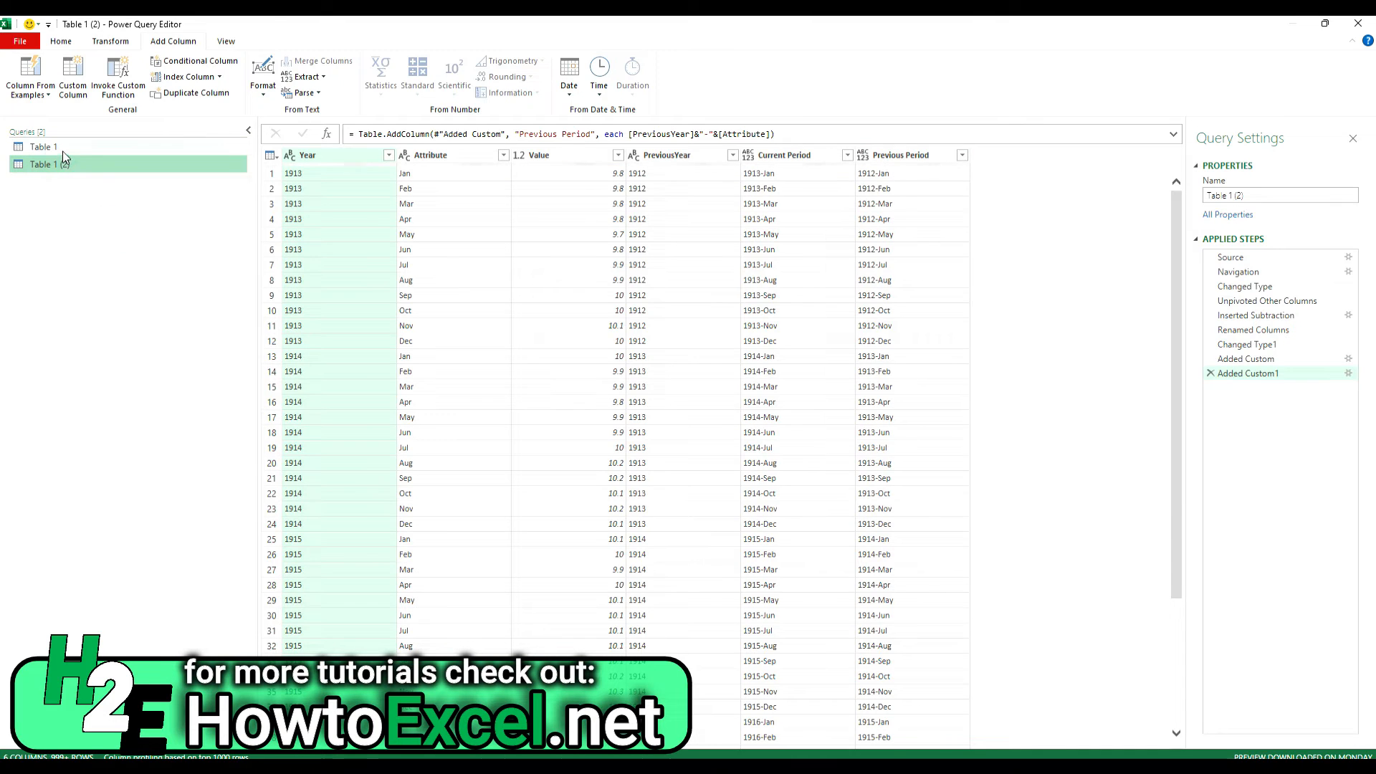
pyautogui.rightClick(43, 147)
pyautogui.write('Curre')
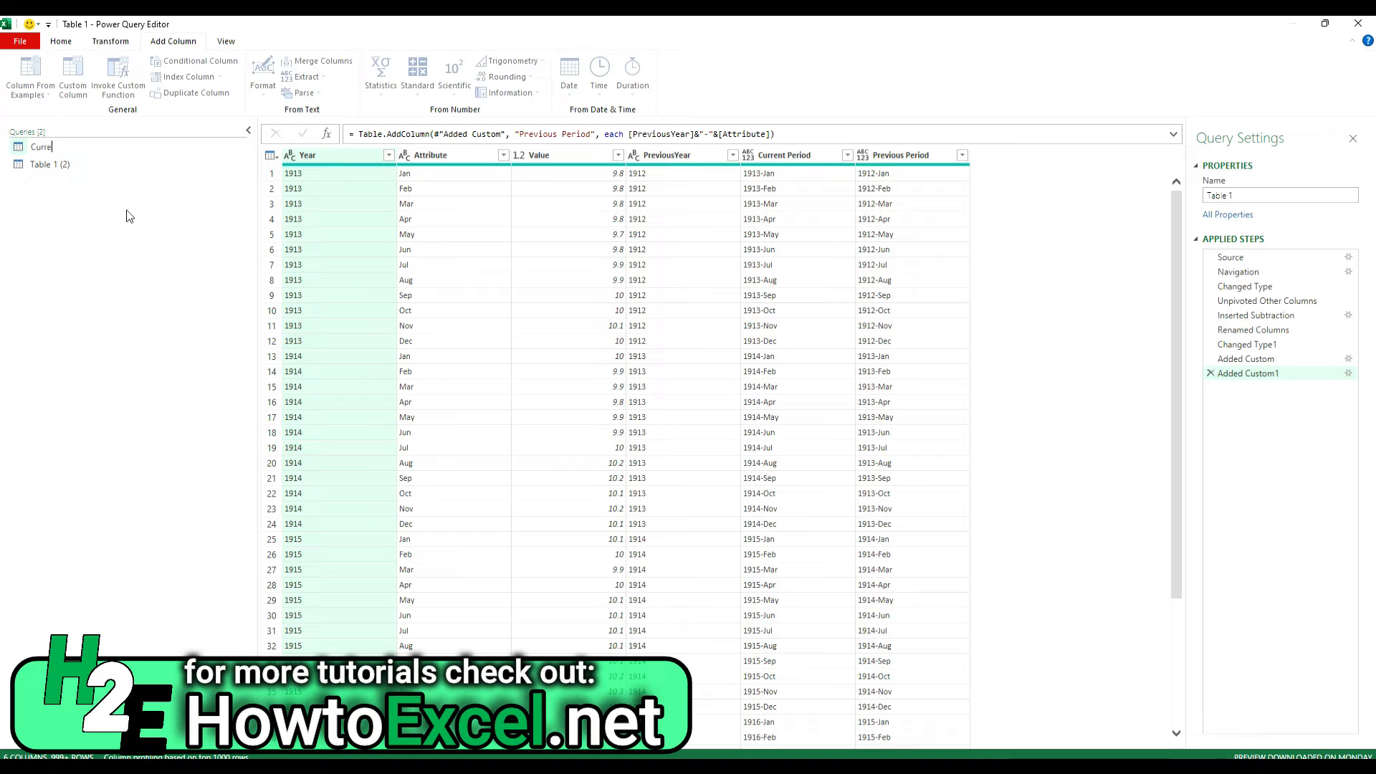
pyautogui.click(44, 146)
pyautogui.write('Previous')
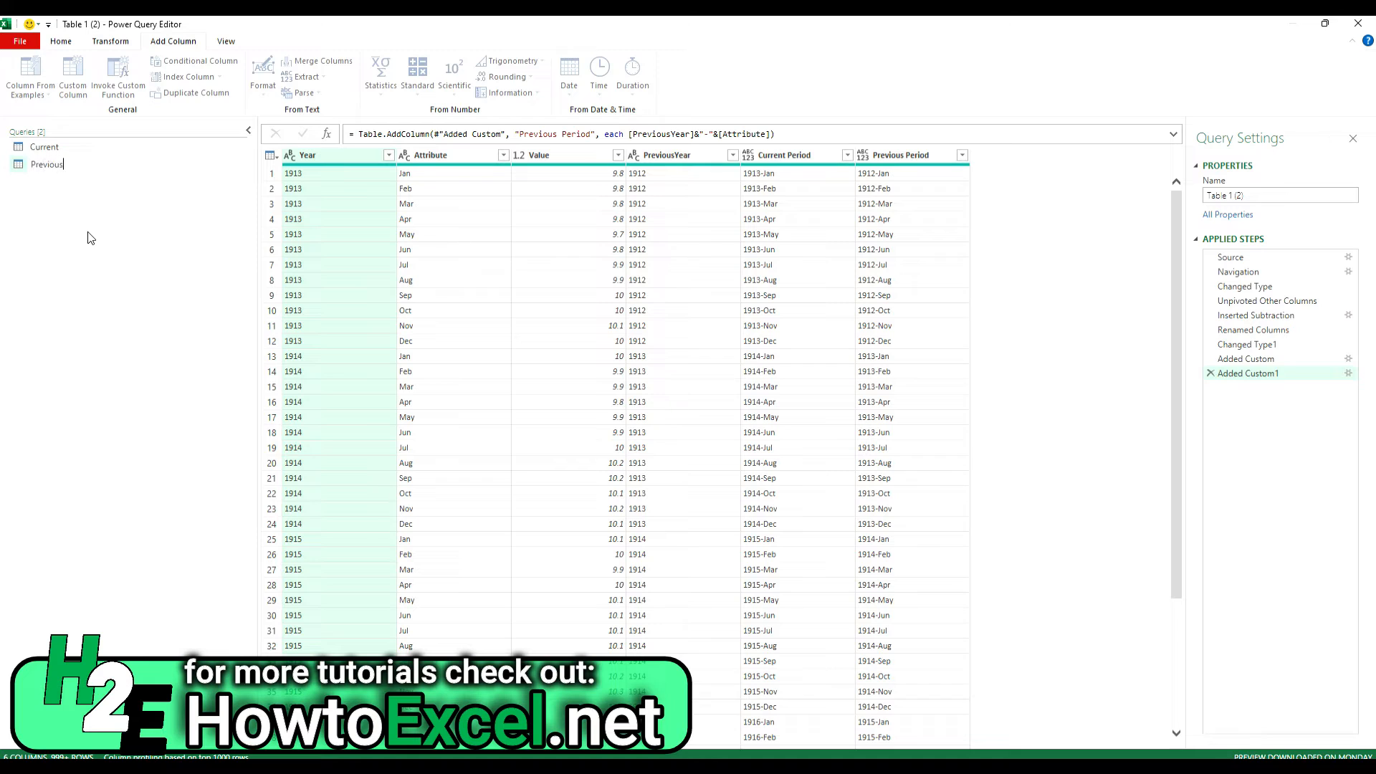
pyautogui.click(46, 165)
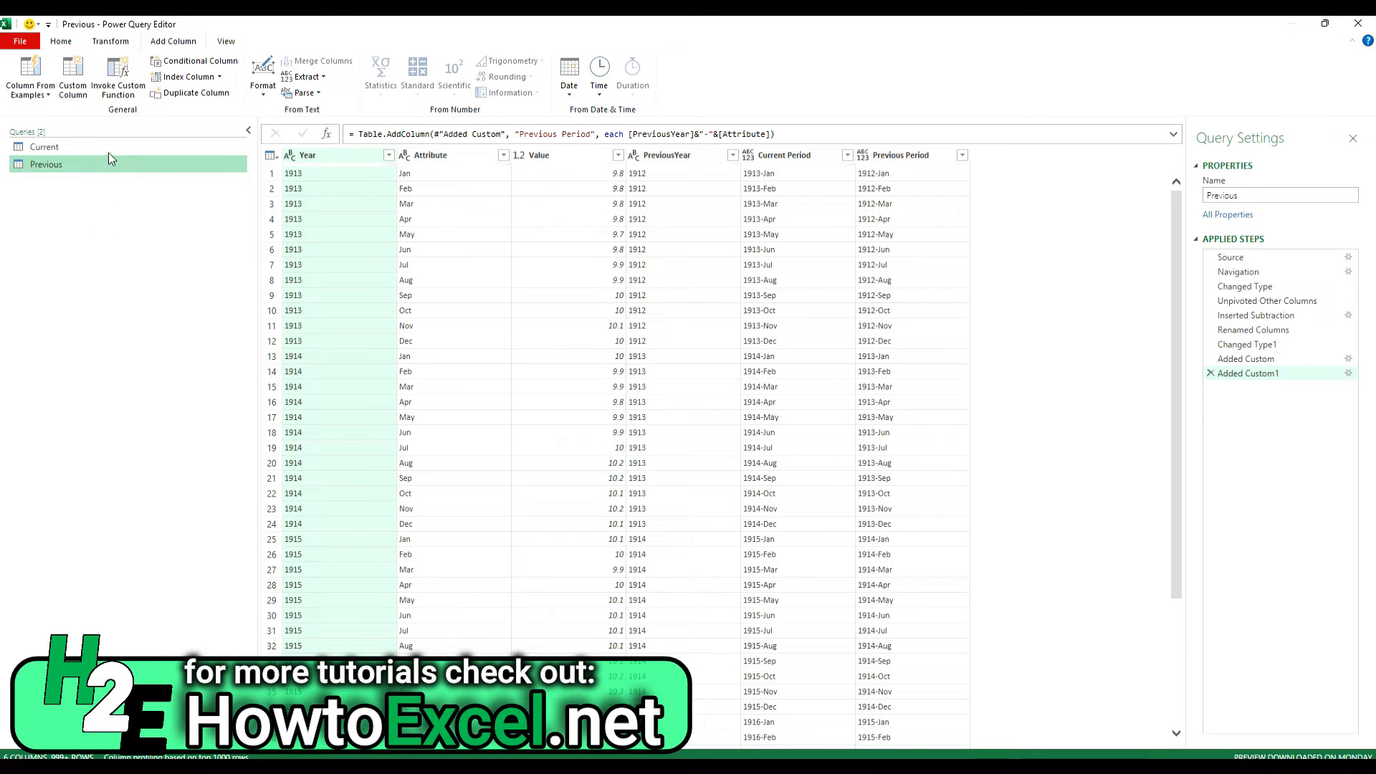
pyautogui.click(44, 147)
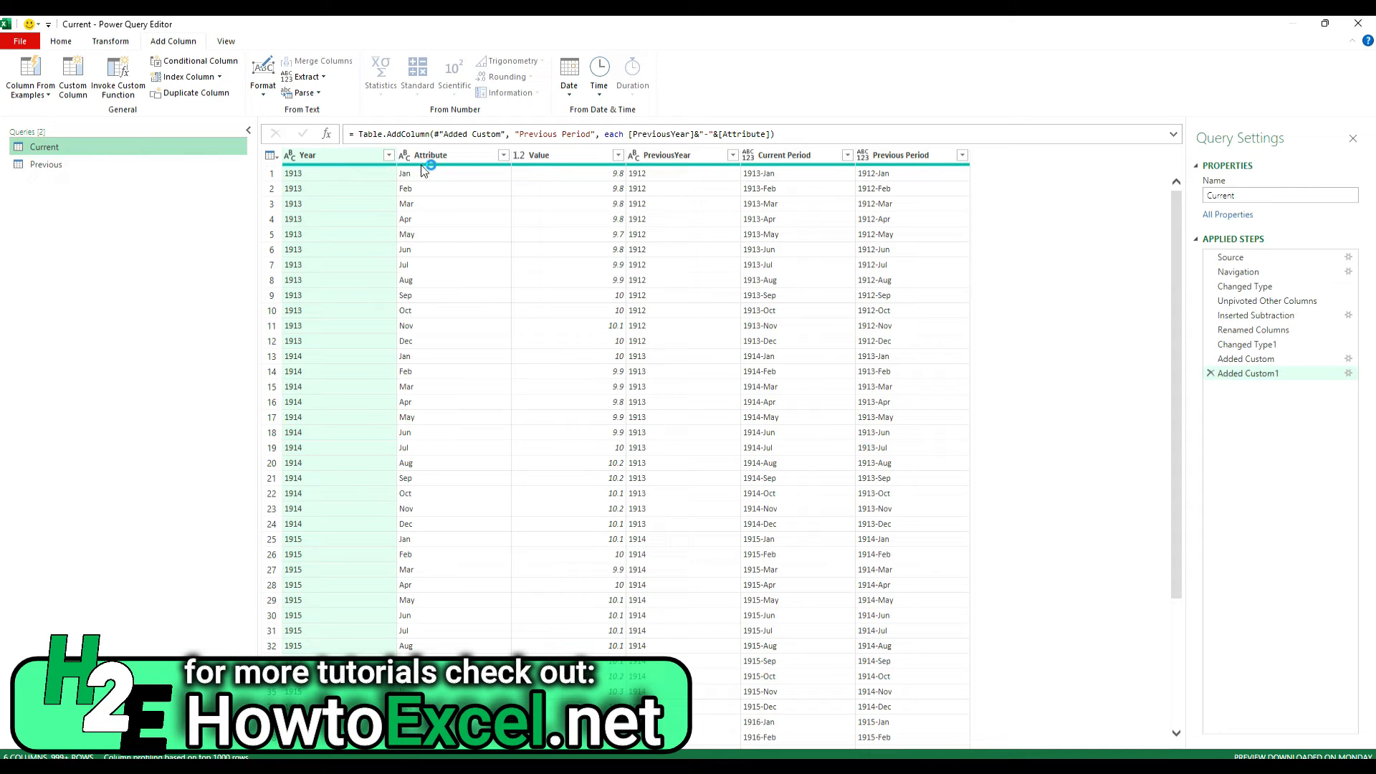
# - In Current, remove all columns other than the period and Value columns
pyautogui.rightClick(426, 172)
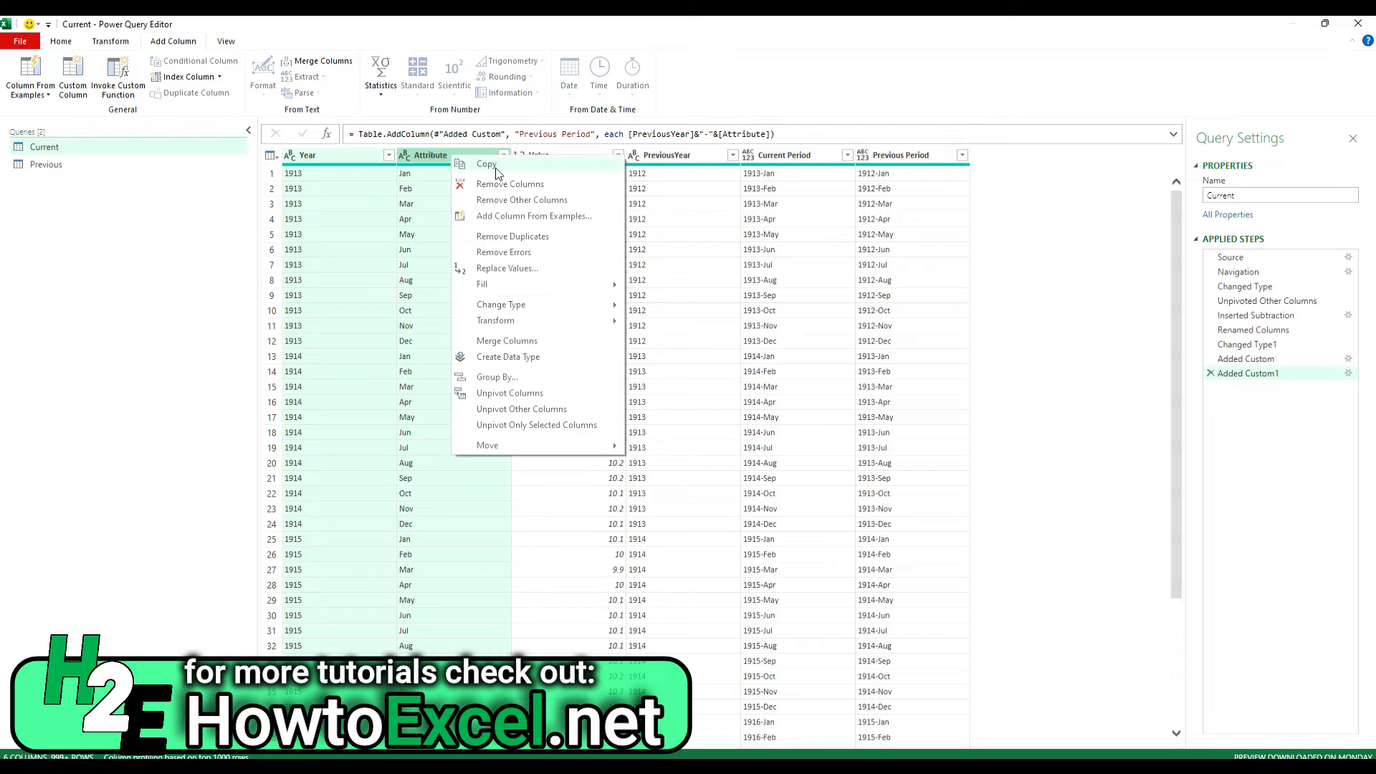
pyautogui.click(510, 184)
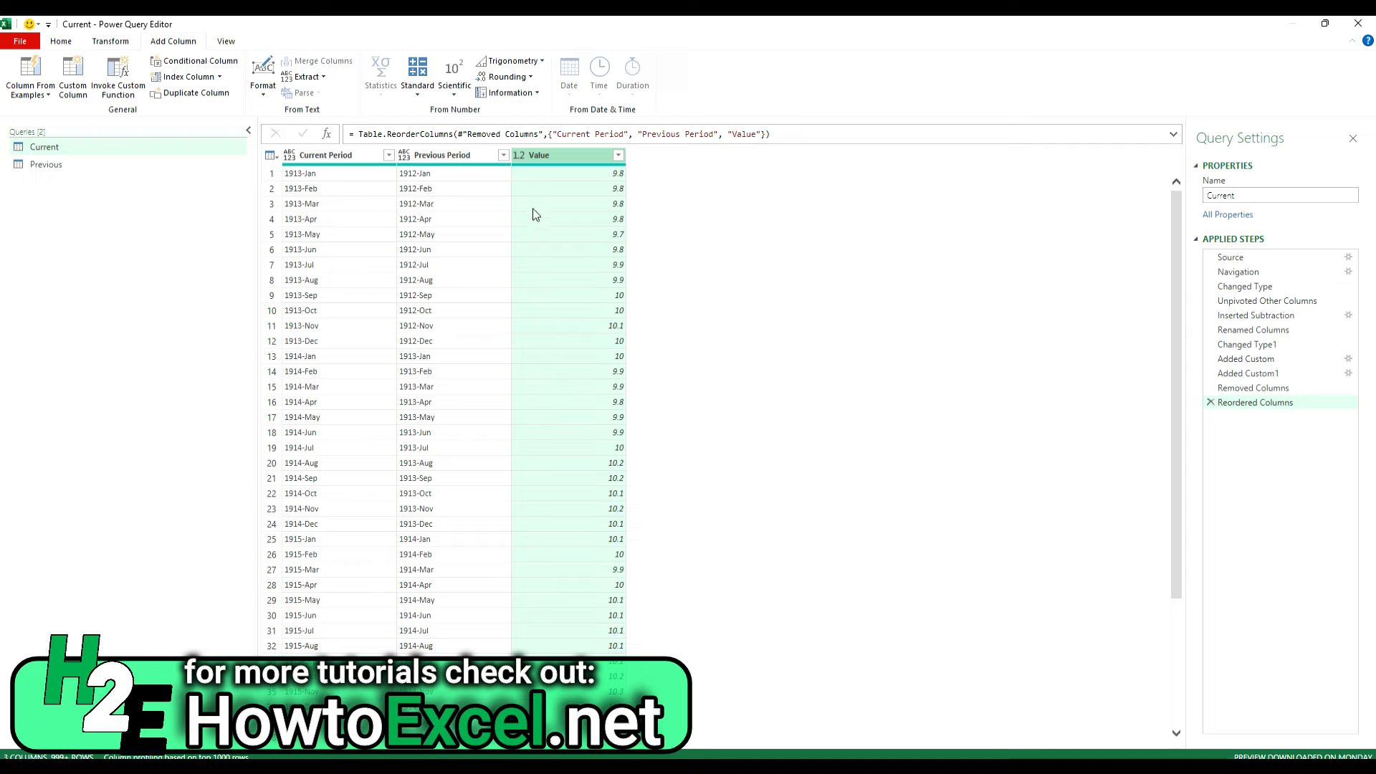
pyautogui.moveTo(56, 166)
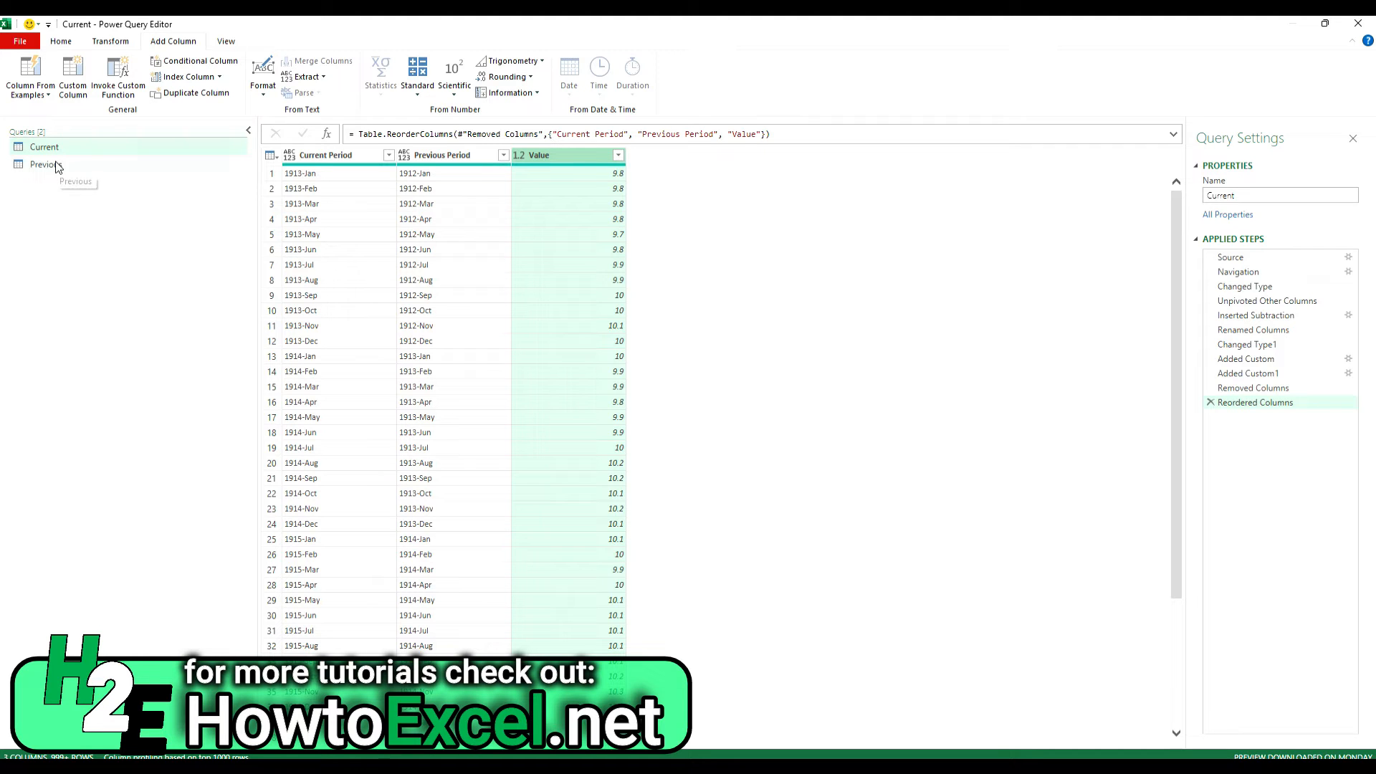
# - In Previous, select its period and Value columns and remove the other columns
pyautogui.click(46, 164)
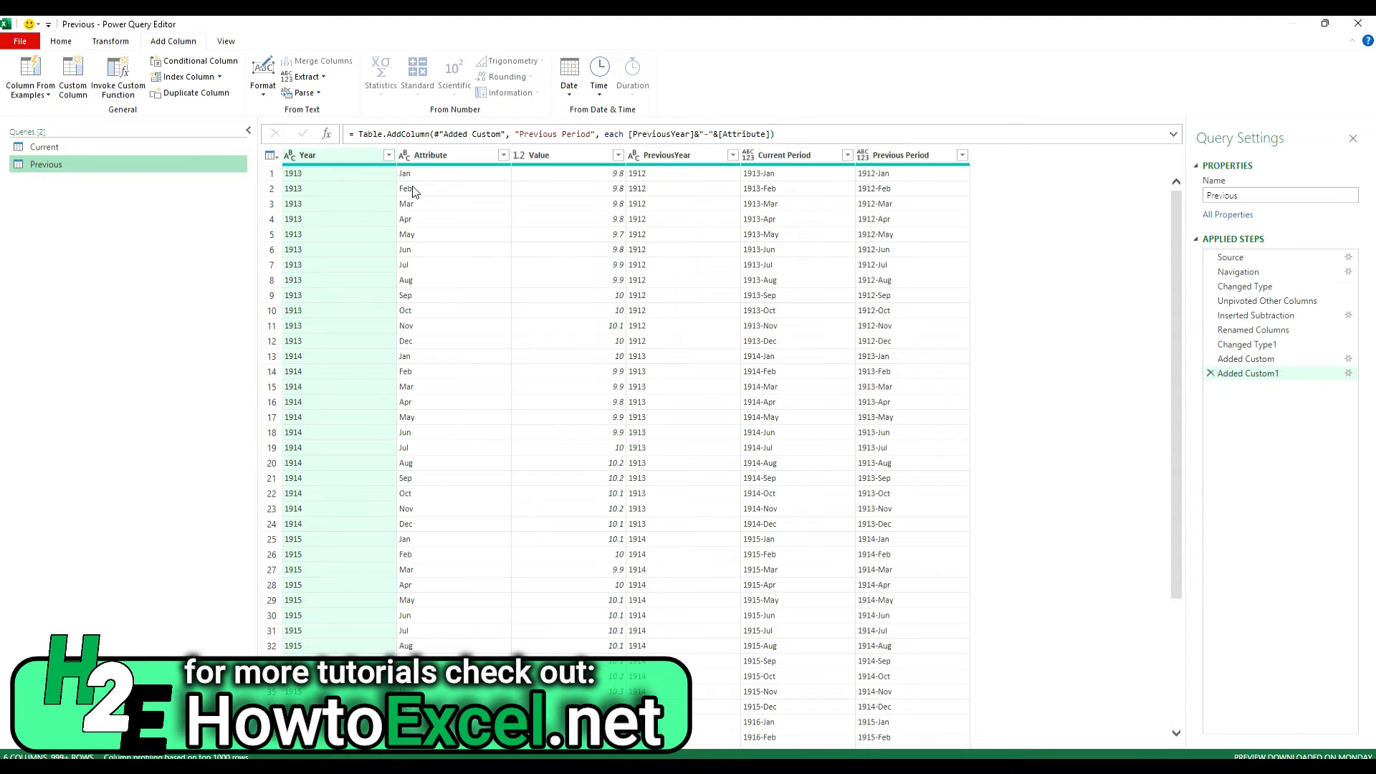
pyautogui.moveTo(422, 194)
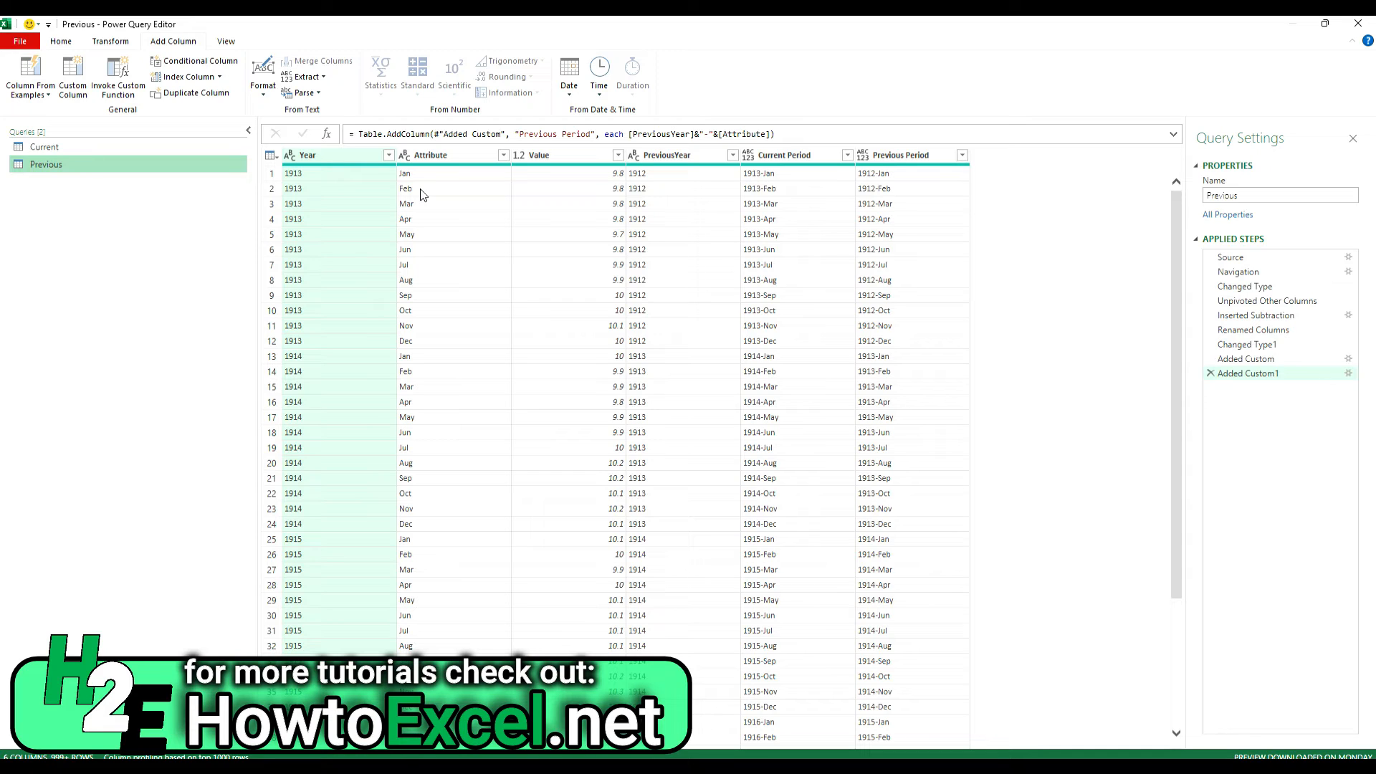
pyautogui.moveTo(602, 201)
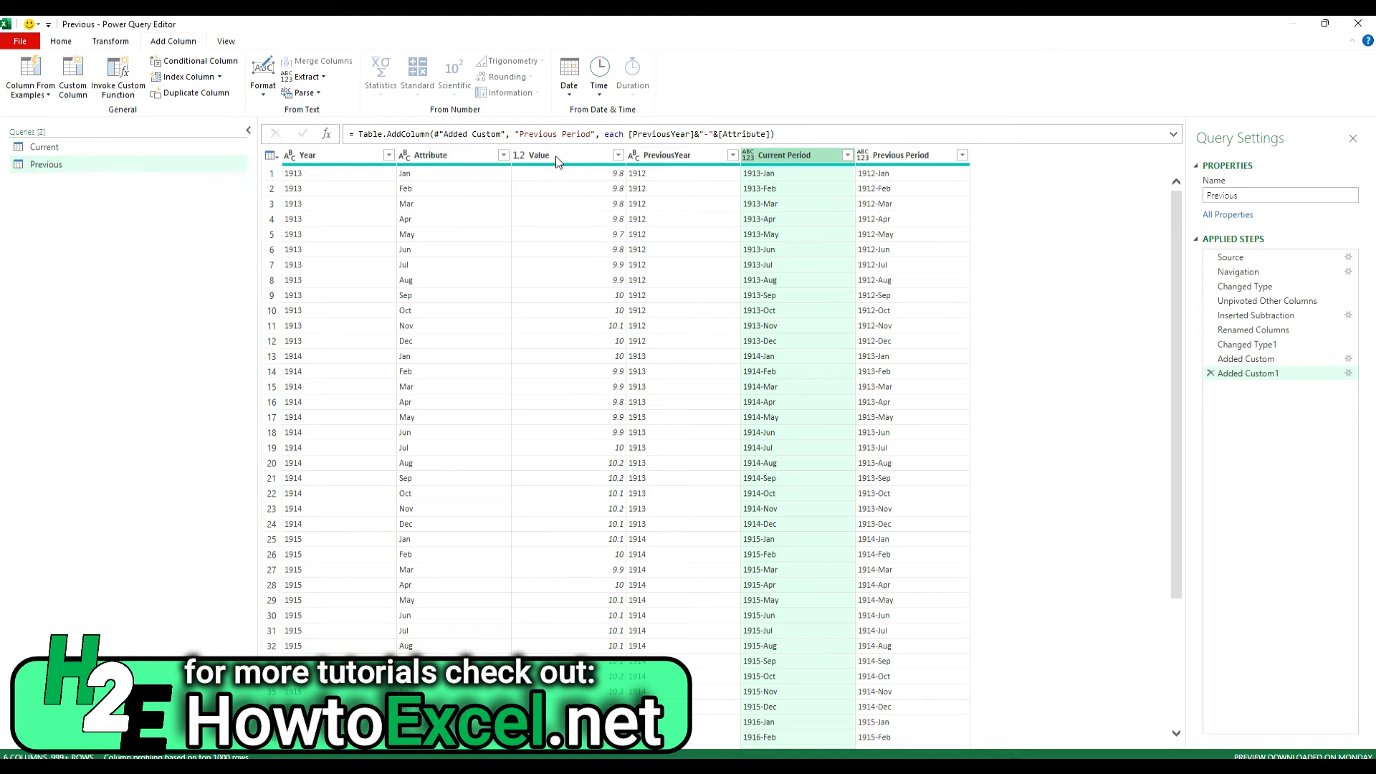
pyautogui.click(539, 155)
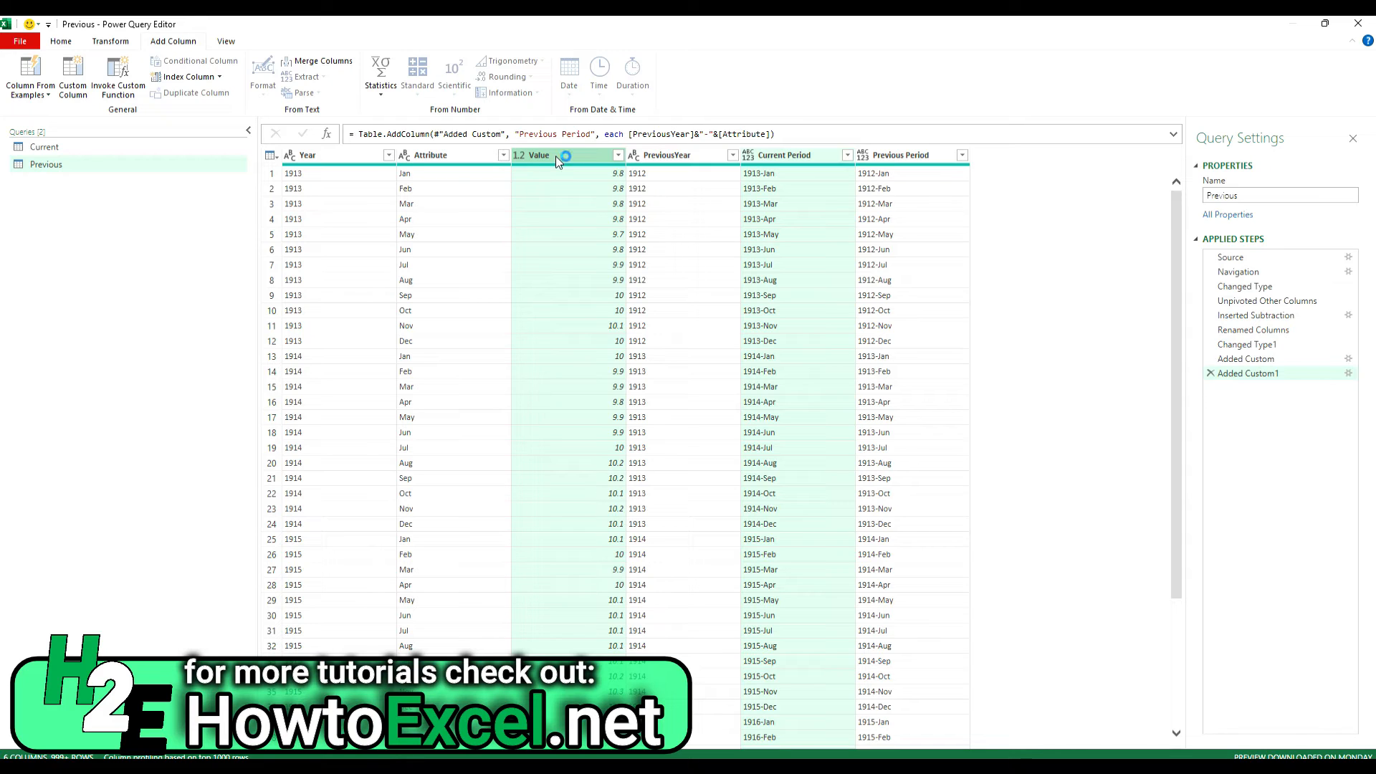
pyautogui.rightClick(558, 155)
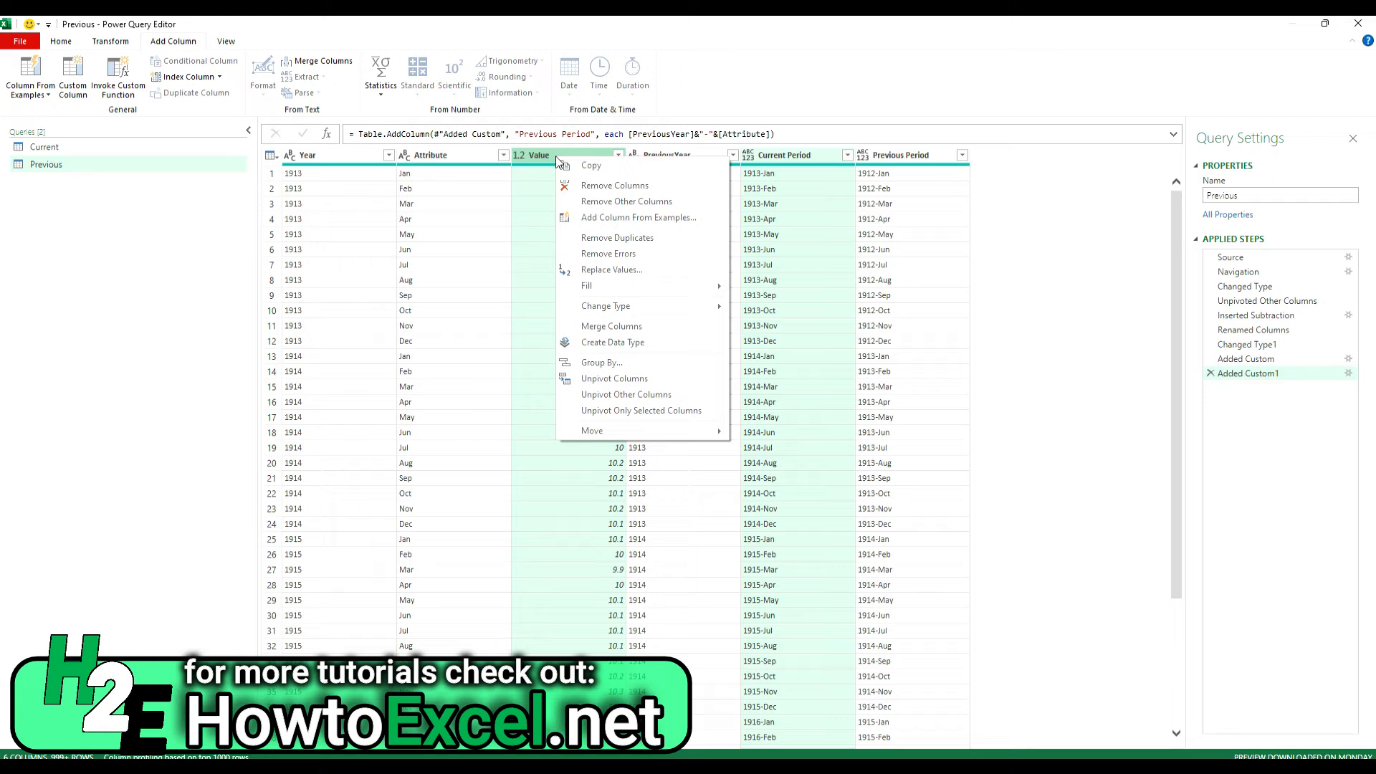
pyautogui.click(626, 201)
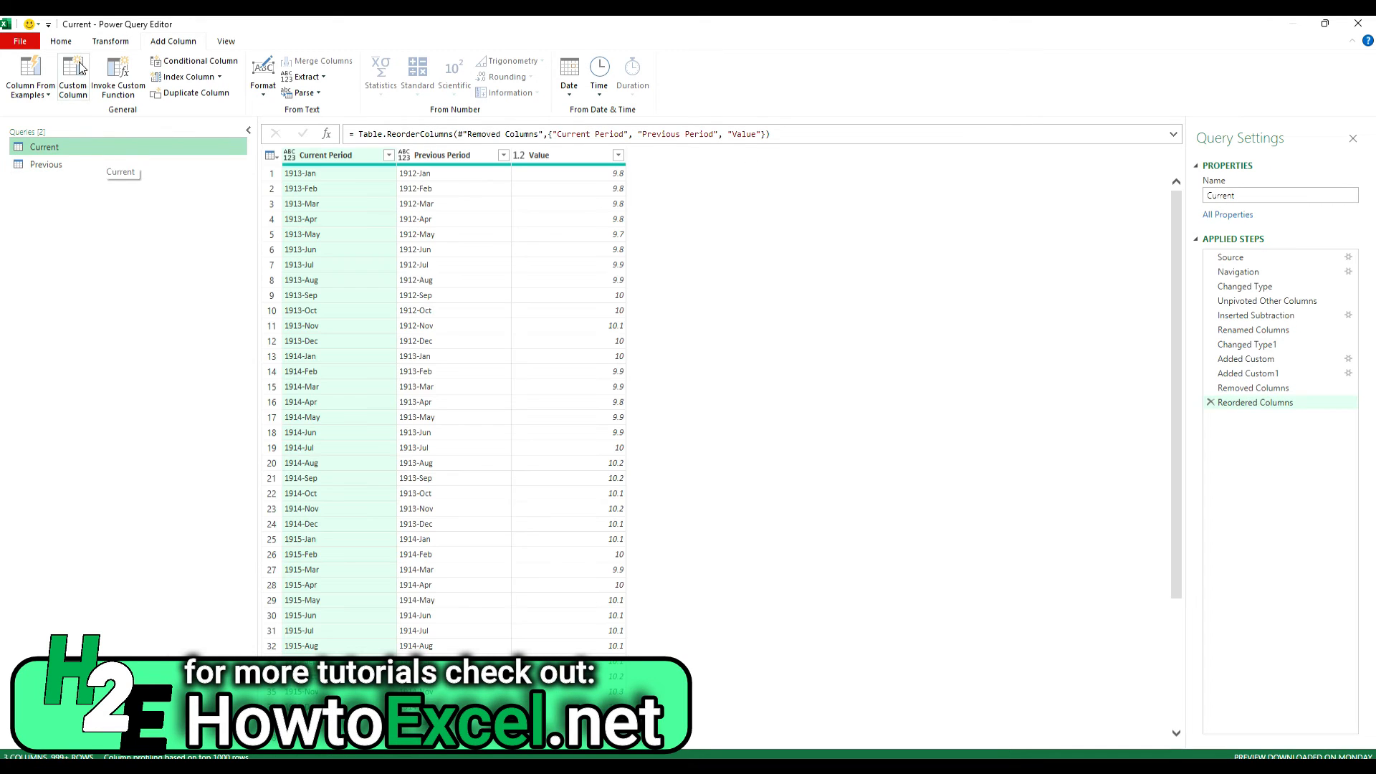
# - Merge Current with the Previous query, matching Previous Period to Current Period
pyautogui.click(60, 42)
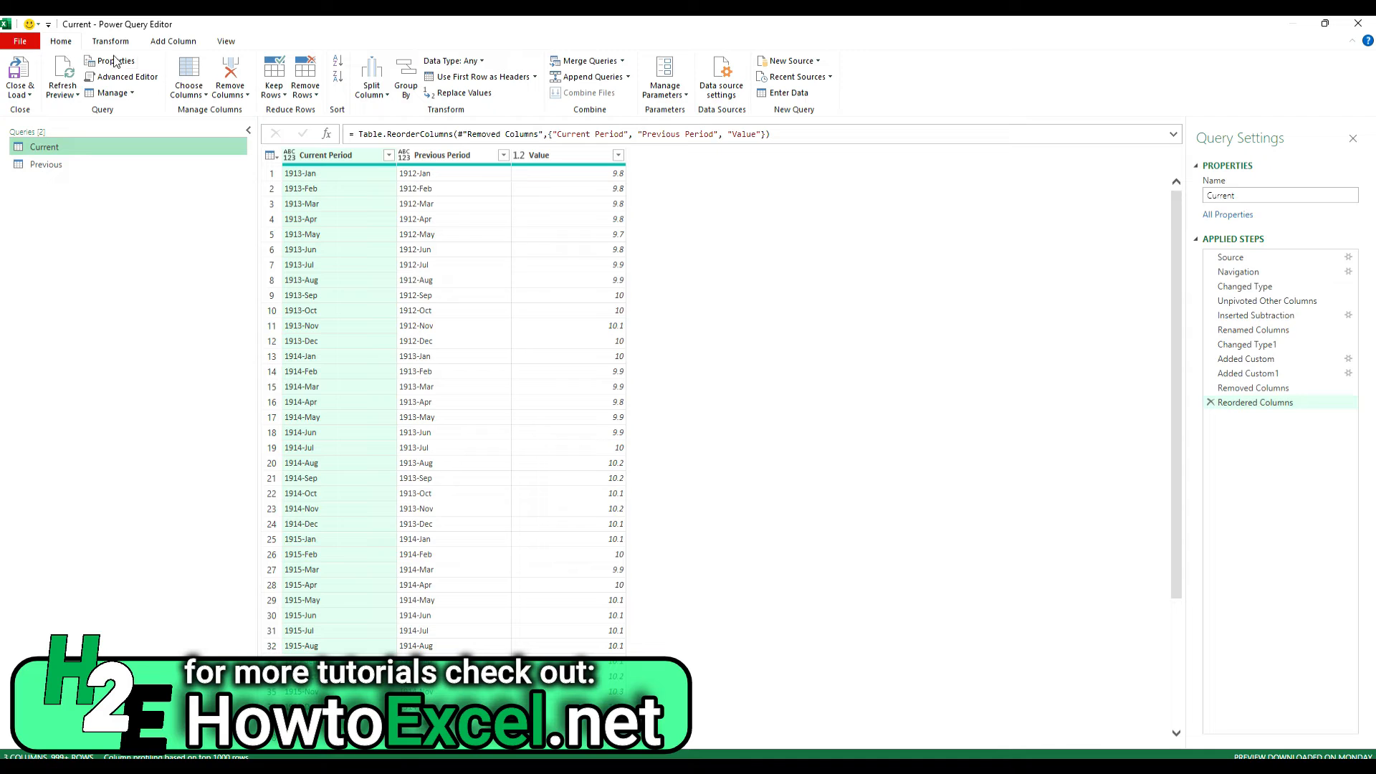
pyautogui.click(586, 60)
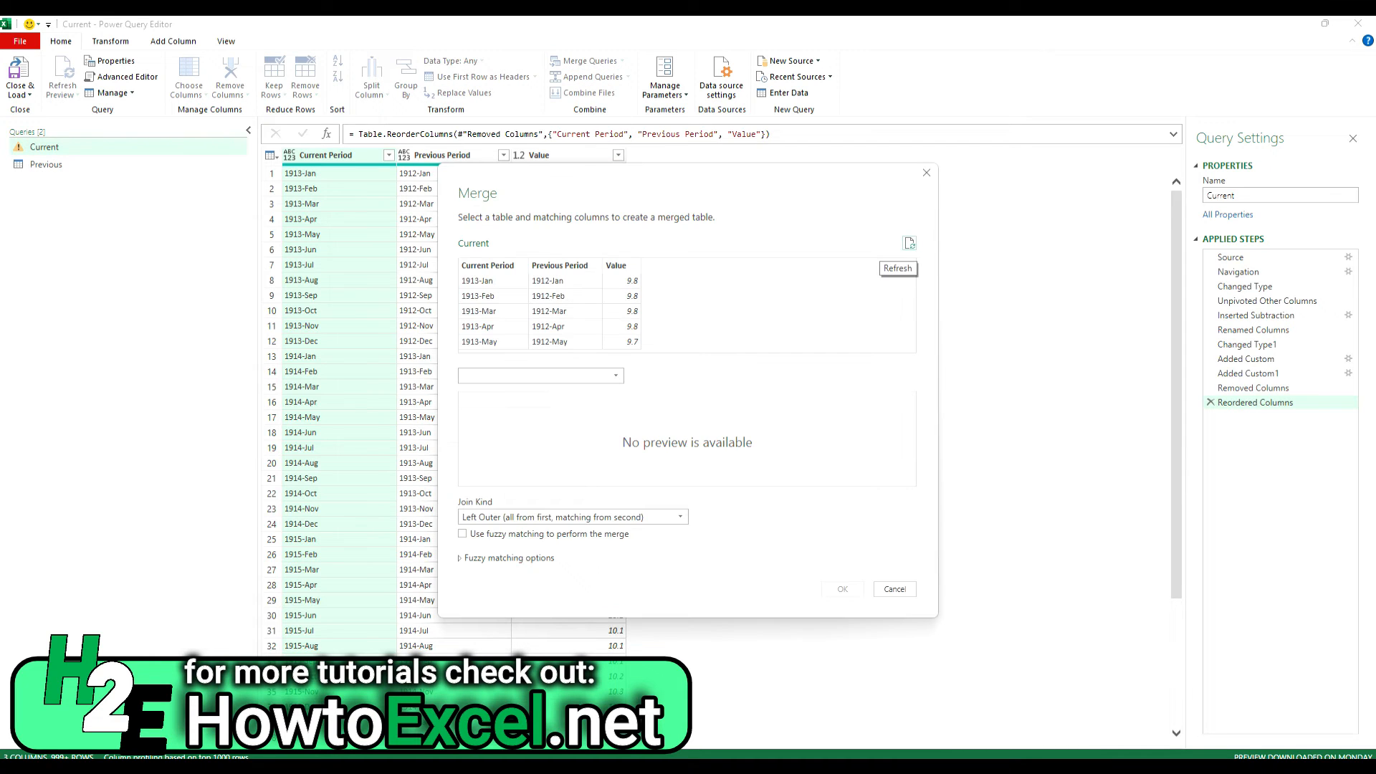
pyautogui.moveTo(1324, 429)
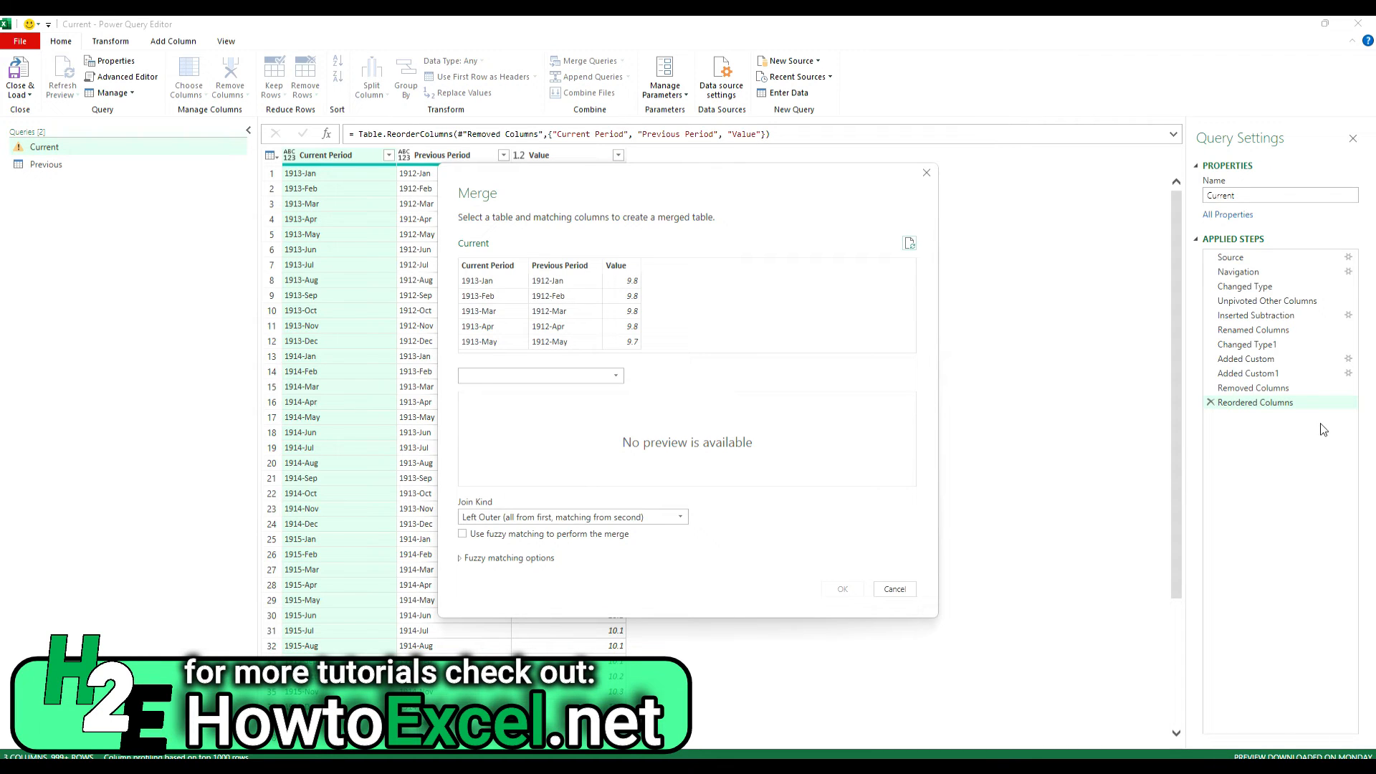
pyautogui.moveTo(504, 266)
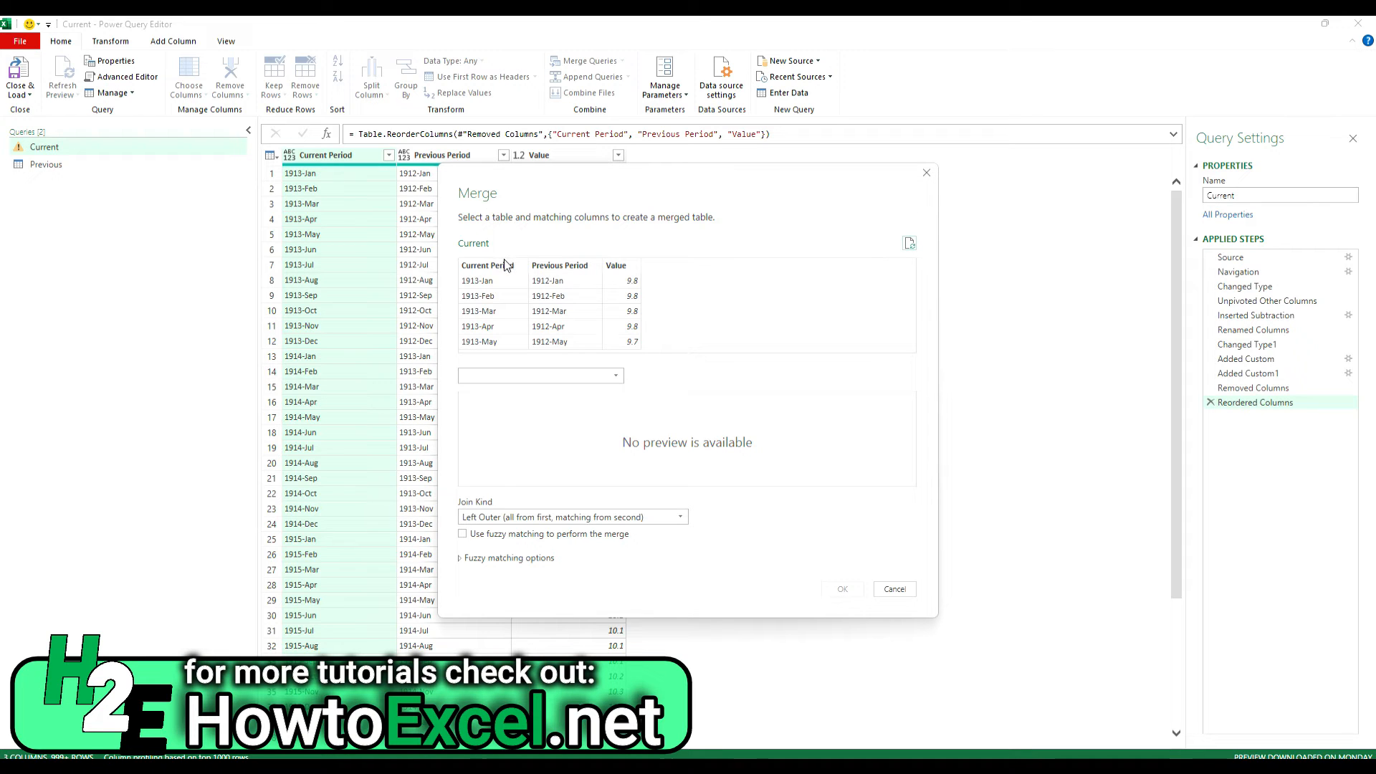
pyautogui.click(540, 375)
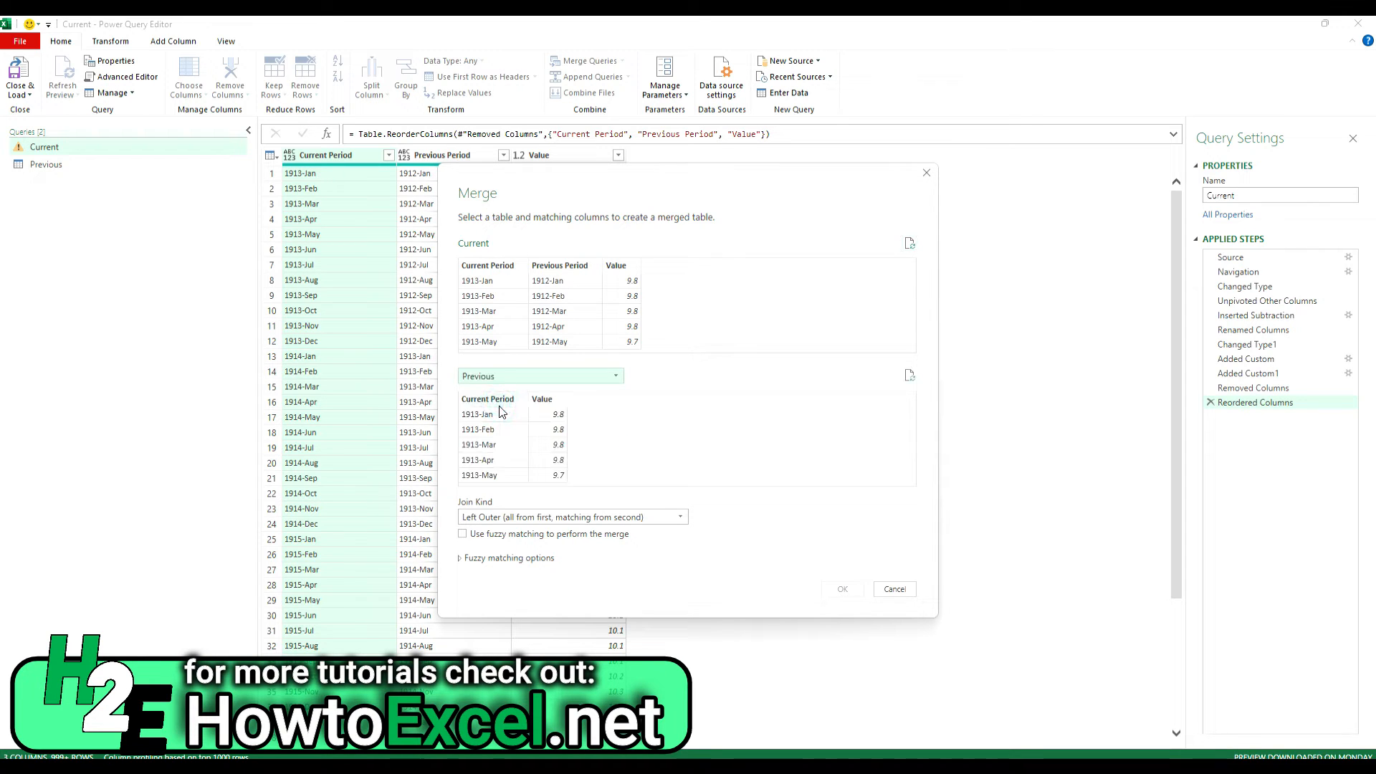
pyautogui.click(560, 265)
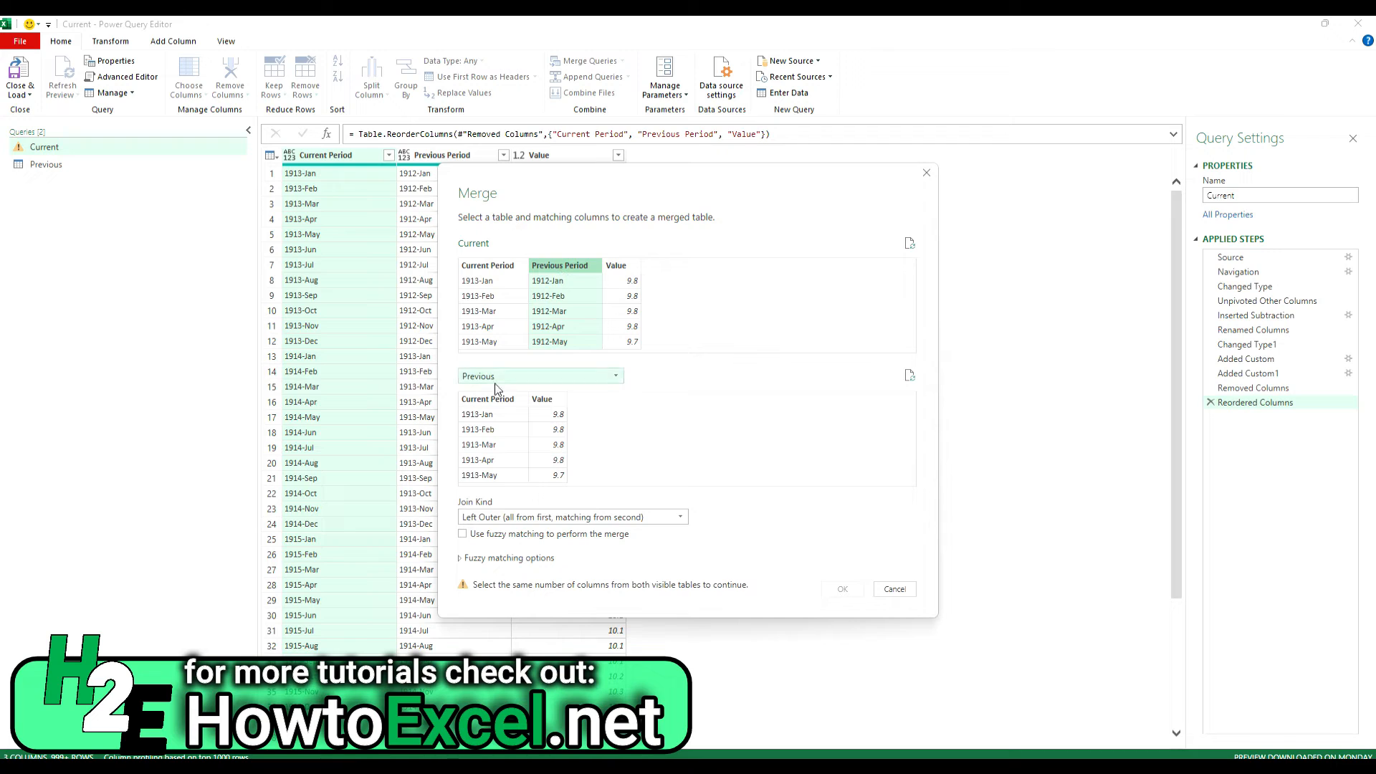
pyautogui.click(488, 398)
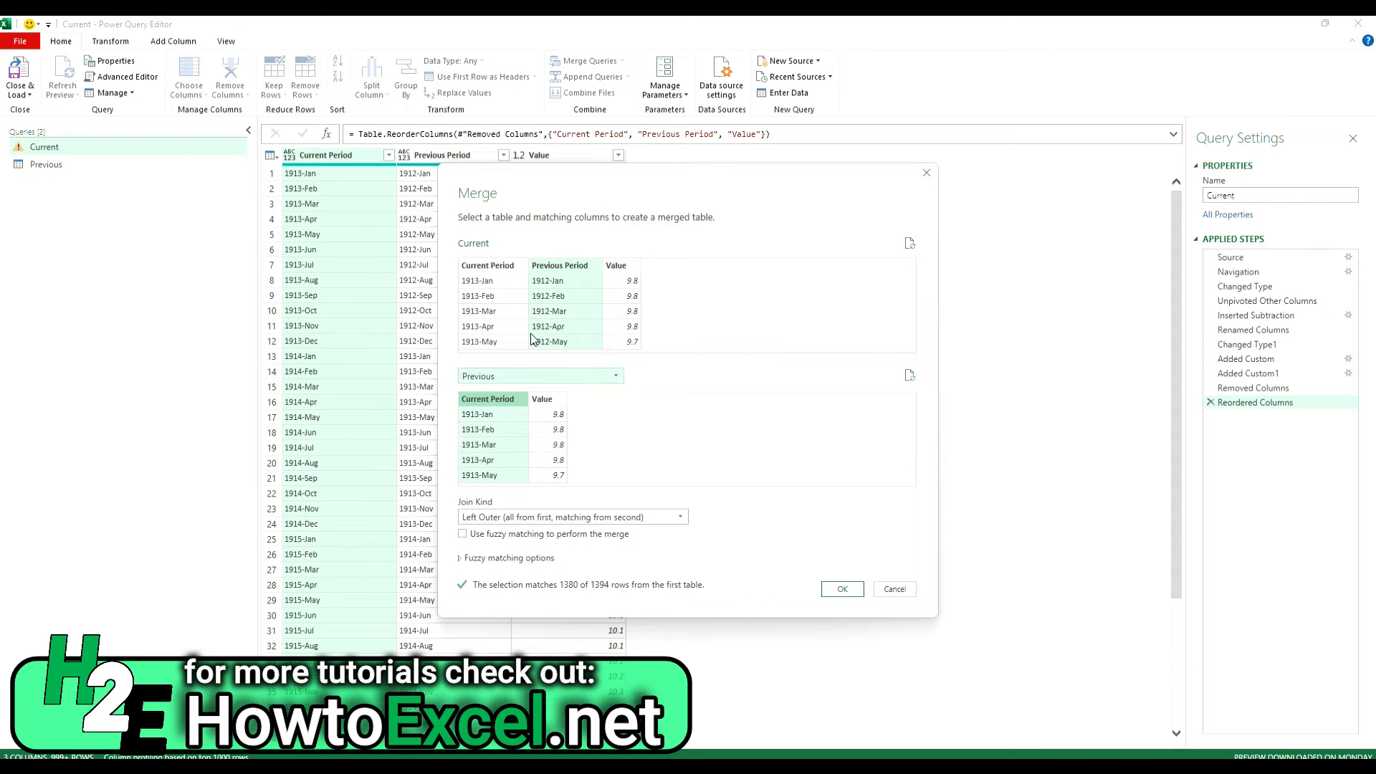
pyautogui.click(841, 589)
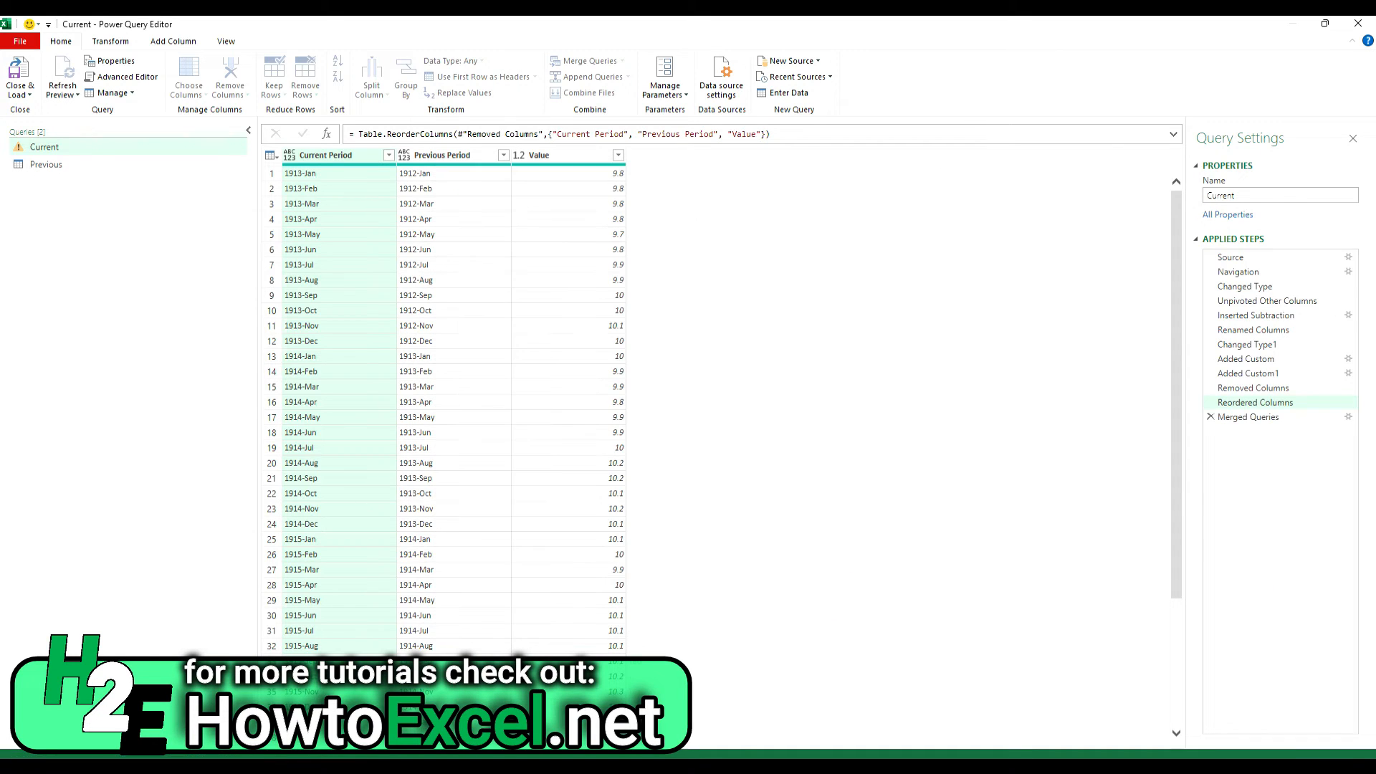
pyautogui.click(1249, 416)
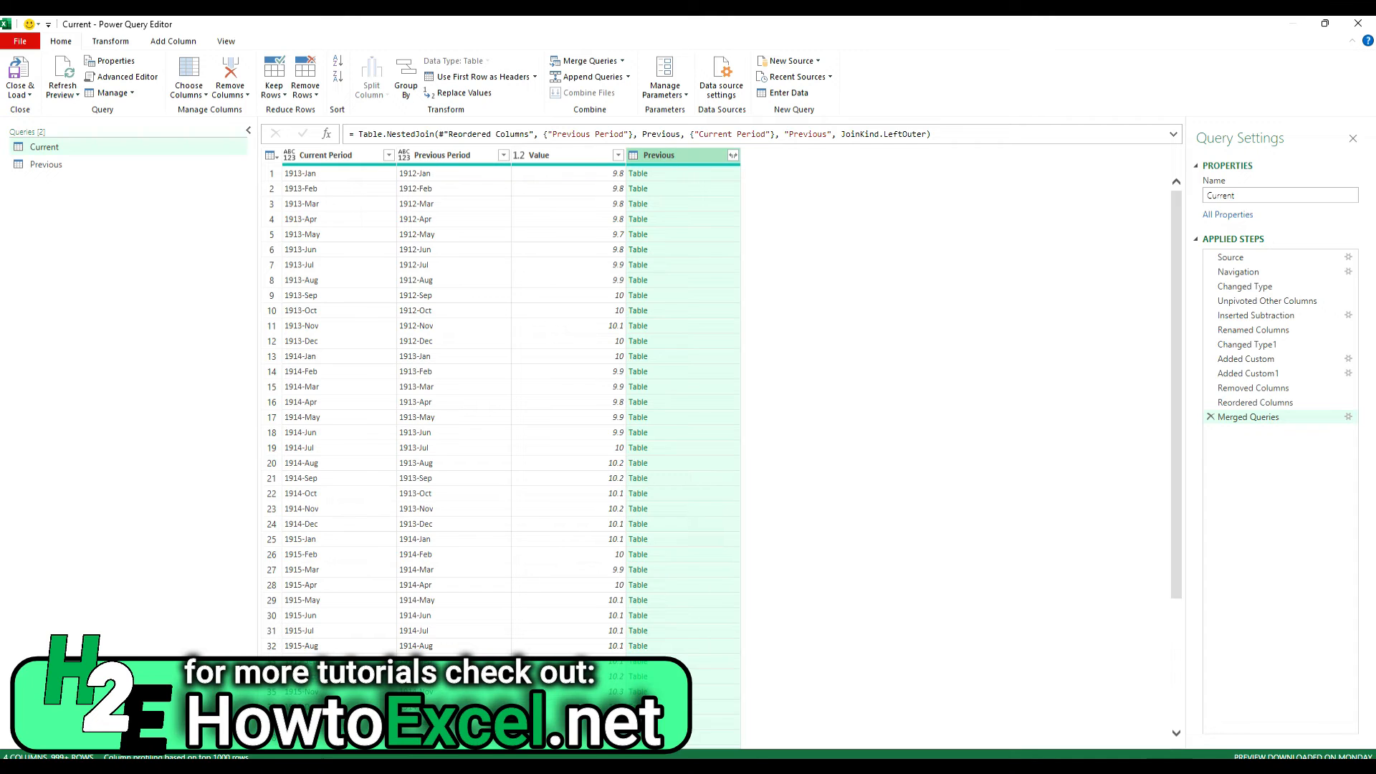
pyautogui.moveTo(654, 165)
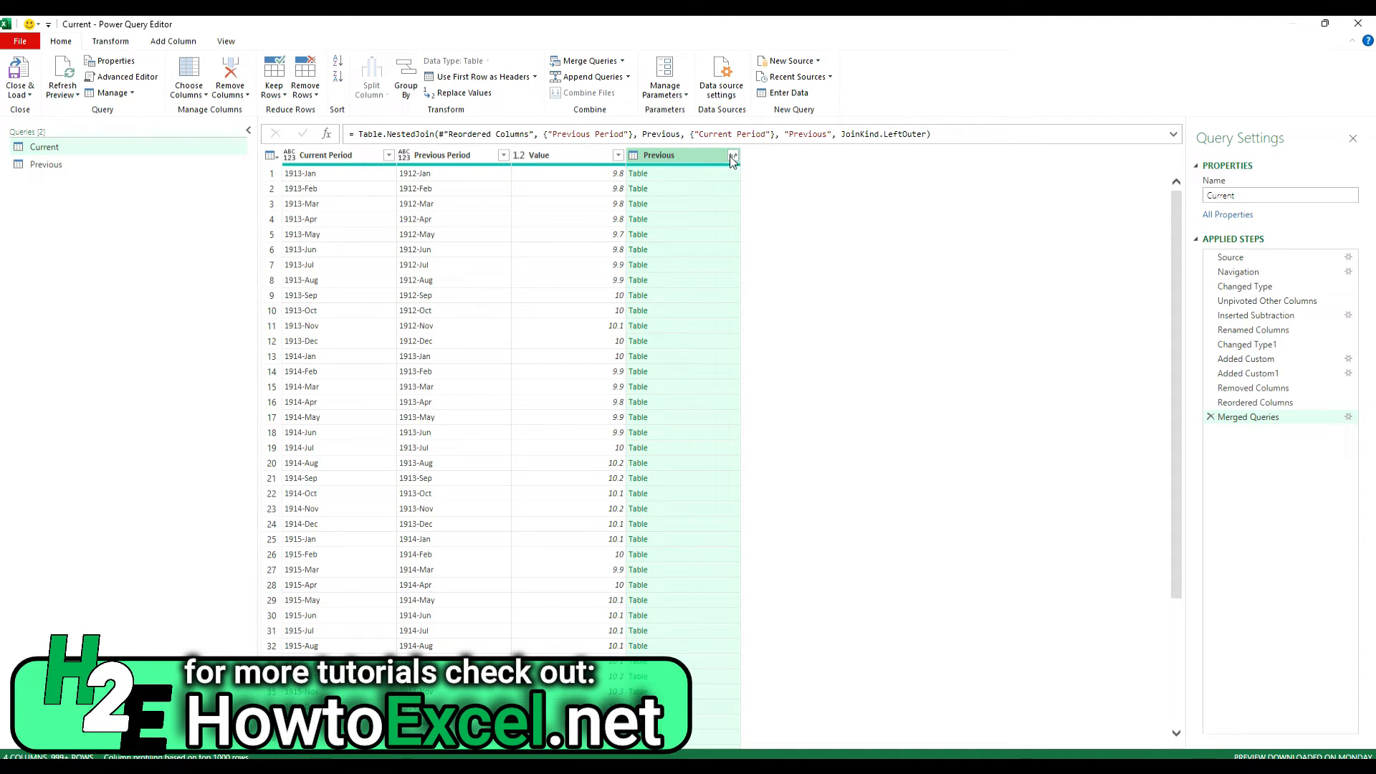
# - Expand only Value from the merged column and rename it Prior-Year Value
pyautogui.click(734, 155)
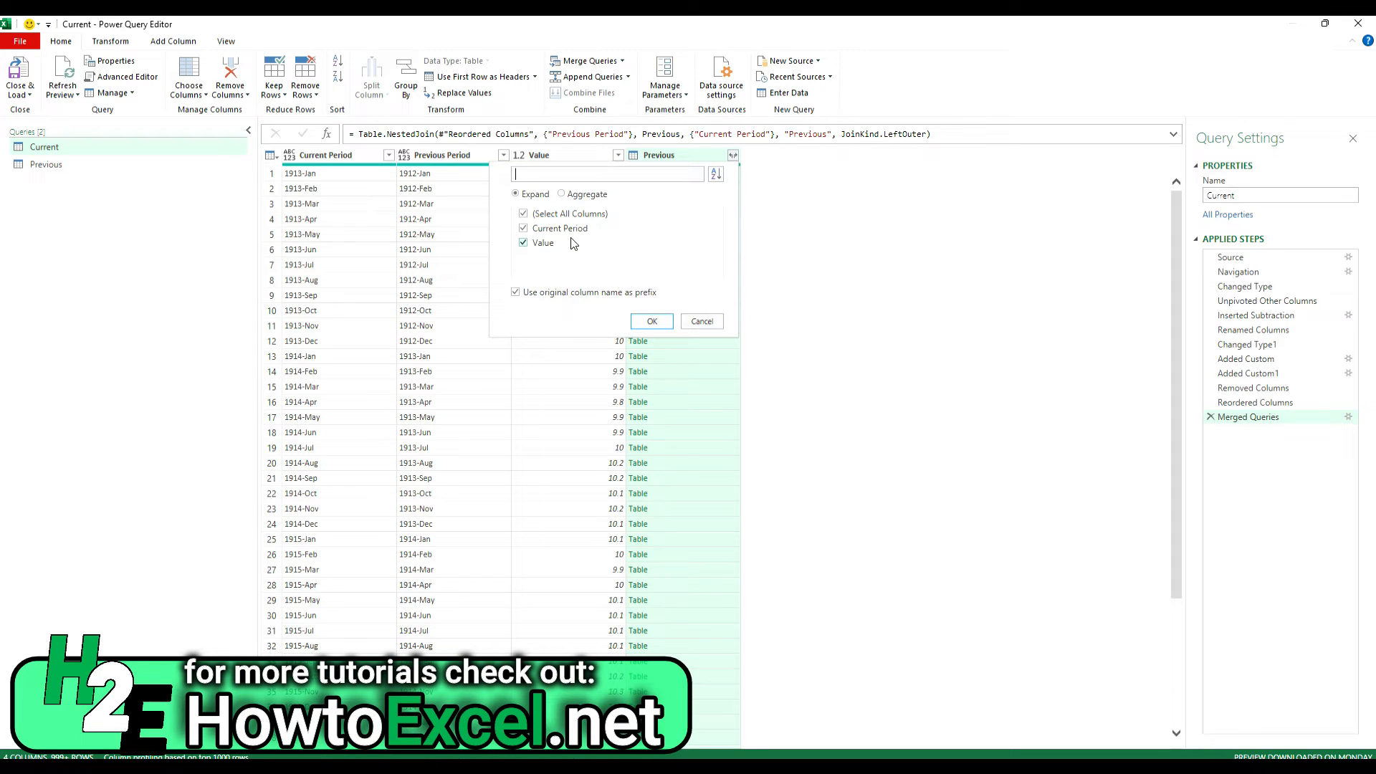
pyautogui.click(524, 228)
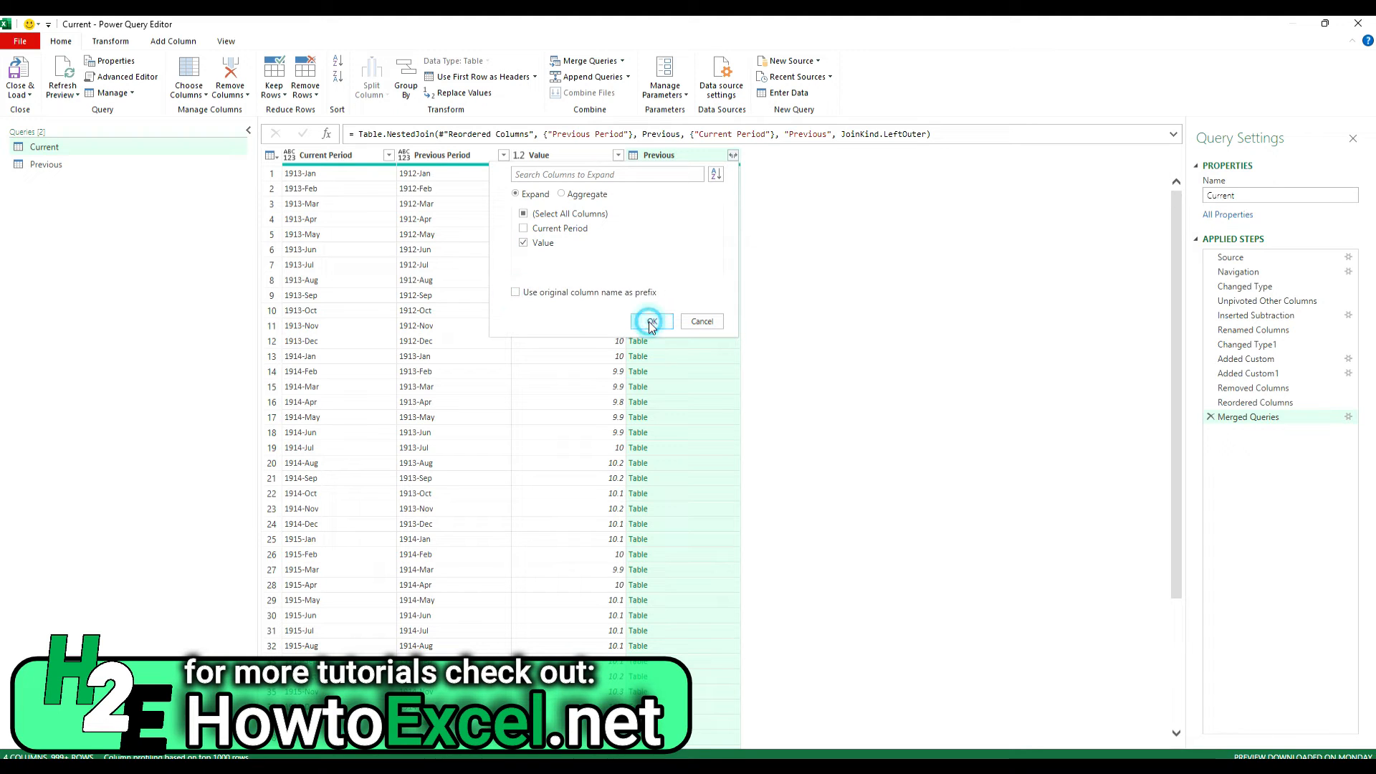
pyautogui.click(650, 322)
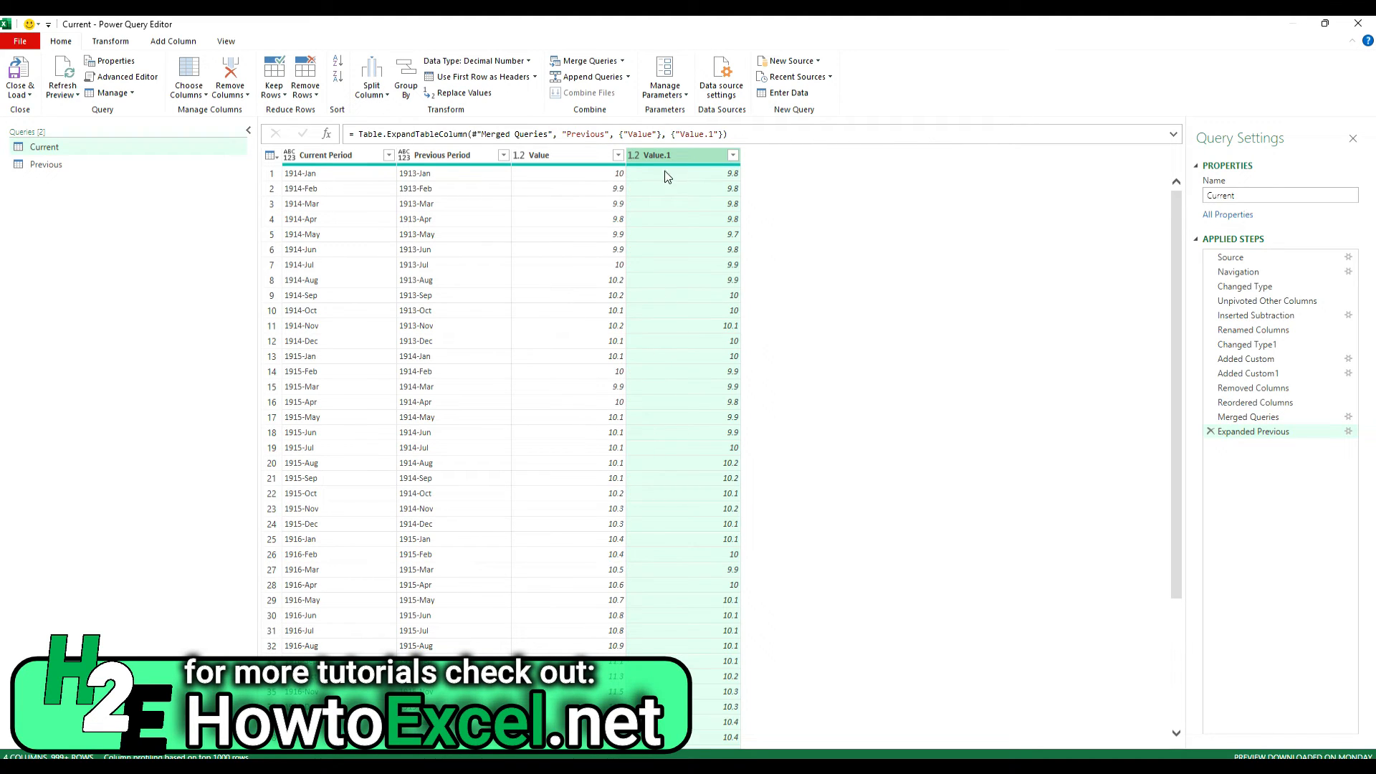
pyautogui.moveTo(687, 189)
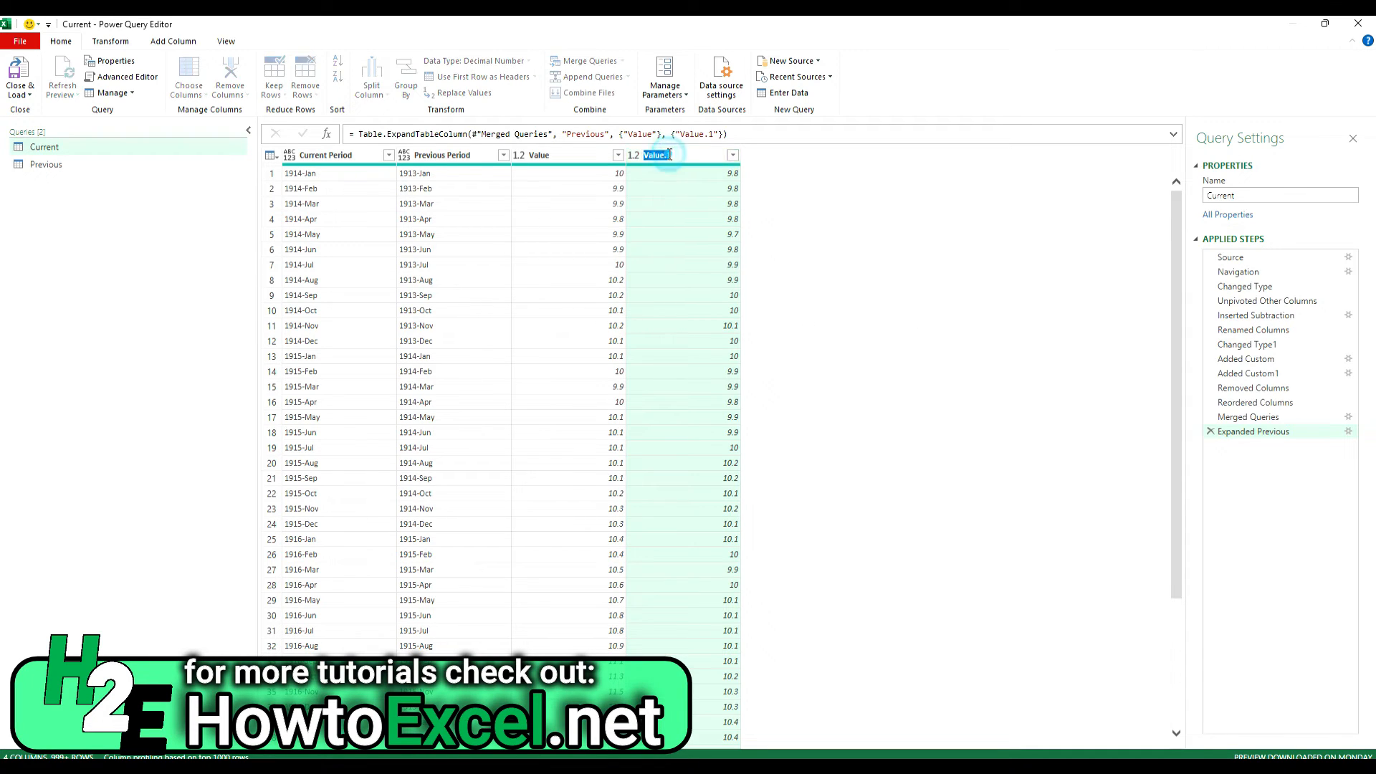
pyautogui.write('Prior-Year')
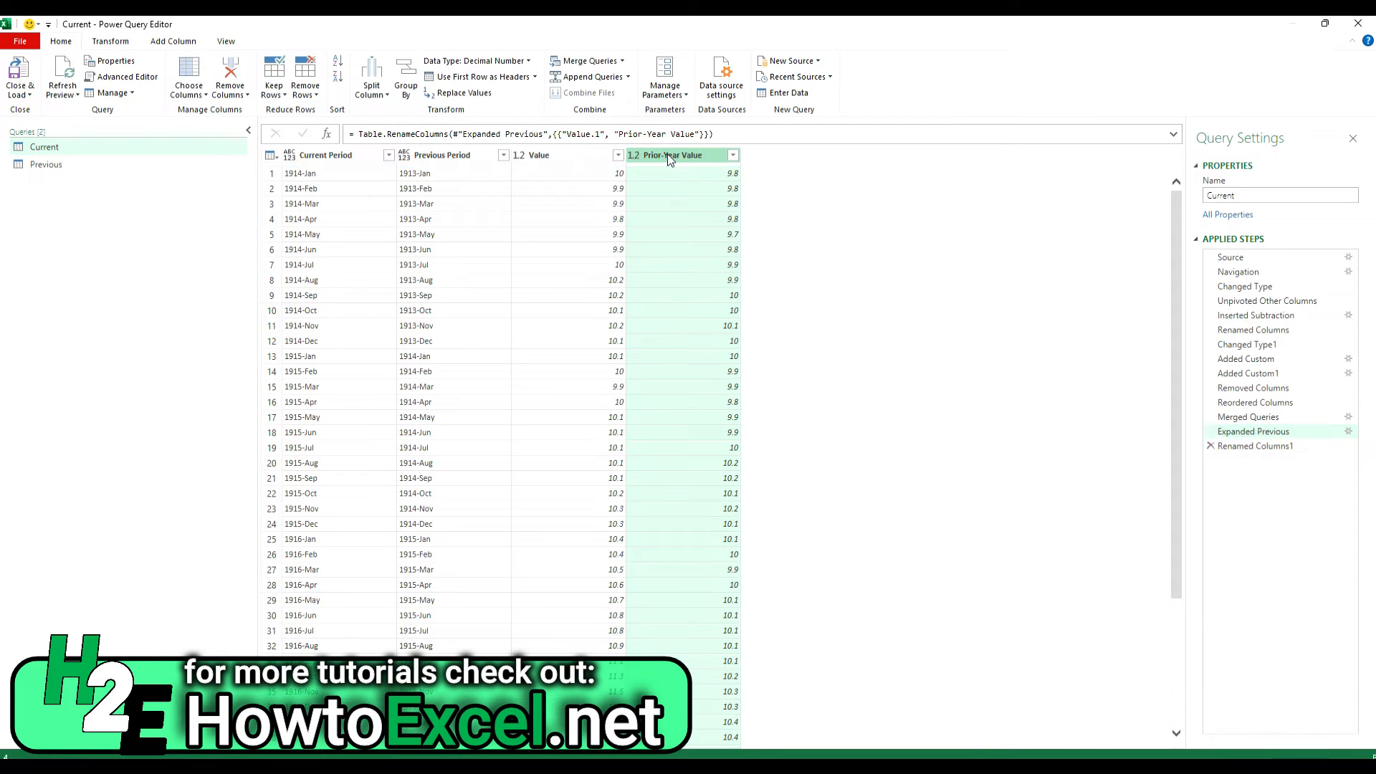
pyautogui.click(1255, 446)
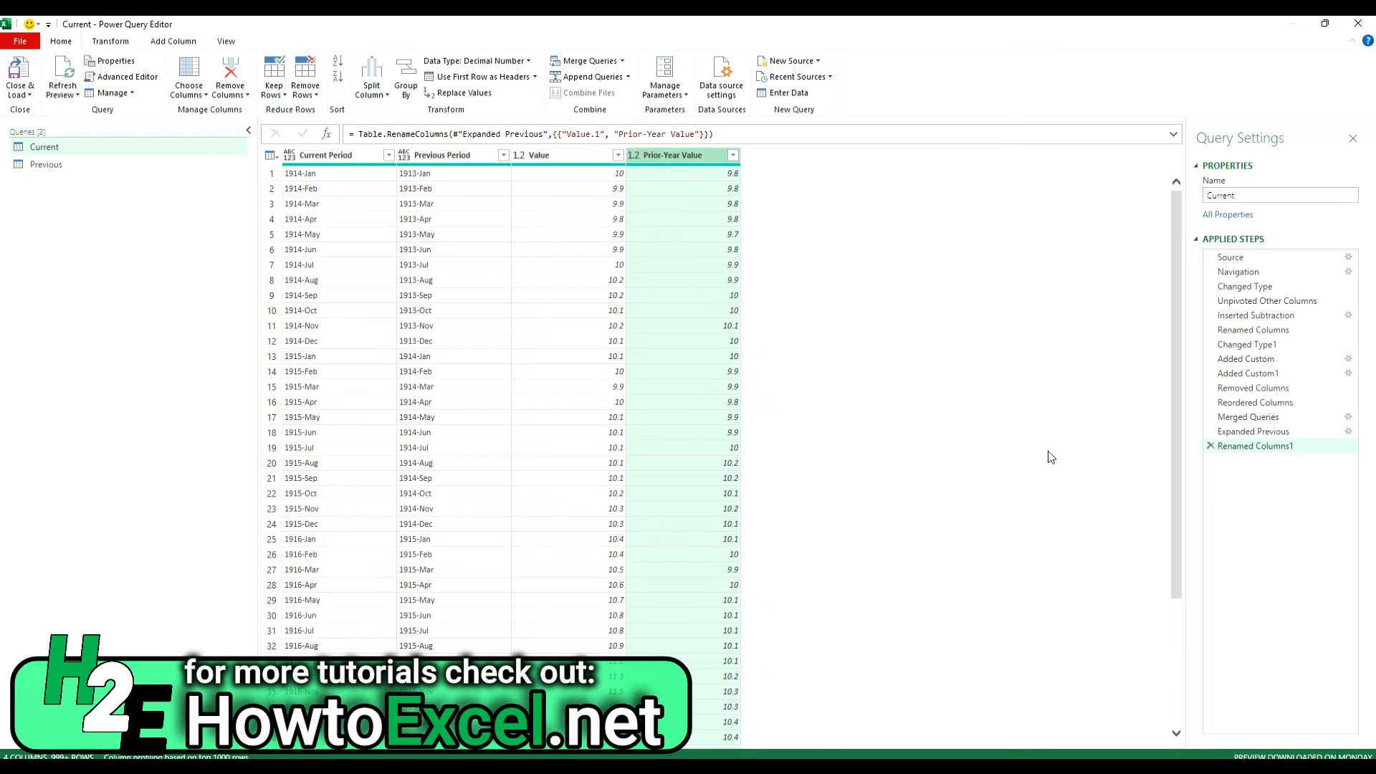
pyautogui.moveTo(647, 378)
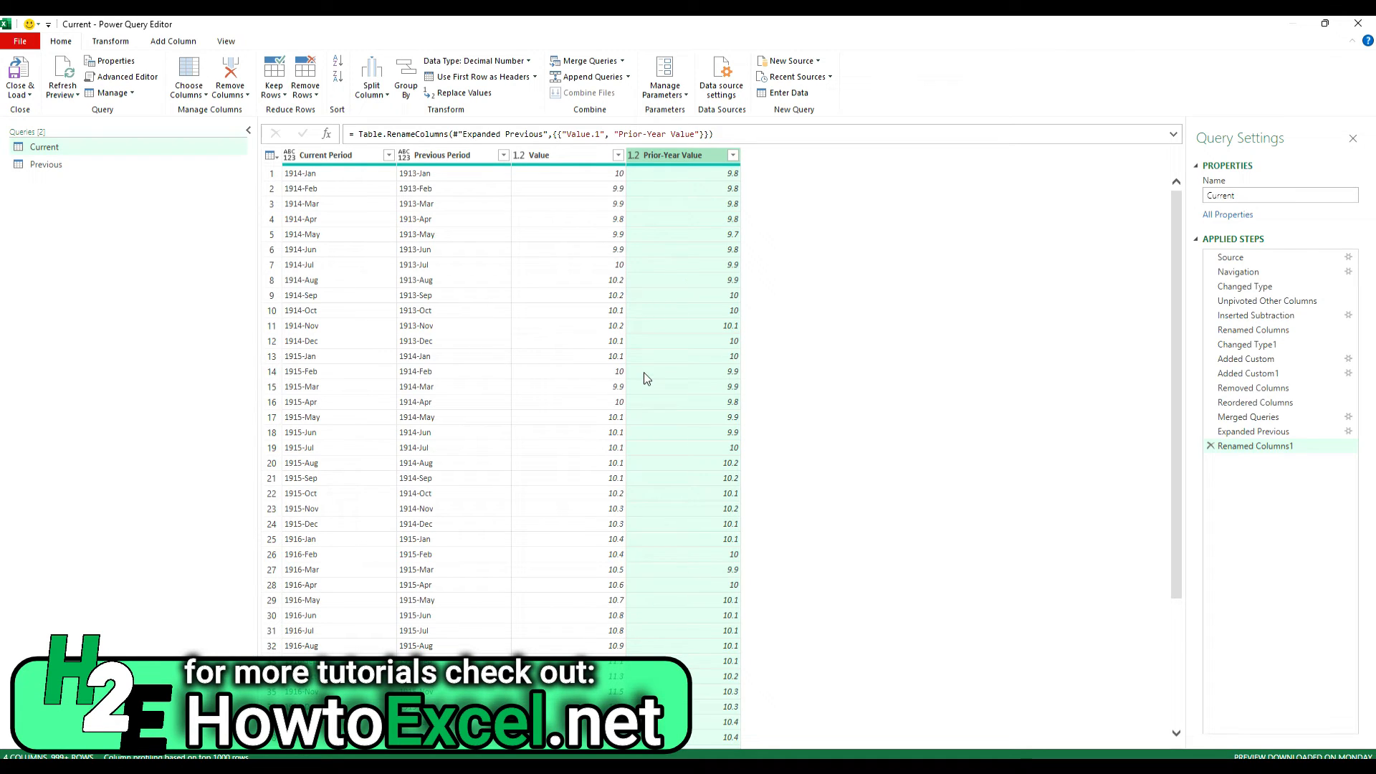
pyautogui.moveTo(300, 188)
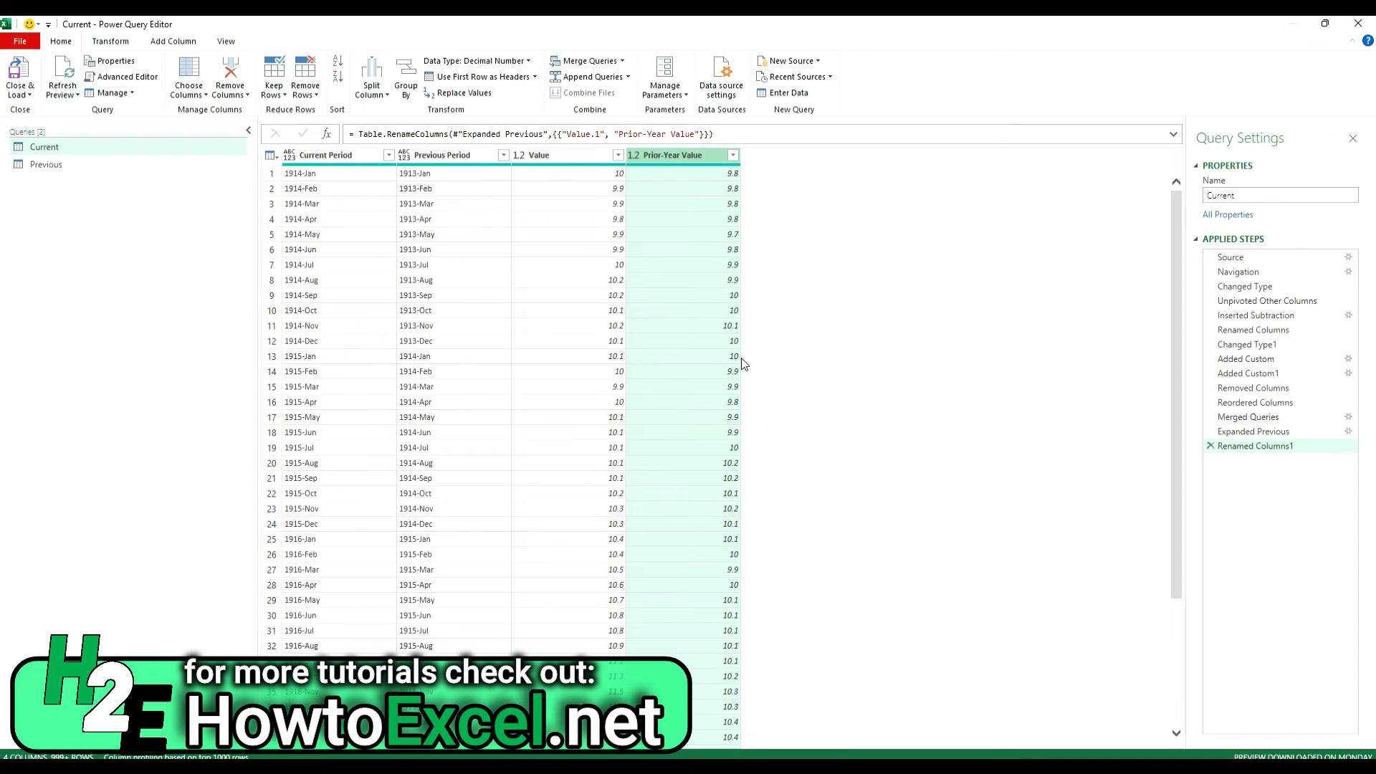
pyautogui.moveTo(617, 184)
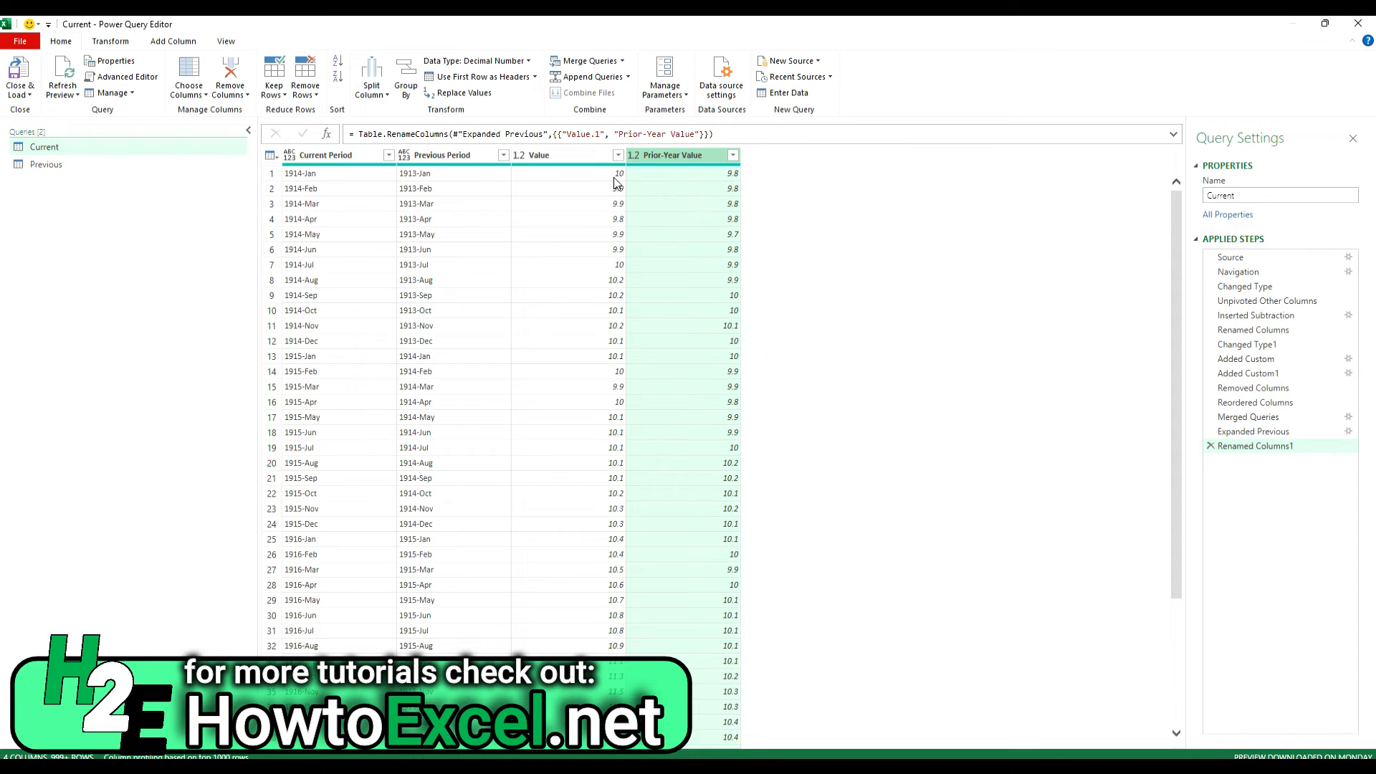
# - Add custom column Inflation Rate with formula [Value]/[#"Prior-Year Value"]-1
pyautogui.click(173, 42)
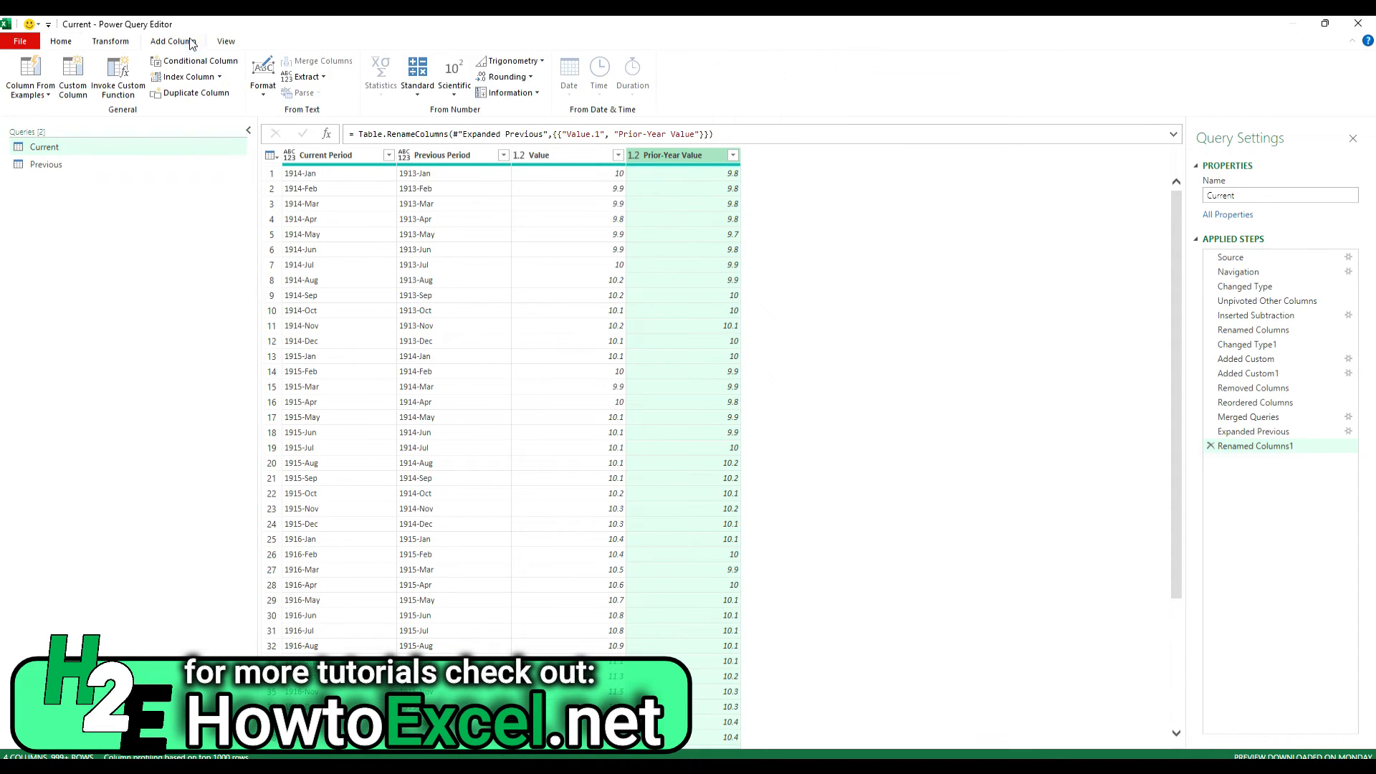
pyautogui.click(73, 77)
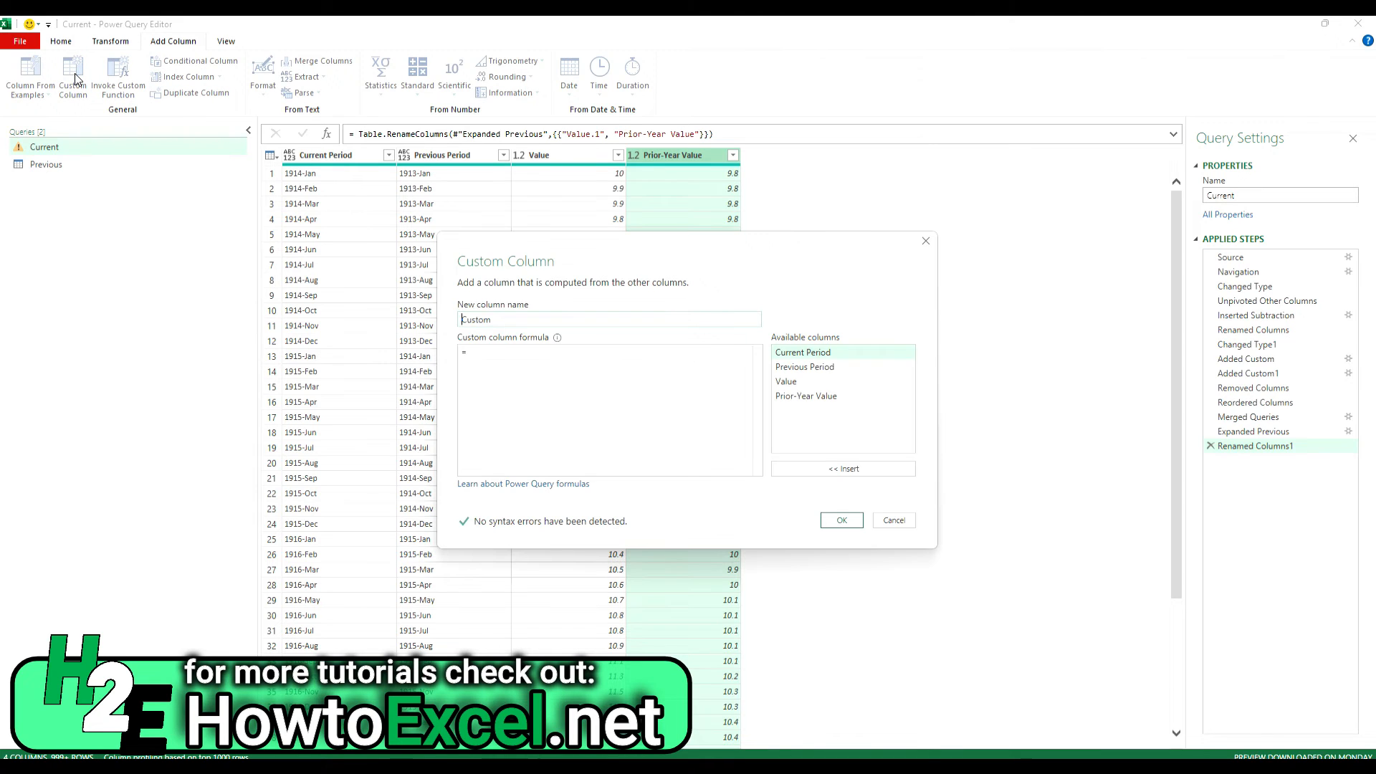
pyautogui.write('Interes')
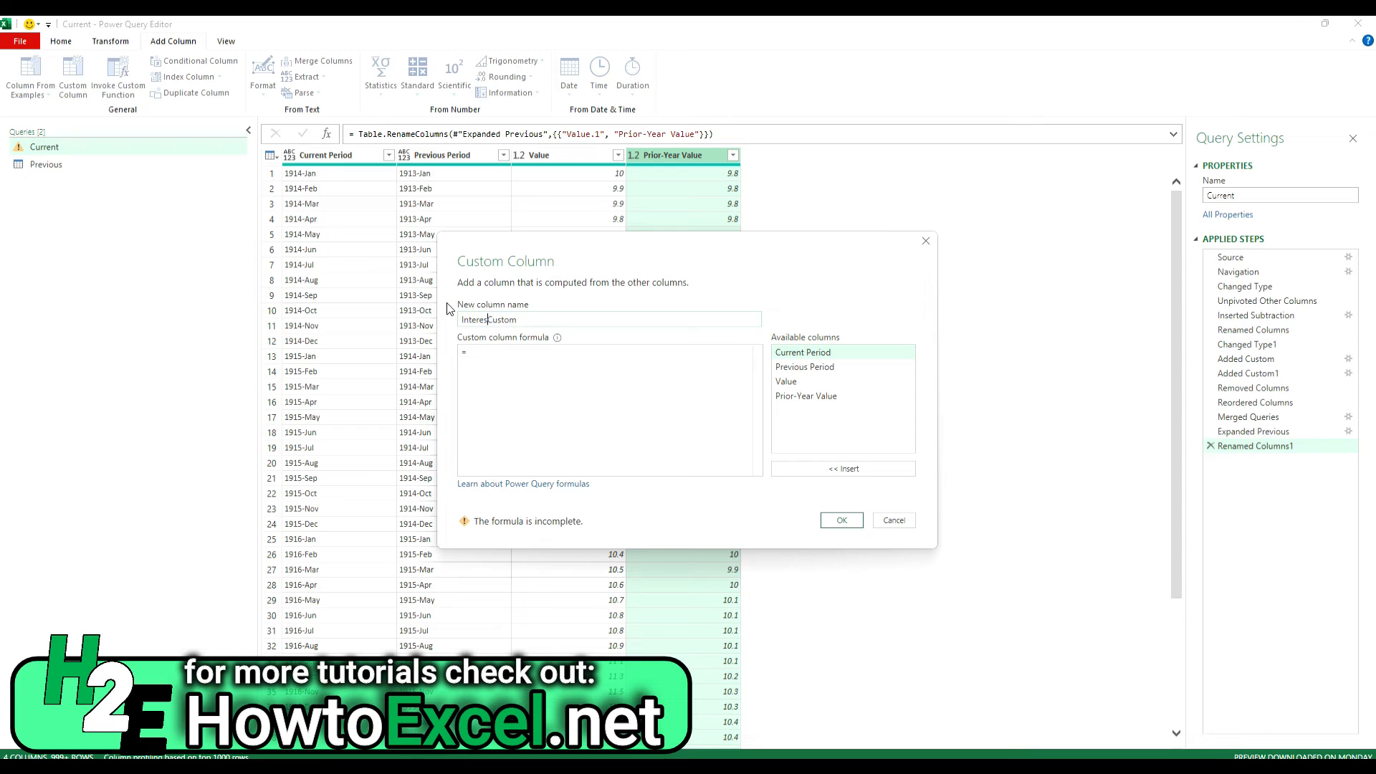
pyautogui.write('Inflation Rate')
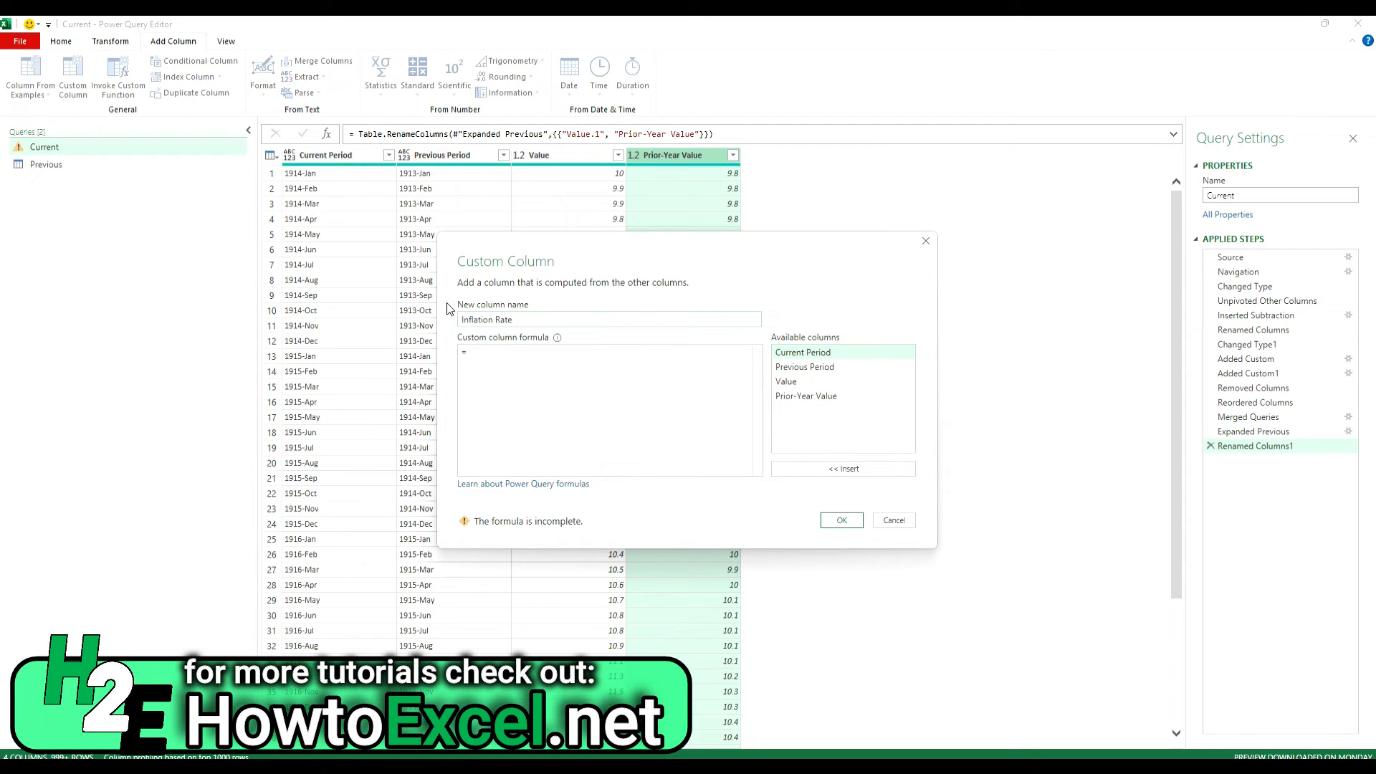
pyautogui.click(606, 352)
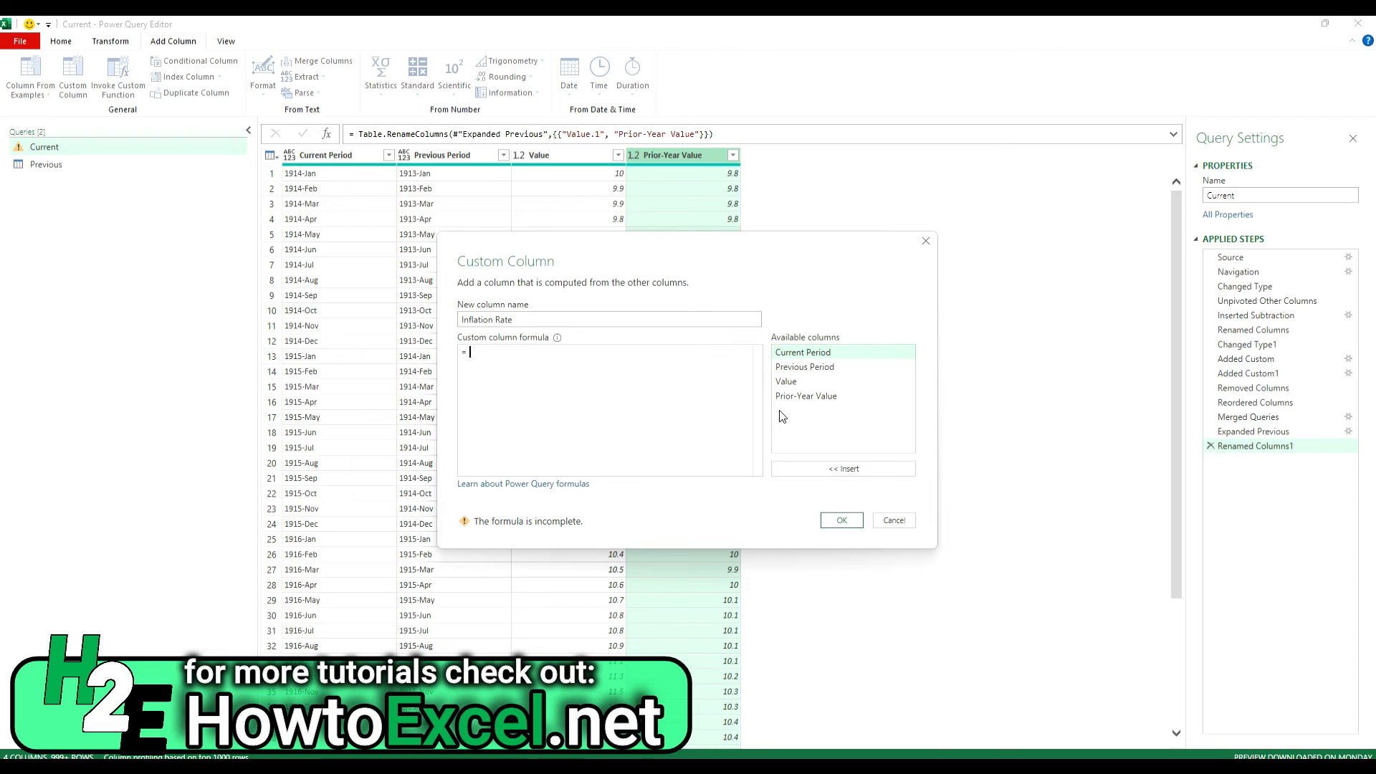
pyautogui.doubleClick(786, 380)
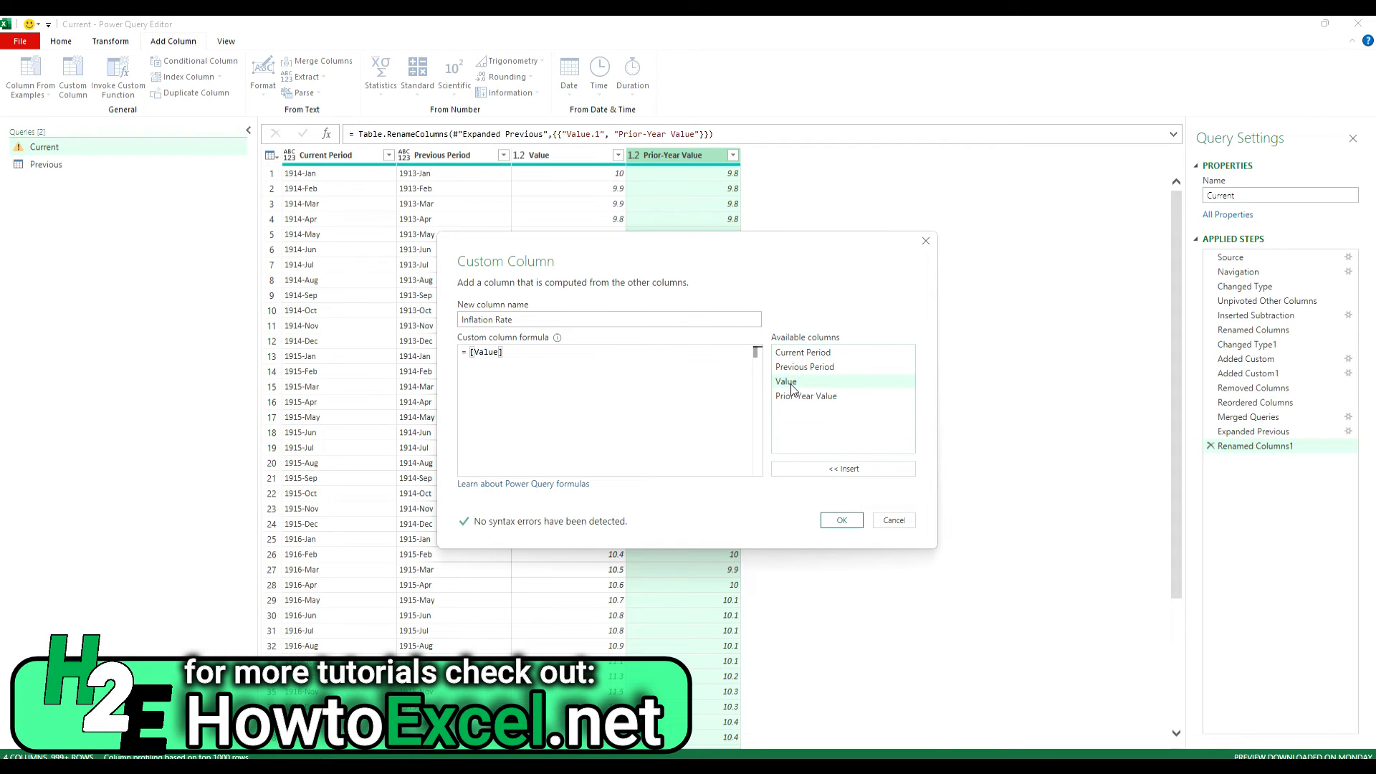
pyautogui.doubleClick(806, 395)
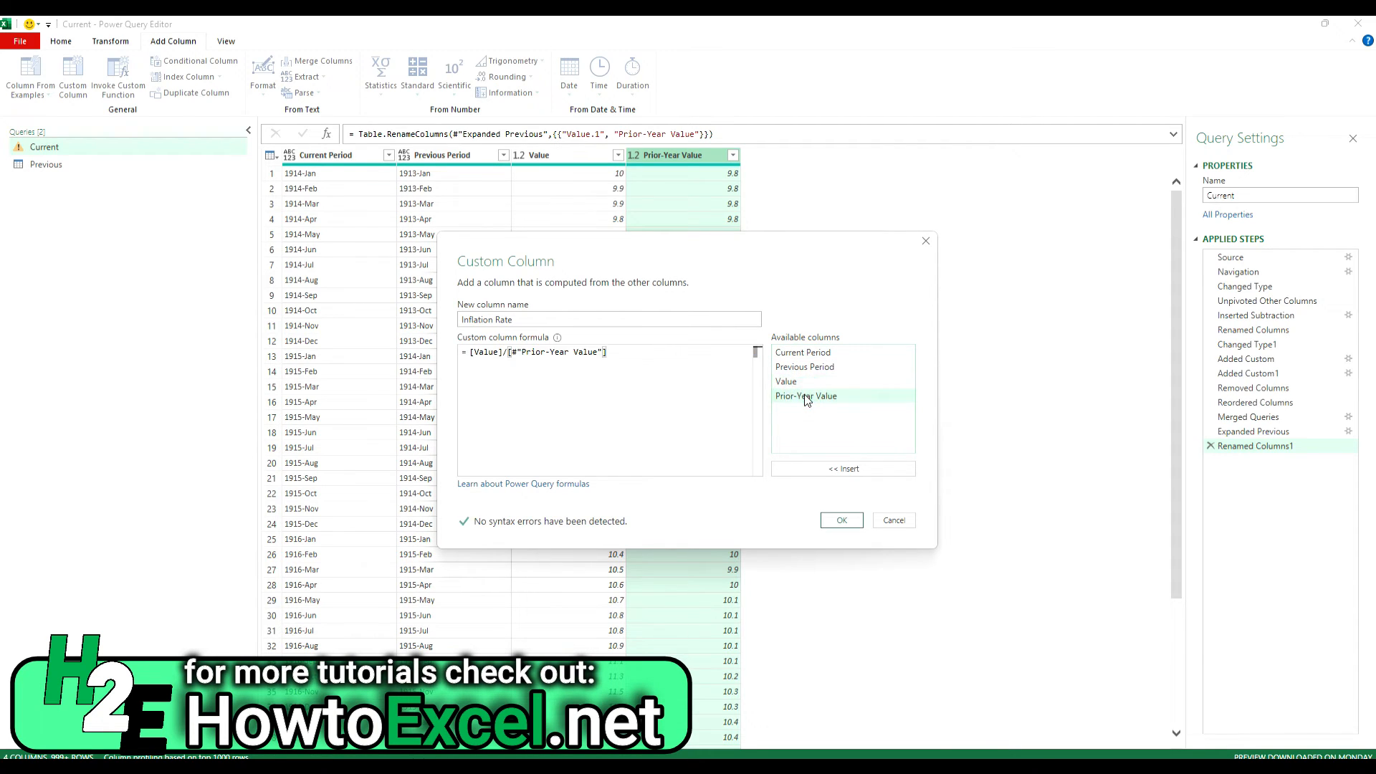
pyautogui.write('-1')
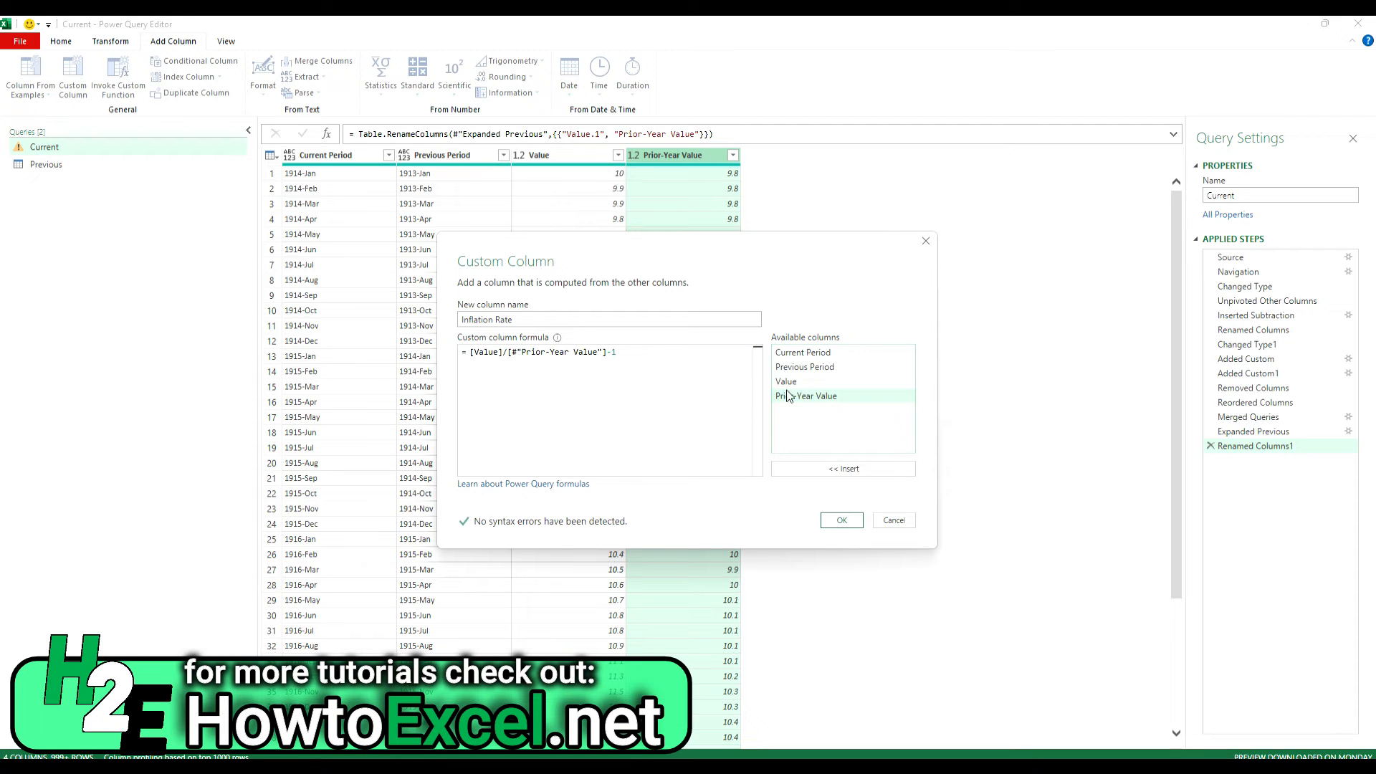
pyautogui.click(840, 519)
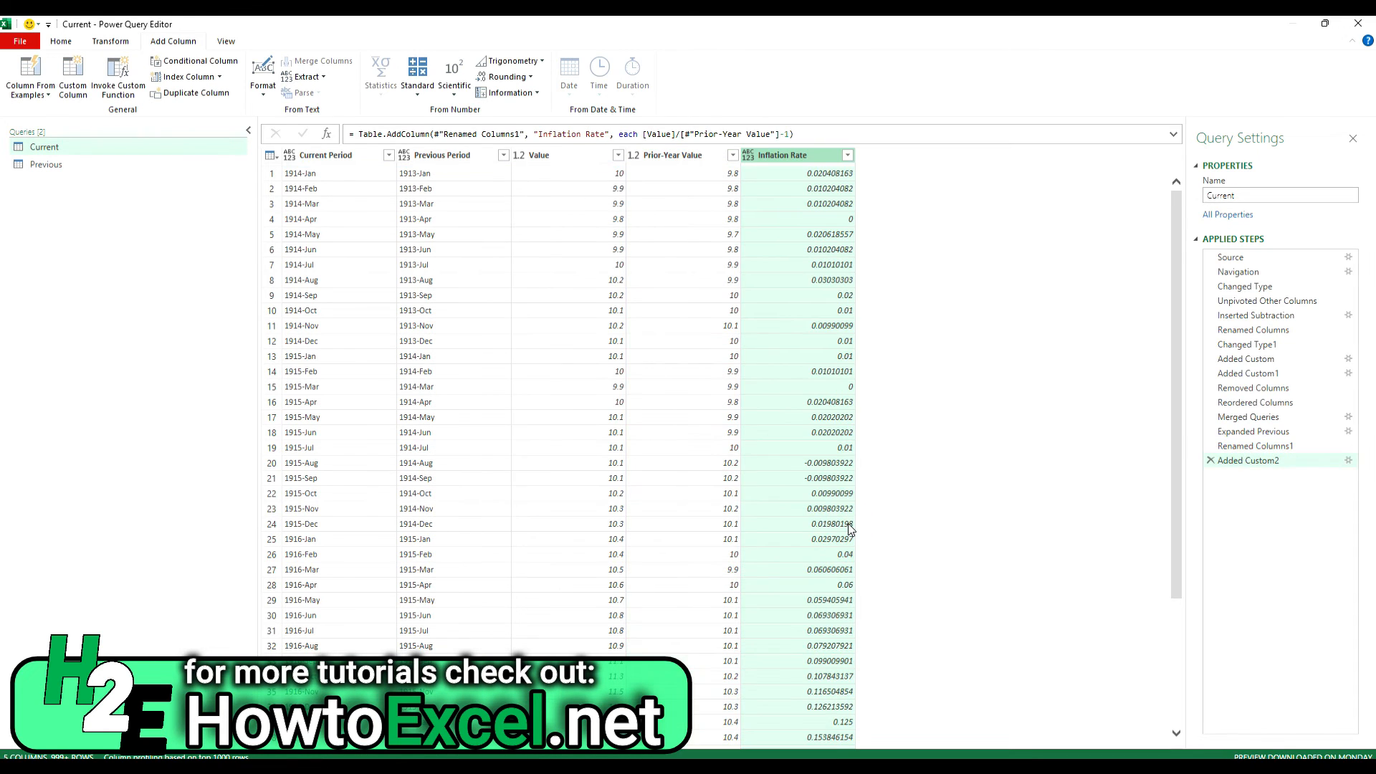
# - Set the Inflation Rate column's data type to Percentage
pyautogui.click(748, 155)
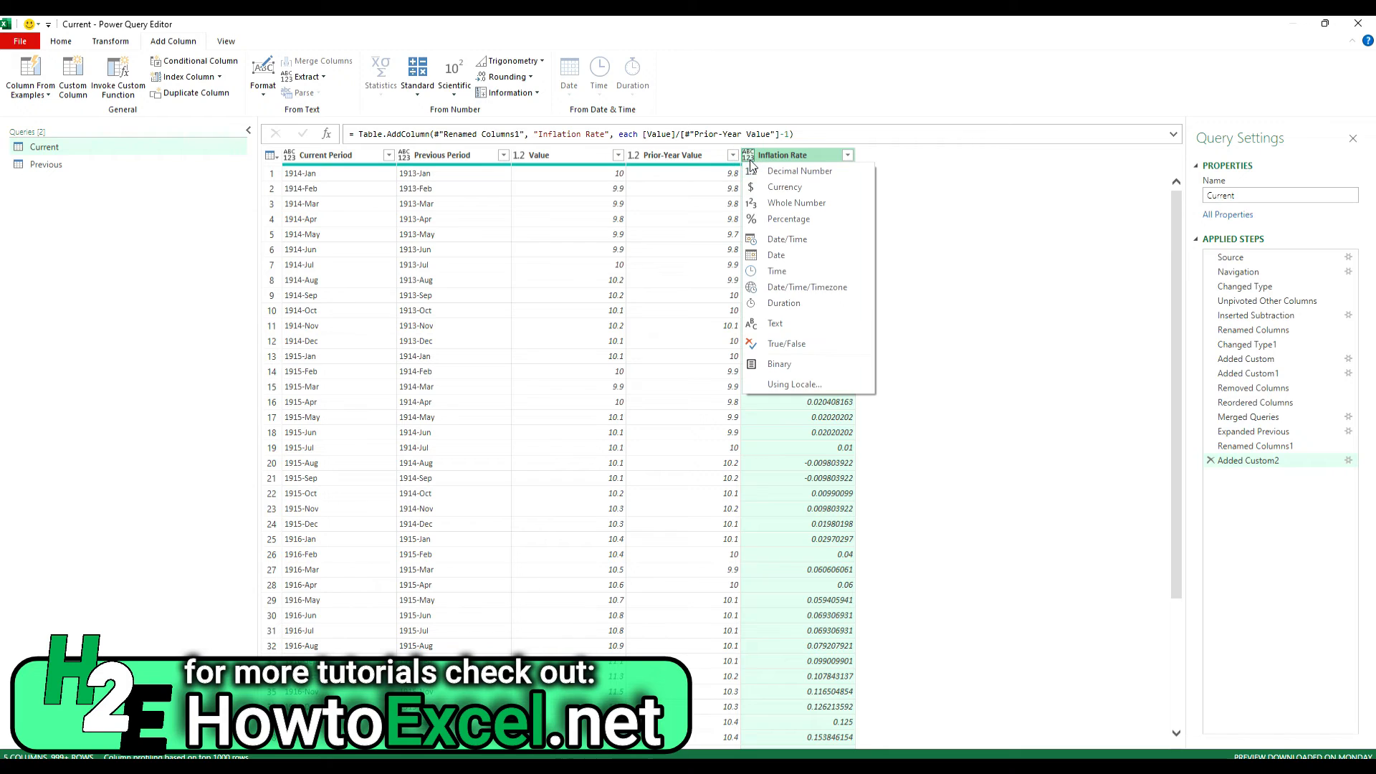
pyautogui.click(787, 219)
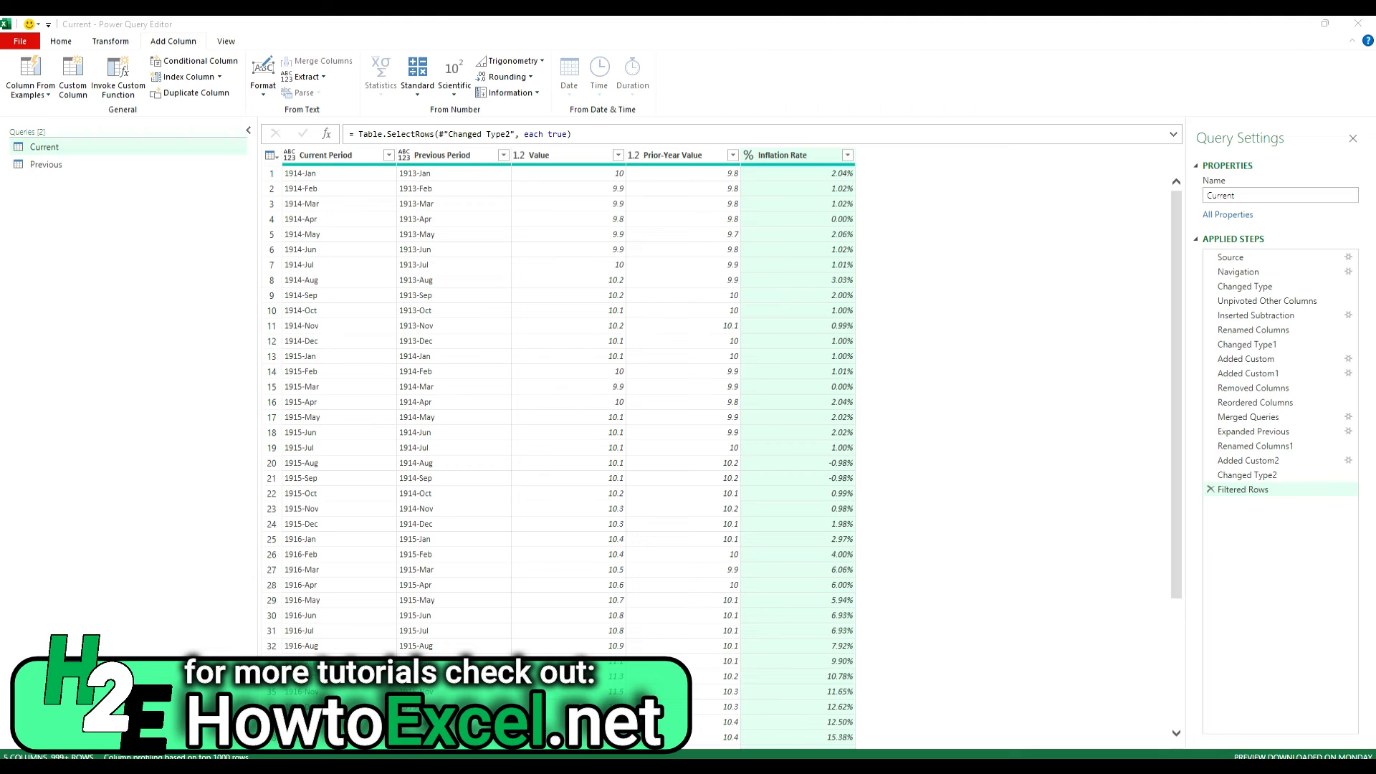
pyautogui.moveTo(1255, 314)
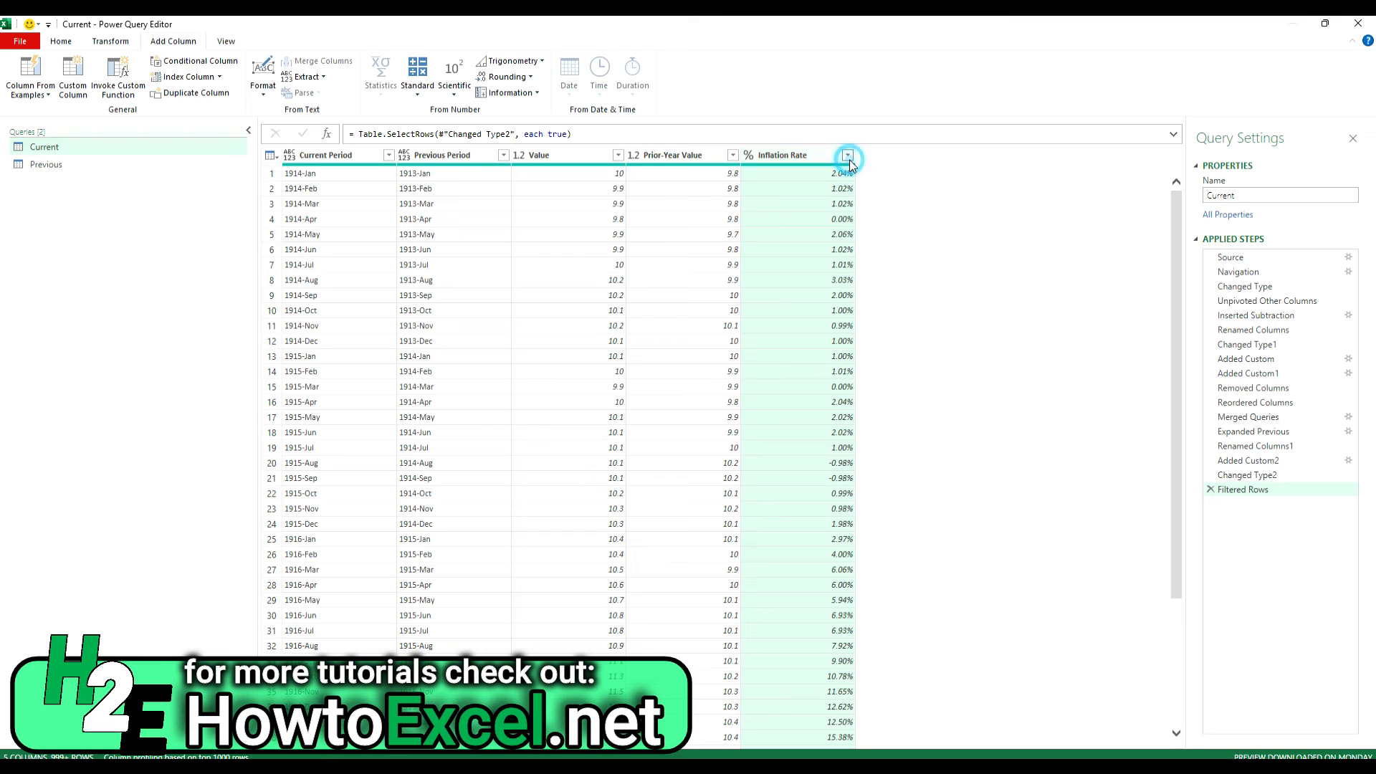
# - Filter out blank inflation rates and remove all columns except Current Period and Inflation Rate
pyautogui.click(848, 155)
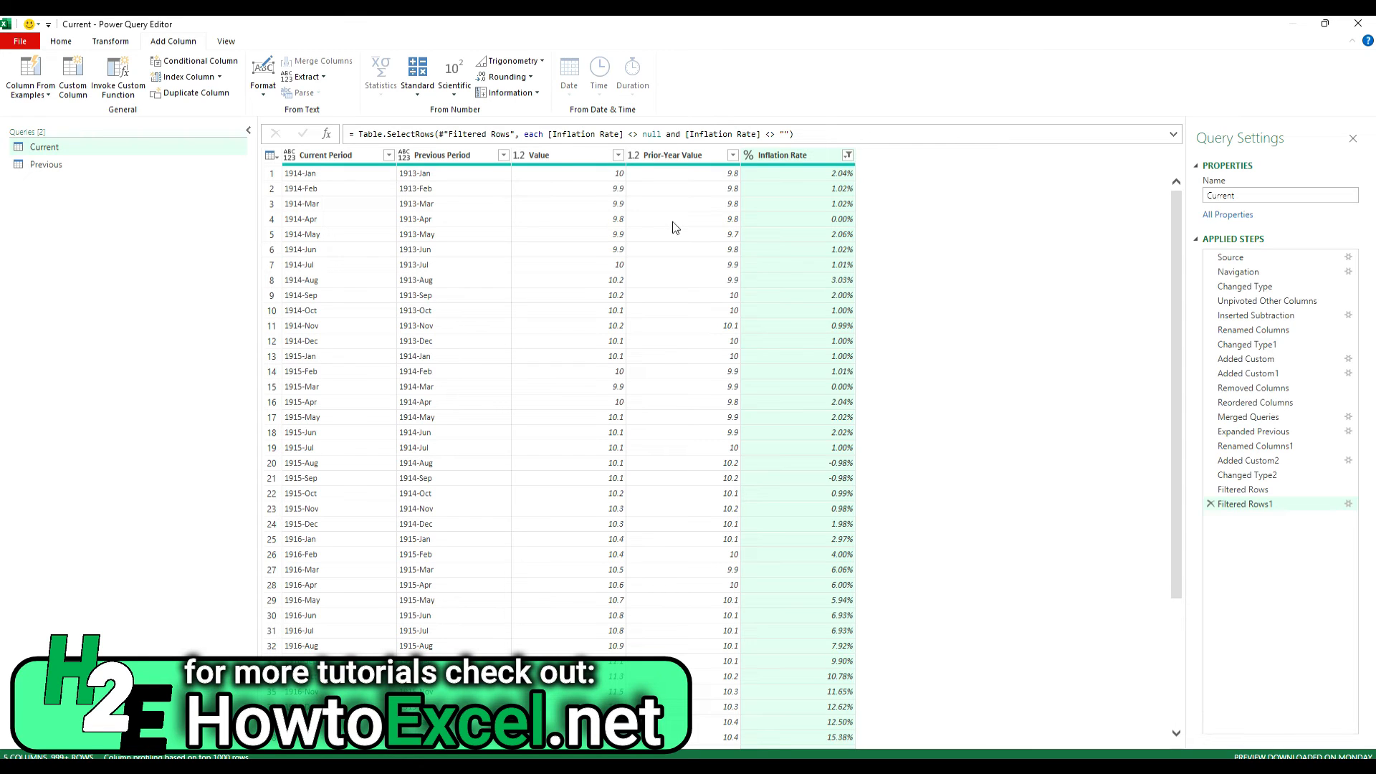
pyautogui.moveTo(790, 165)
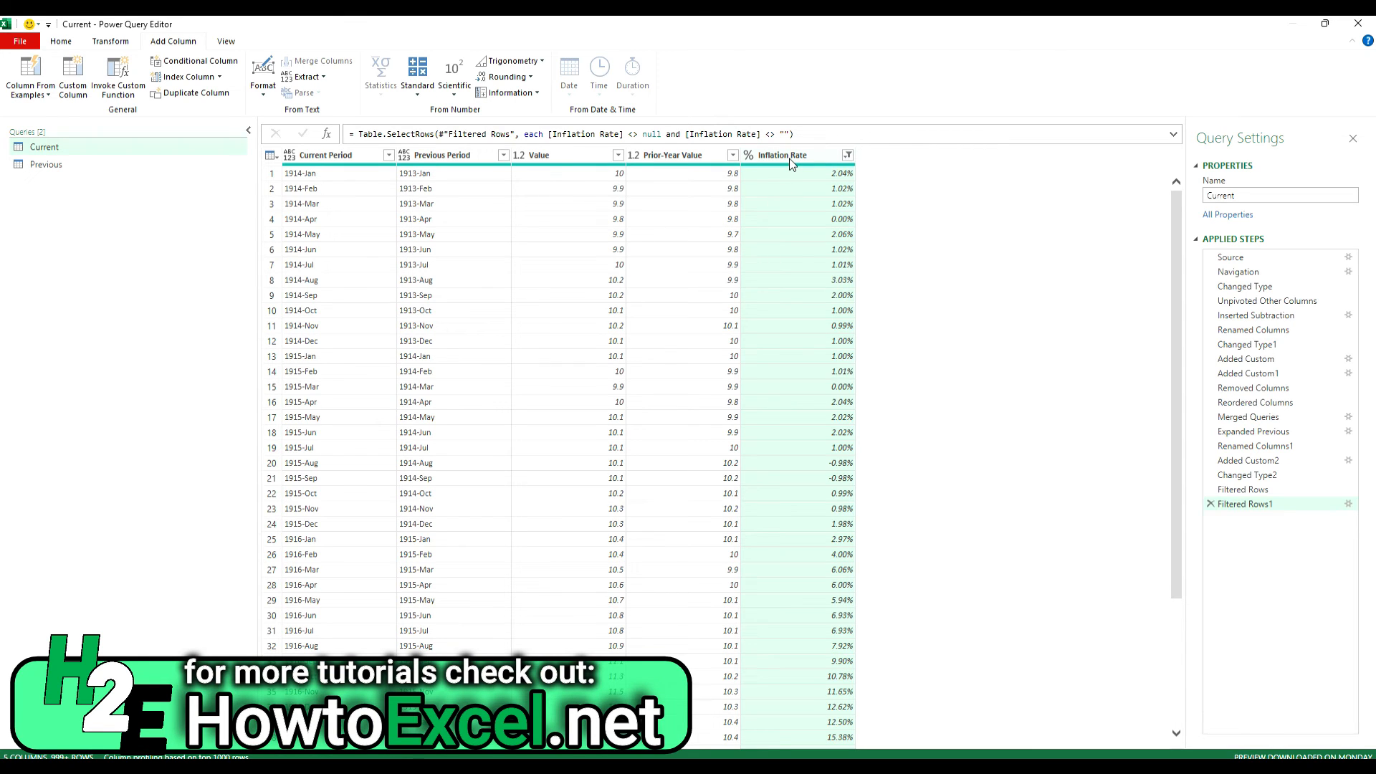
pyautogui.click(325, 155)
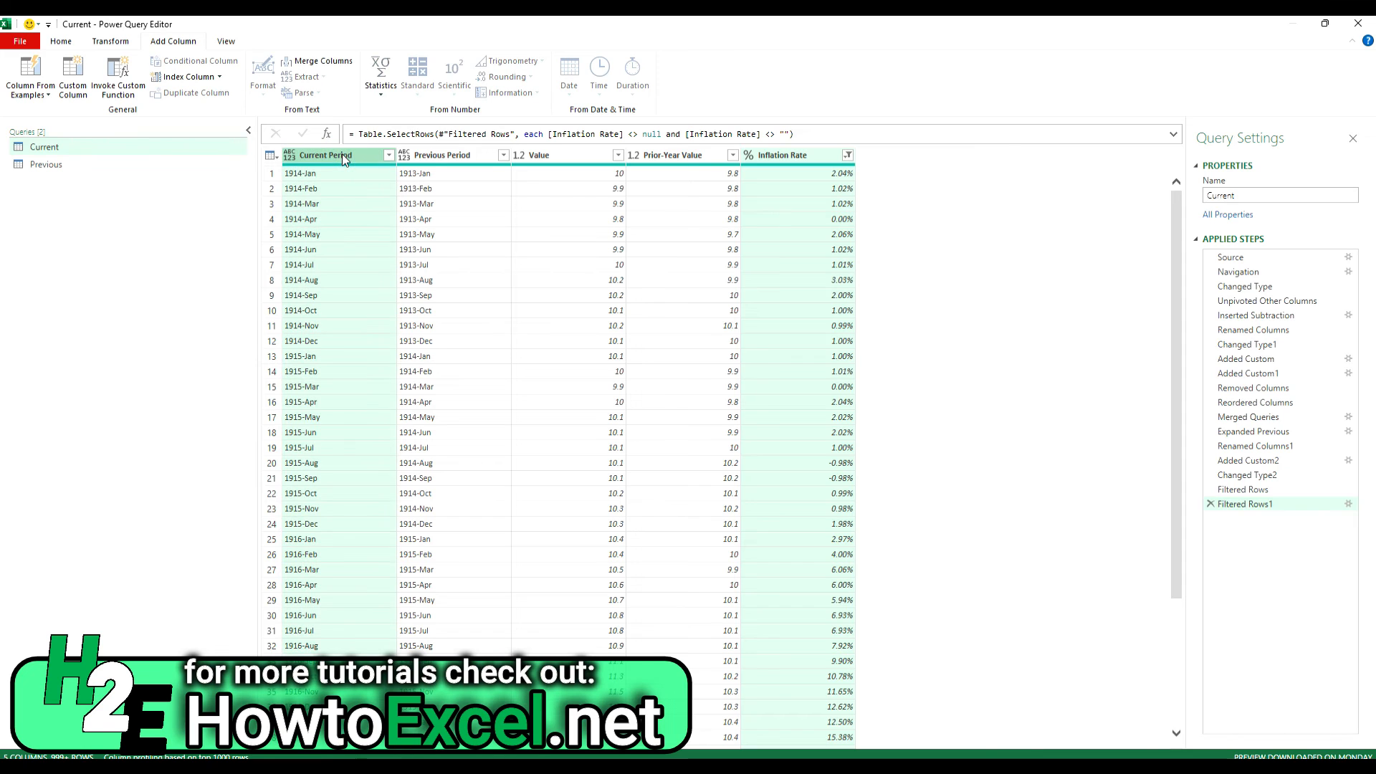
pyautogui.rightClick(343, 156)
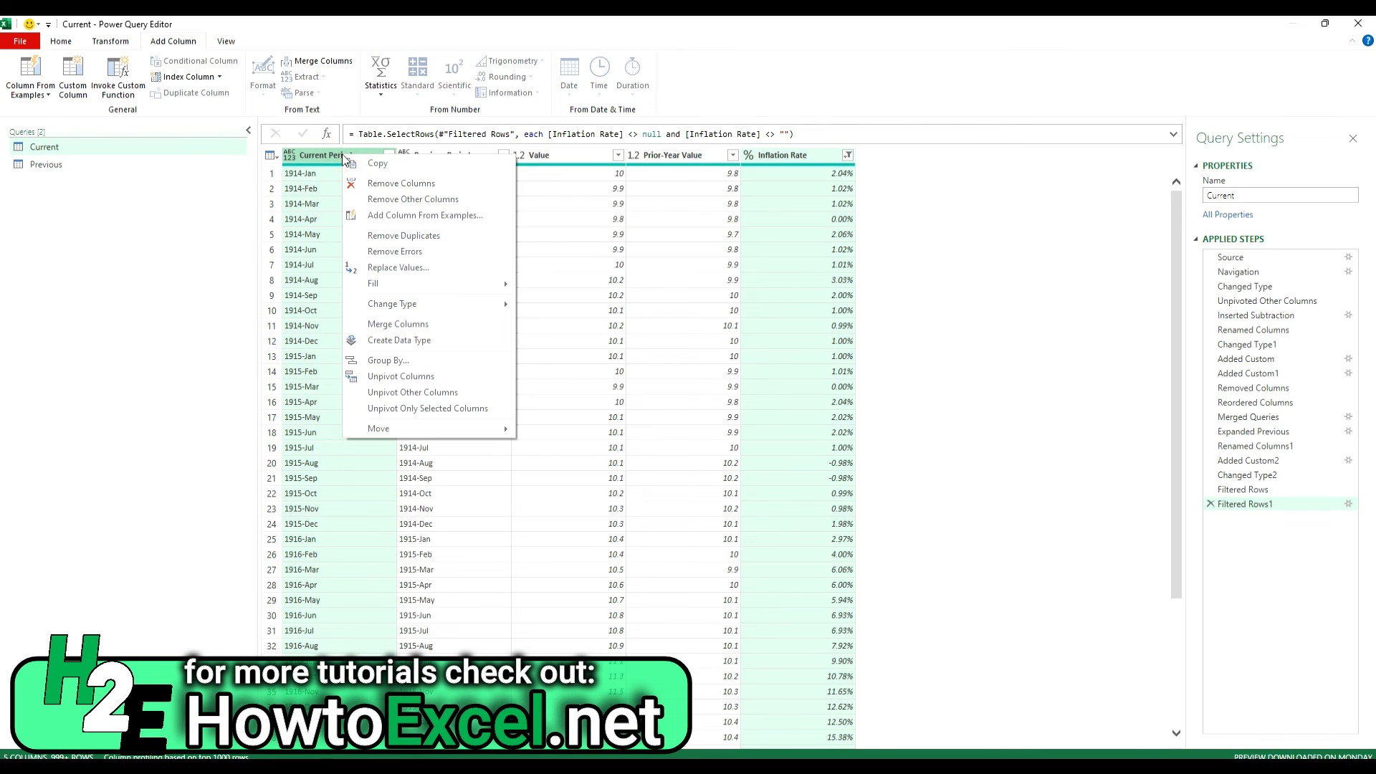
pyautogui.click(413, 199)
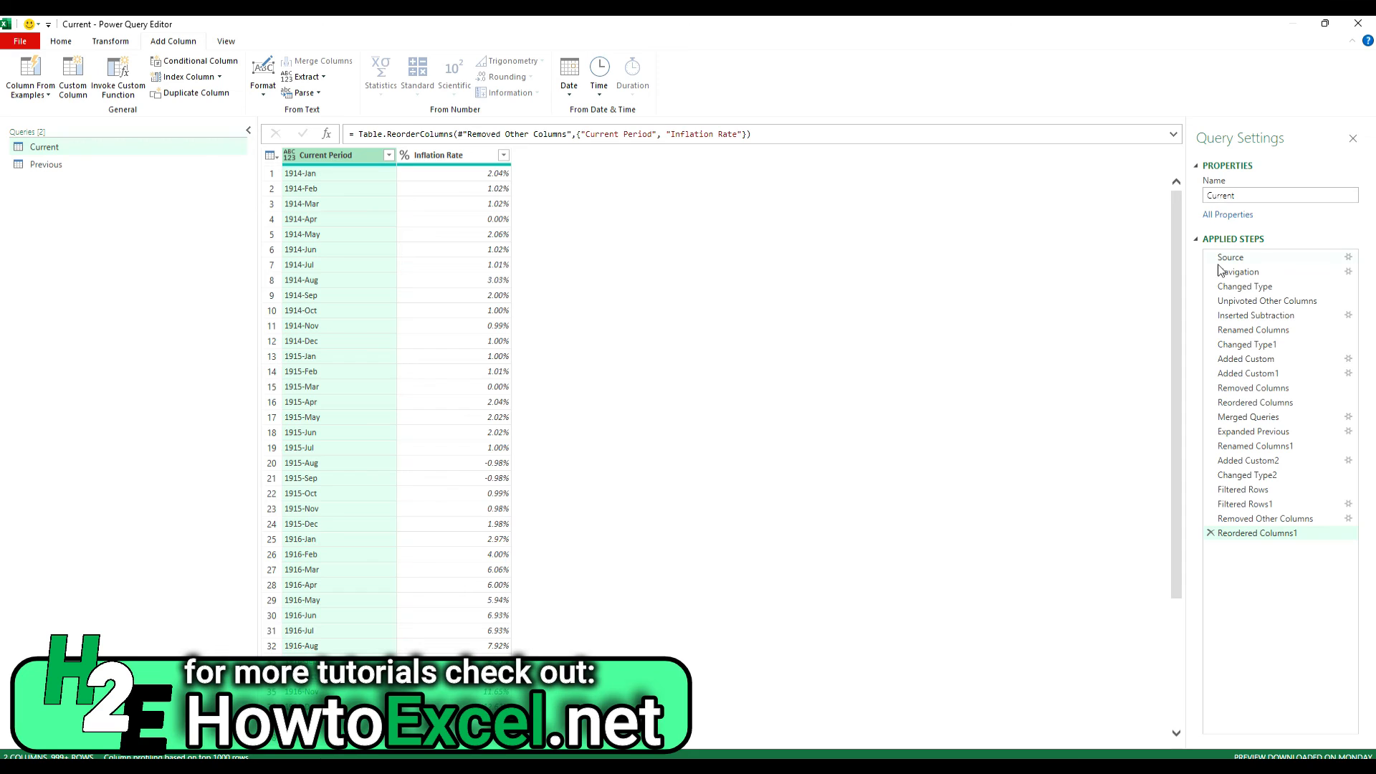
pyautogui.moveTo(588, 302)
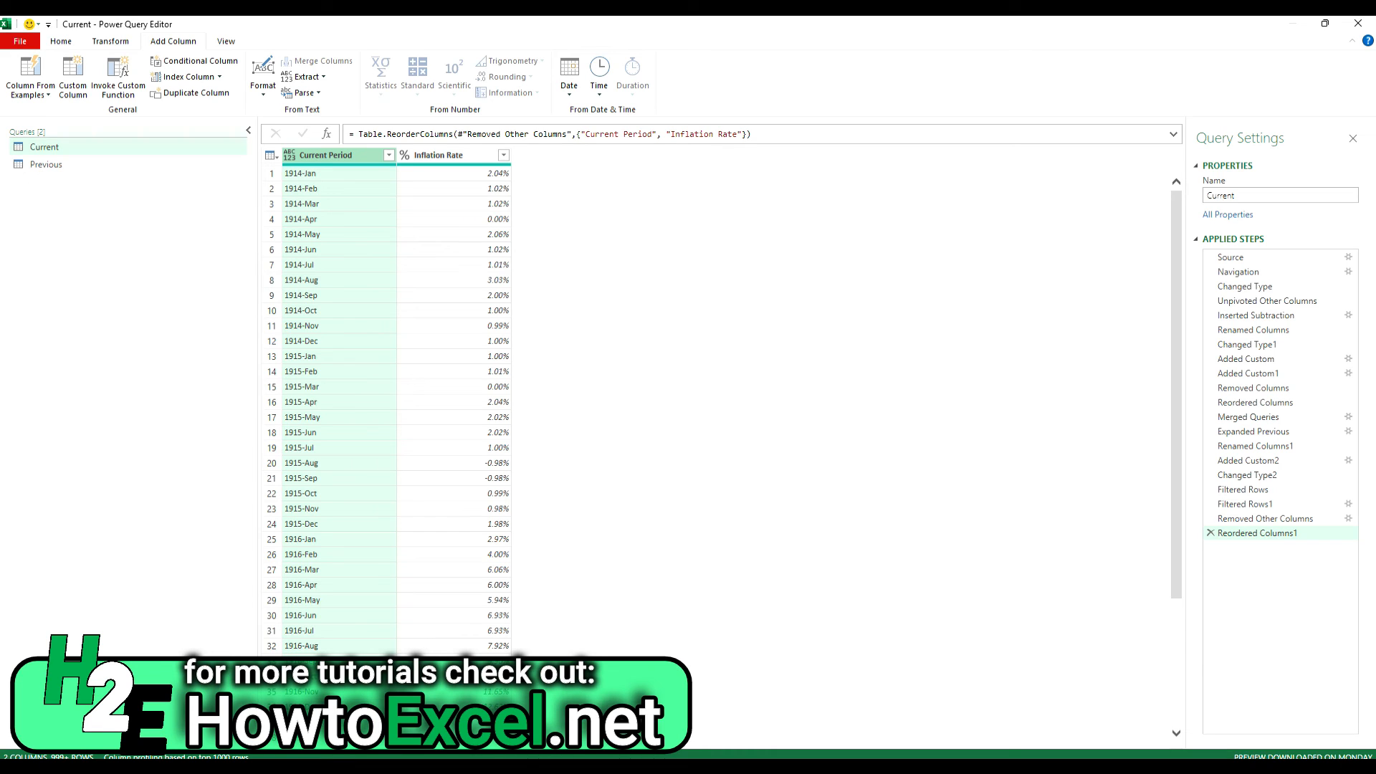
pyautogui.moveTo(544, 326)
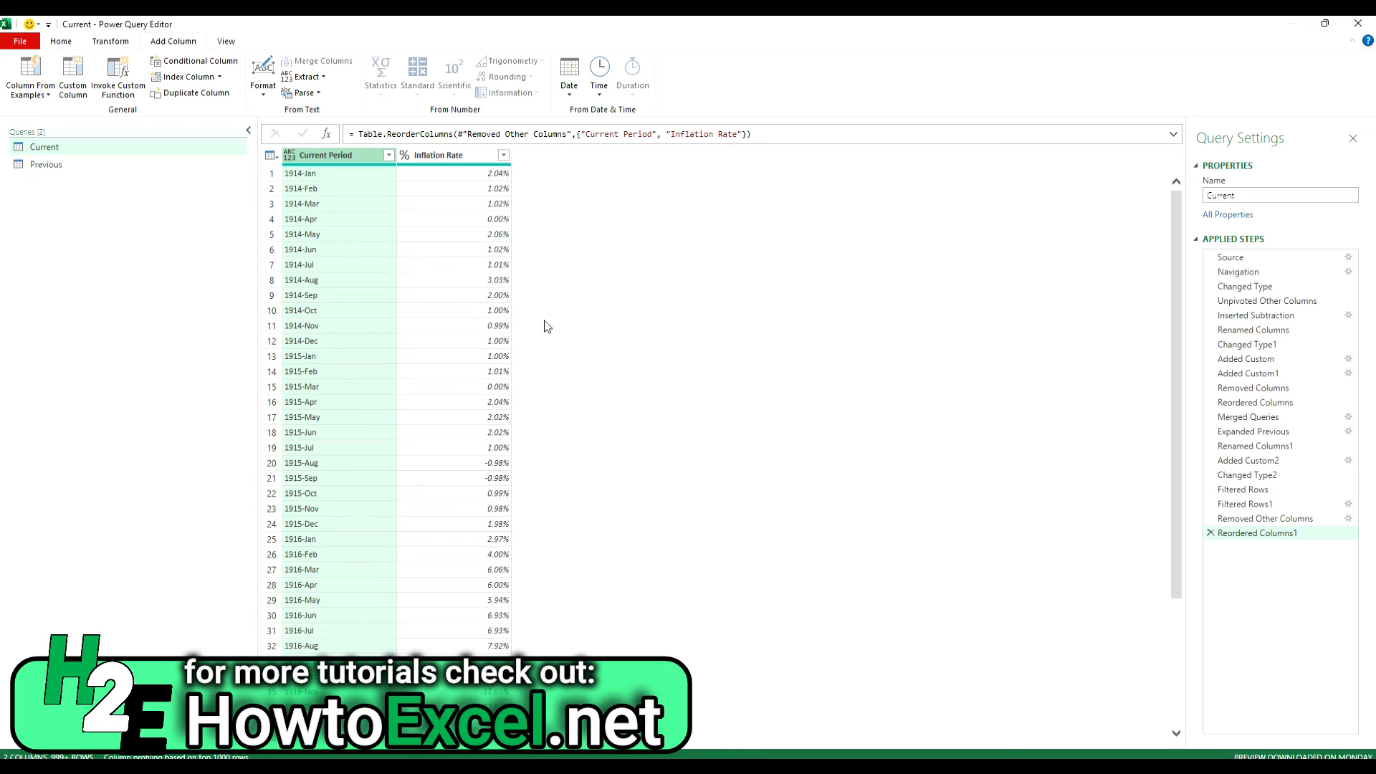
pyautogui.moveTo(428, 189)
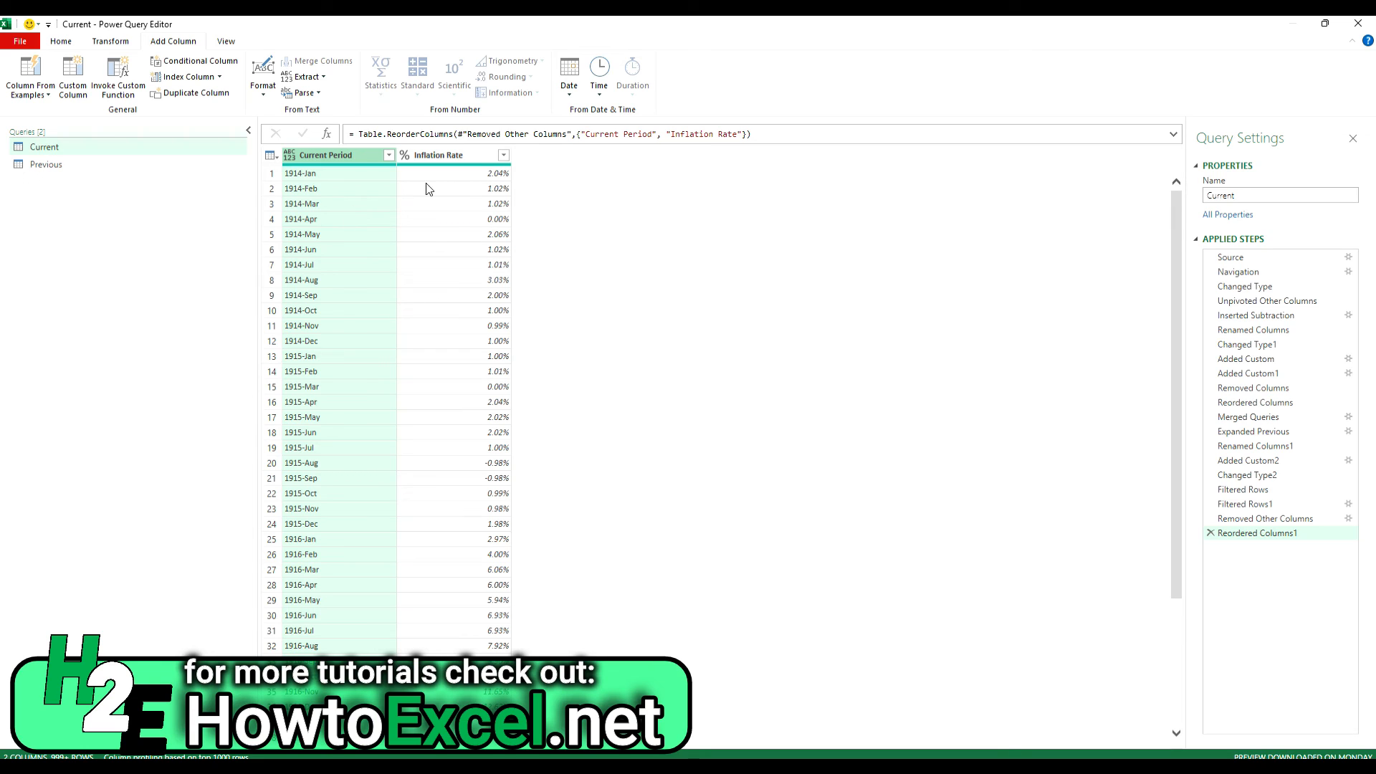
pyautogui.moveTo(466, 205)
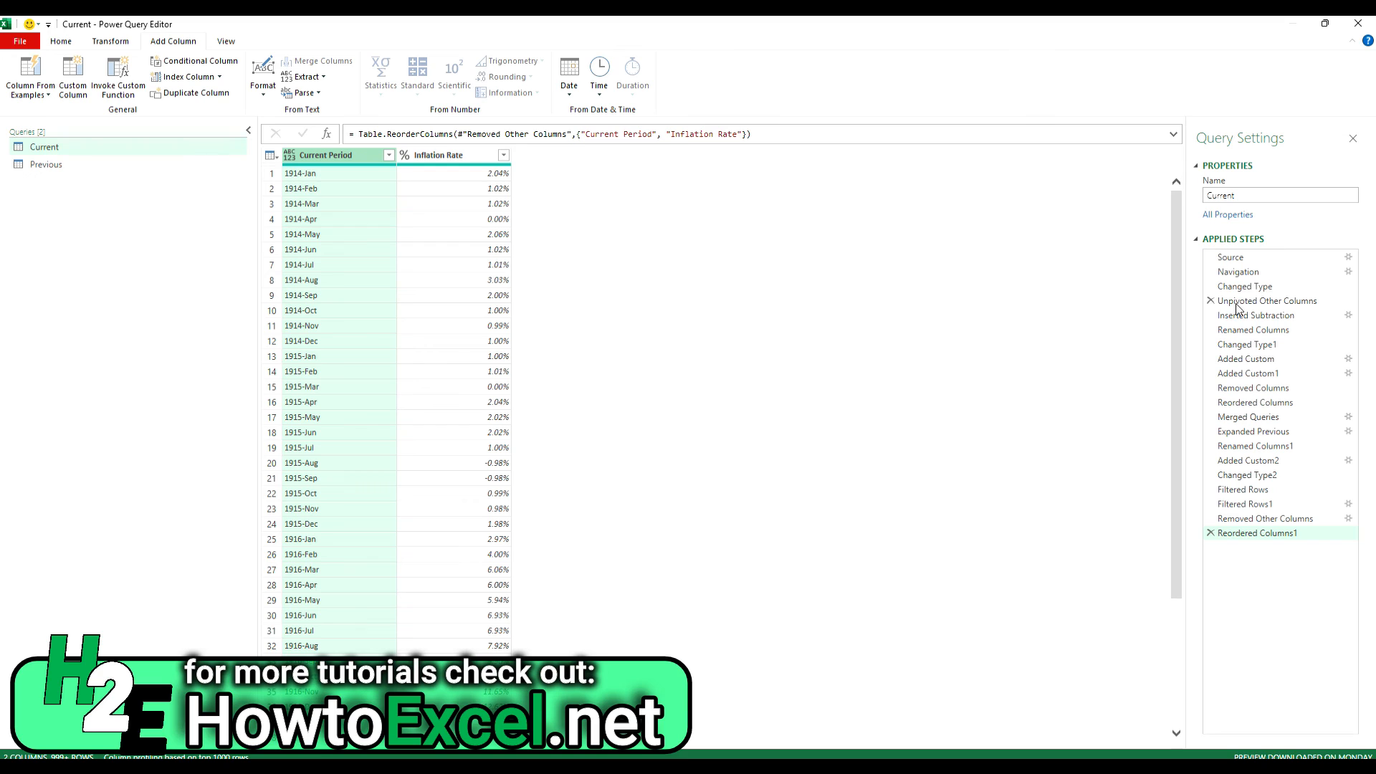
pyautogui.moveTo(1071, 468)
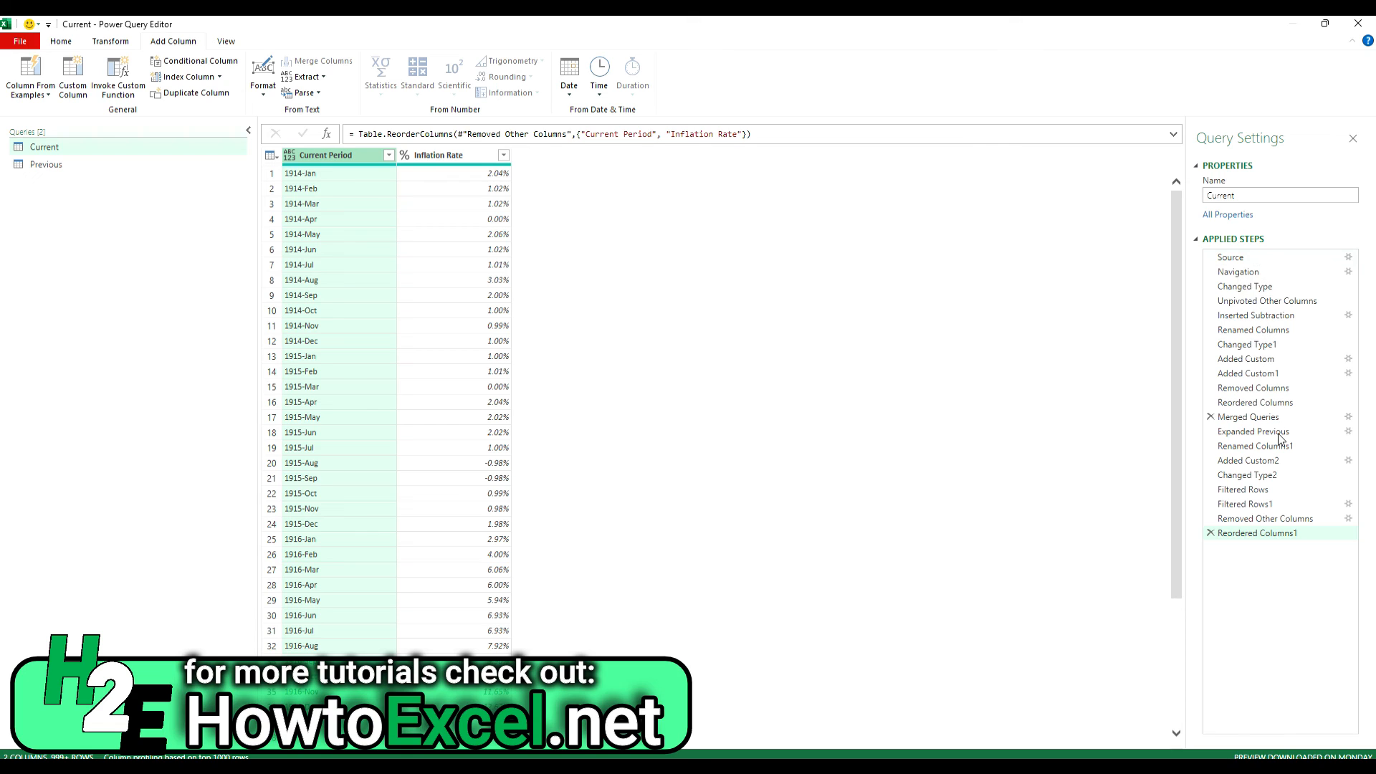
pyautogui.moveTo(1132, 519)
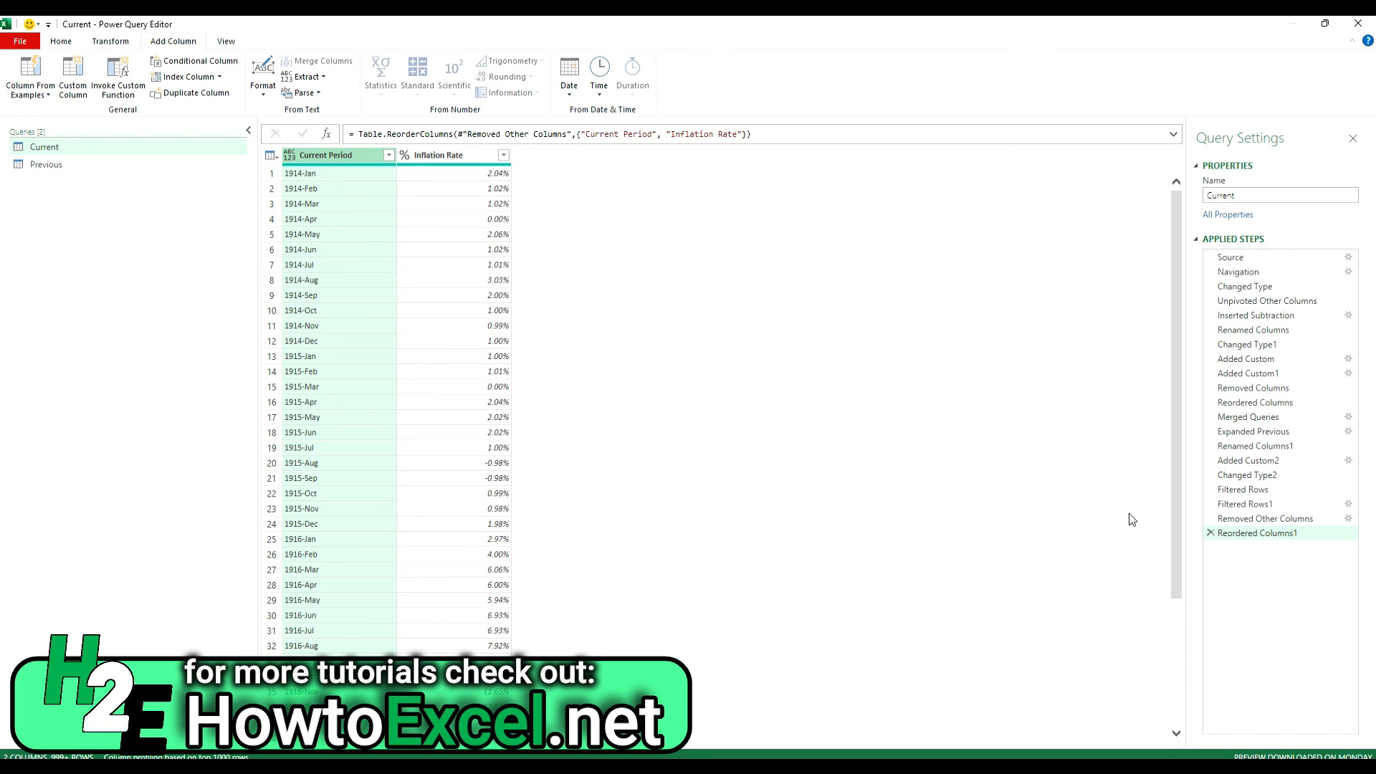
pyautogui.moveTo(390, 265)
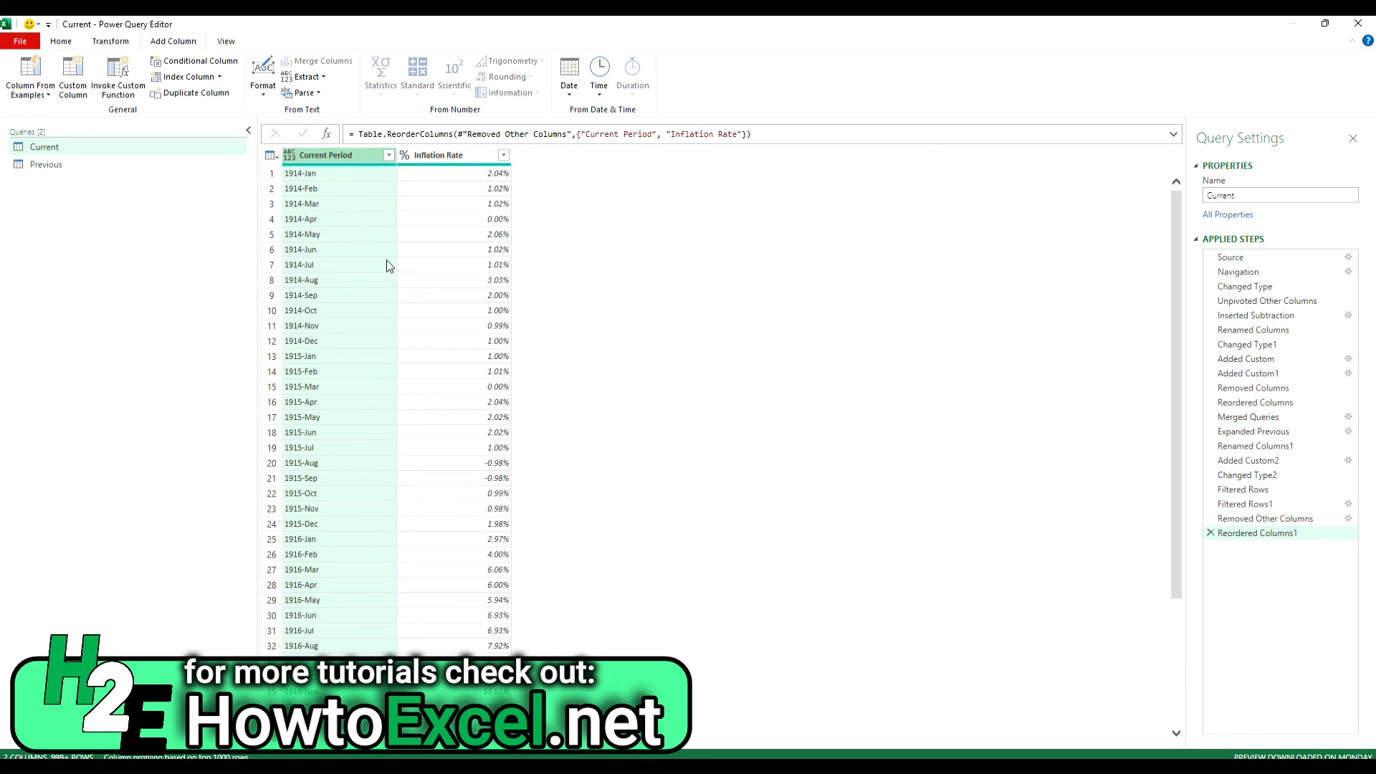
# - Close & Load the query, delete the Previous sheet and check Queries & Connections
pyautogui.click(60, 41)
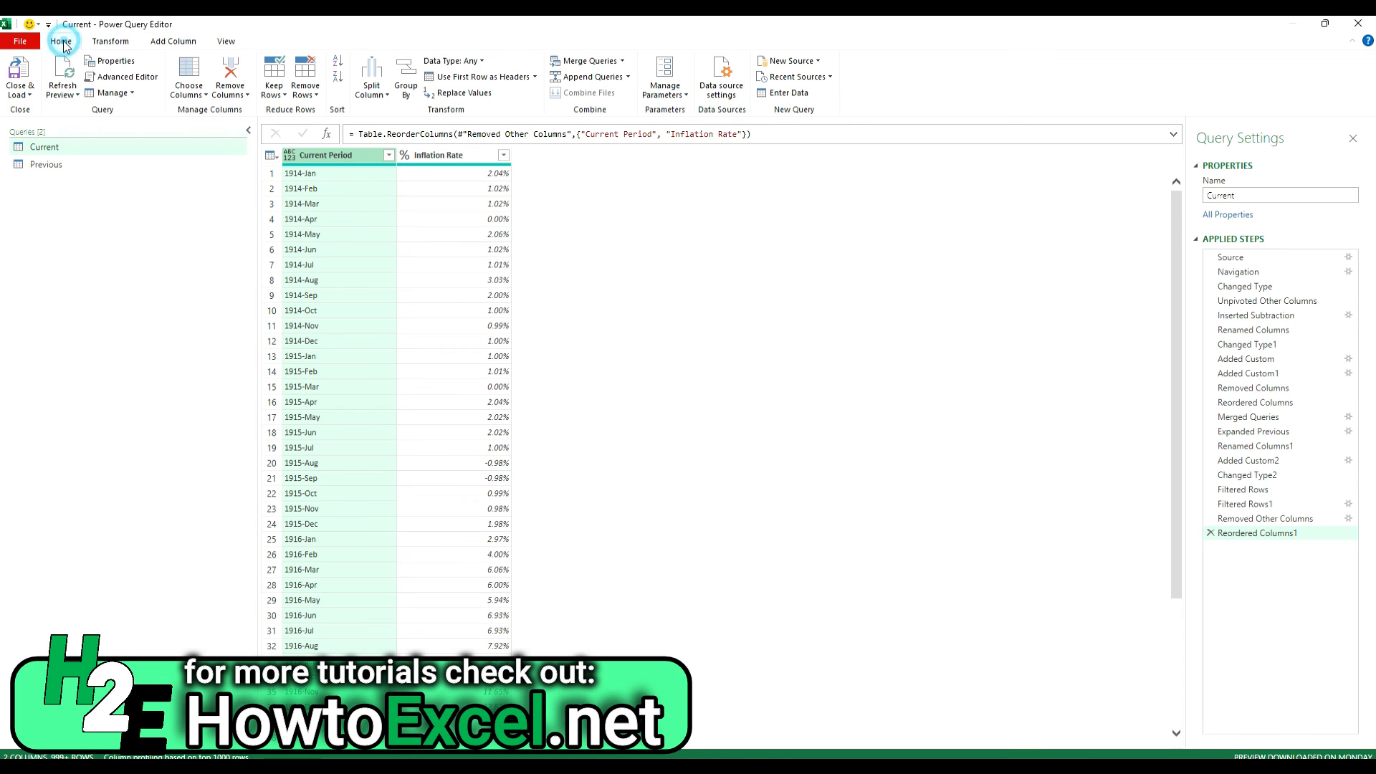
pyautogui.moveTo(19, 75)
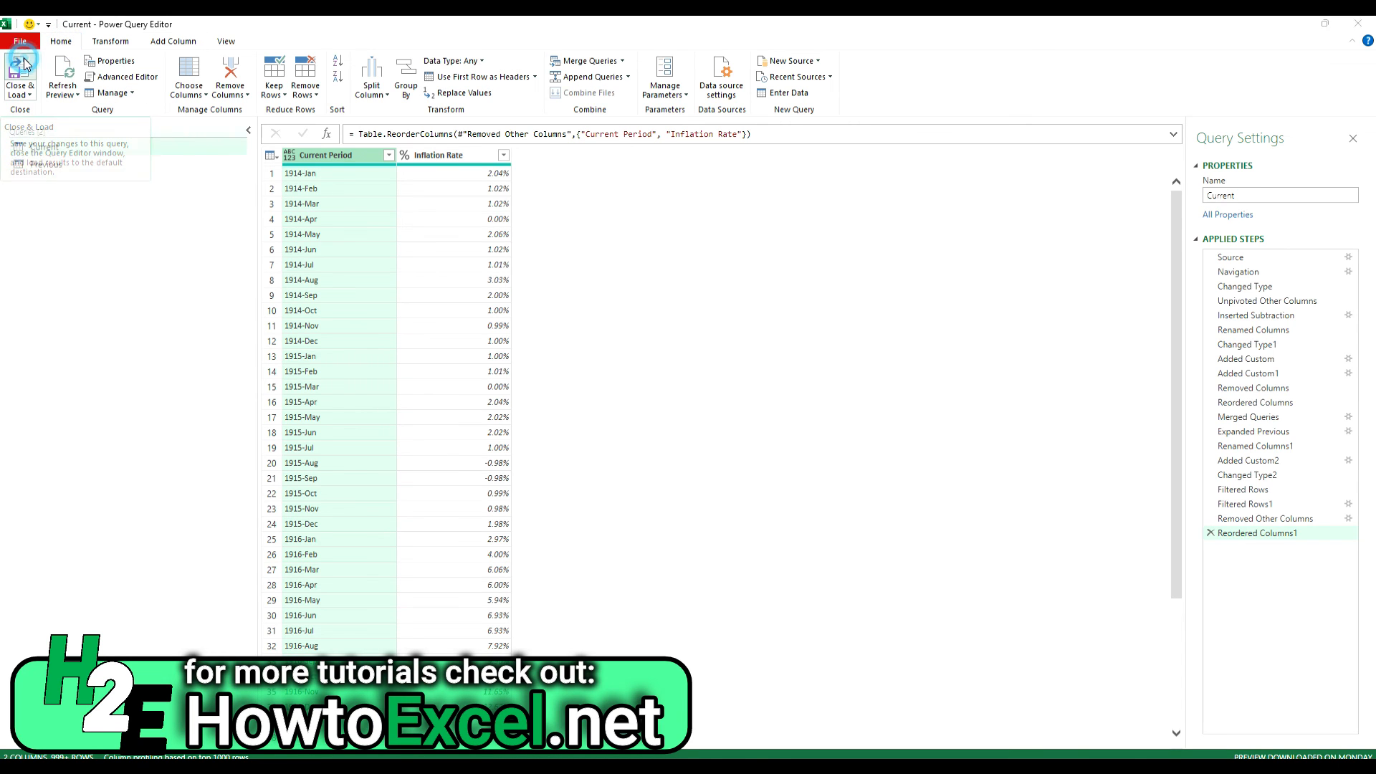
pyautogui.click(18, 75)
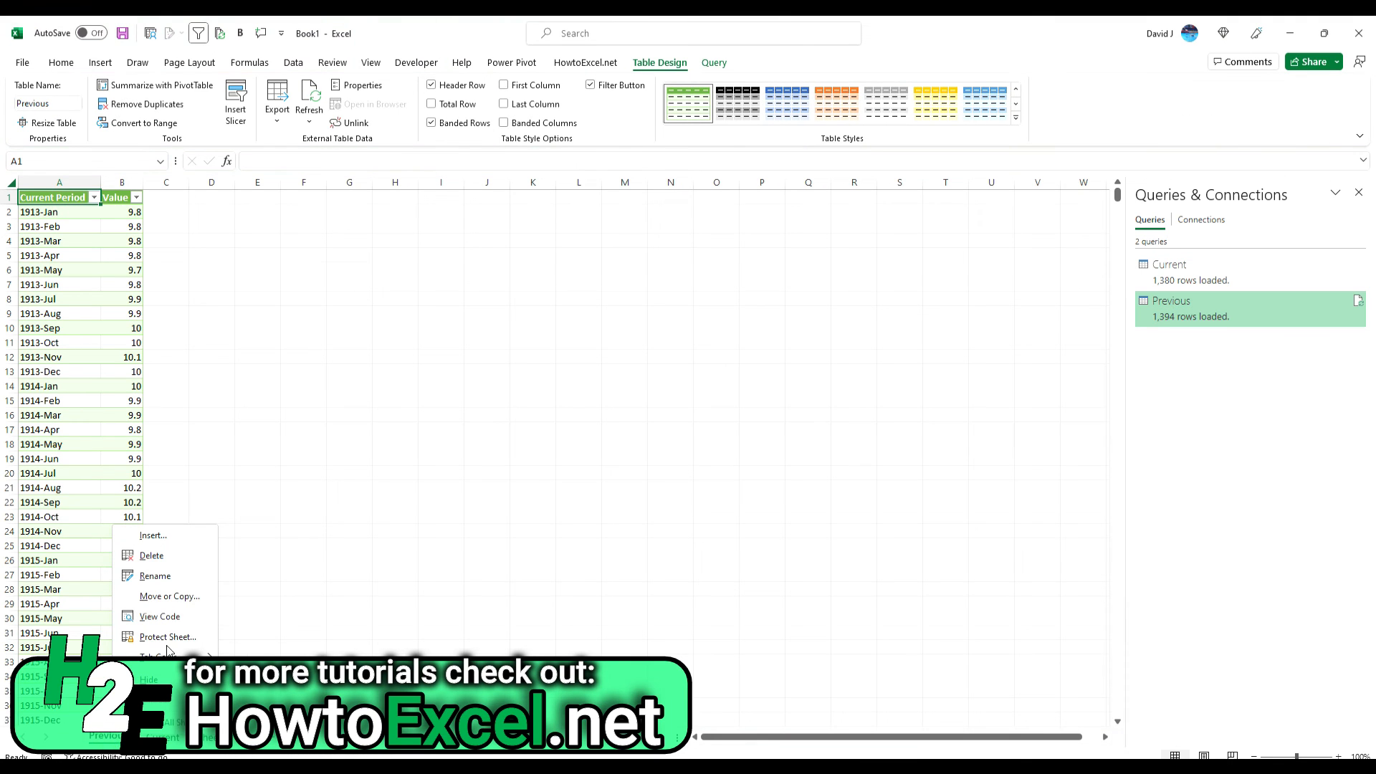
pyautogui.click(151, 555)
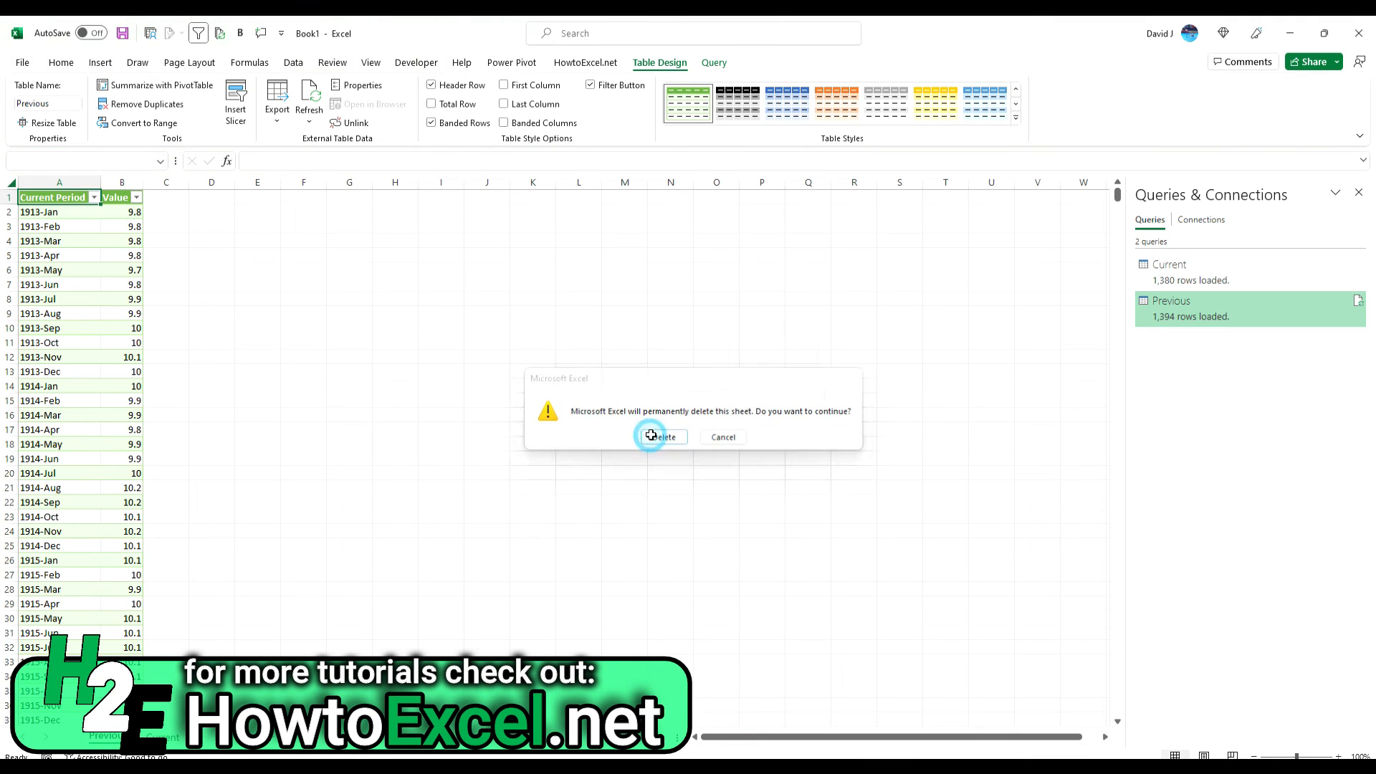
pyautogui.click(661, 437)
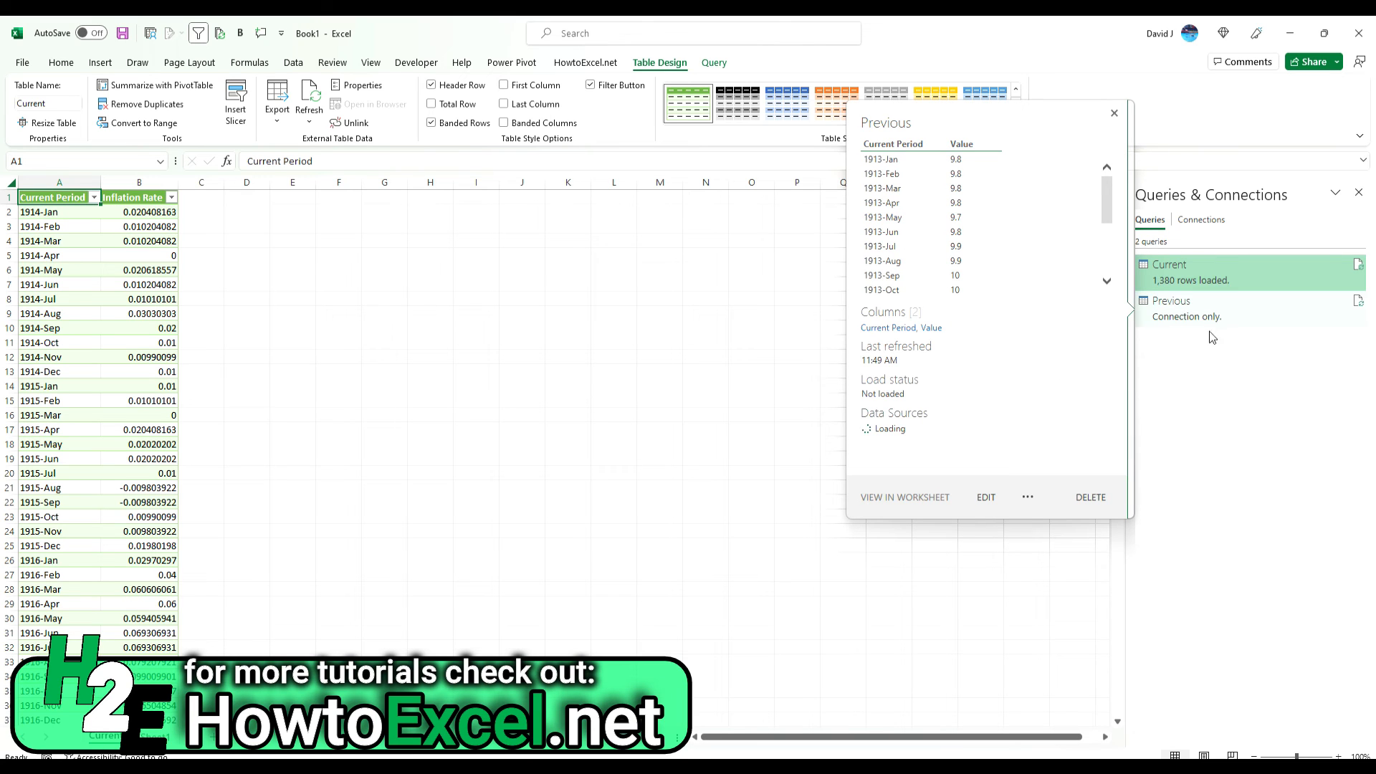
pyautogui.click(1114, 112)
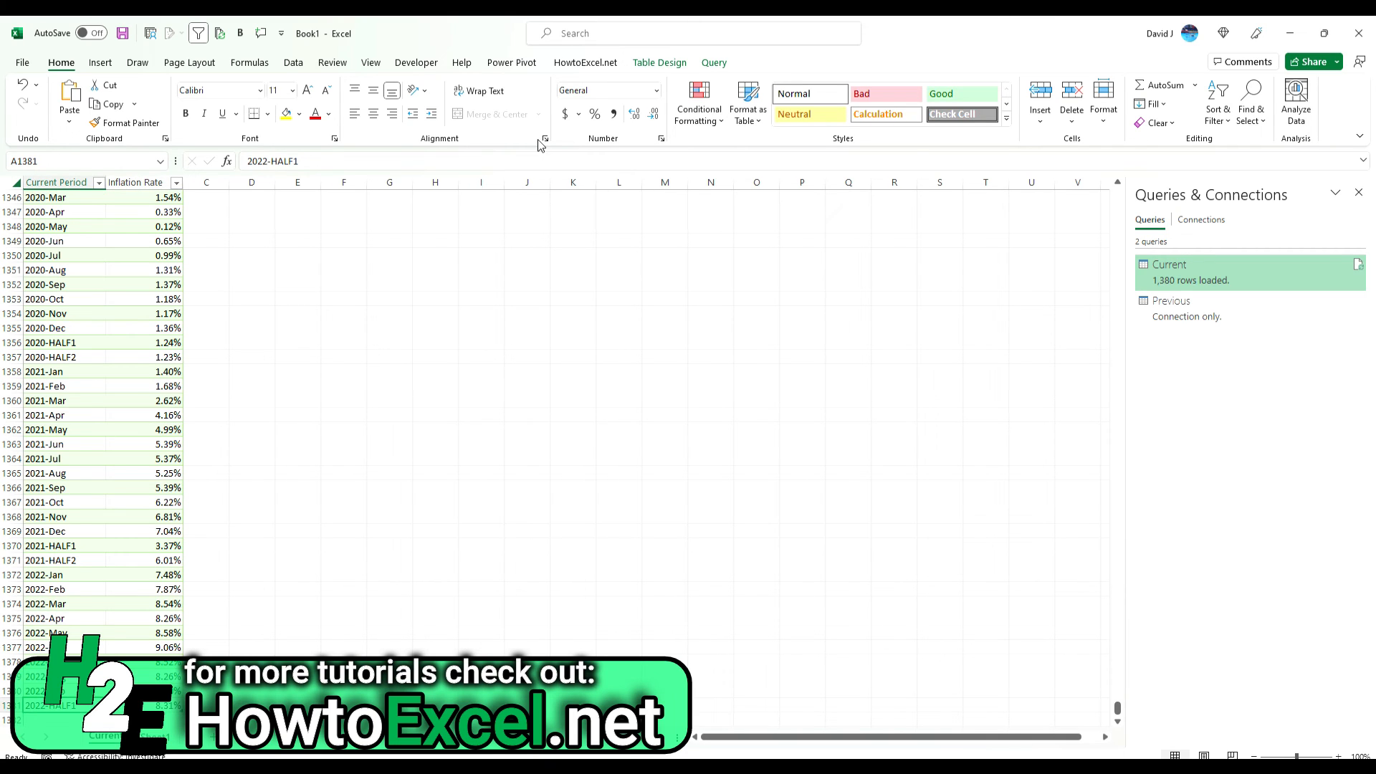
# - Jump to the table's last rows and refresh the Current query from the cell menu
pyautogui.press('up')
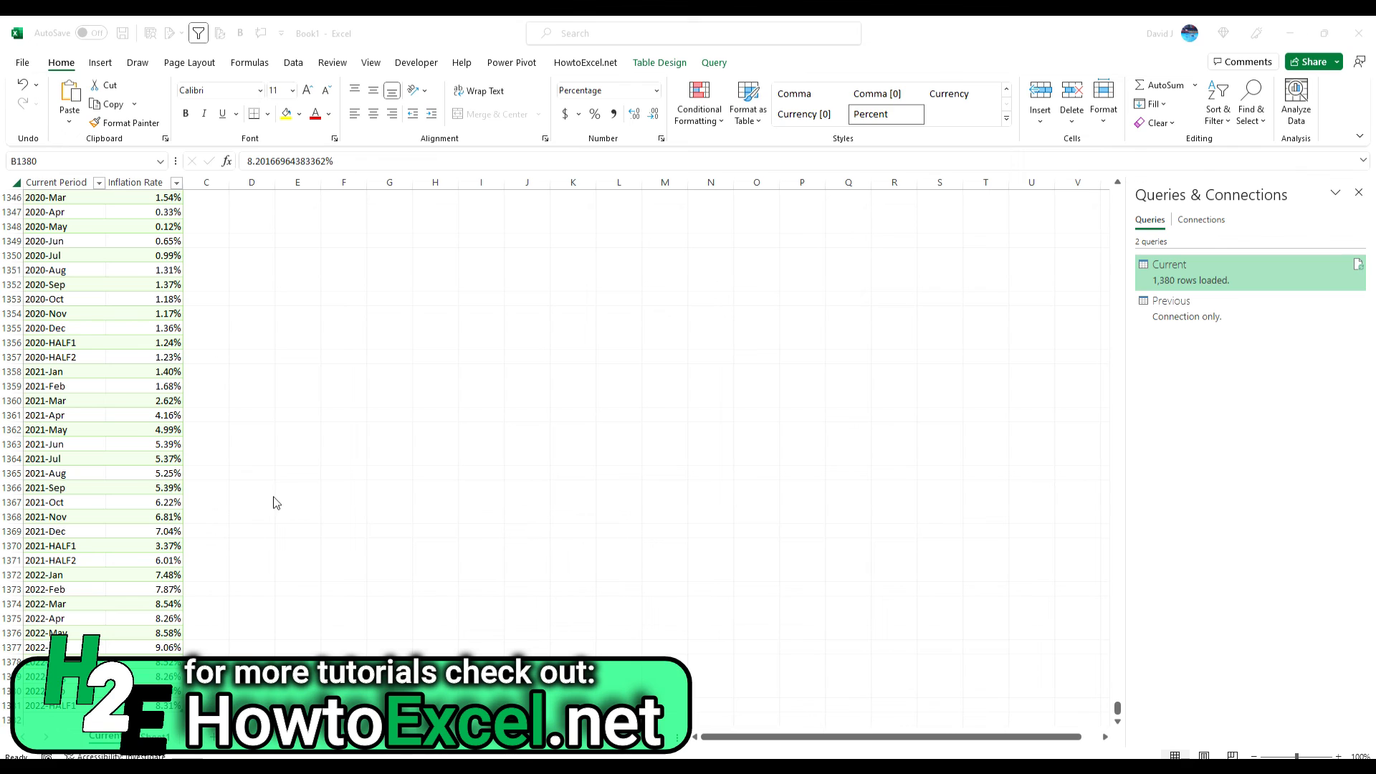
pyautogui.moveTo(122, 426)
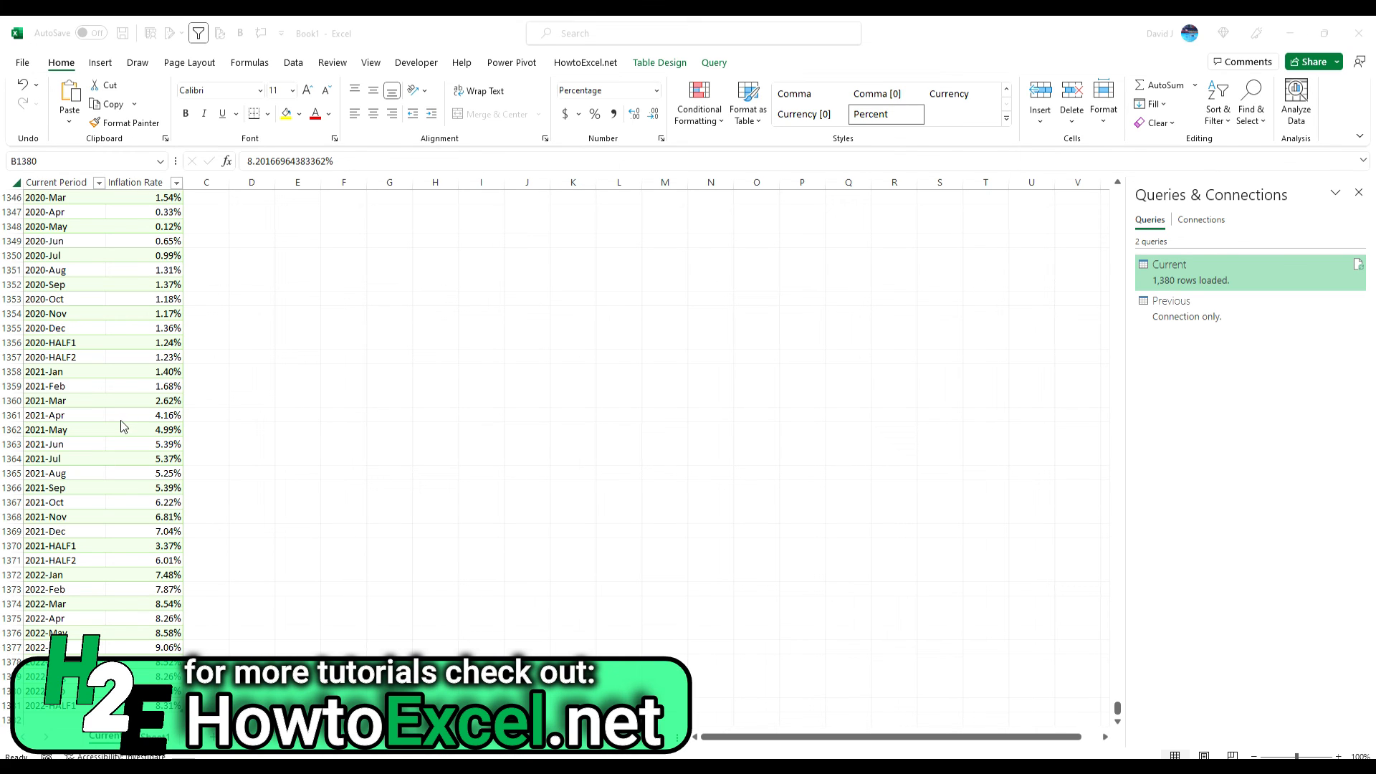
pyautogui.moveTo(165, 443)
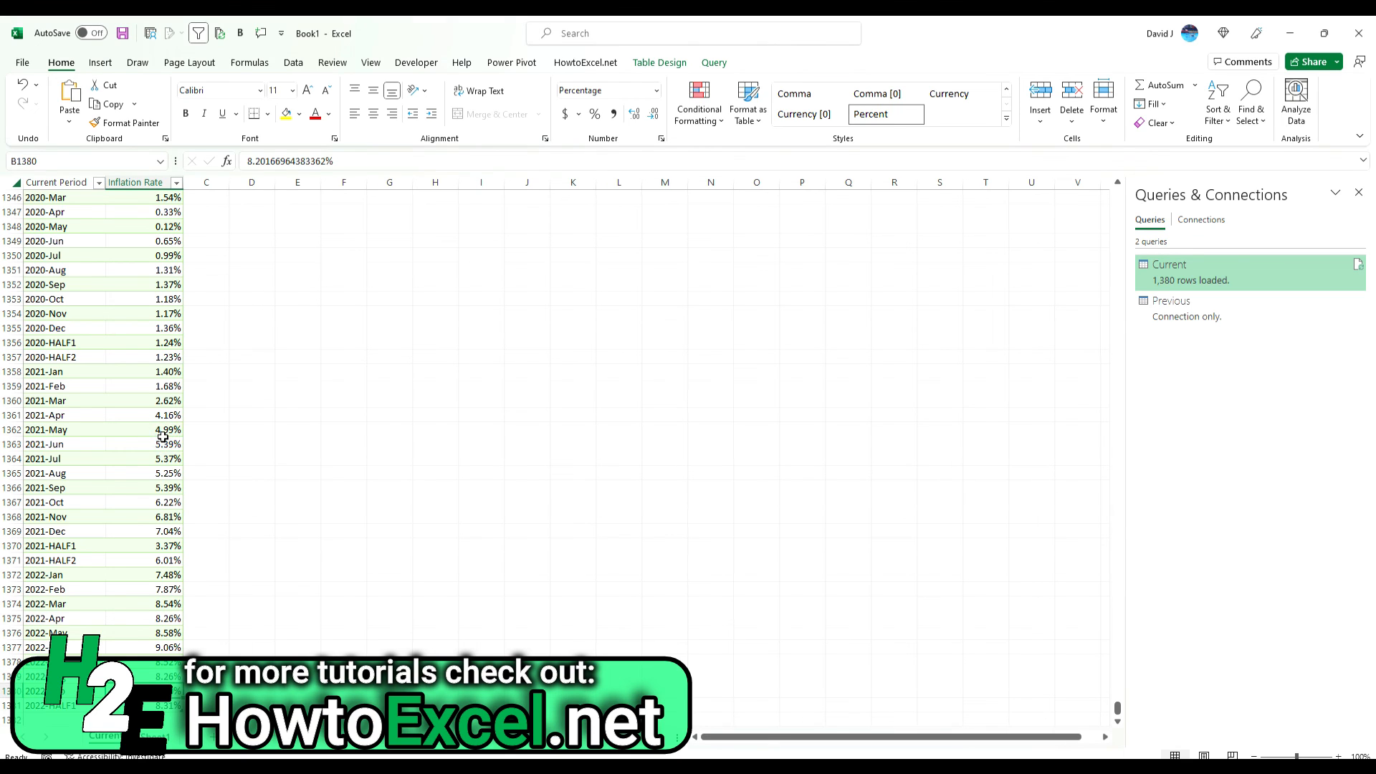
pyautogui.rightClick(163, 443)
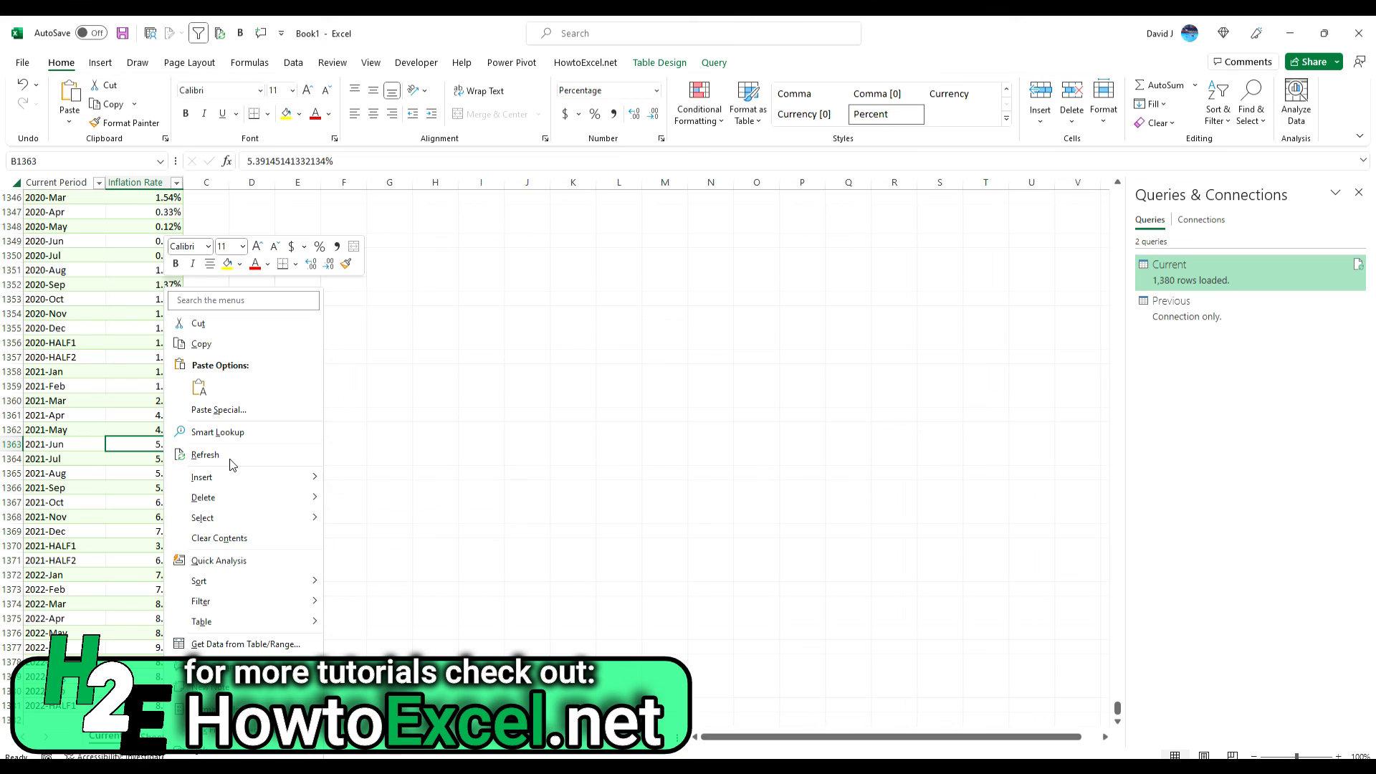
pyautogui.click(205, 454)
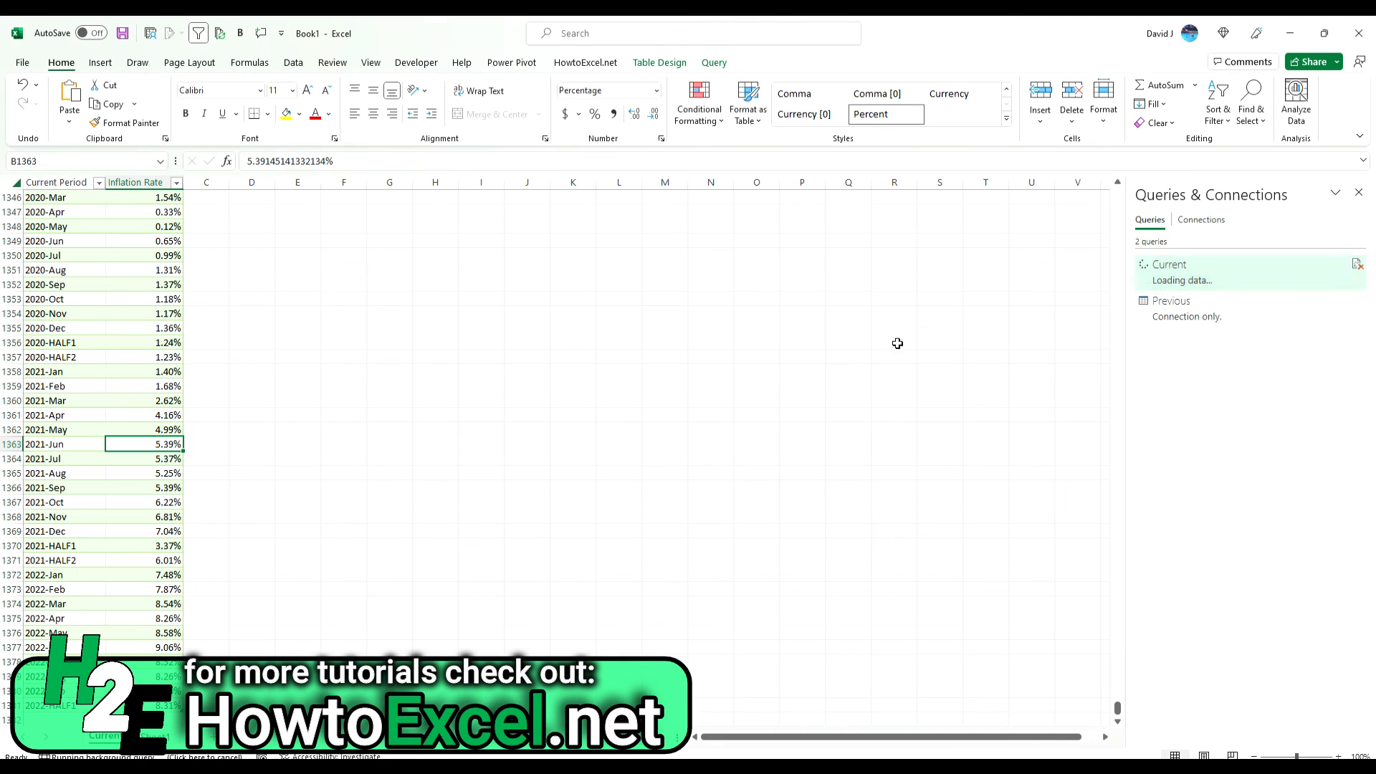